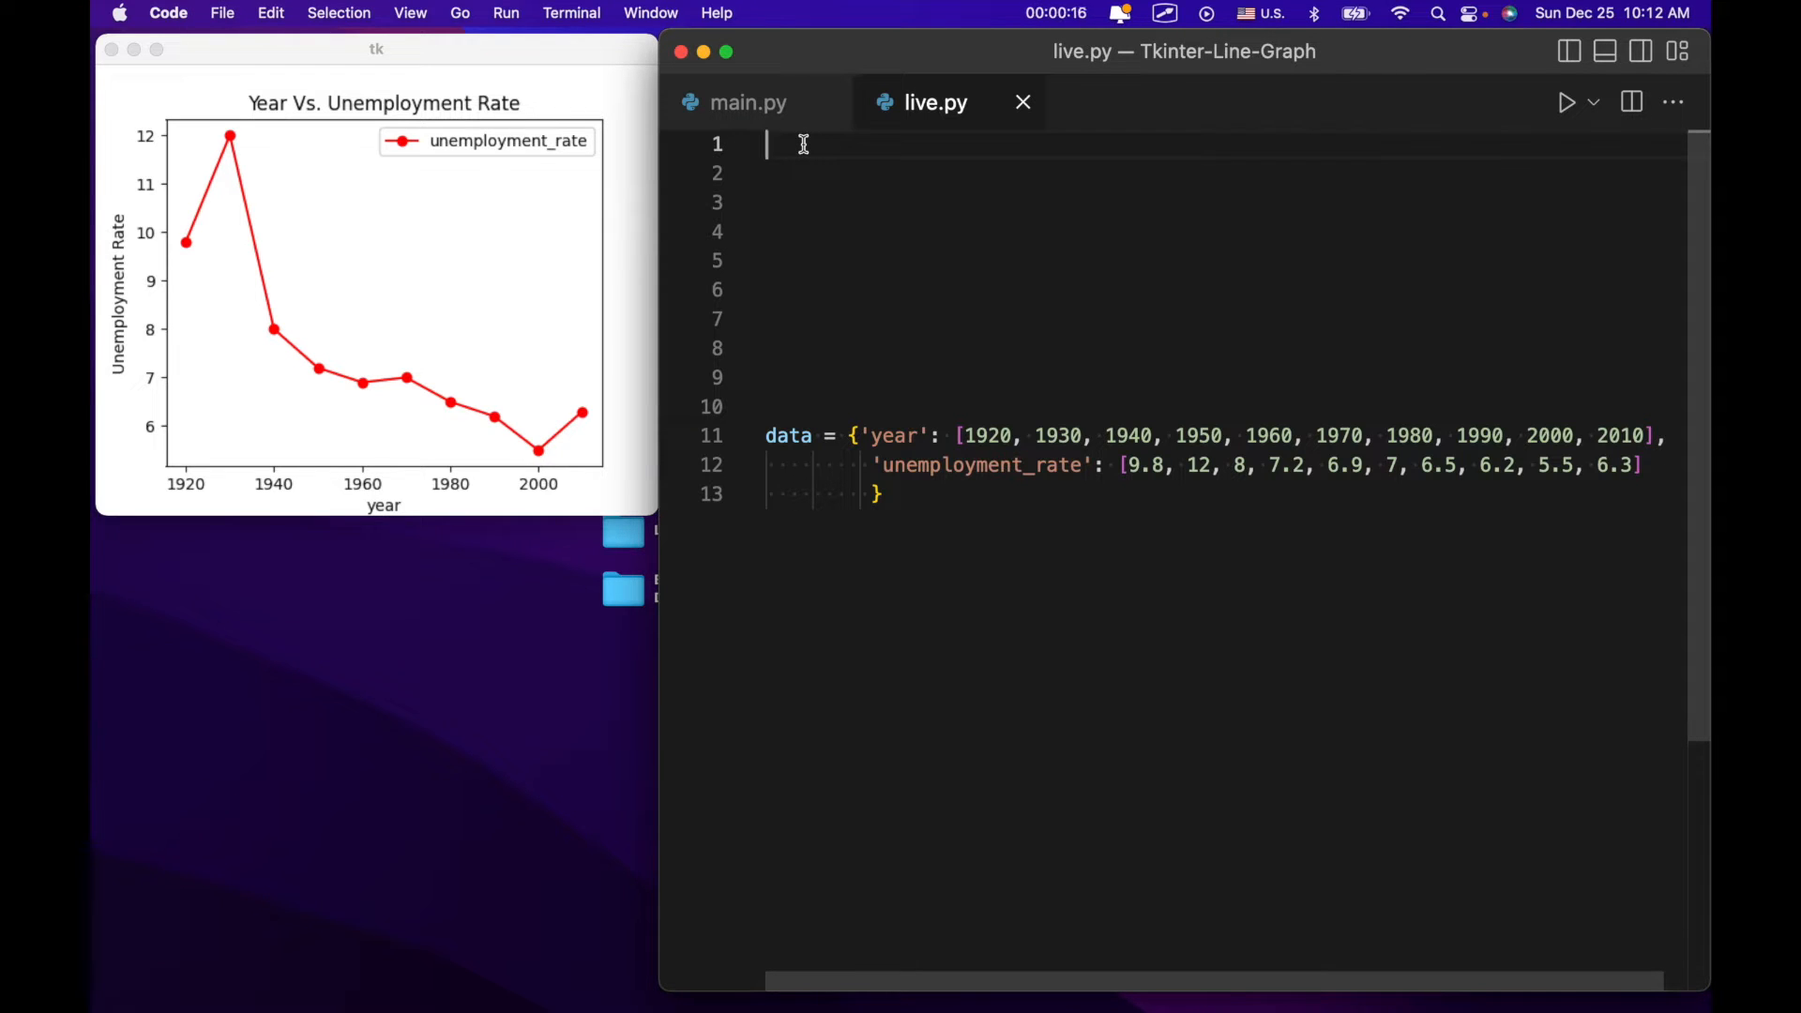
# Write the three import lines: tkinter as tk, pandas as pd, matplotlib.pyplot as plt.
pyautogui.write('i')
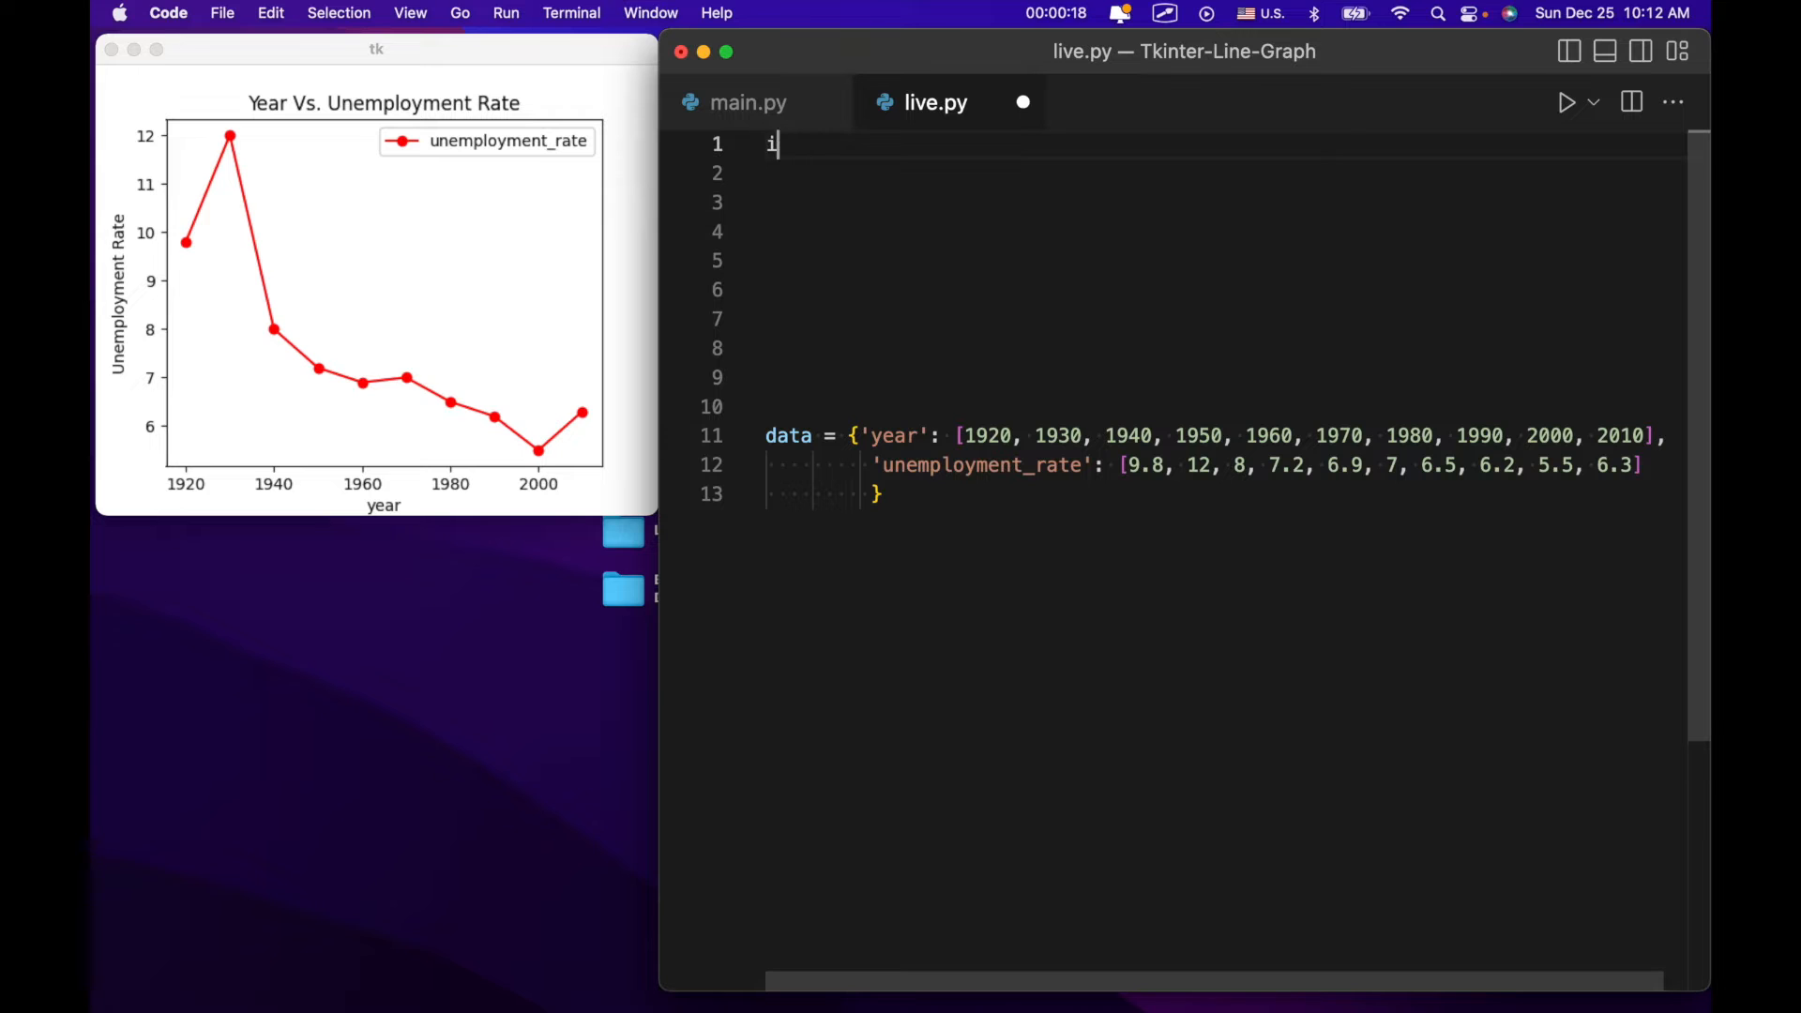
pyautogui.write('mport kinter')
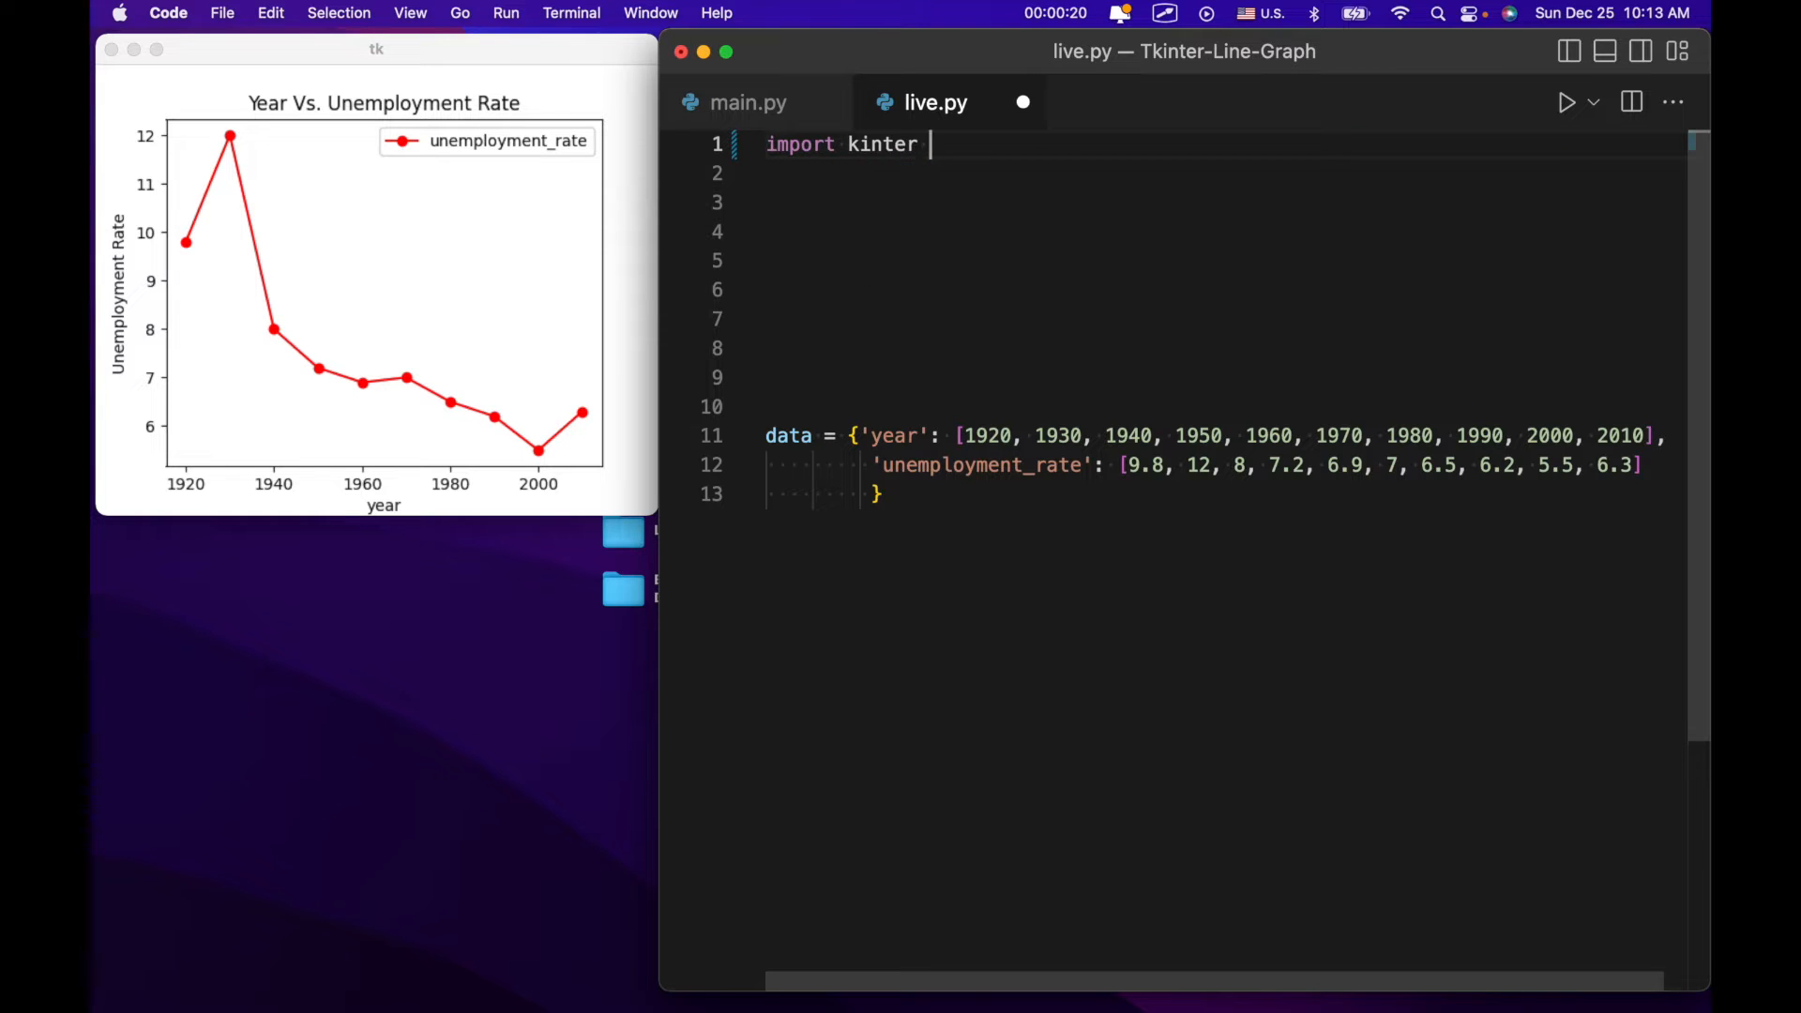
pyautogui.write('tkin')
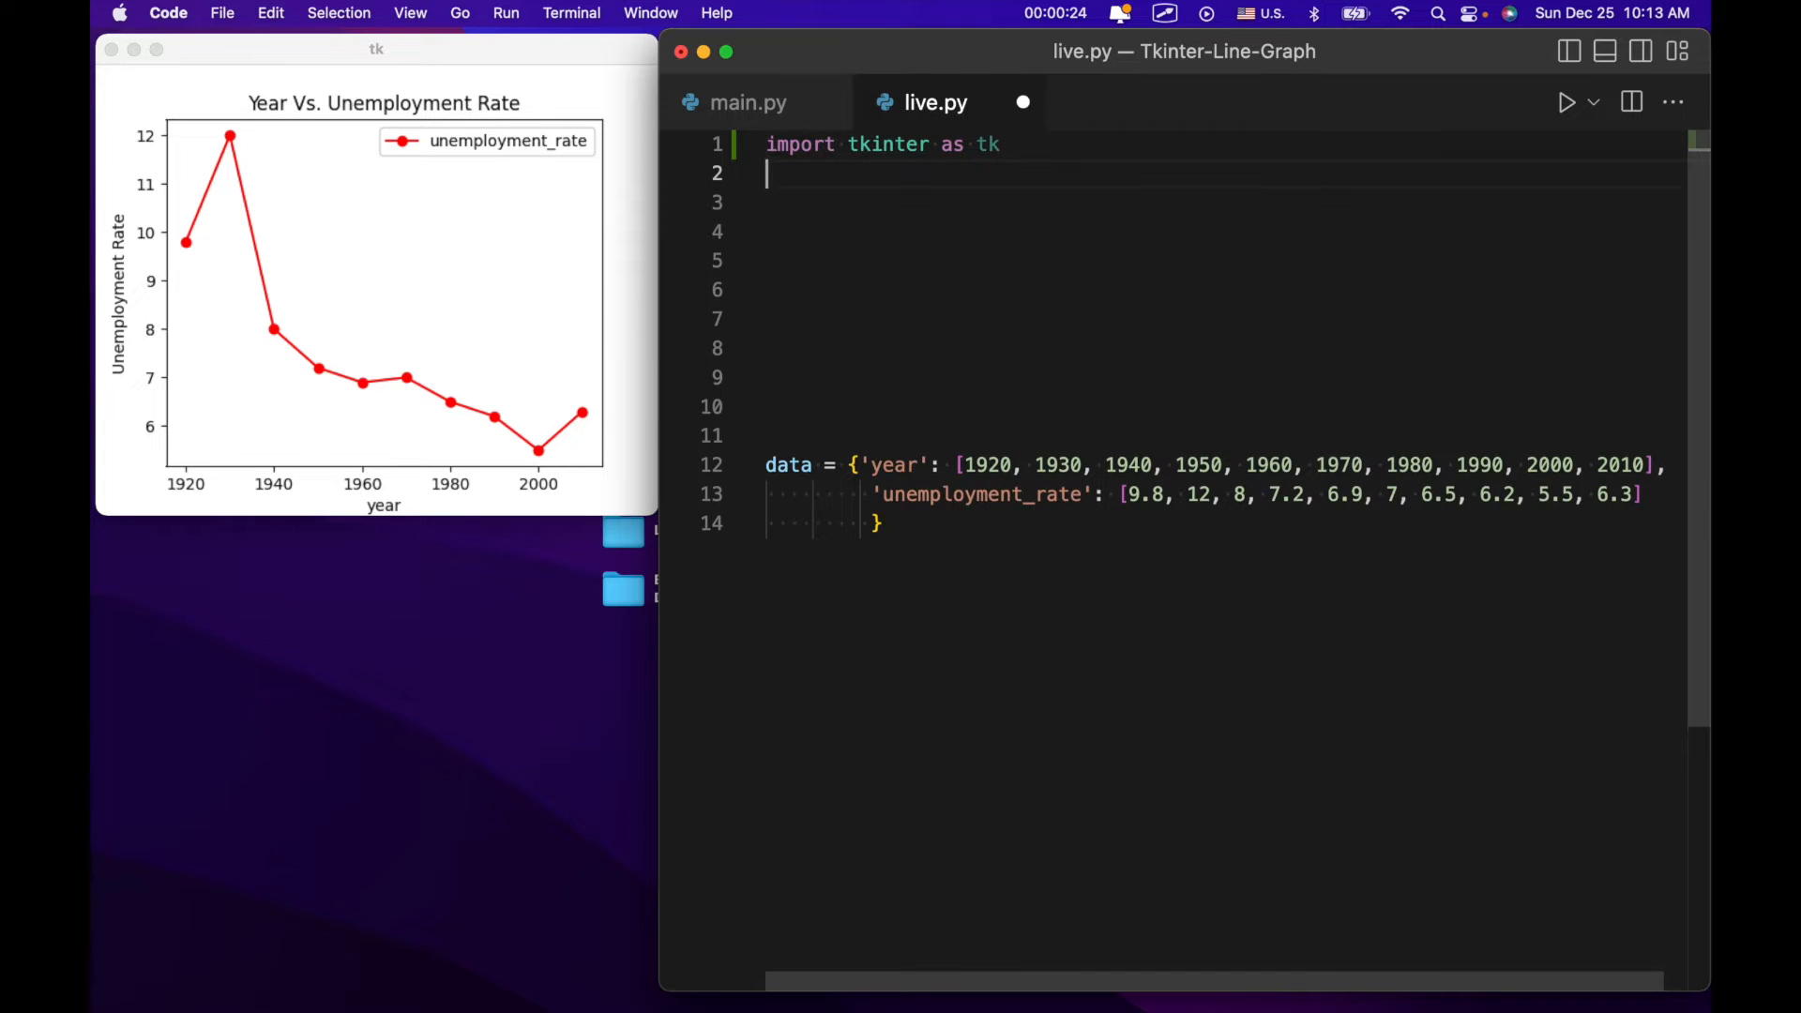
pyautogui.write('import pandas a')
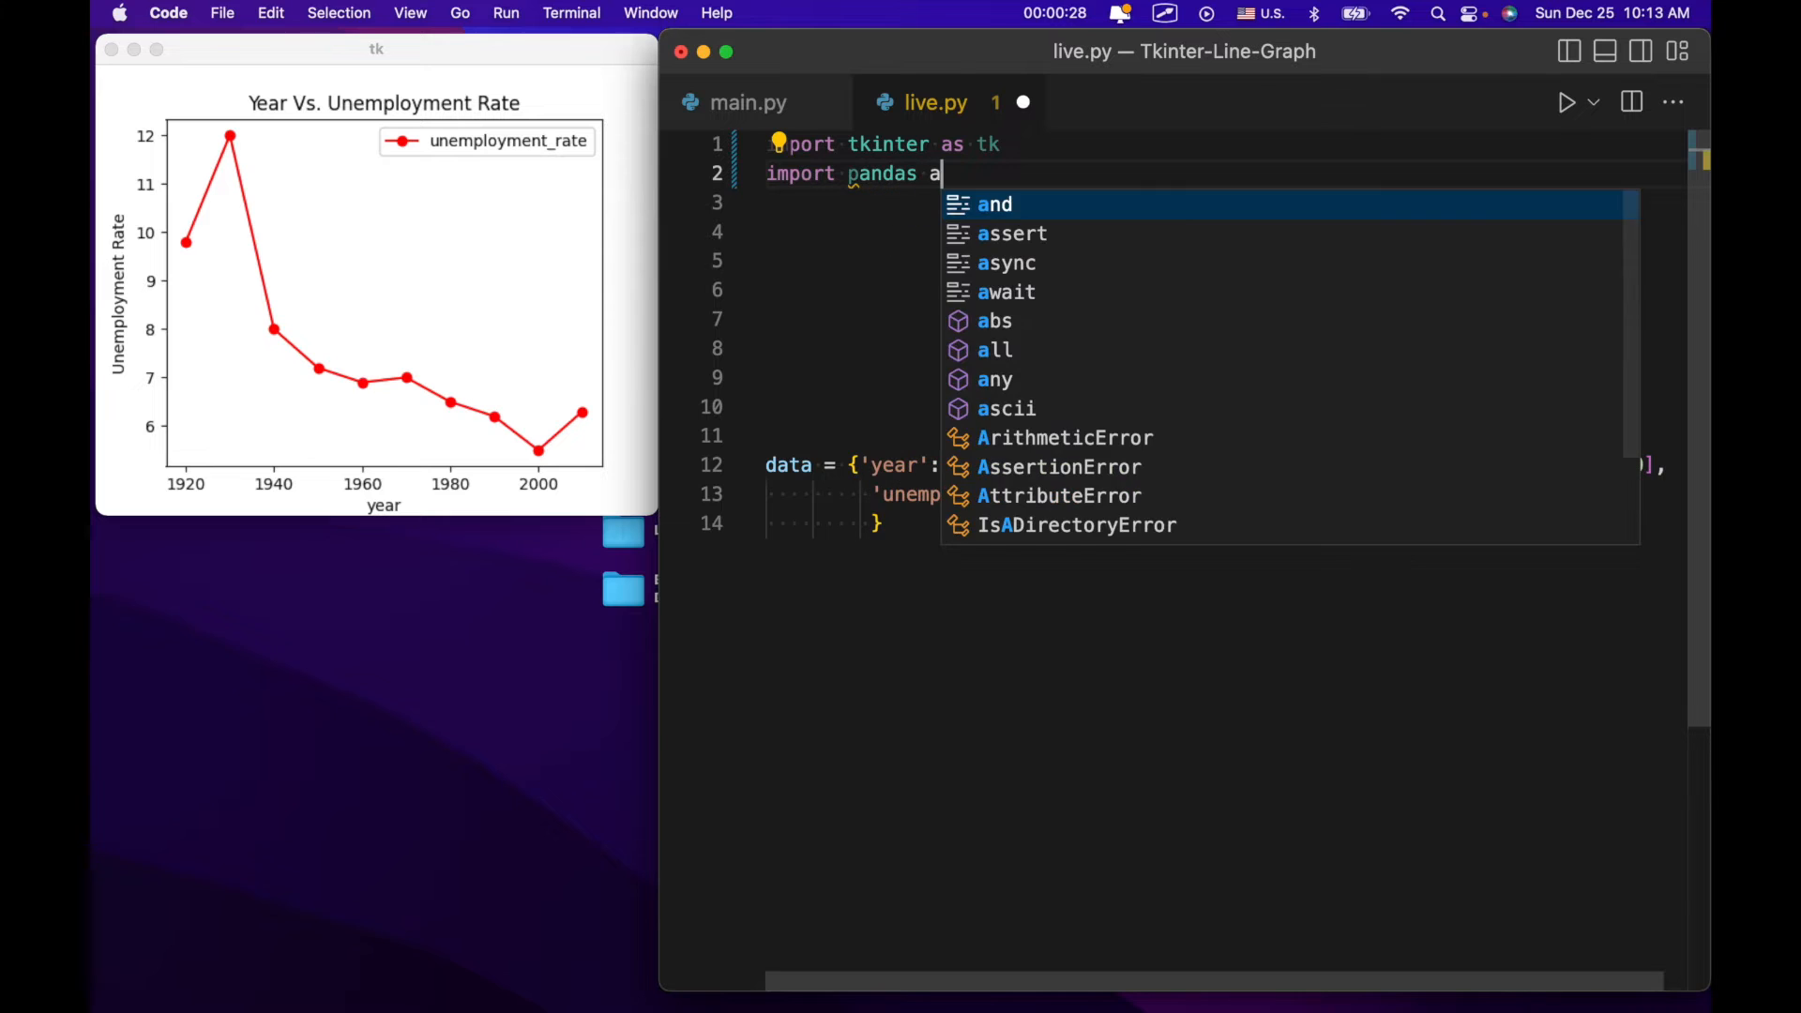
pyautogui.write('pd')
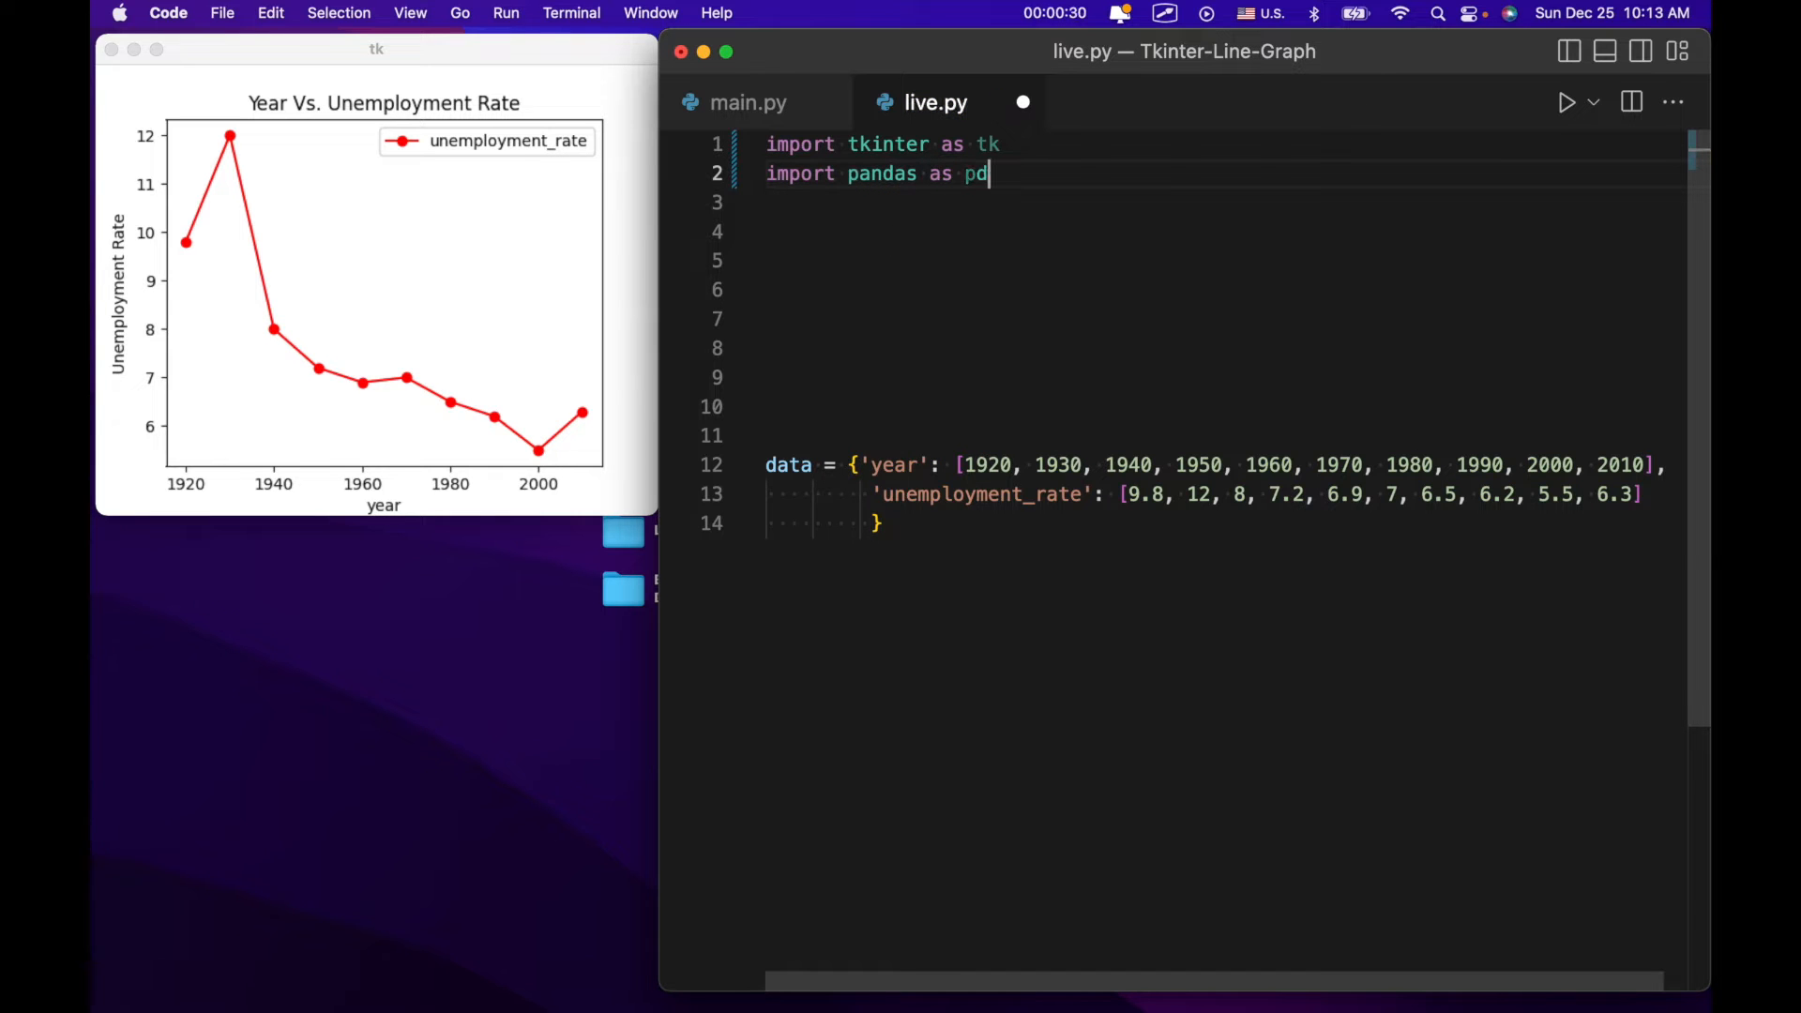
pyautogui.write('import matplotlib.p')
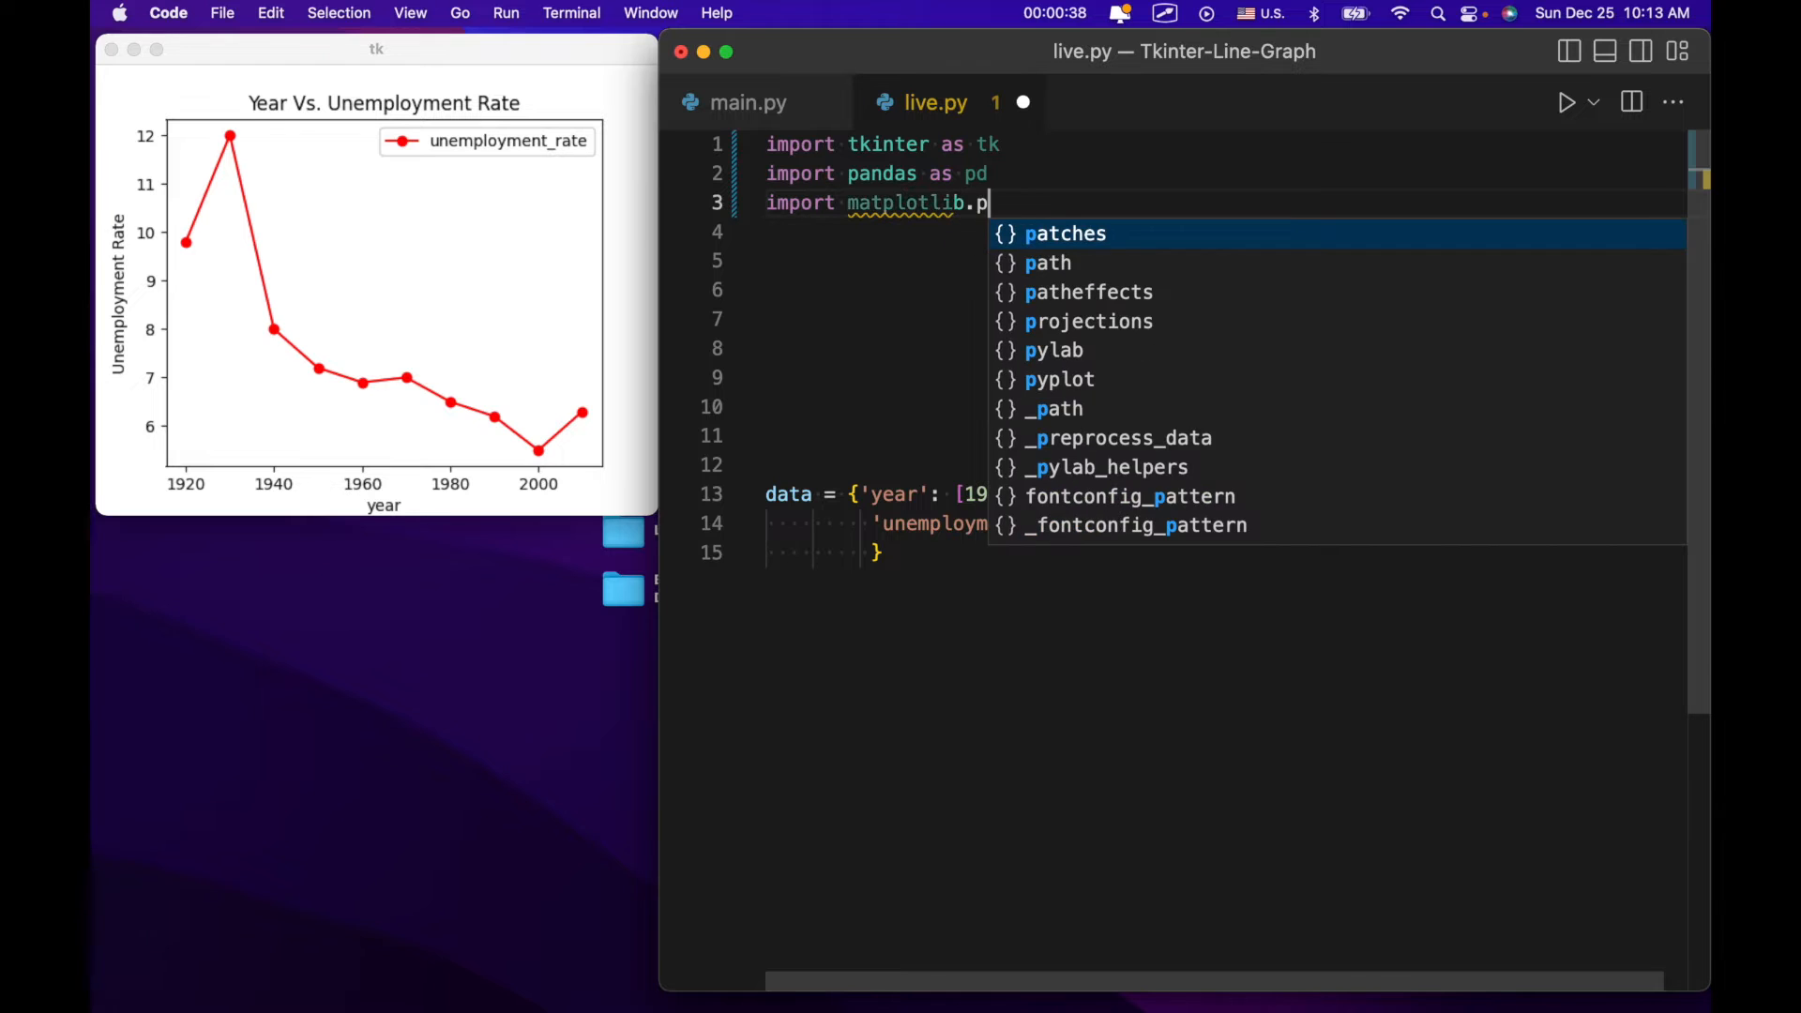
pyautogui.write('yplot a')
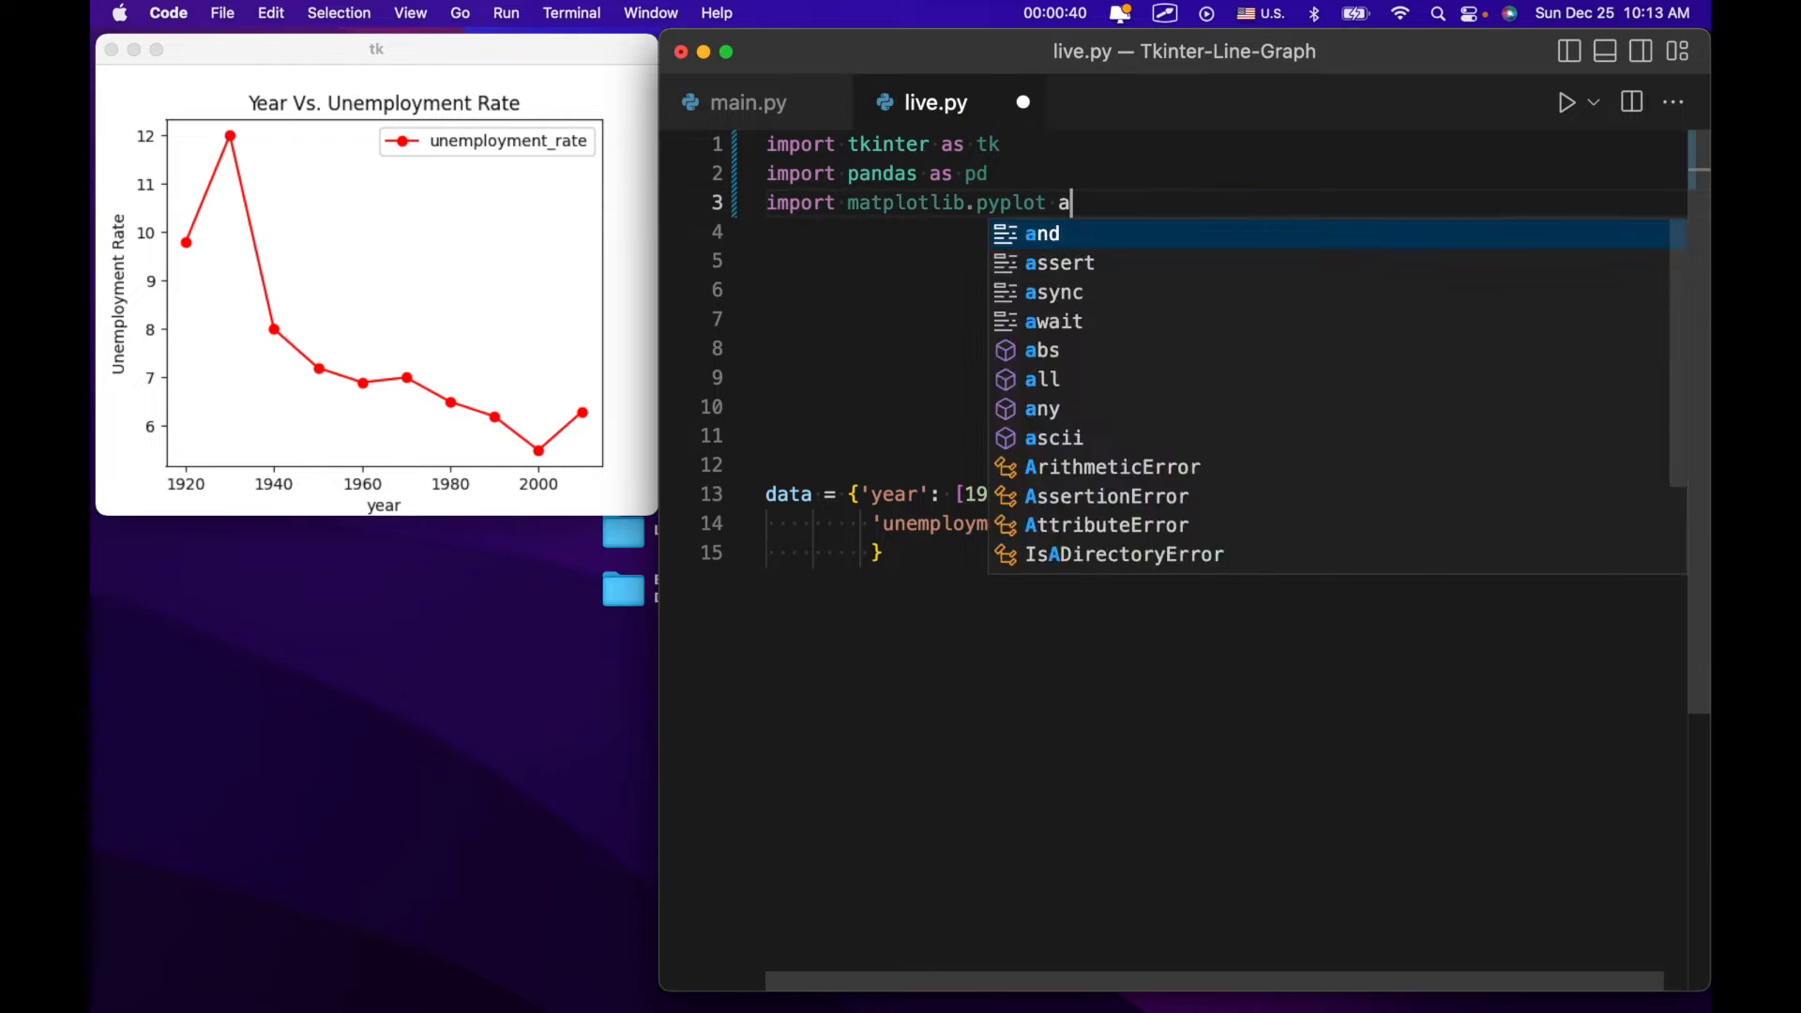
pyautogui.write('s plt')
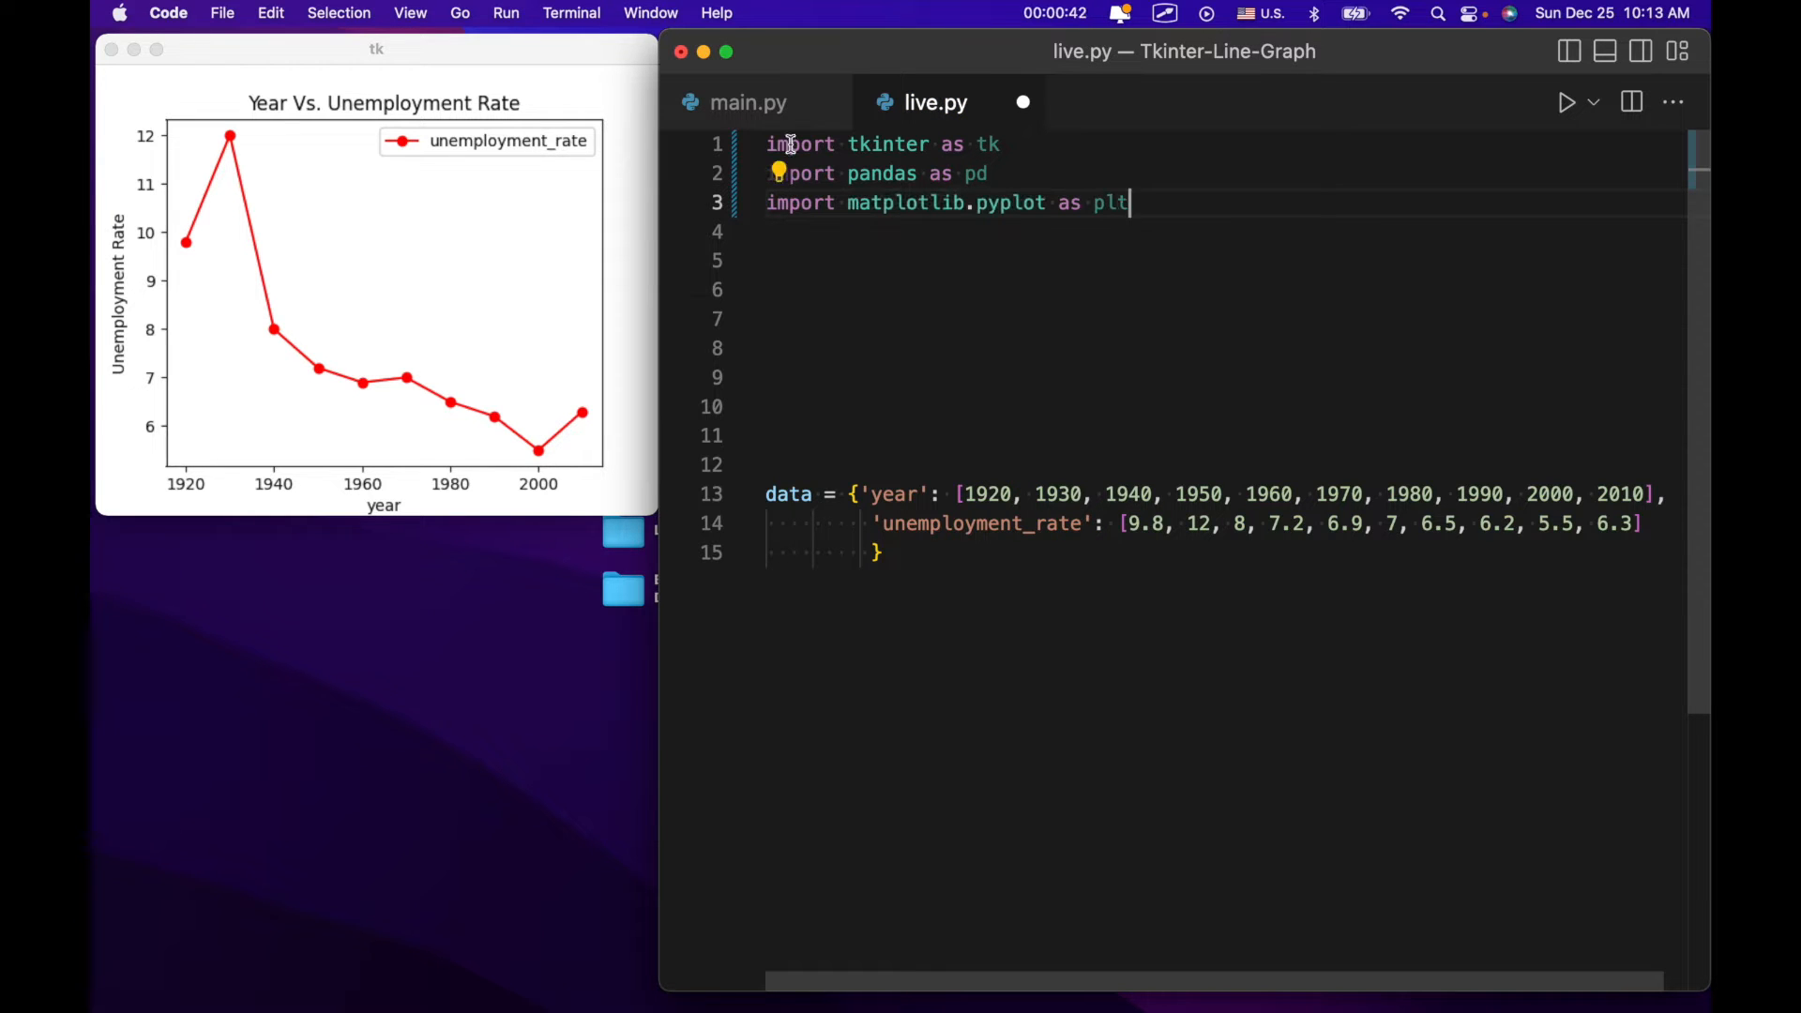
# Place the cursor at the end of line 3 to start a new import line.
pyautogui.doubleClick(908, 203)
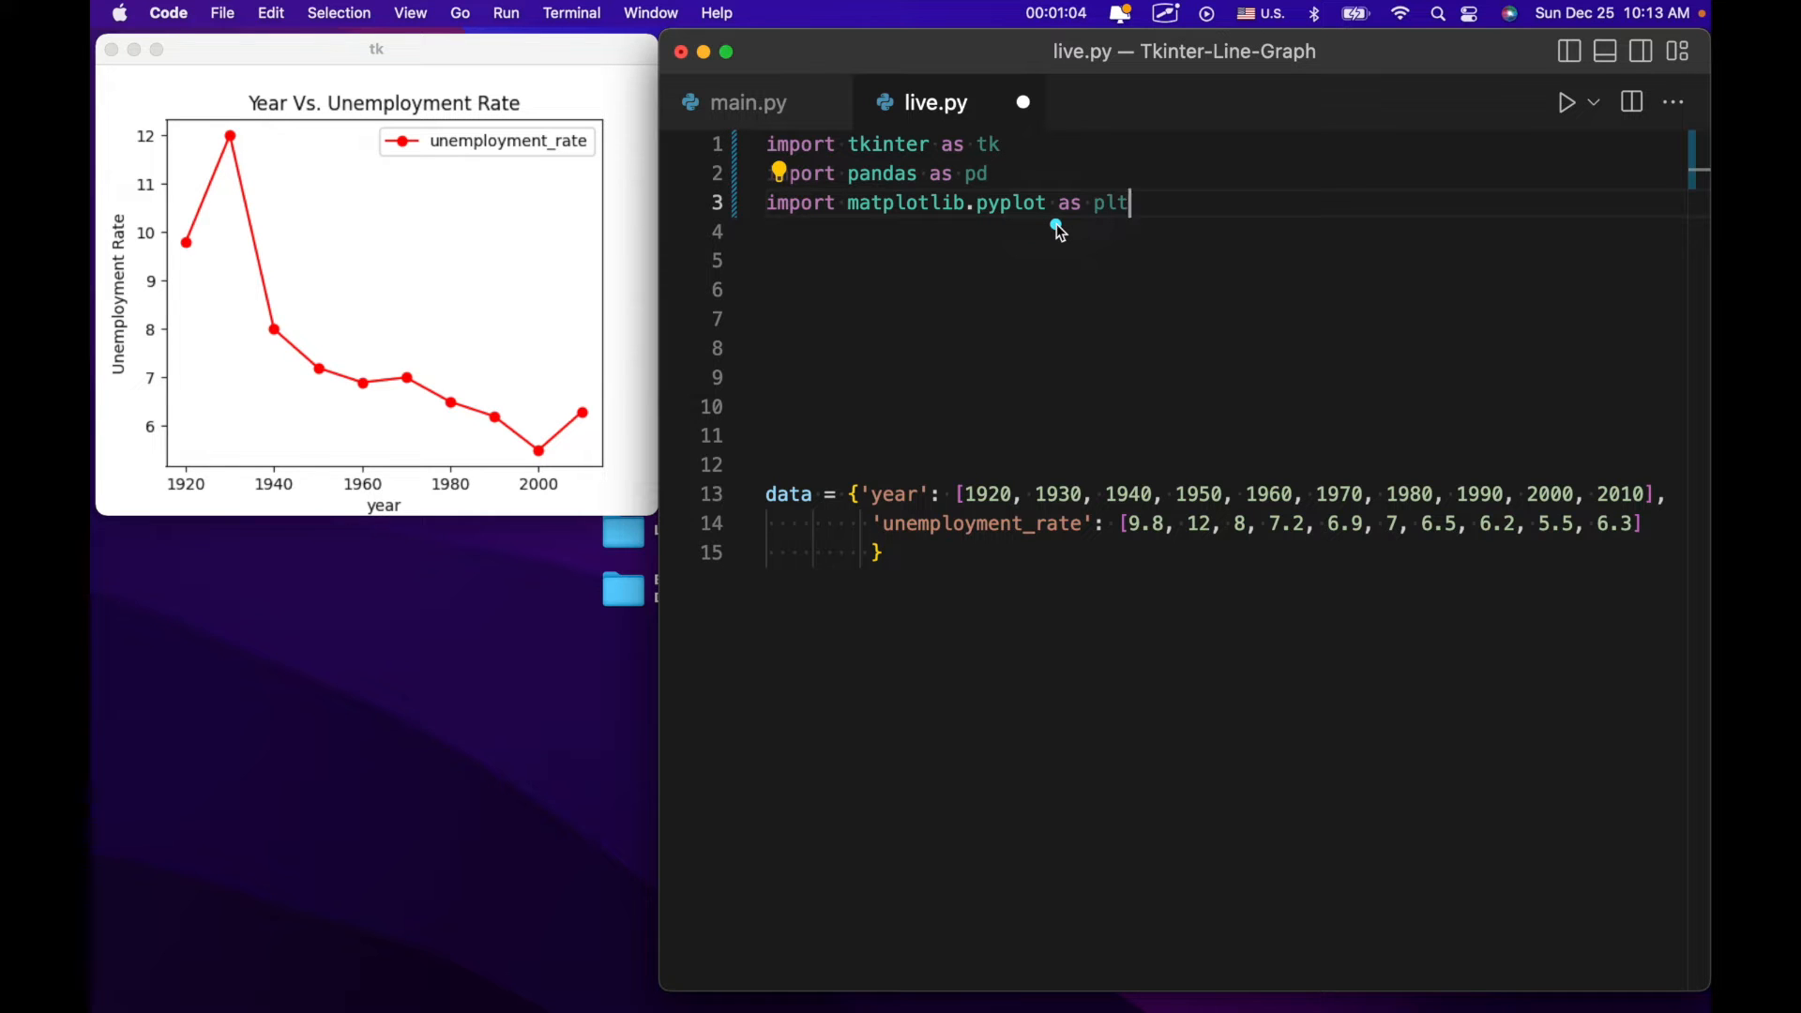
pyautogui.moveTo(1009, 227)
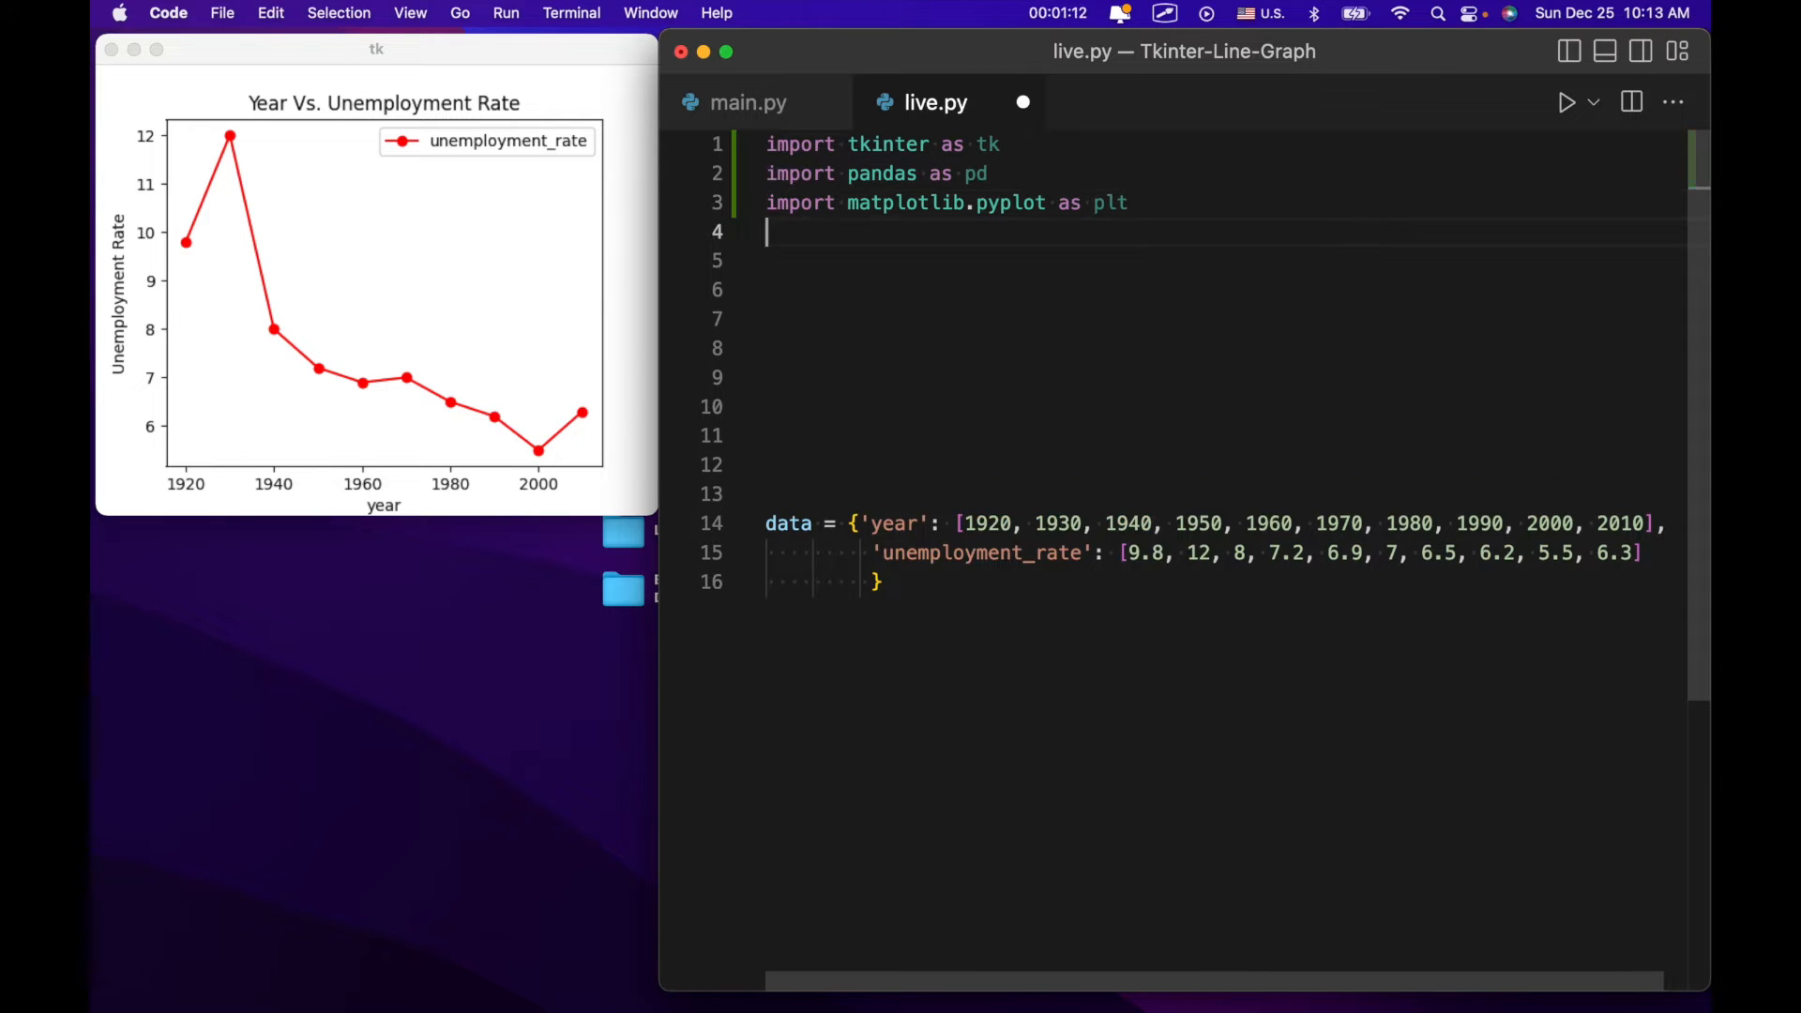
# Write 'from matplotlib.backends.backend_tkagg' to reference the Tk backend module.
pyautogui.write('from ma')
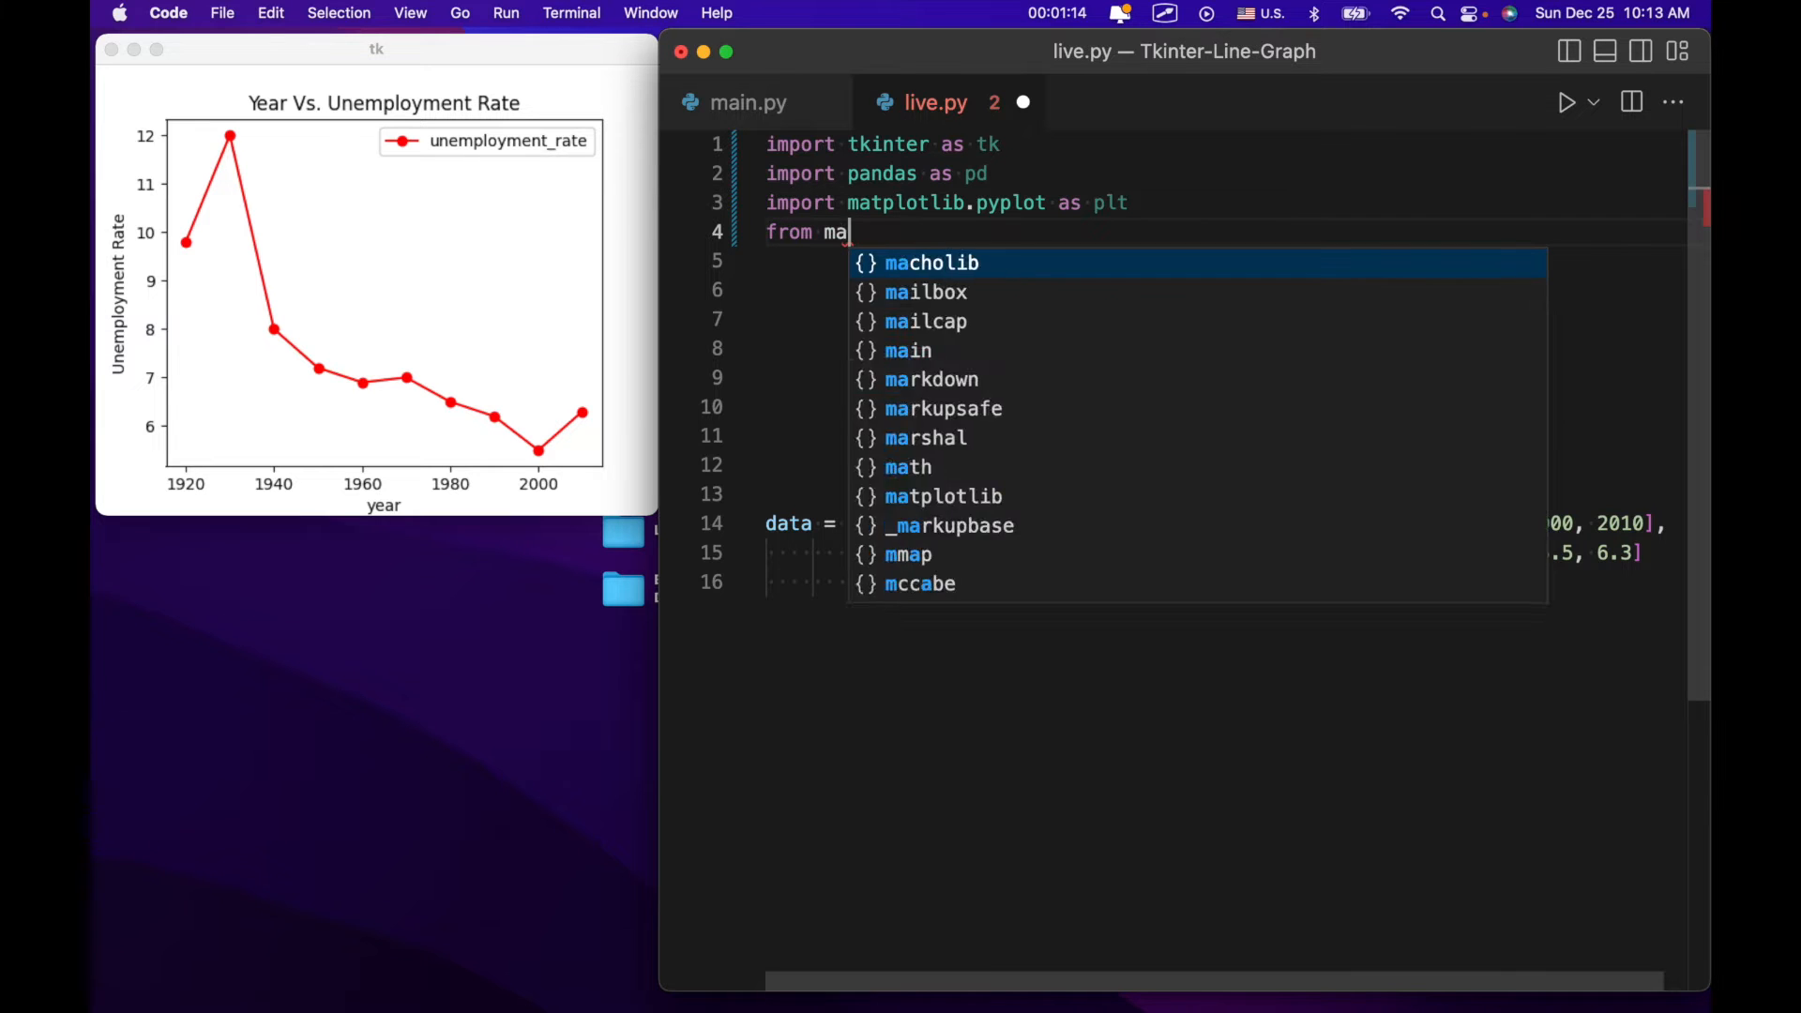
pyautogui.write('t')
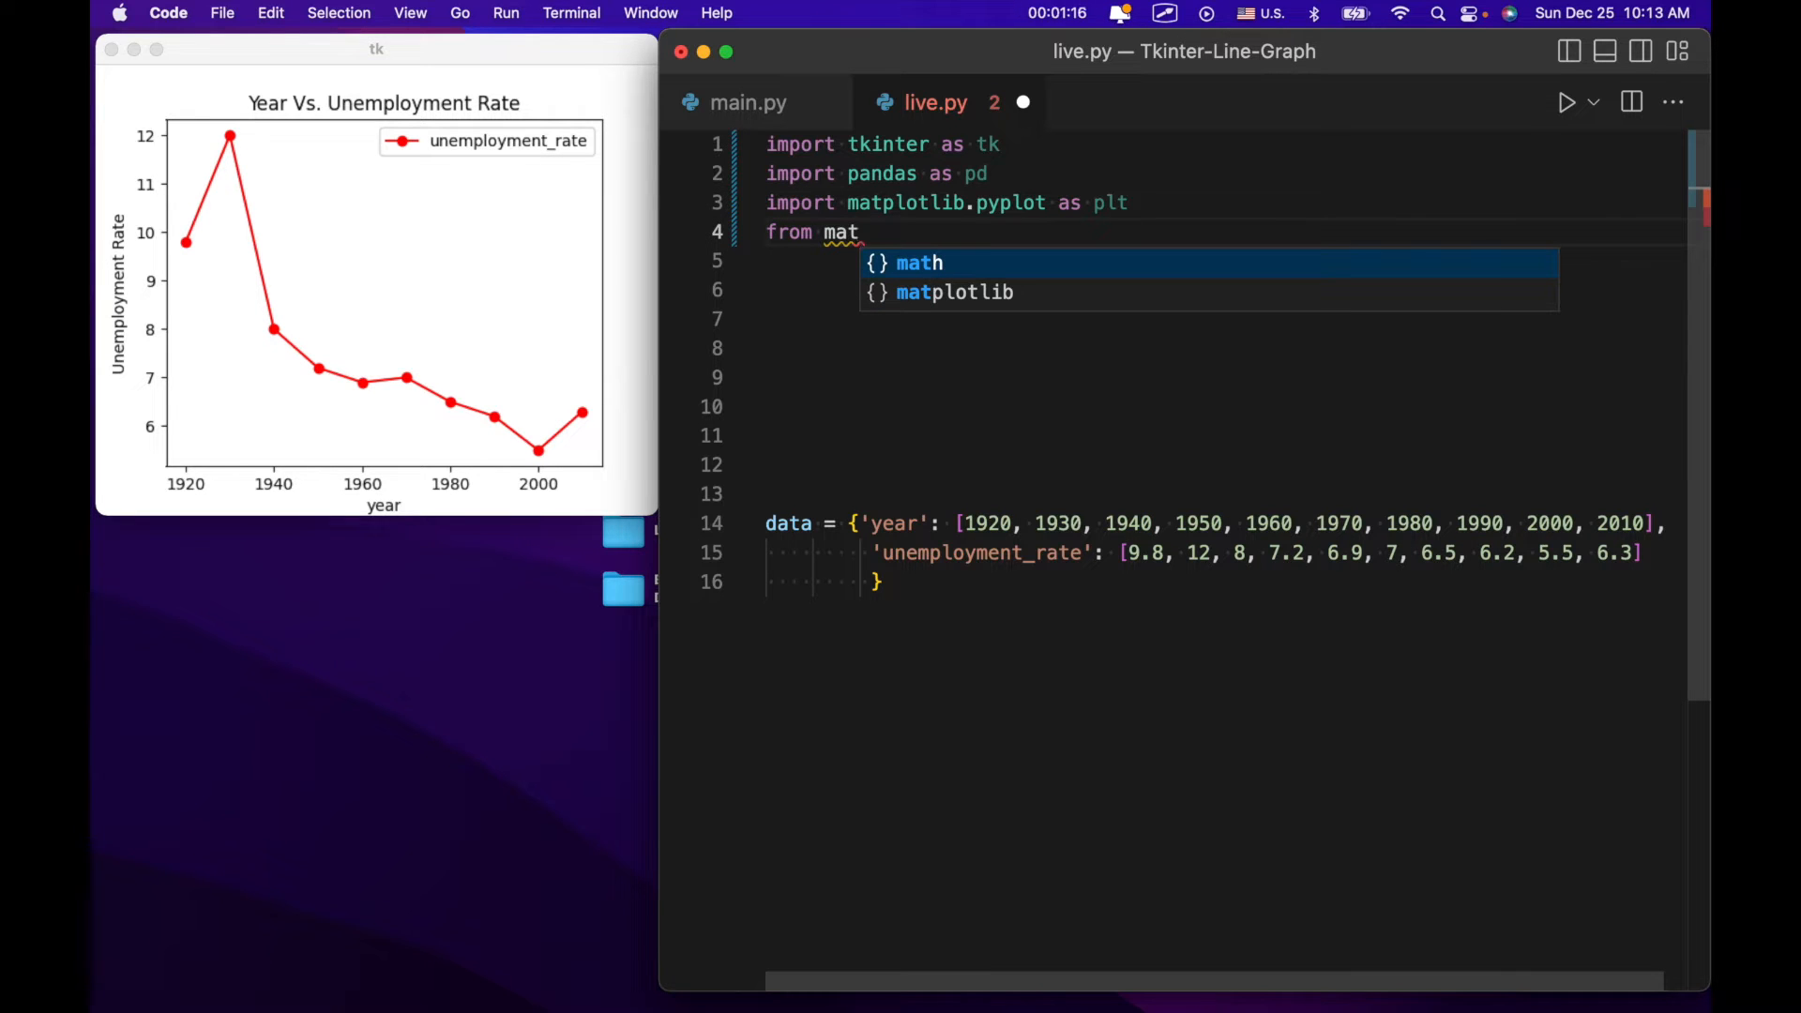
pyautogui.write('plotli')
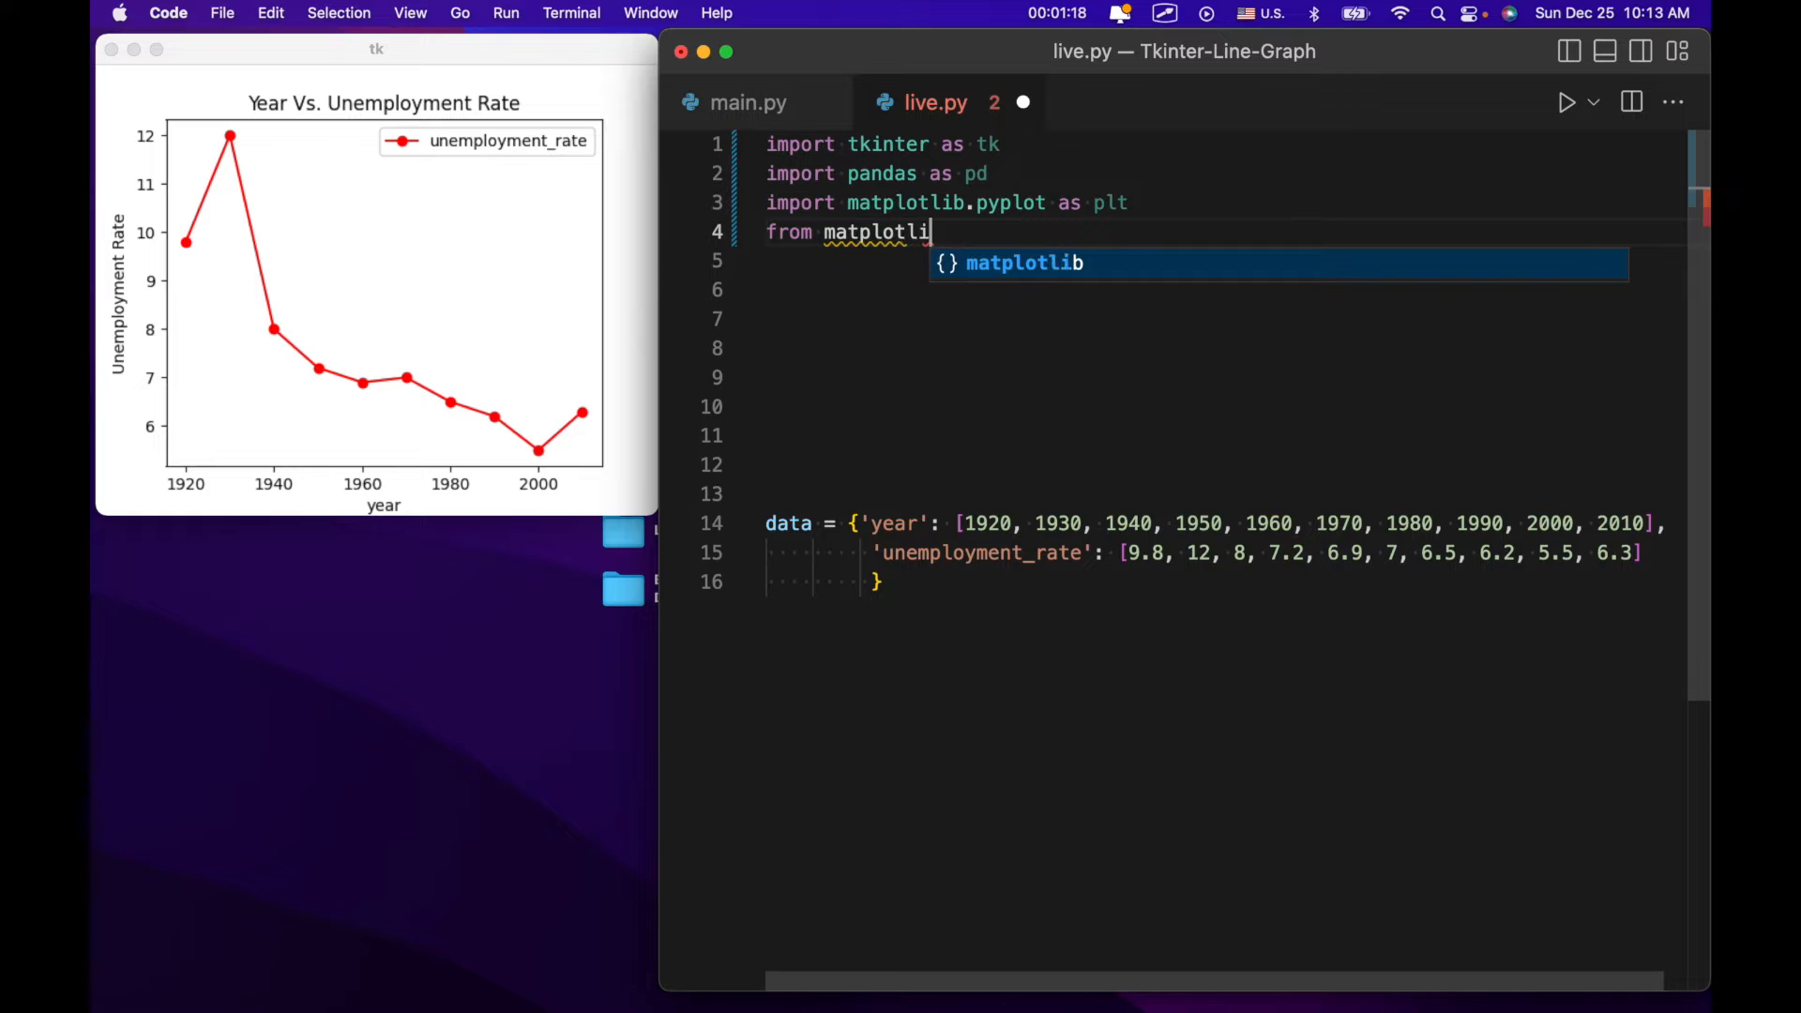
pyautogui.write('b.backen')
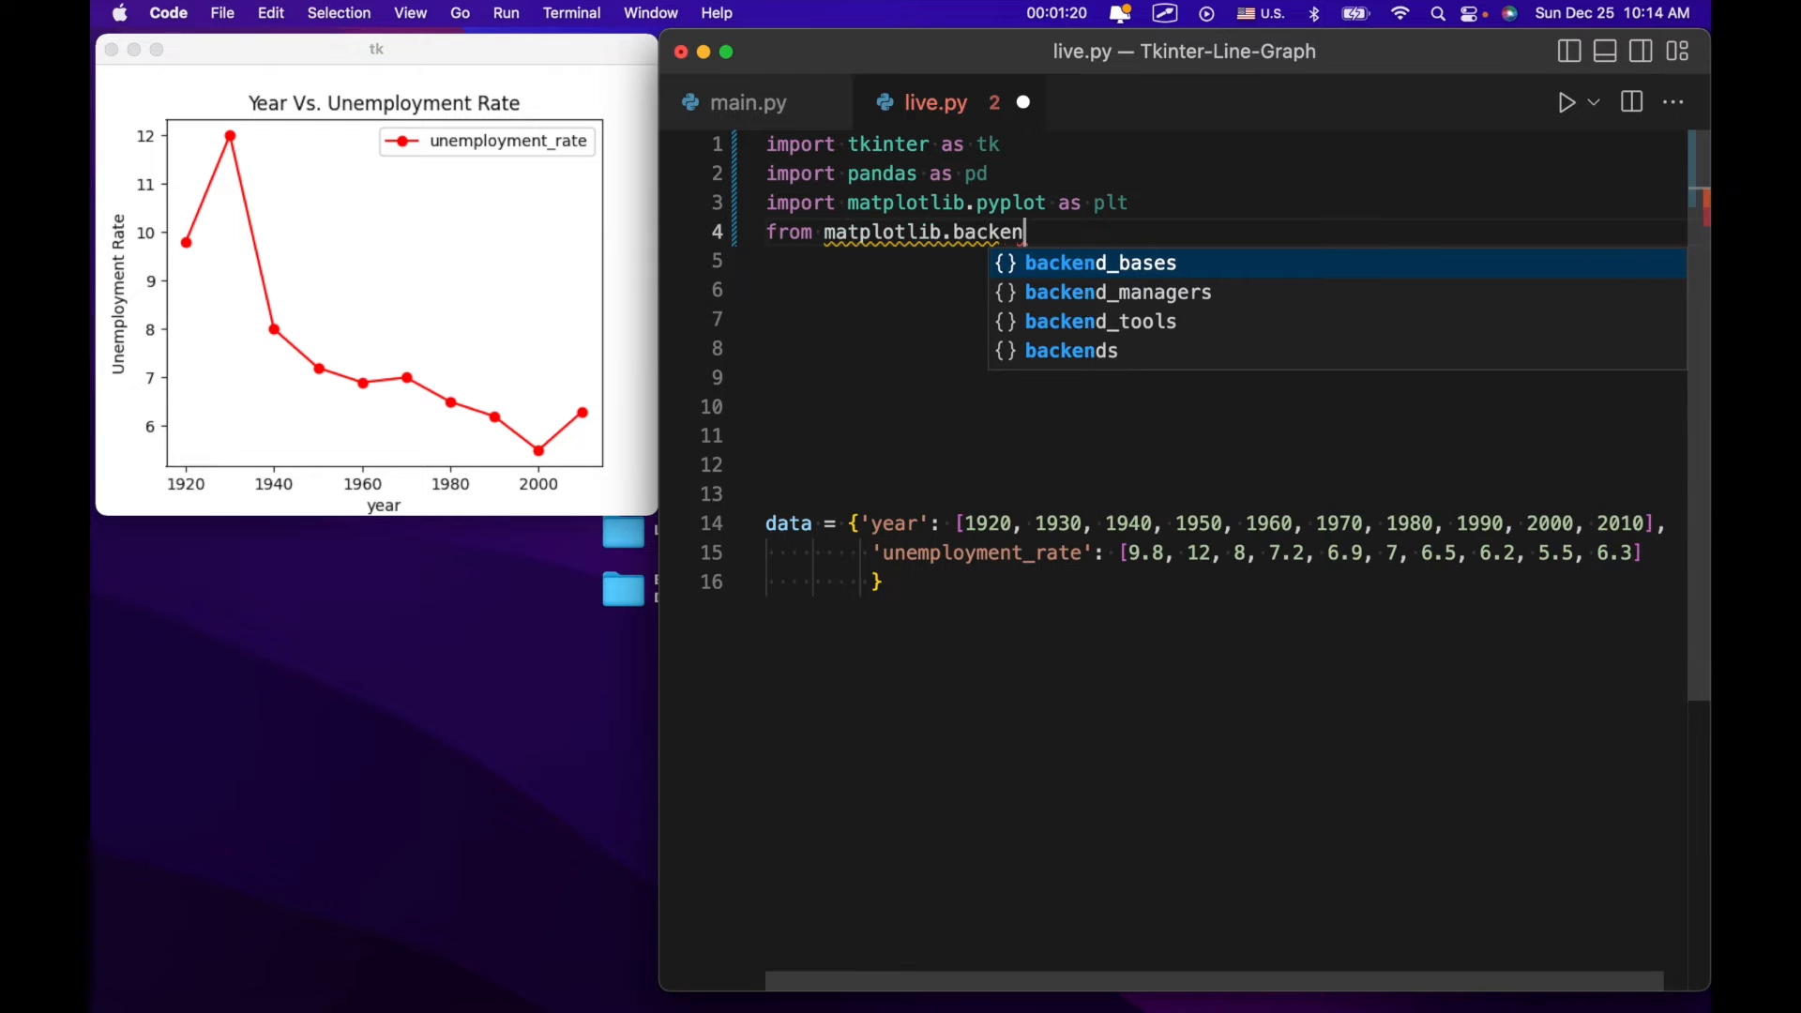
pyautogui.write('ds.back')
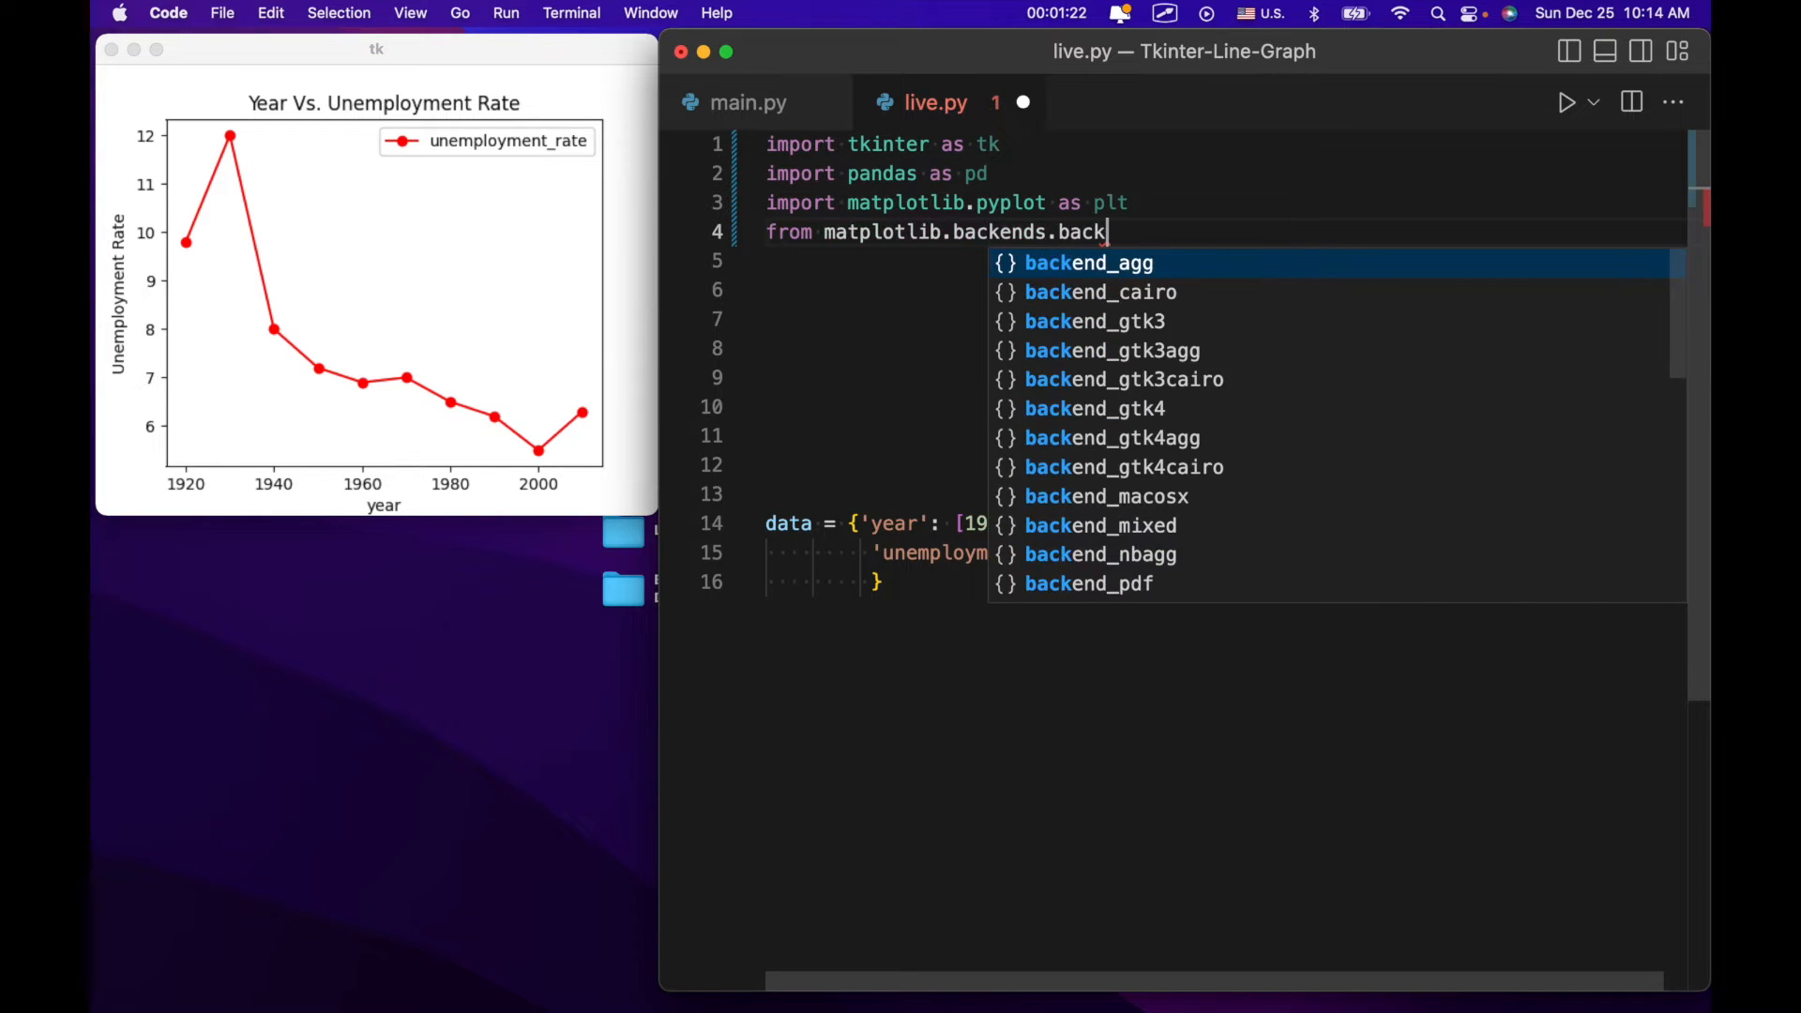
pyautogui.write('end_tkagg')
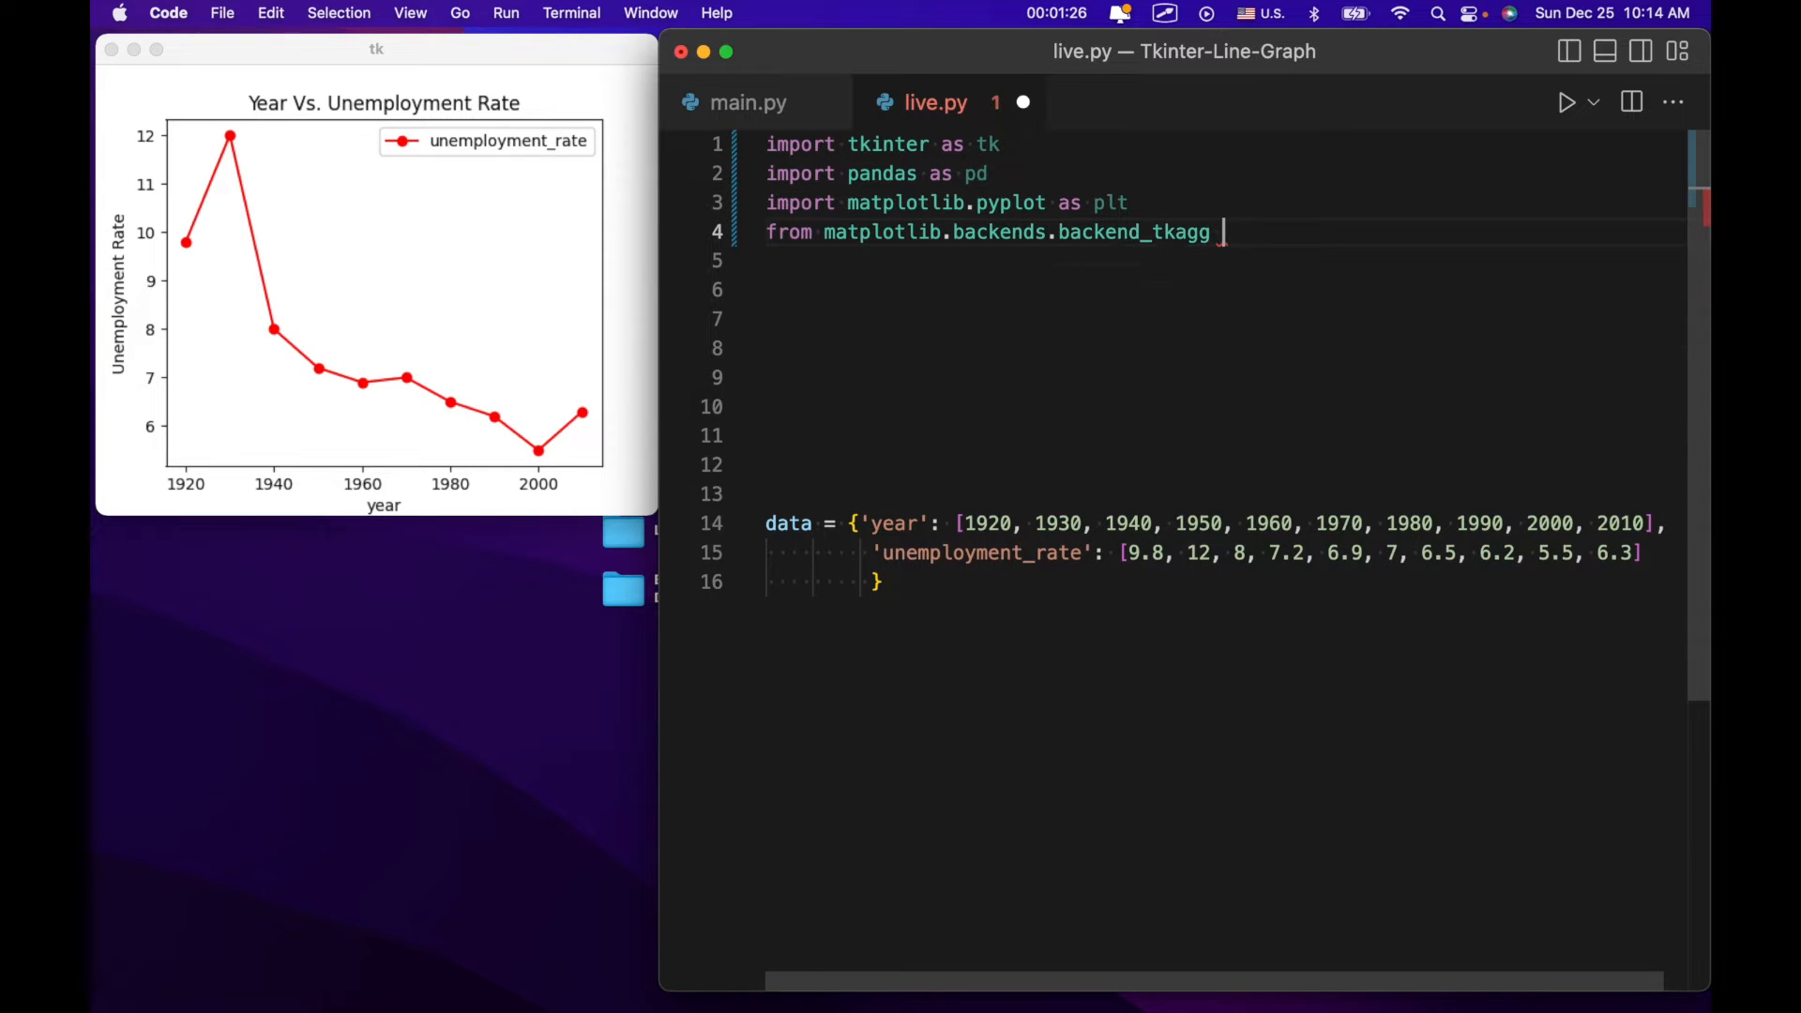
# Complete the line with 'import FigureCanvasTkAgg', correcting the mistyped class name.
pyautogui.write('import F')
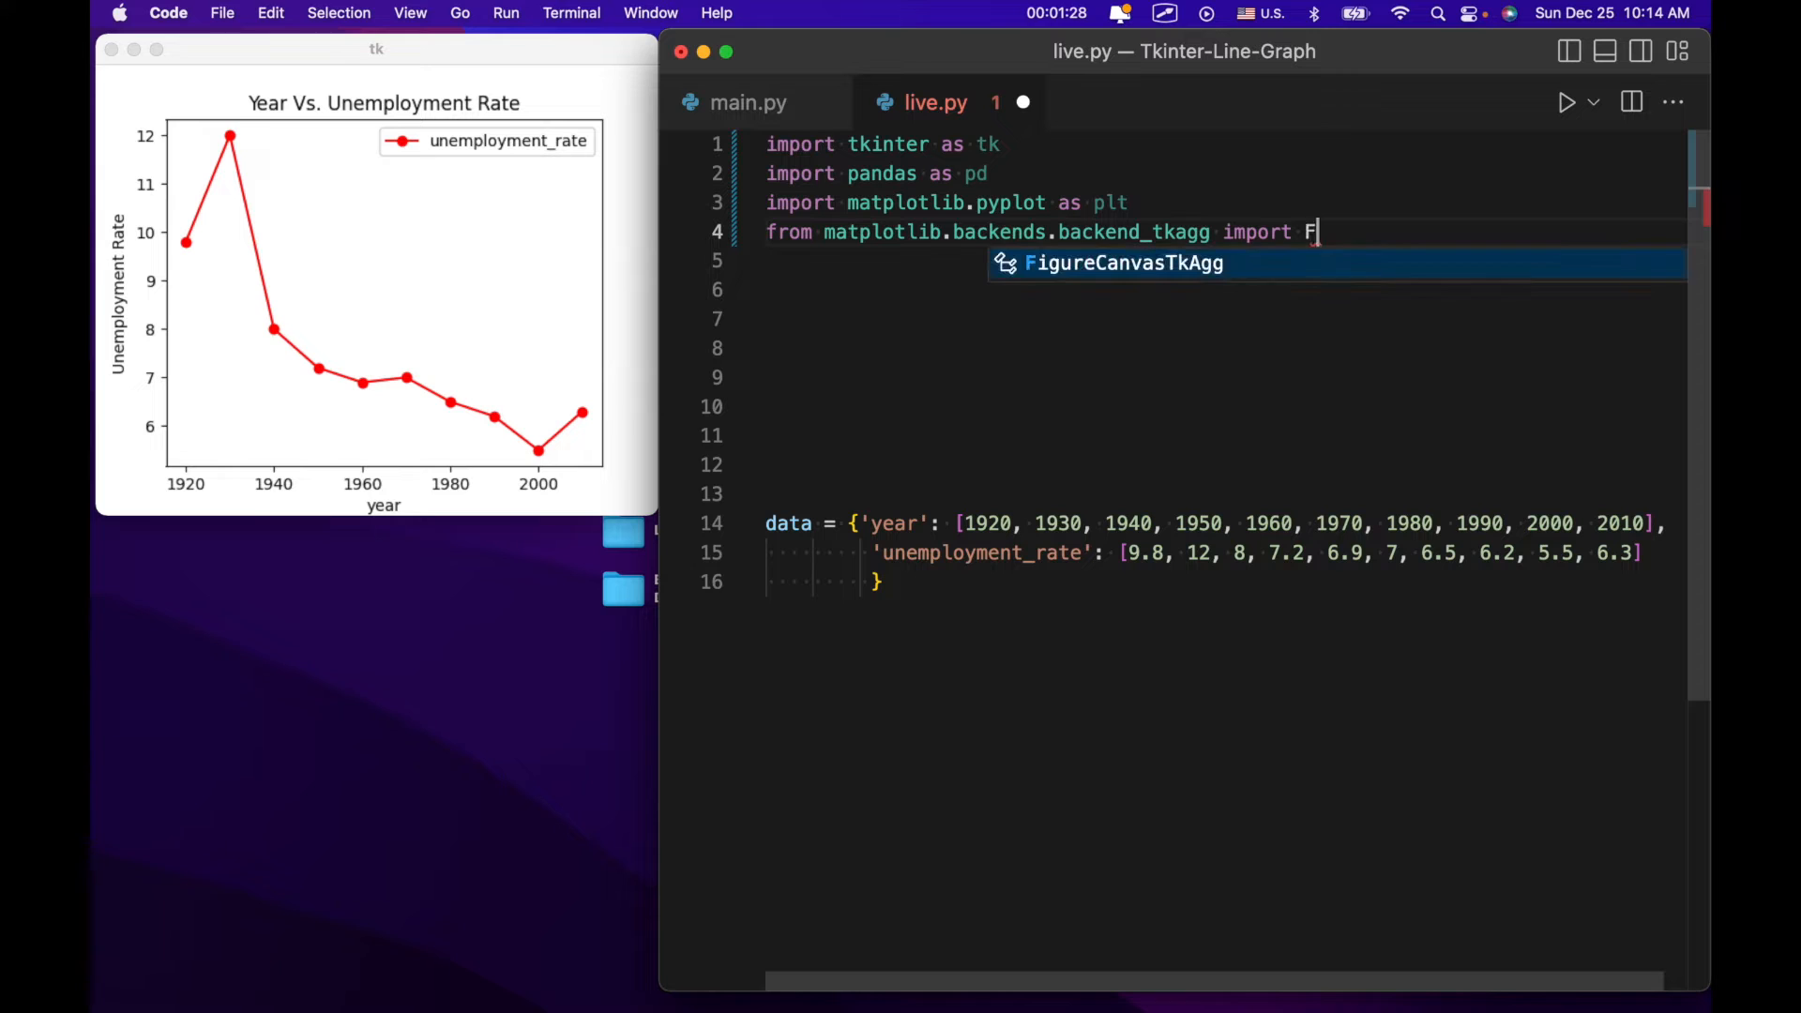
pyautogui.write('igure')
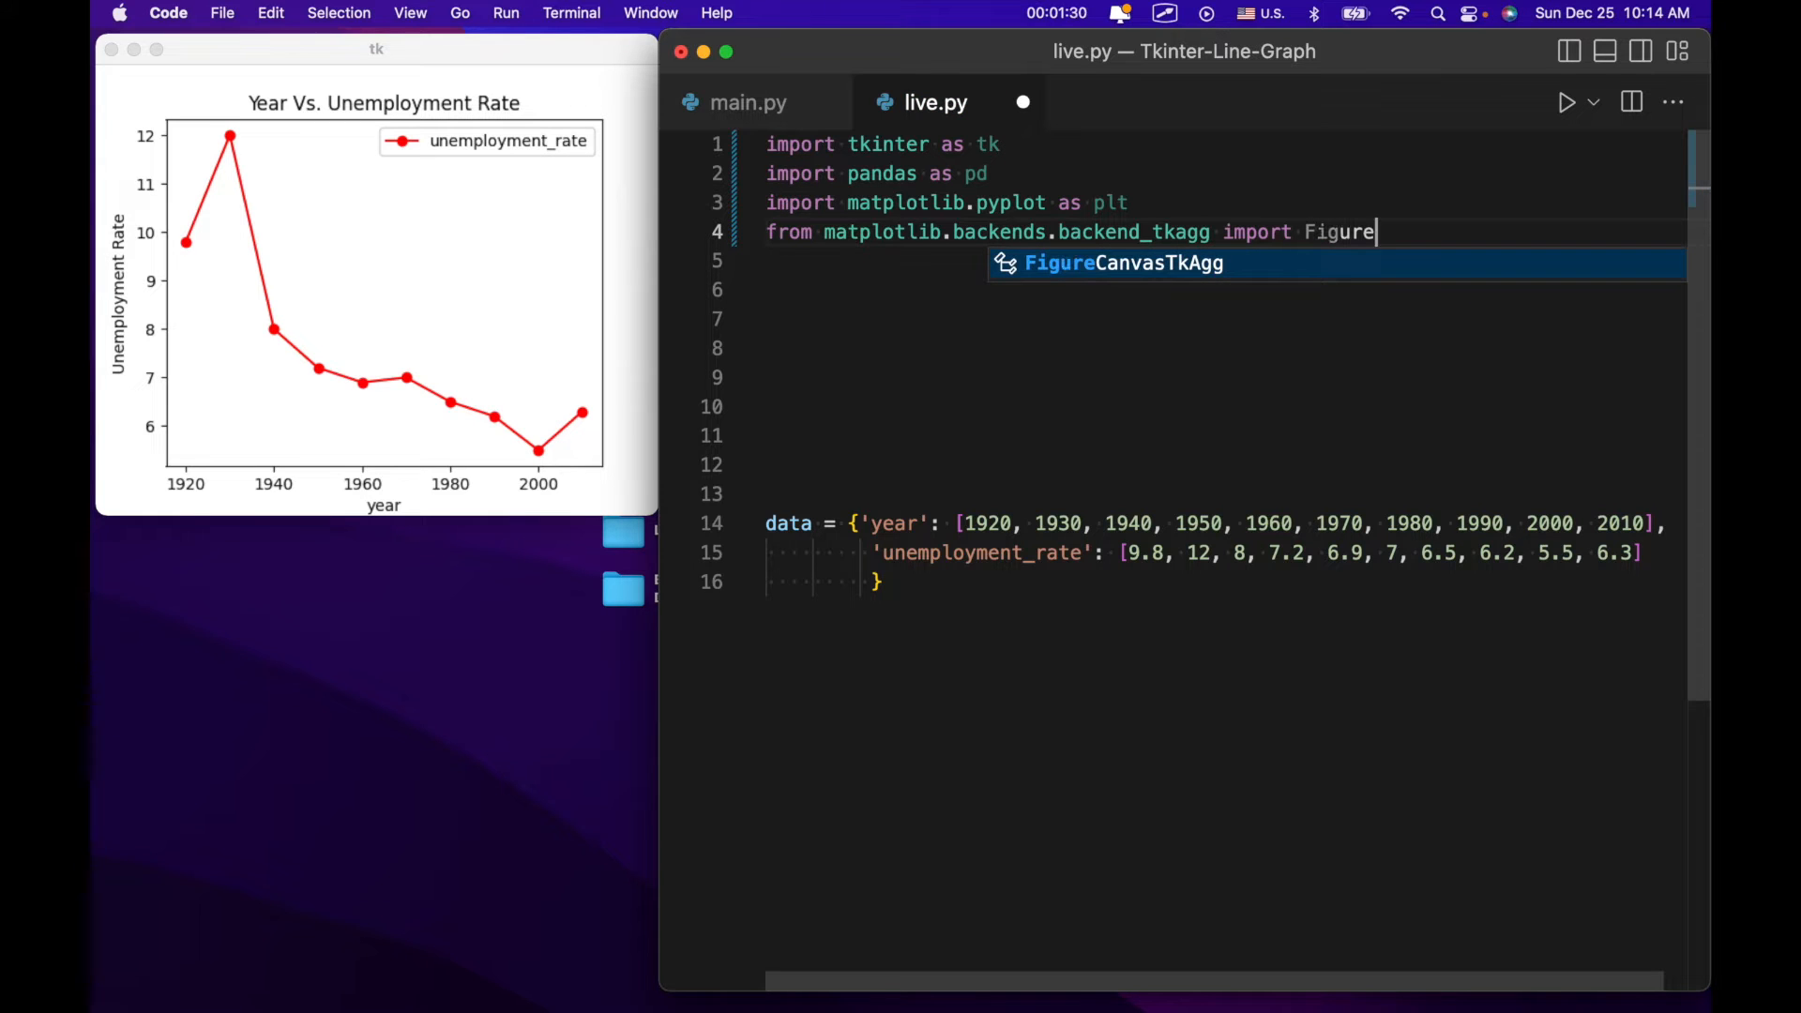
pyautogui.write('VanvasTk')
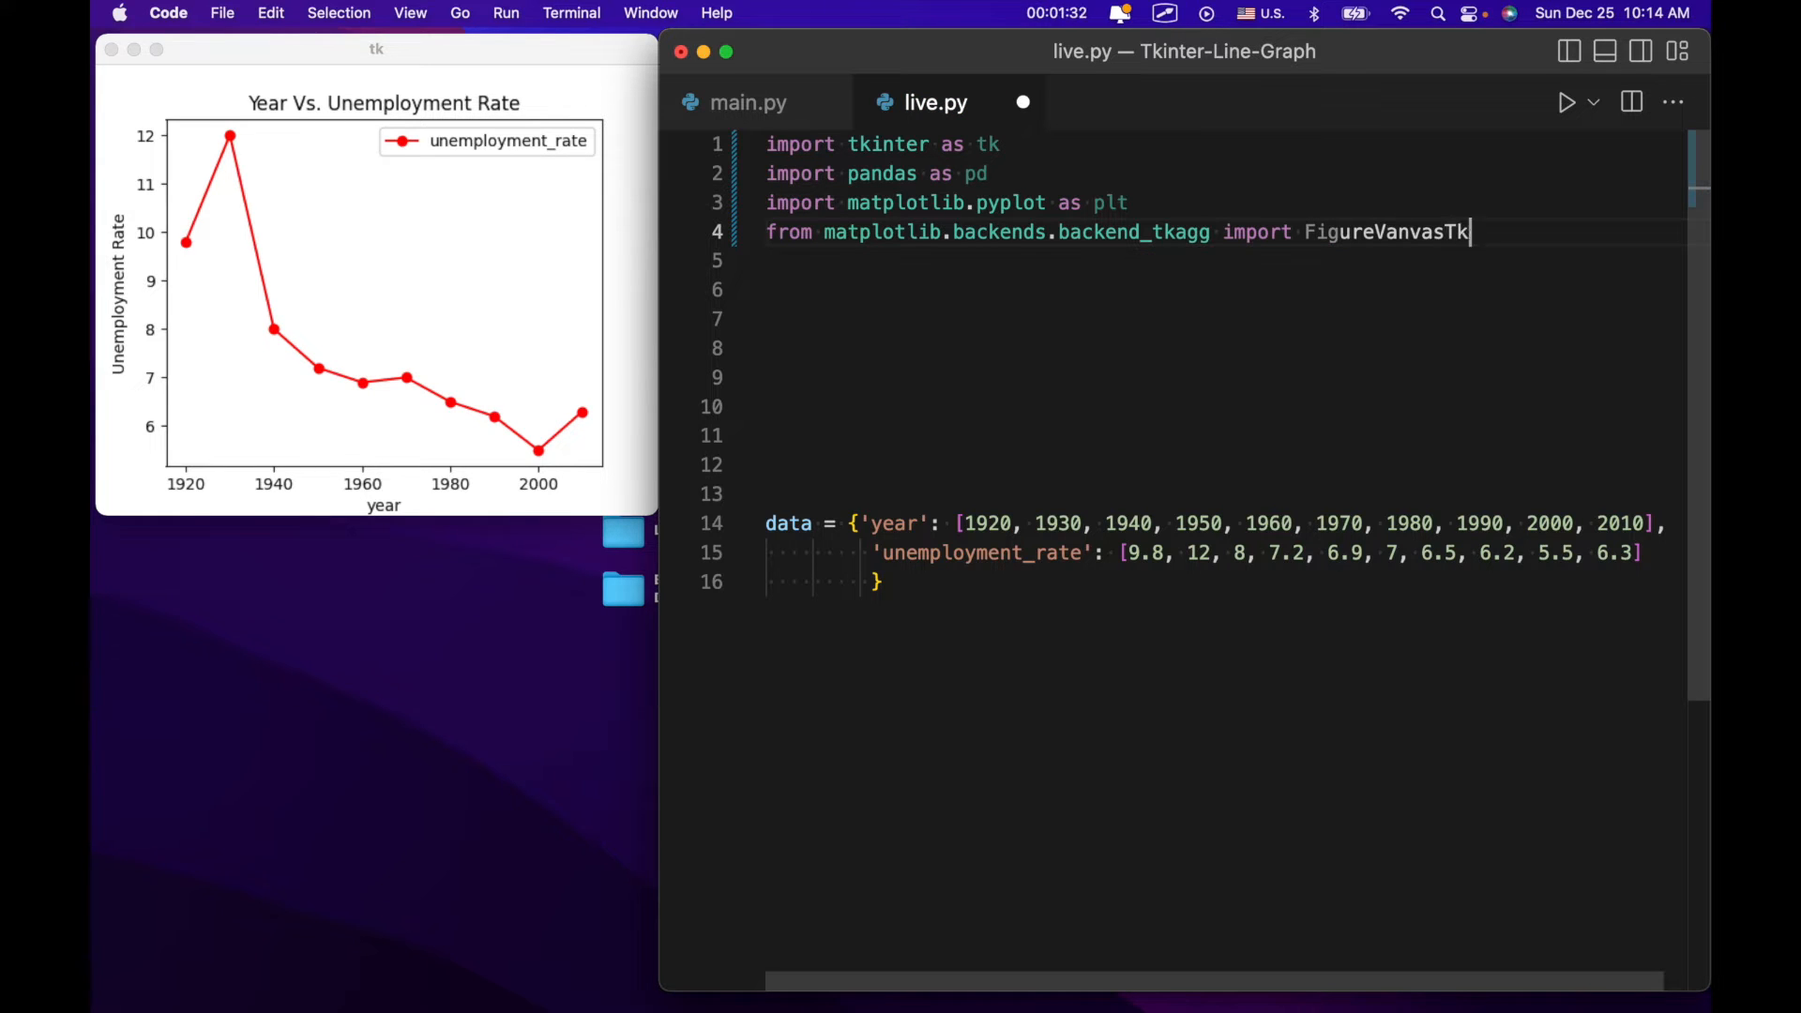
pyautogui.write('FigureC')
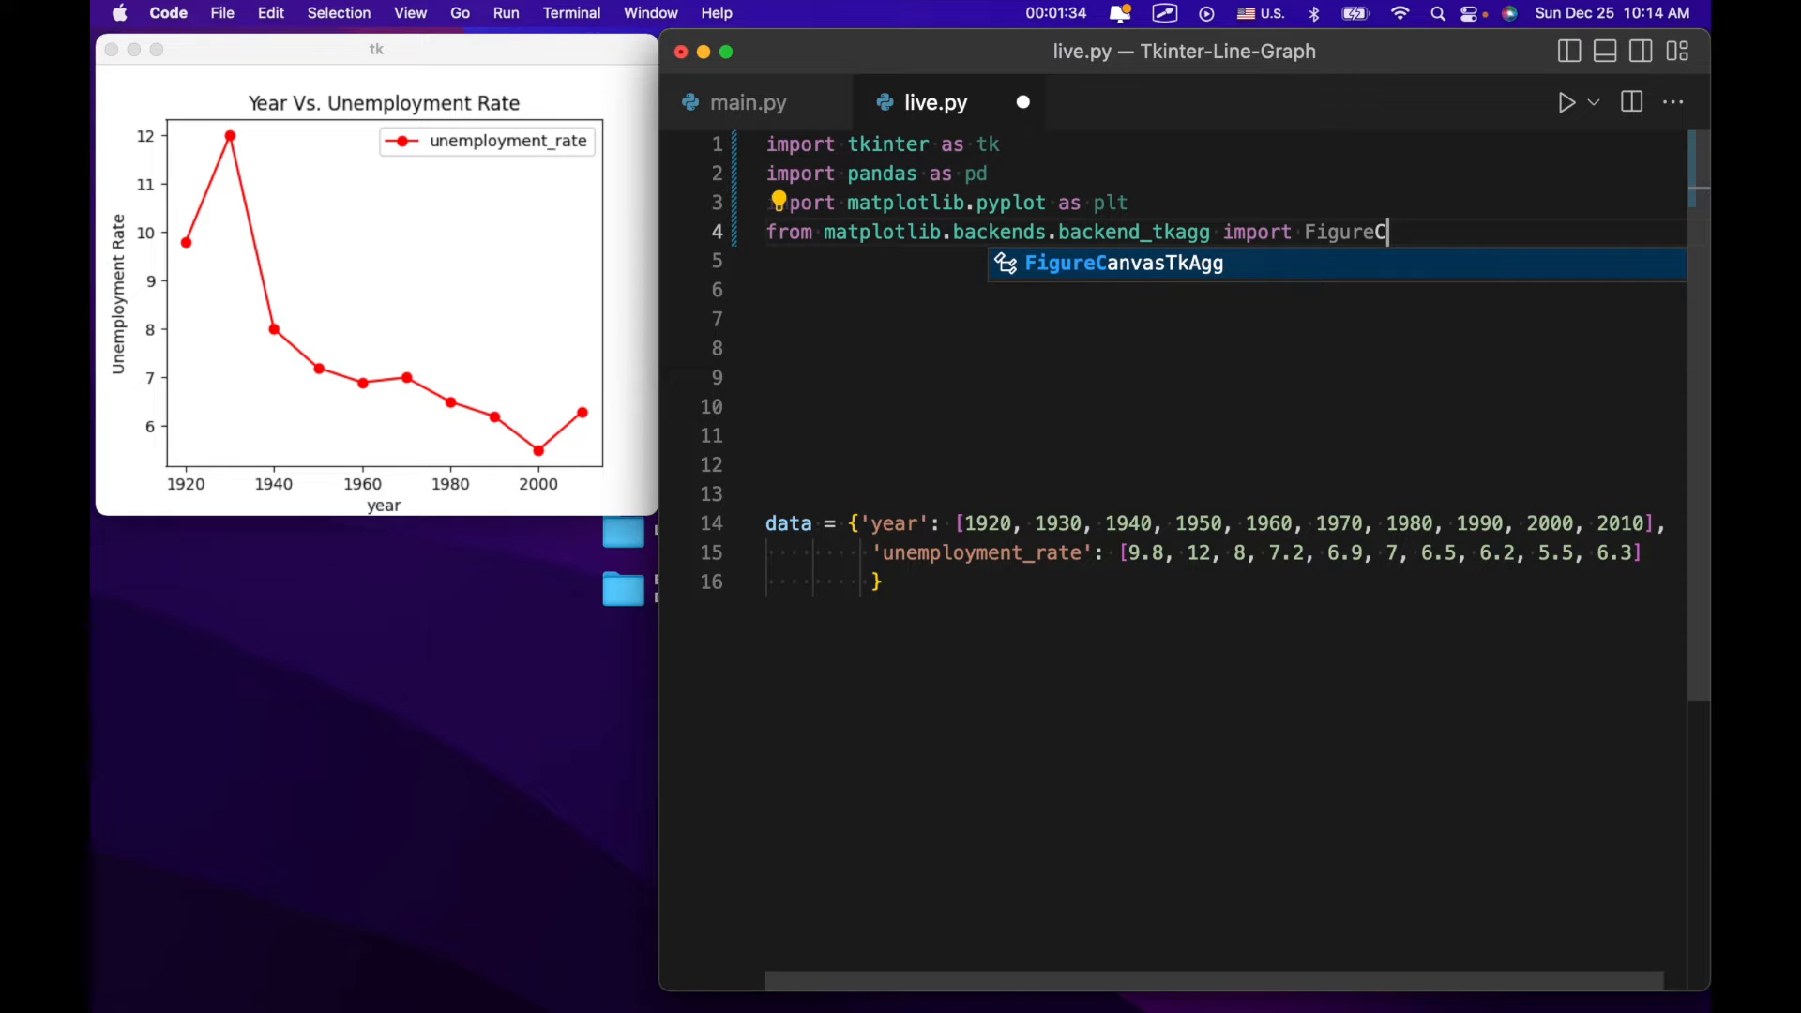
pyautogui.write('anvas')
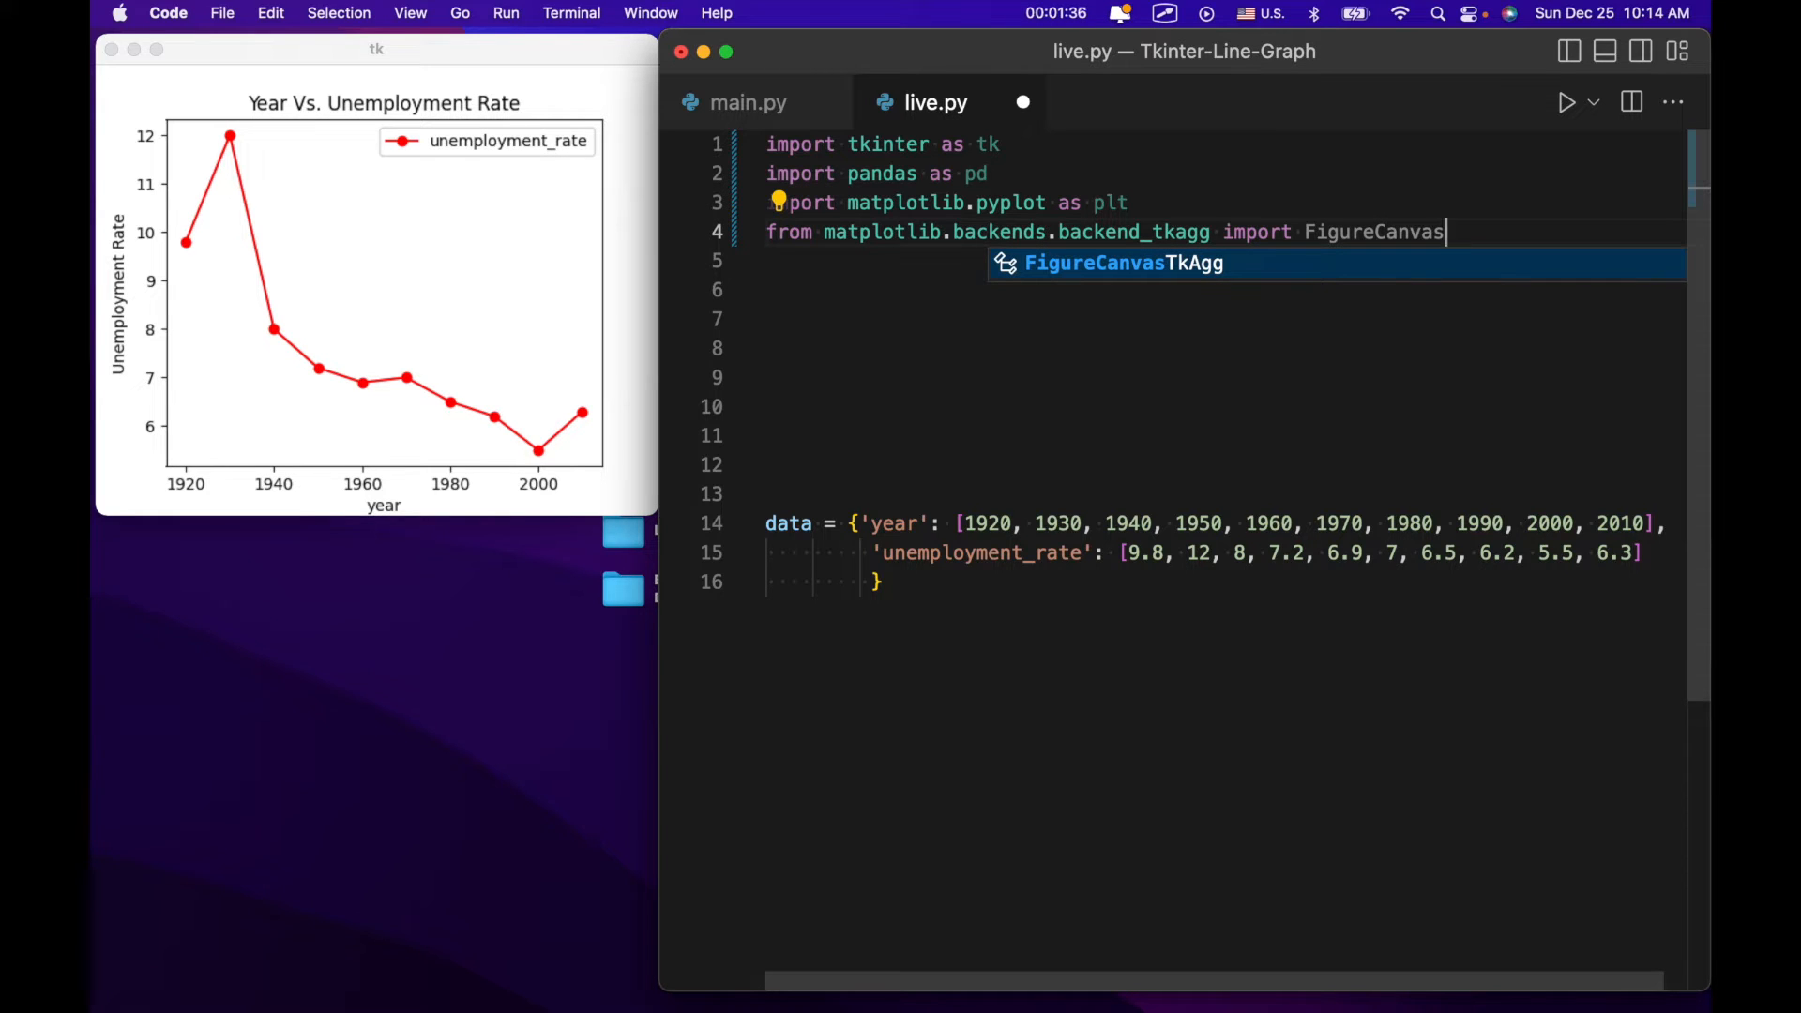
pyautogui.write('T')
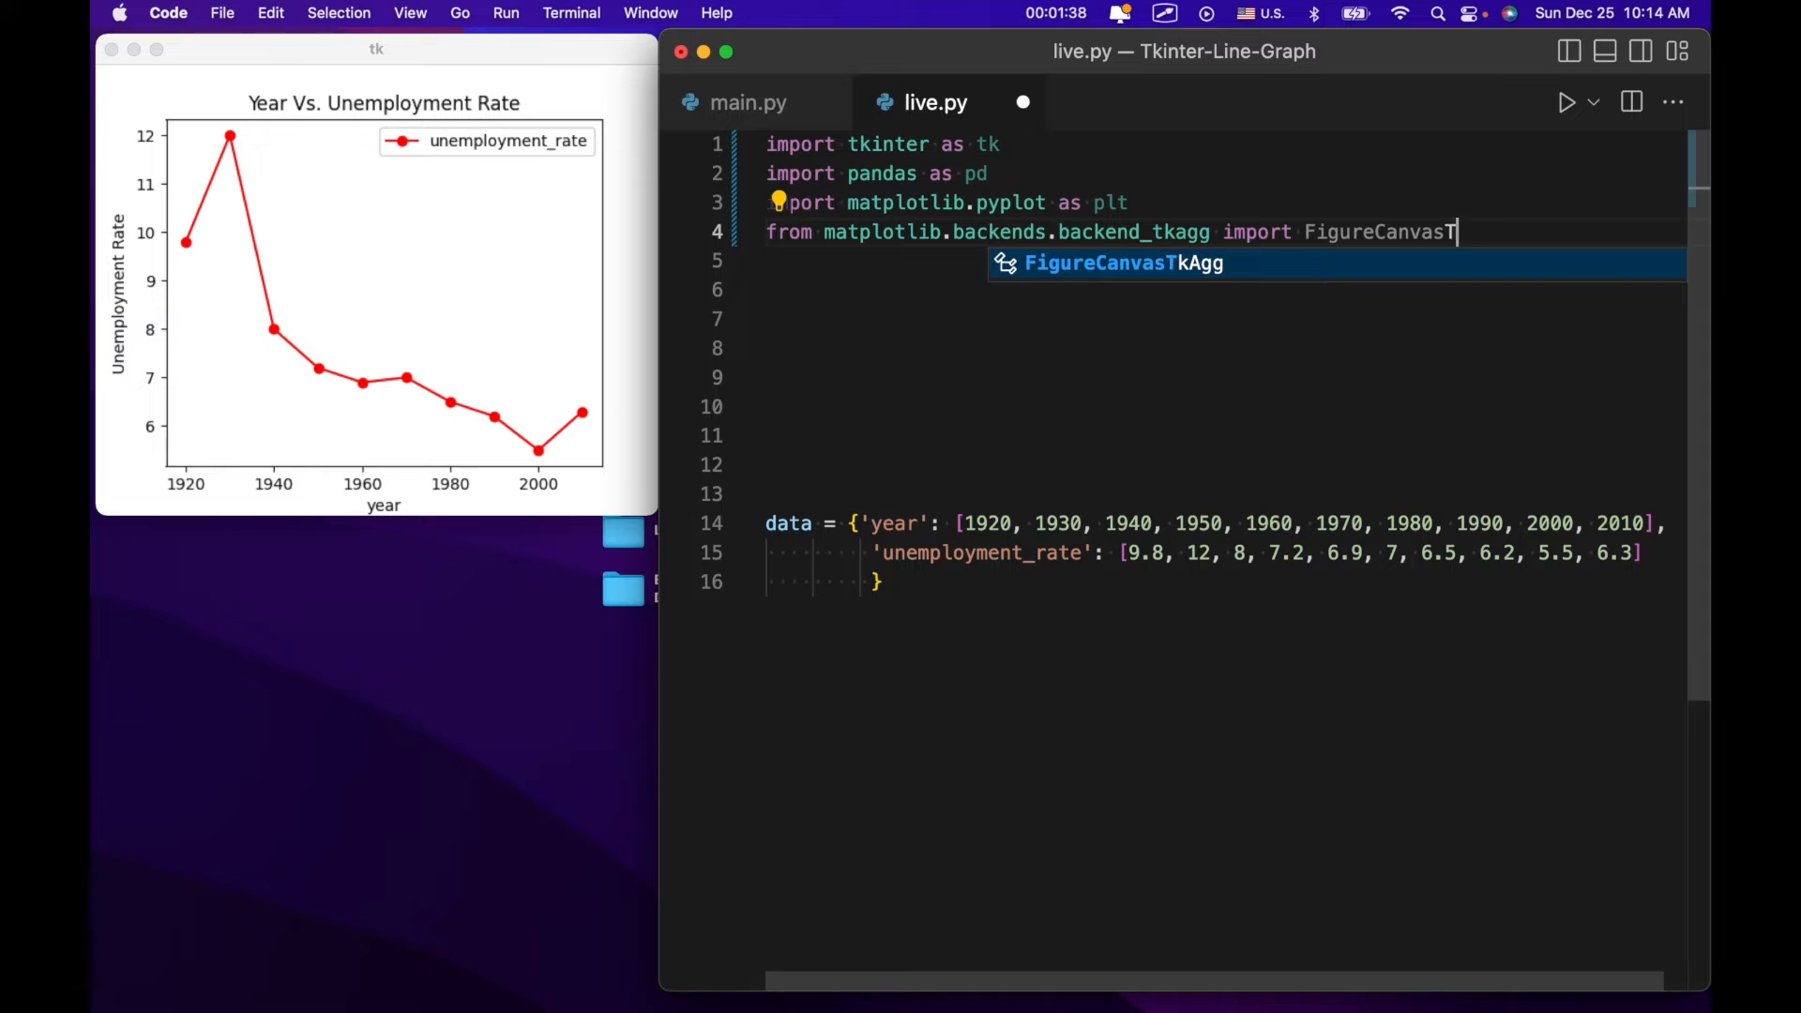
pyautogui.write('kAgg')
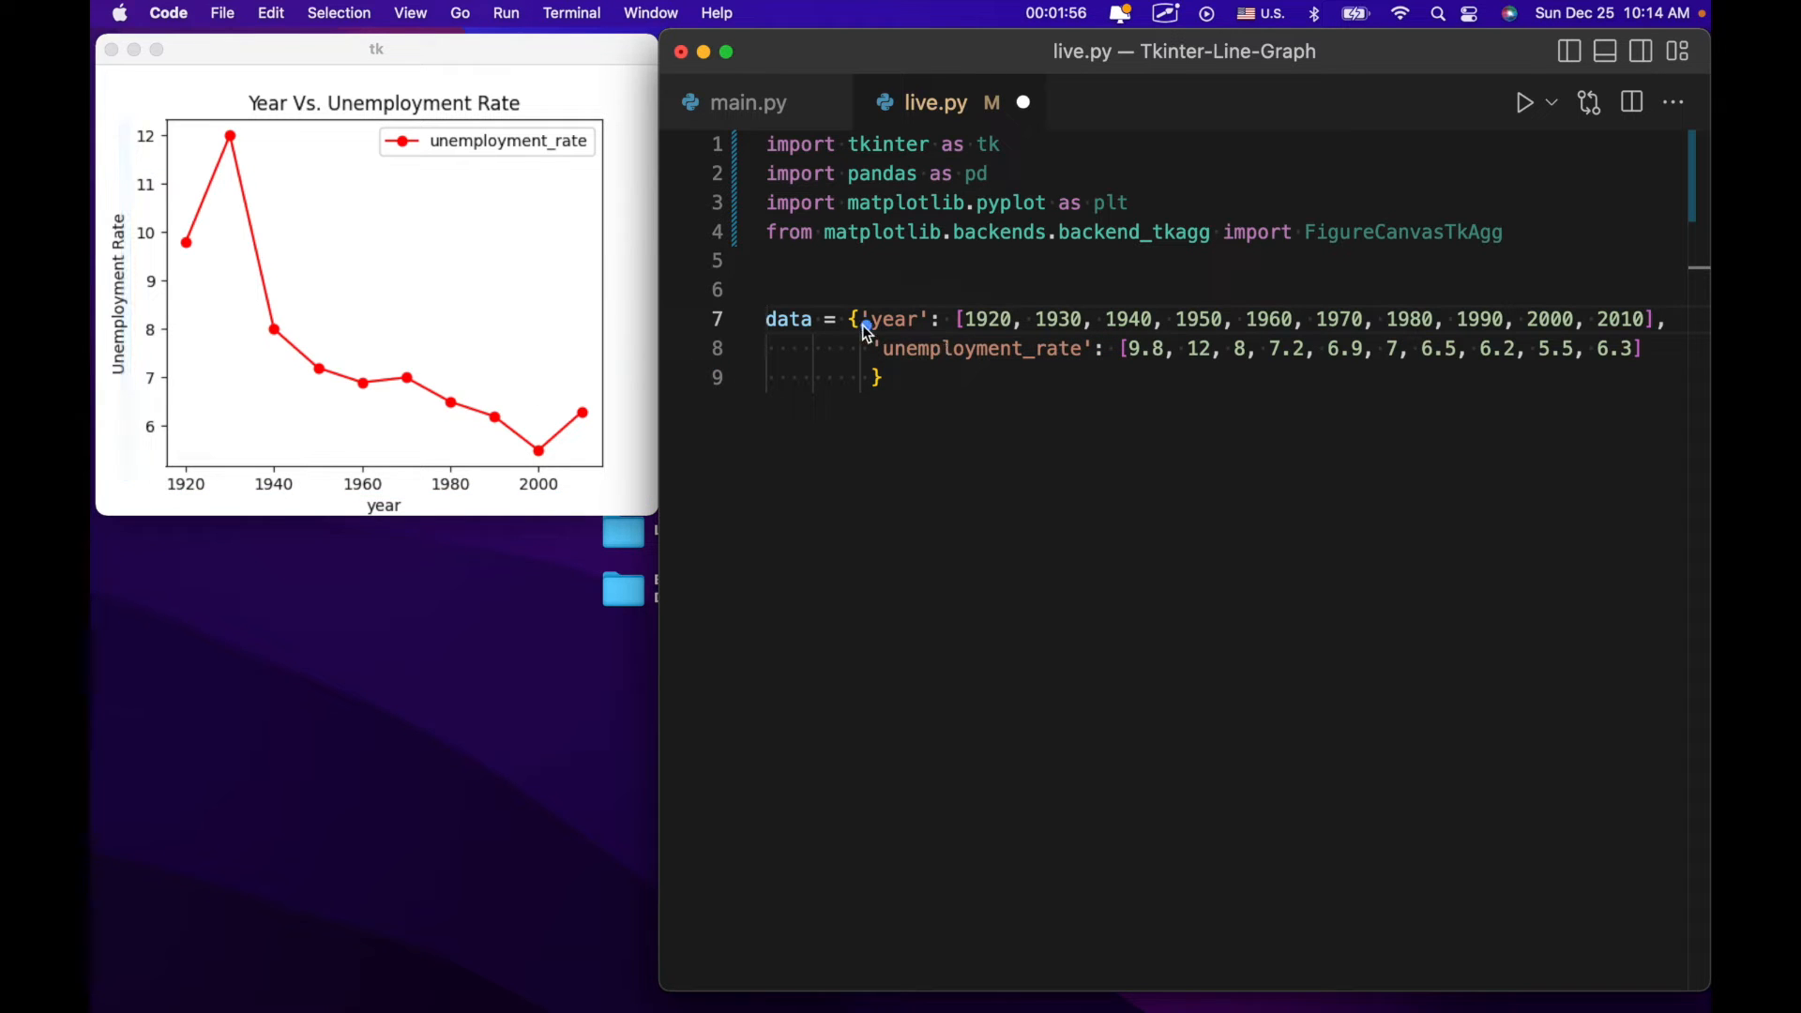
pyautogui.moveTo(878, 379)
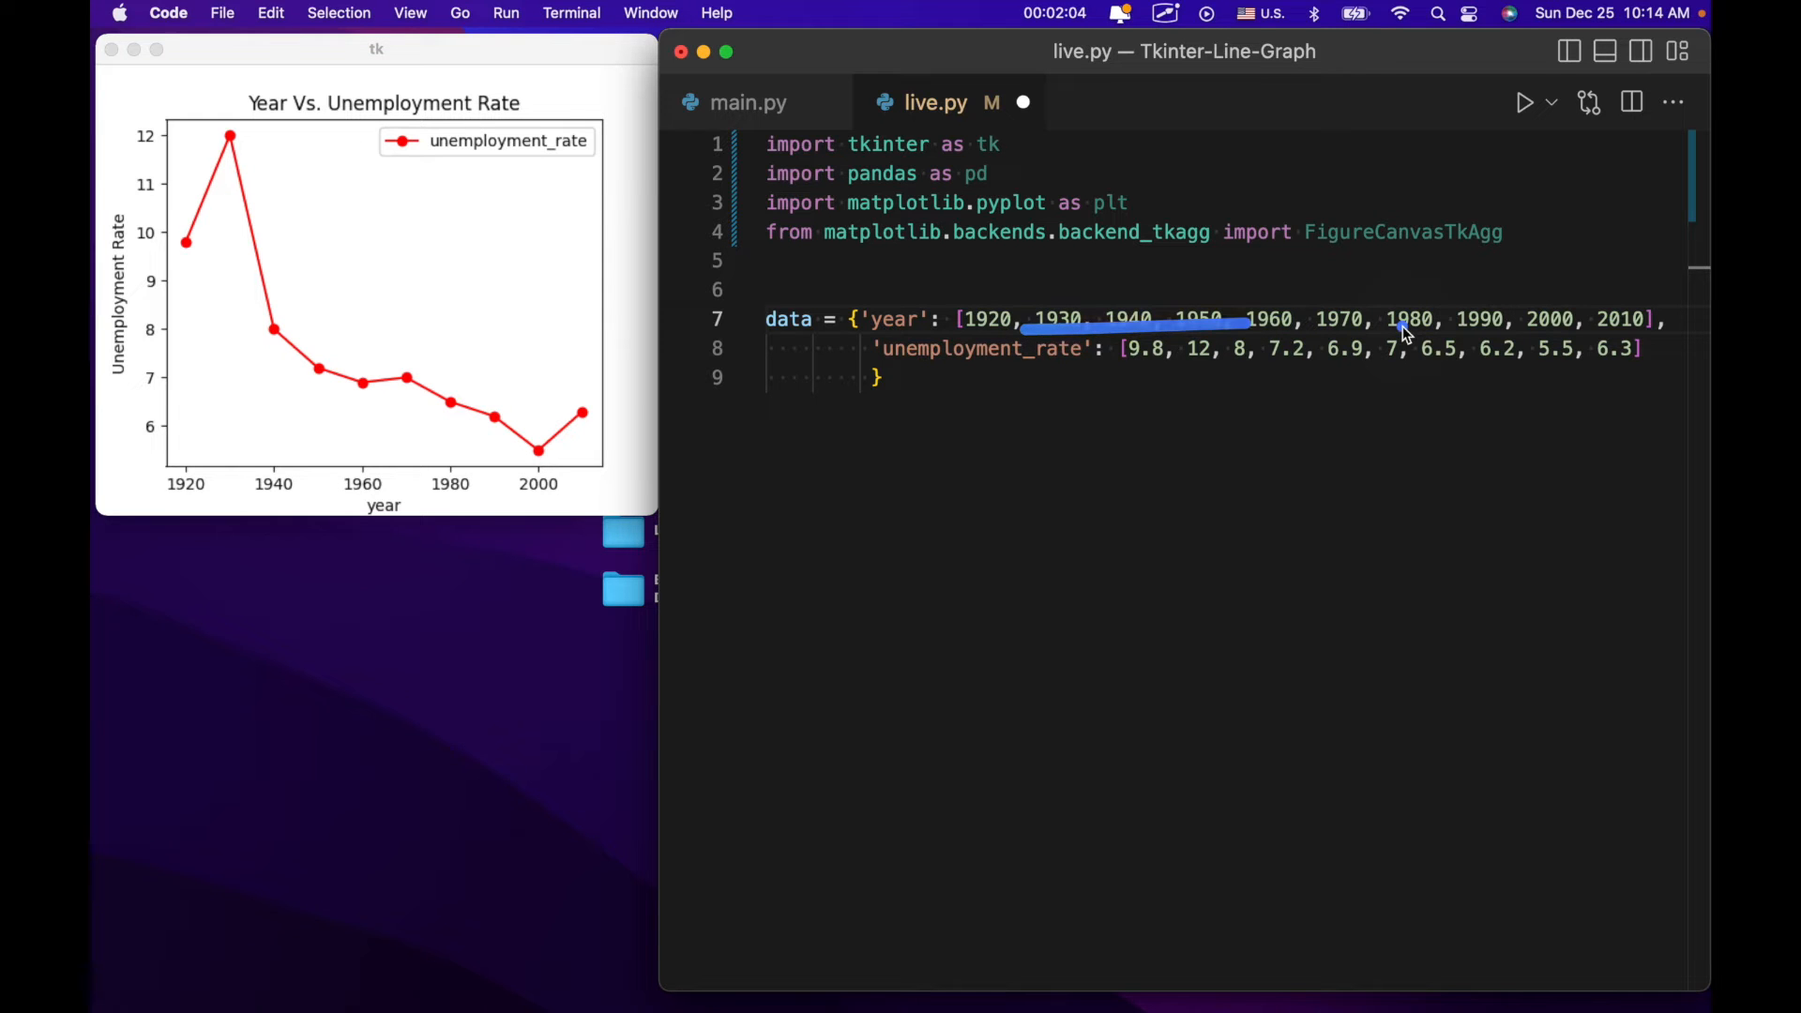
# Place the cursor in the blank area between the imports and the data dictionary.
pyautogui.click(937, 377)
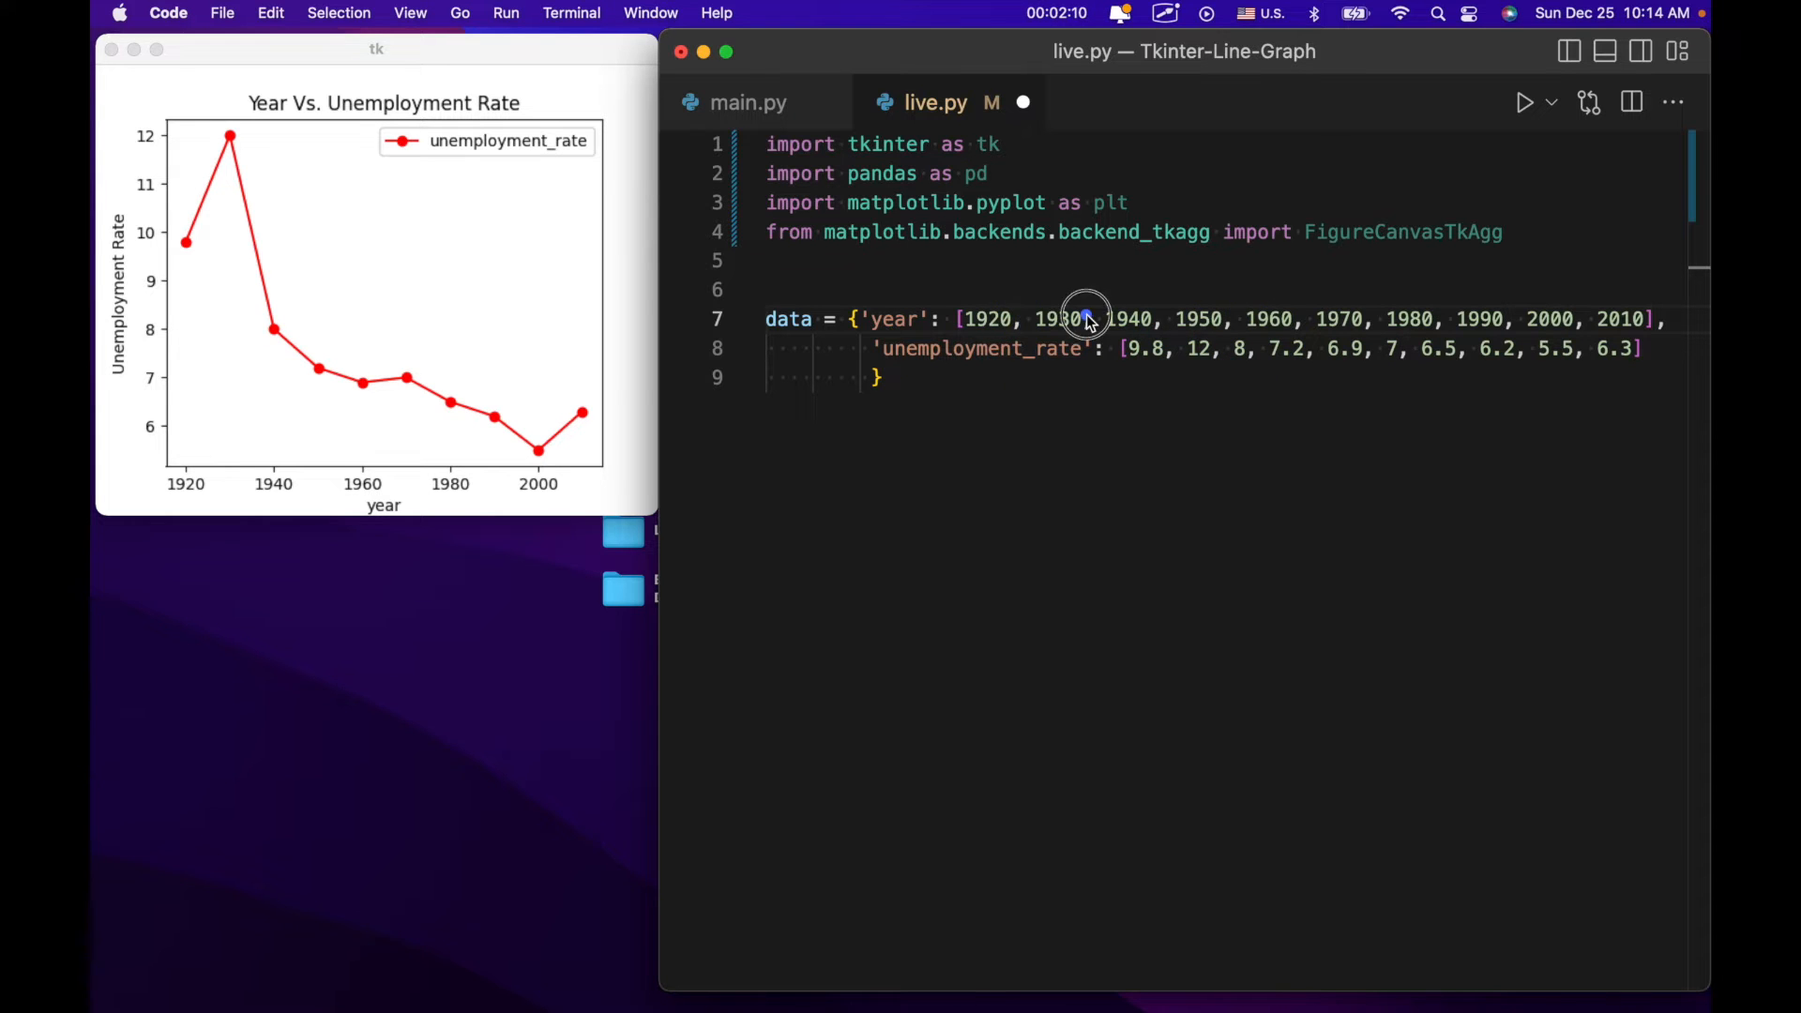
pyautogui.moveTo(1328, 349)
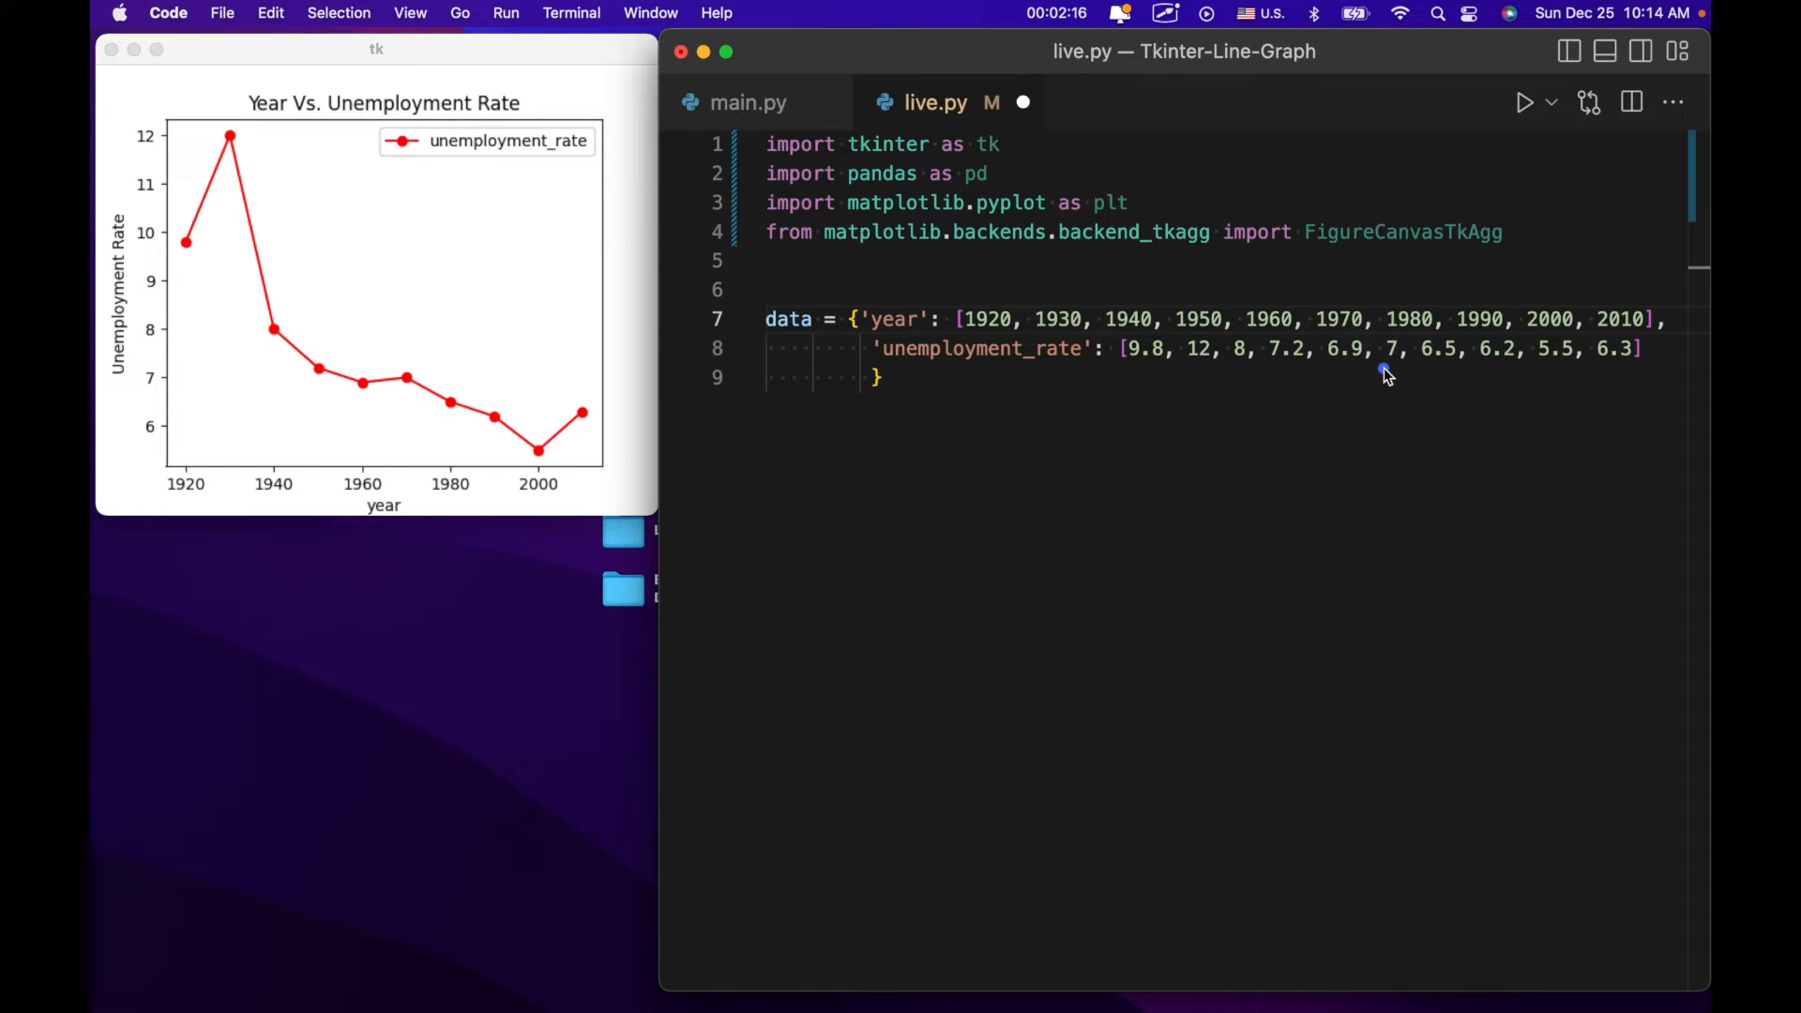
pyautogui.moveTo(936, 388)
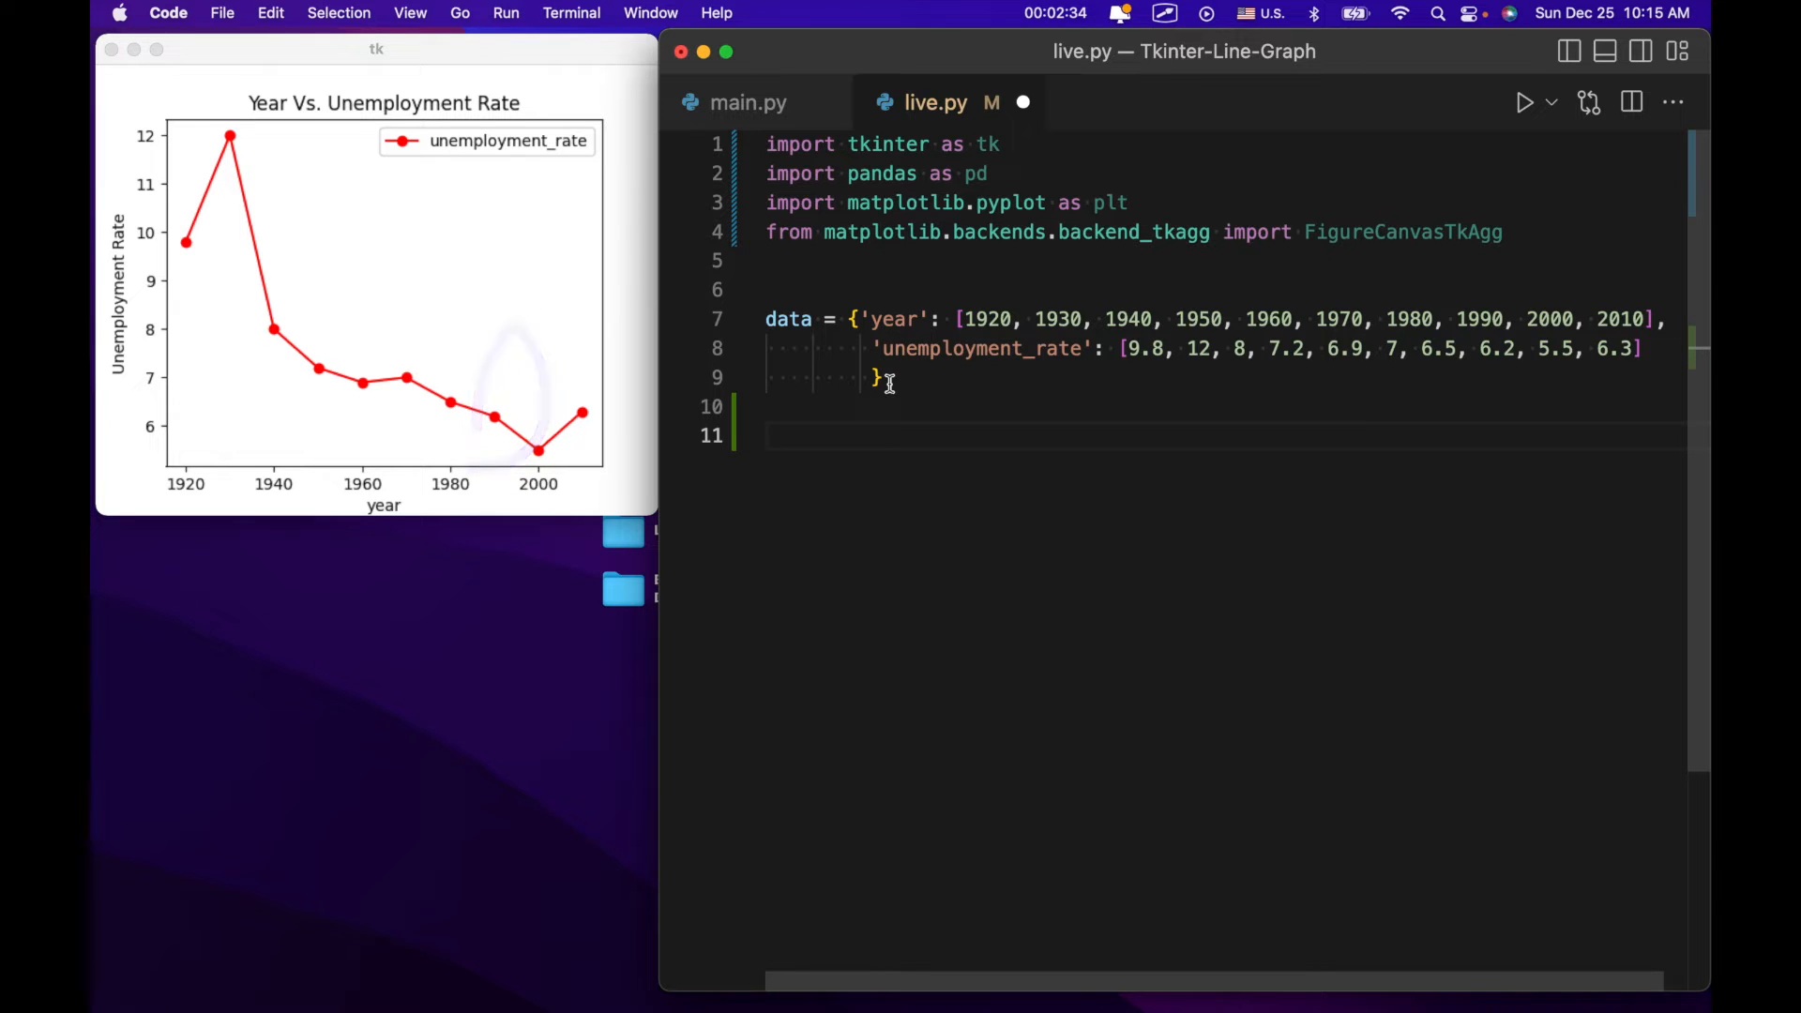
# Add dataframe = pd.DataFrame(data) below the data dictionary.
pyautogui.write('dataframe = pd')
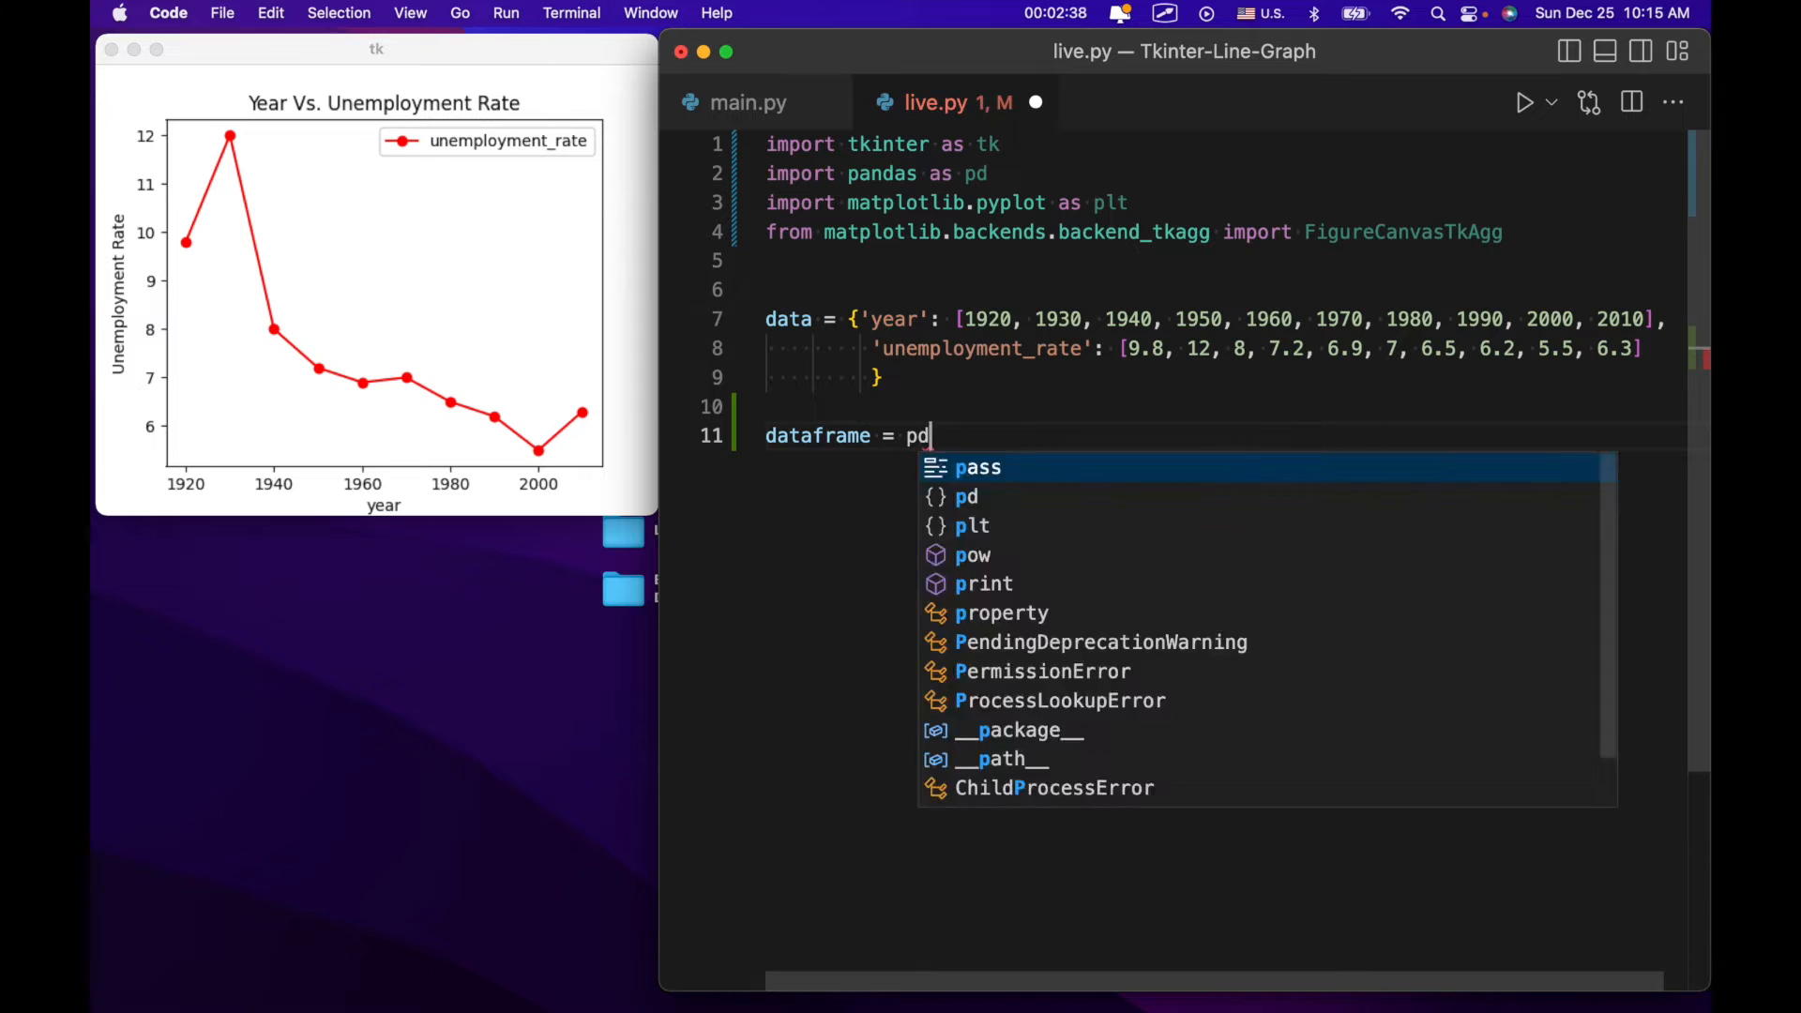
pyautogui.write('.D')
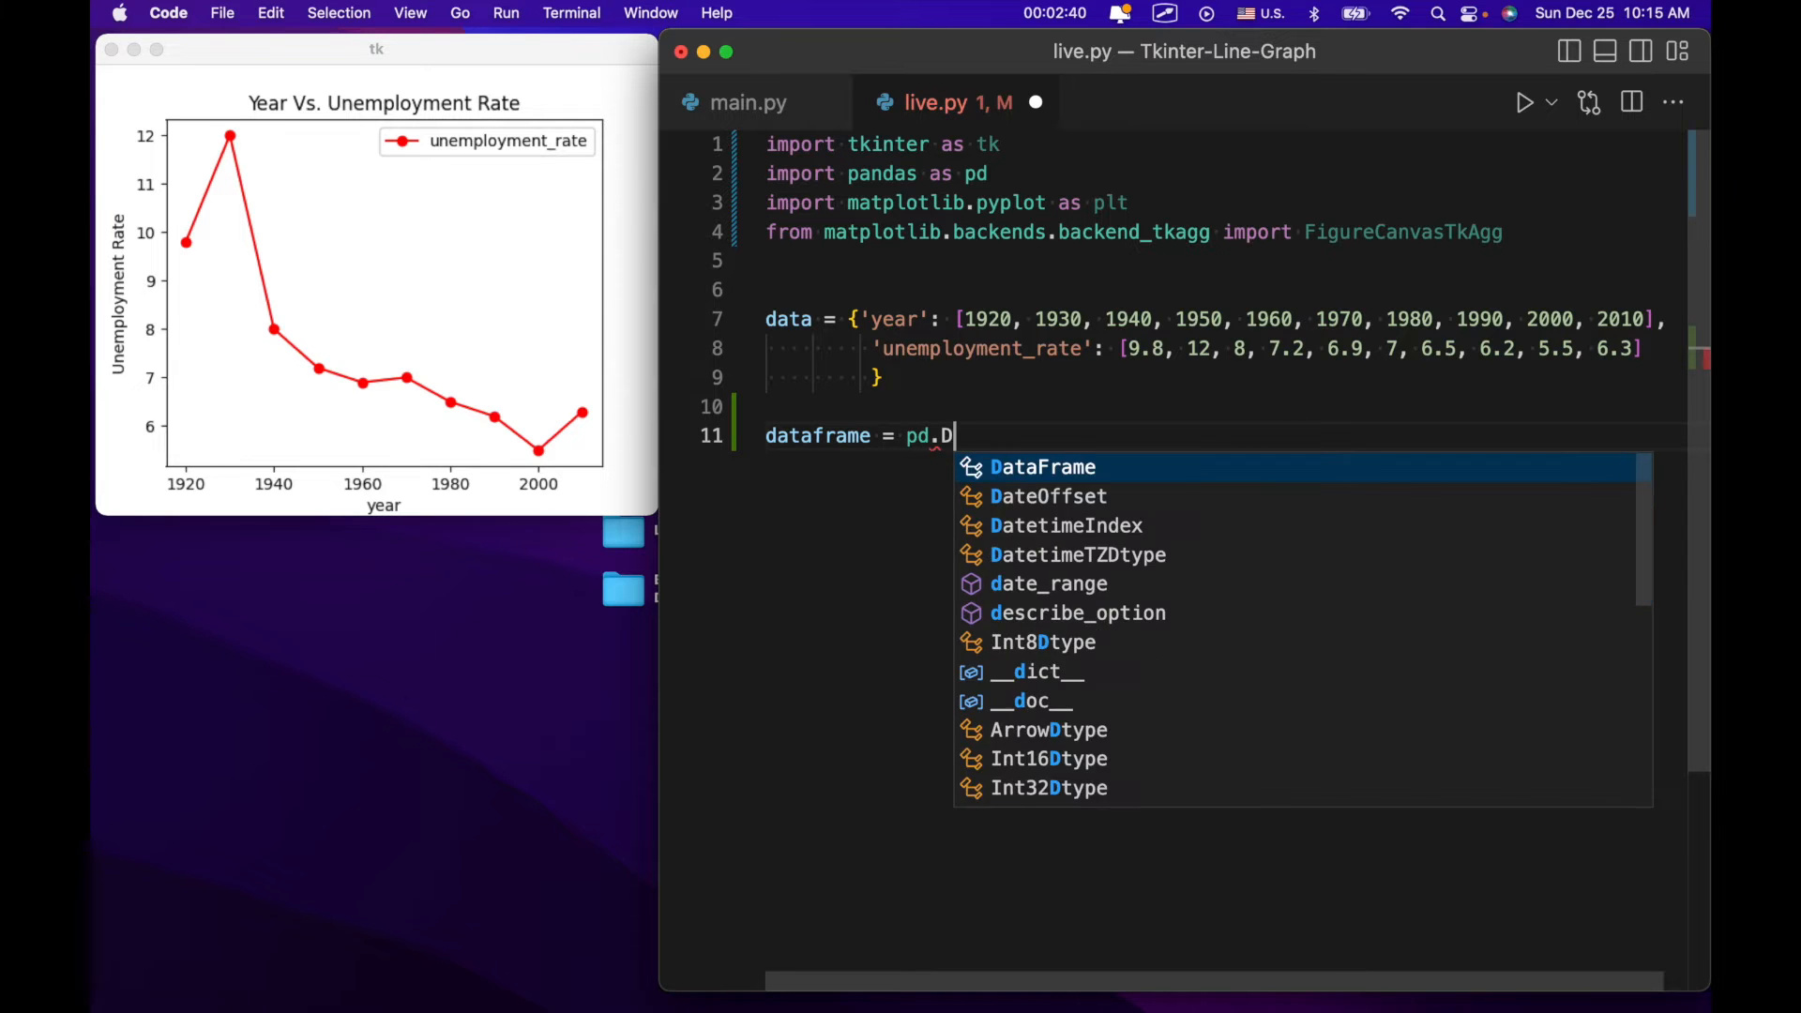
pyautogui.write('atafr')
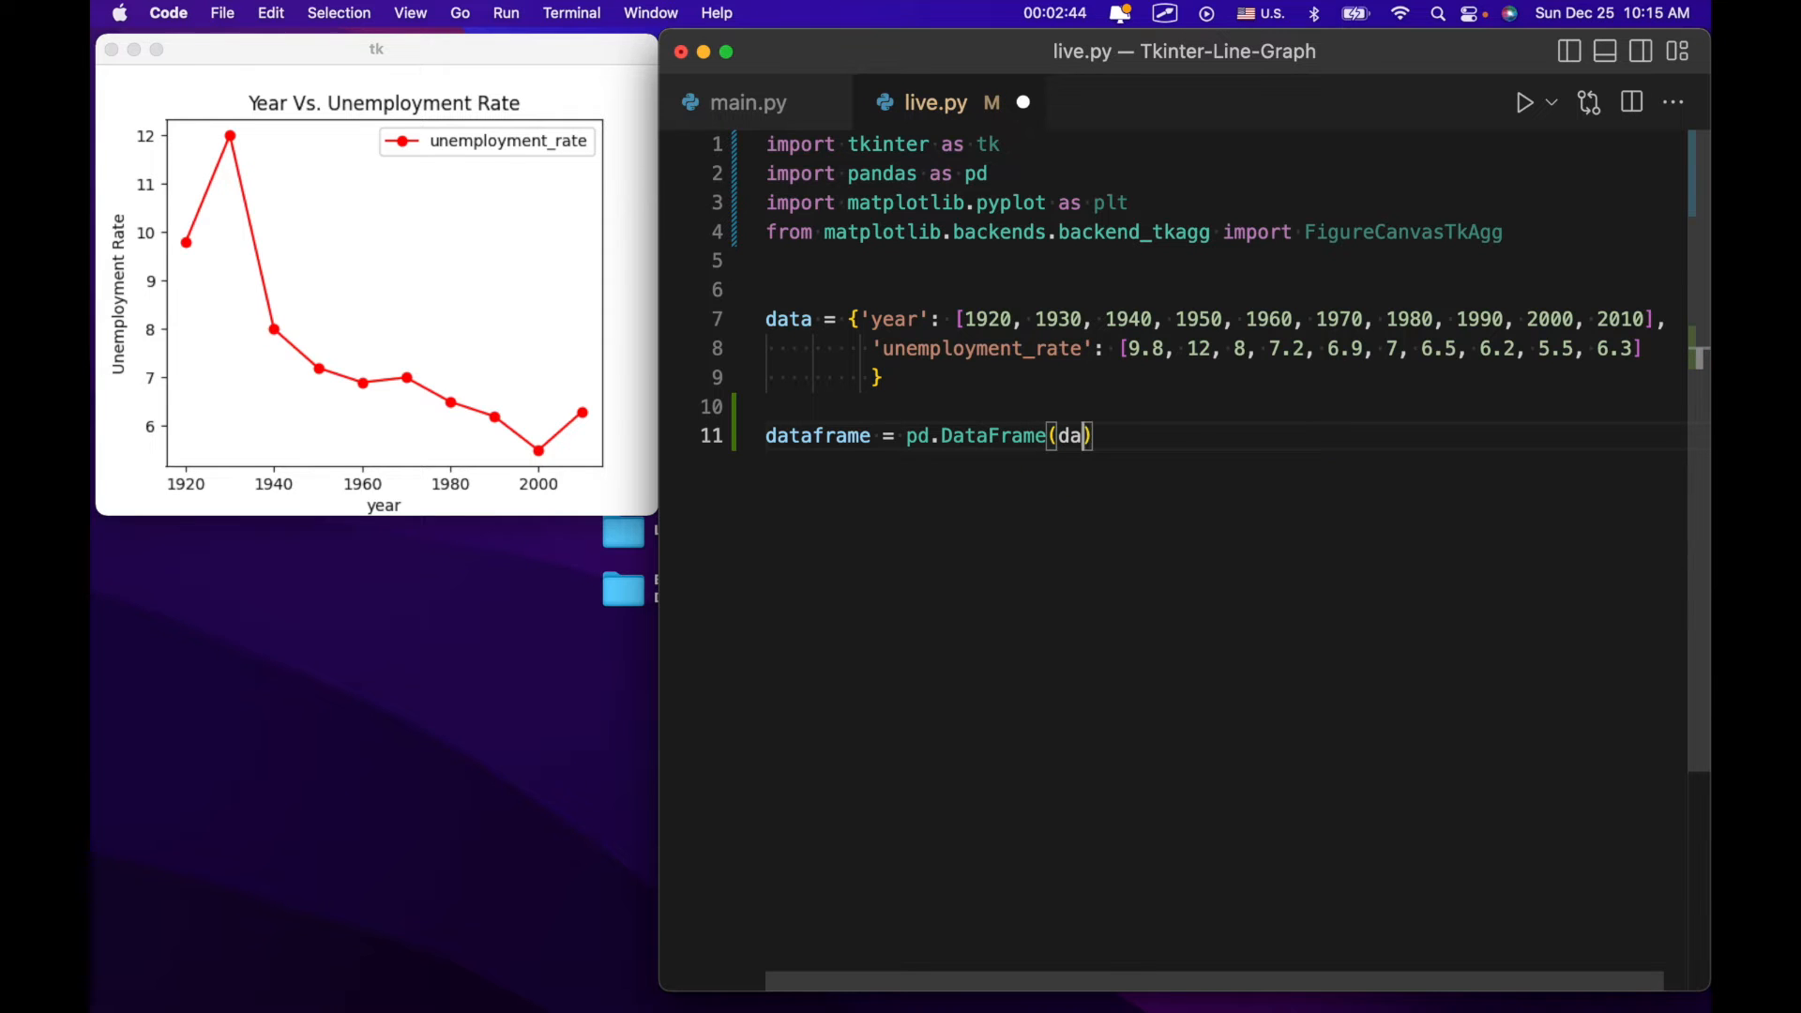
pyautogui.write('ta')
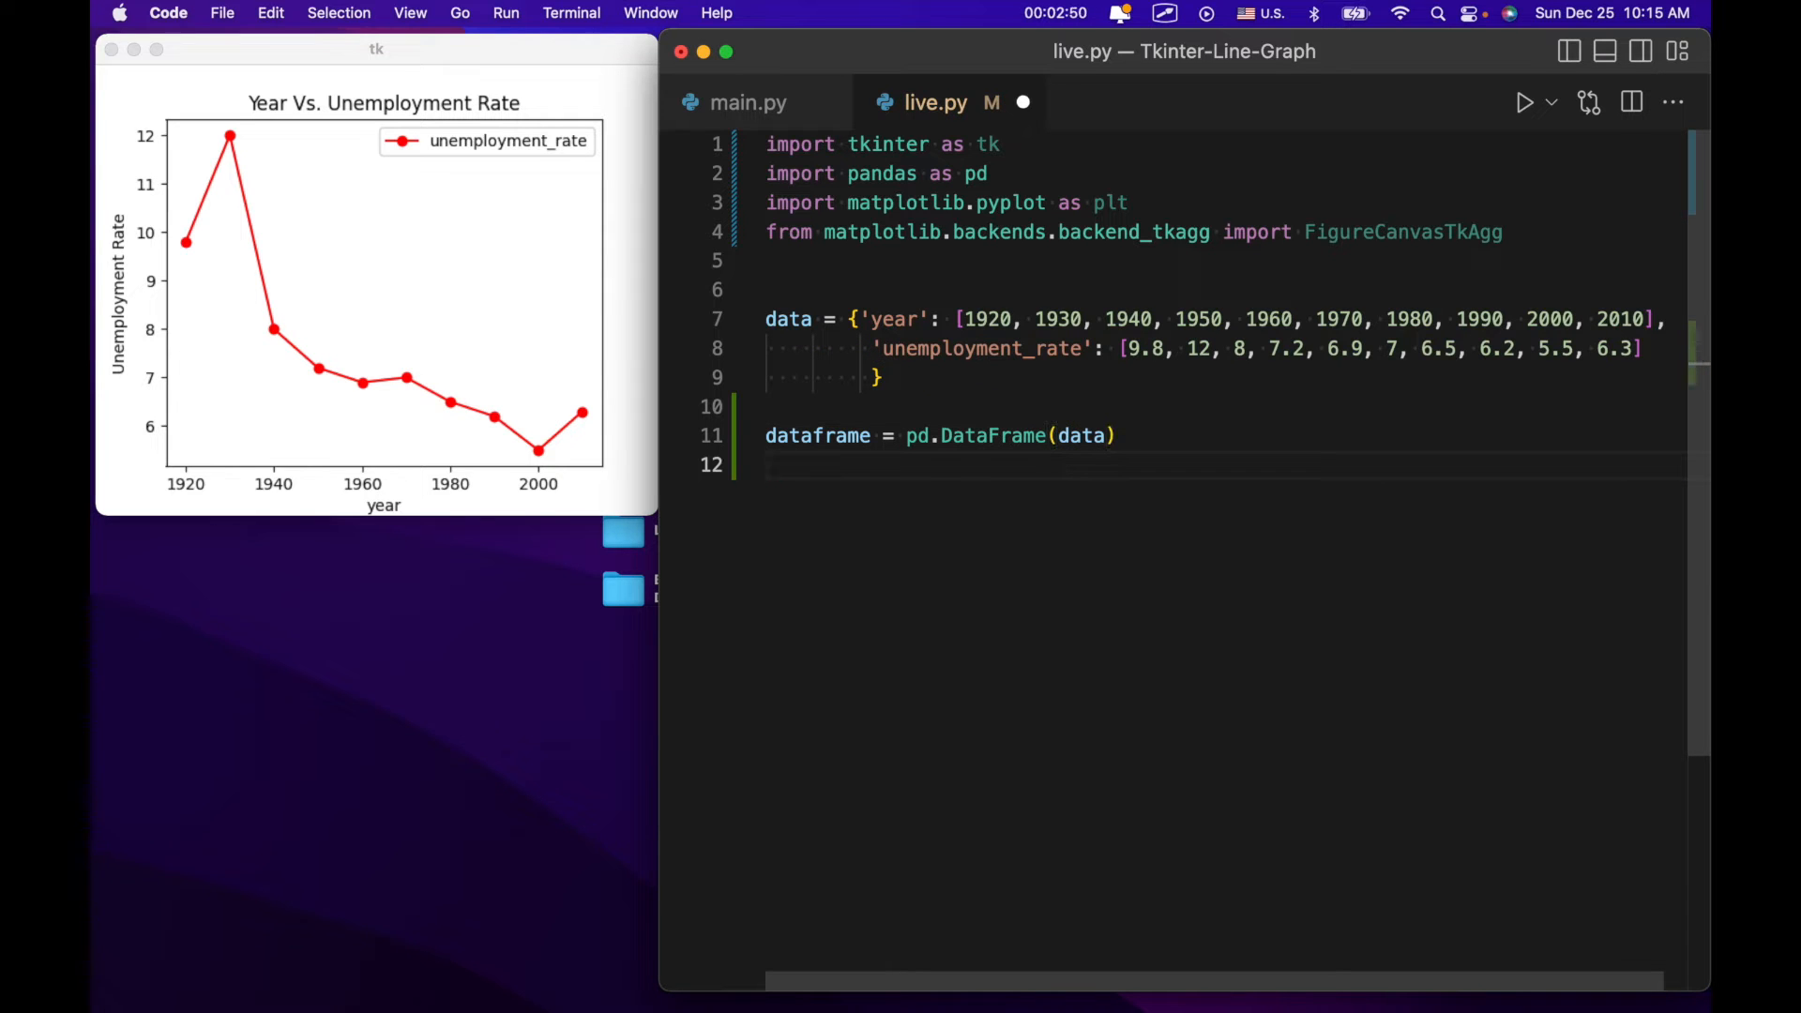
# Add main_window = tk.Tk() to create the Tkinter root window.
pyautogui.write('main')
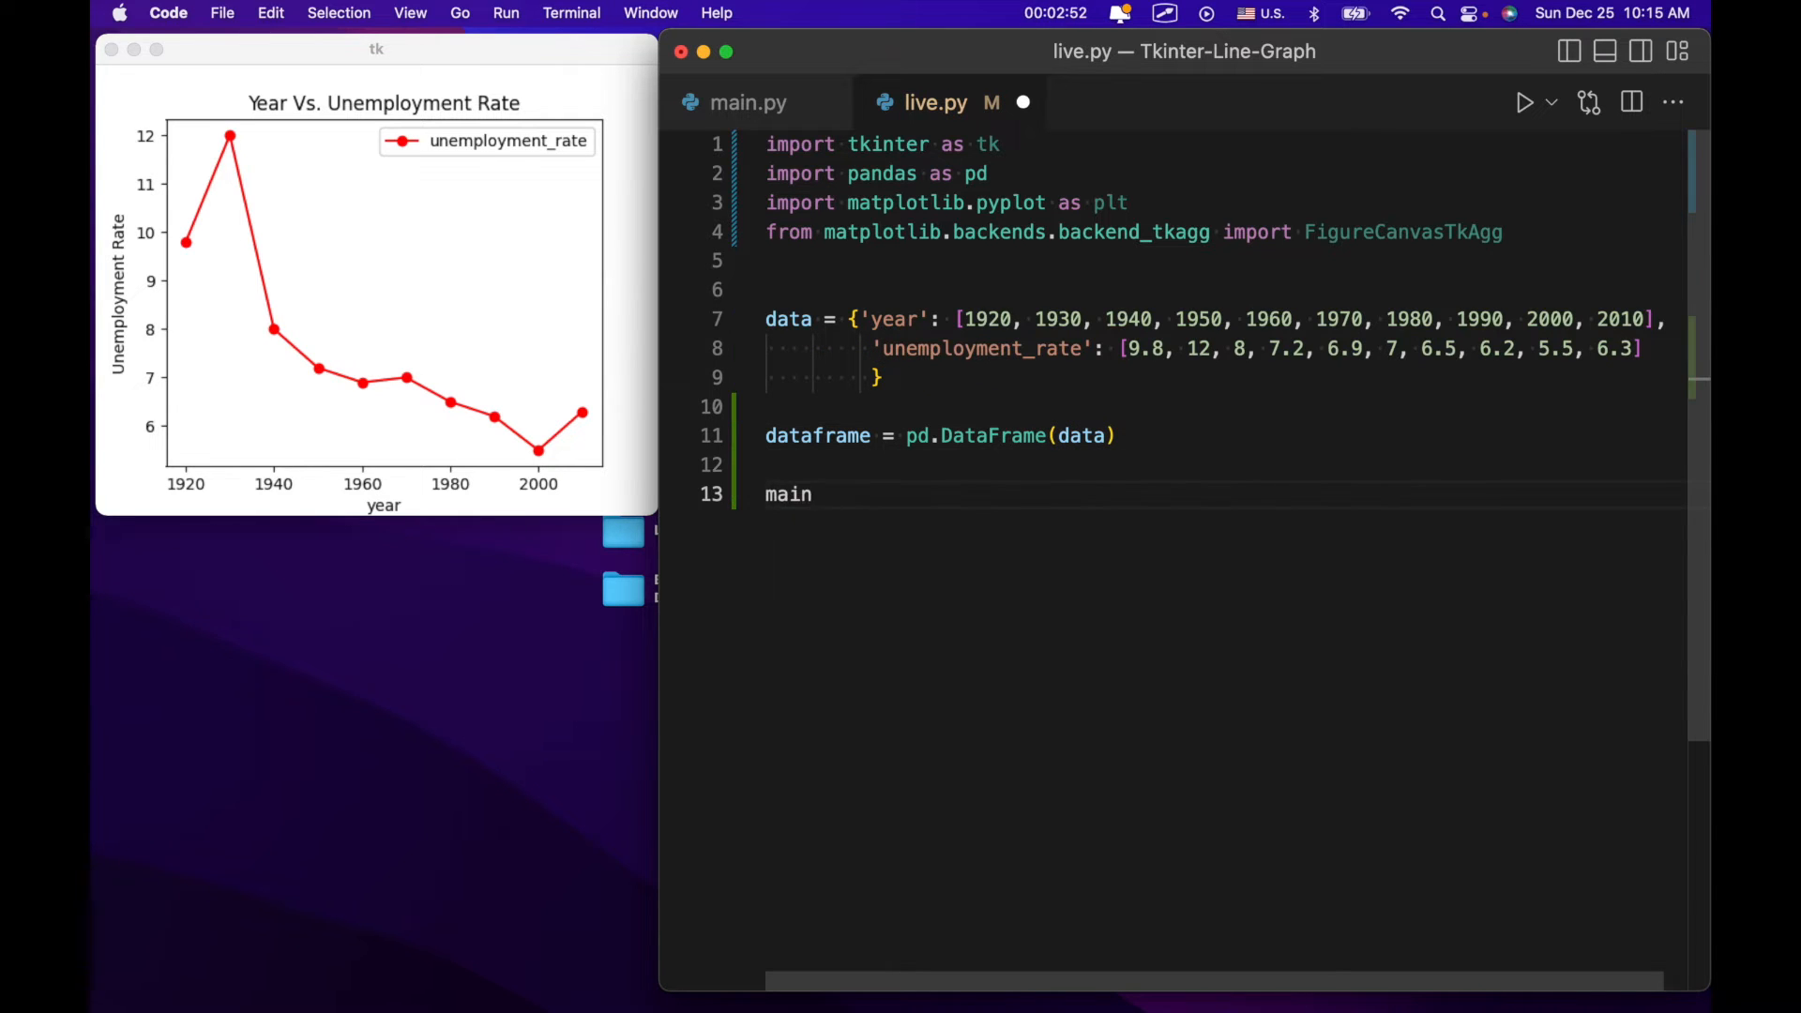
pyautogui.write('_window')
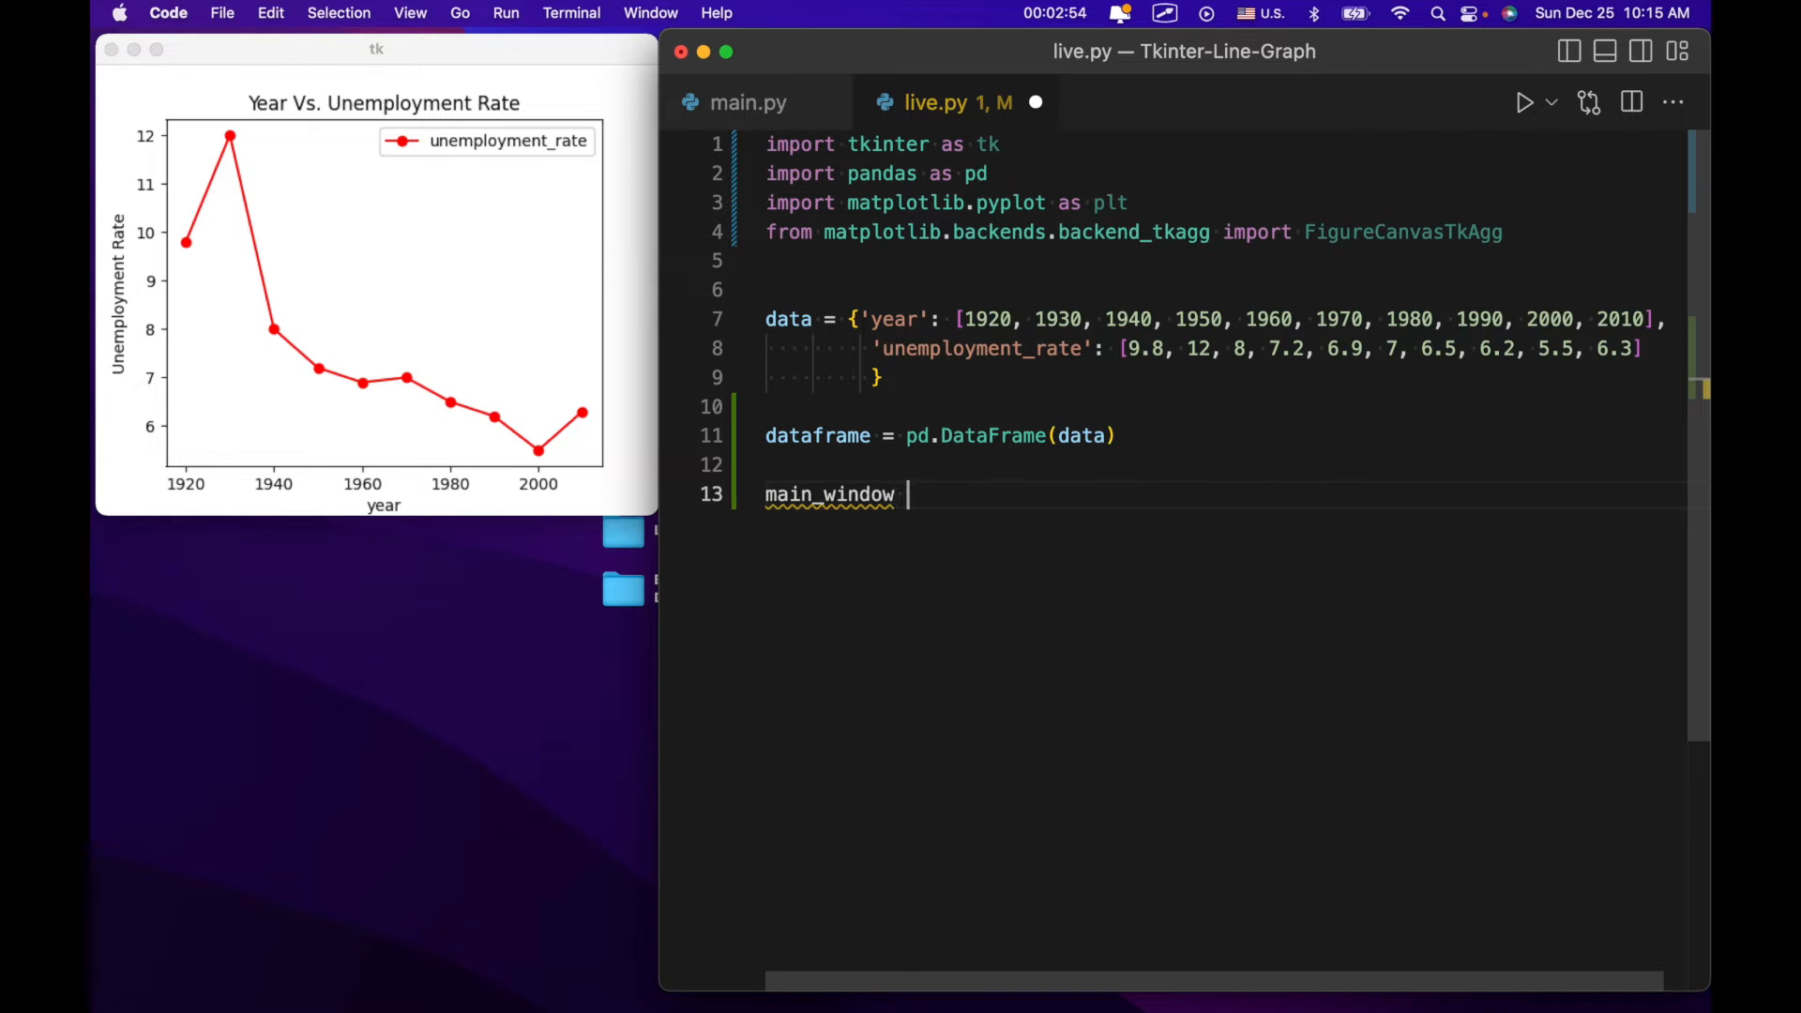
pyautogui.write('= tk.Tk(')
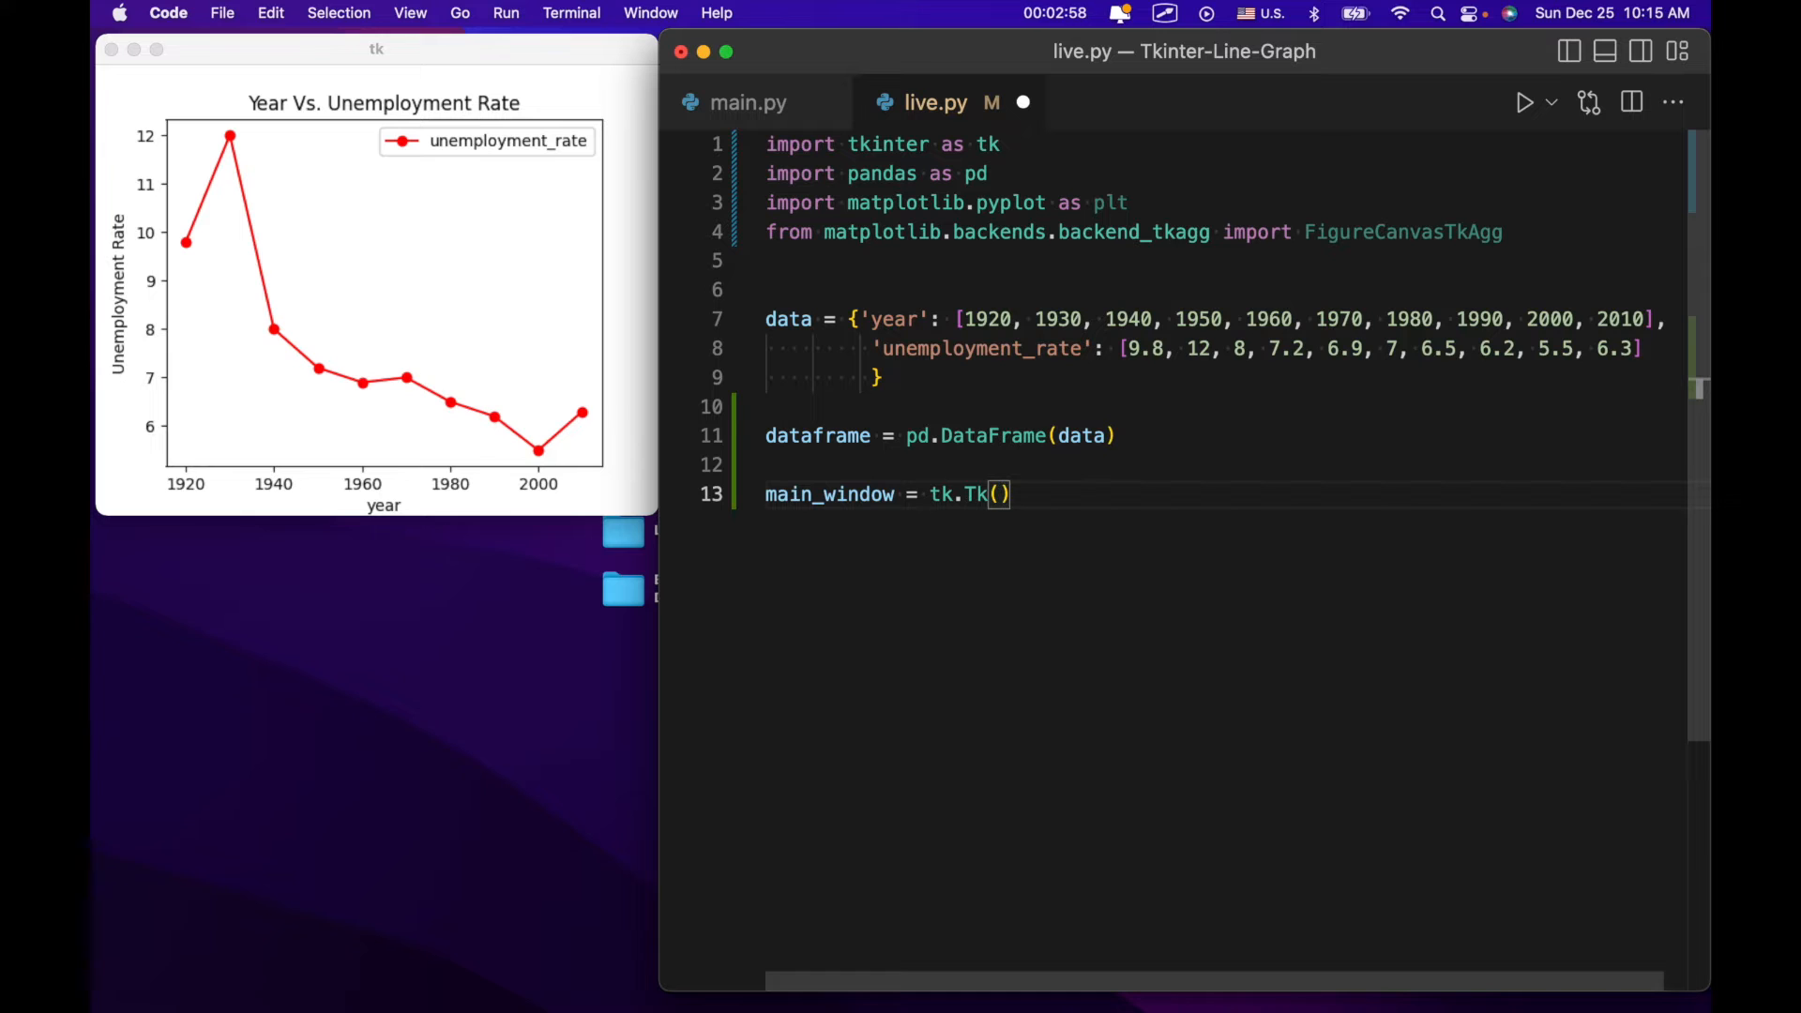
# Add figure = plt.Figure(figsize=(5, 4), dpi=100) on a fresh line.
pyautogui.press('enter')
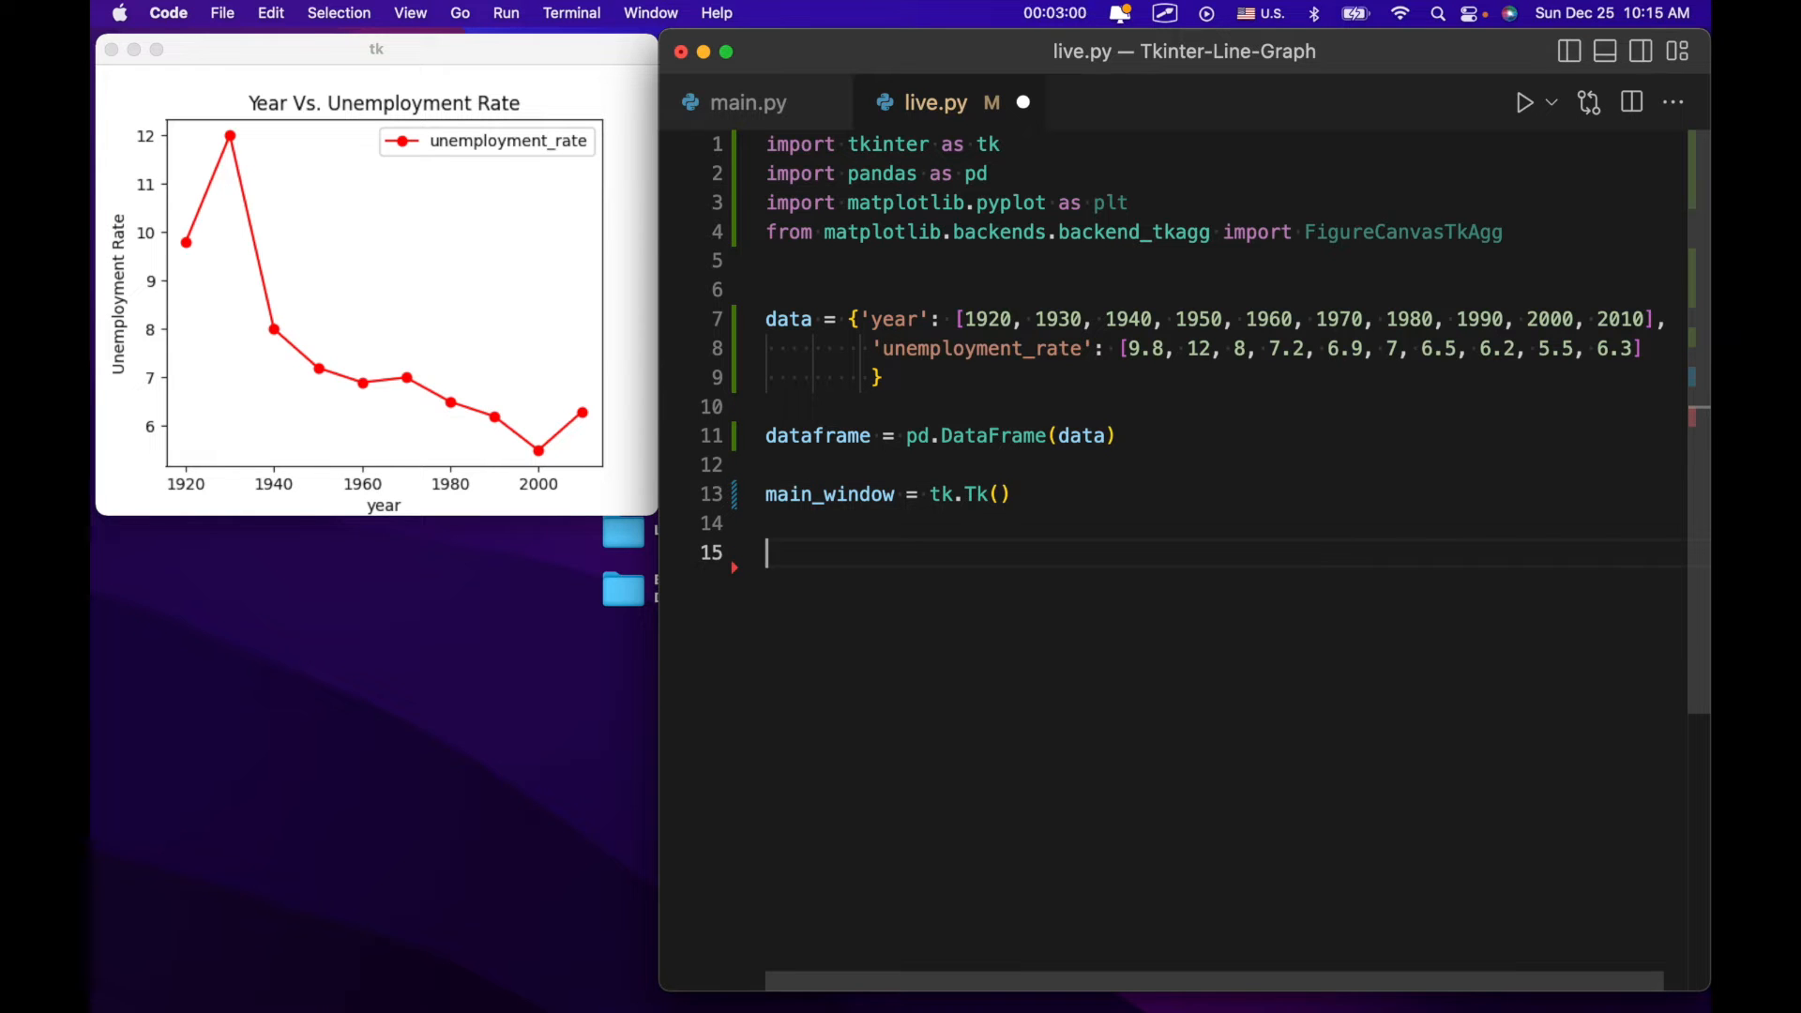
pyautogui.write('figu')
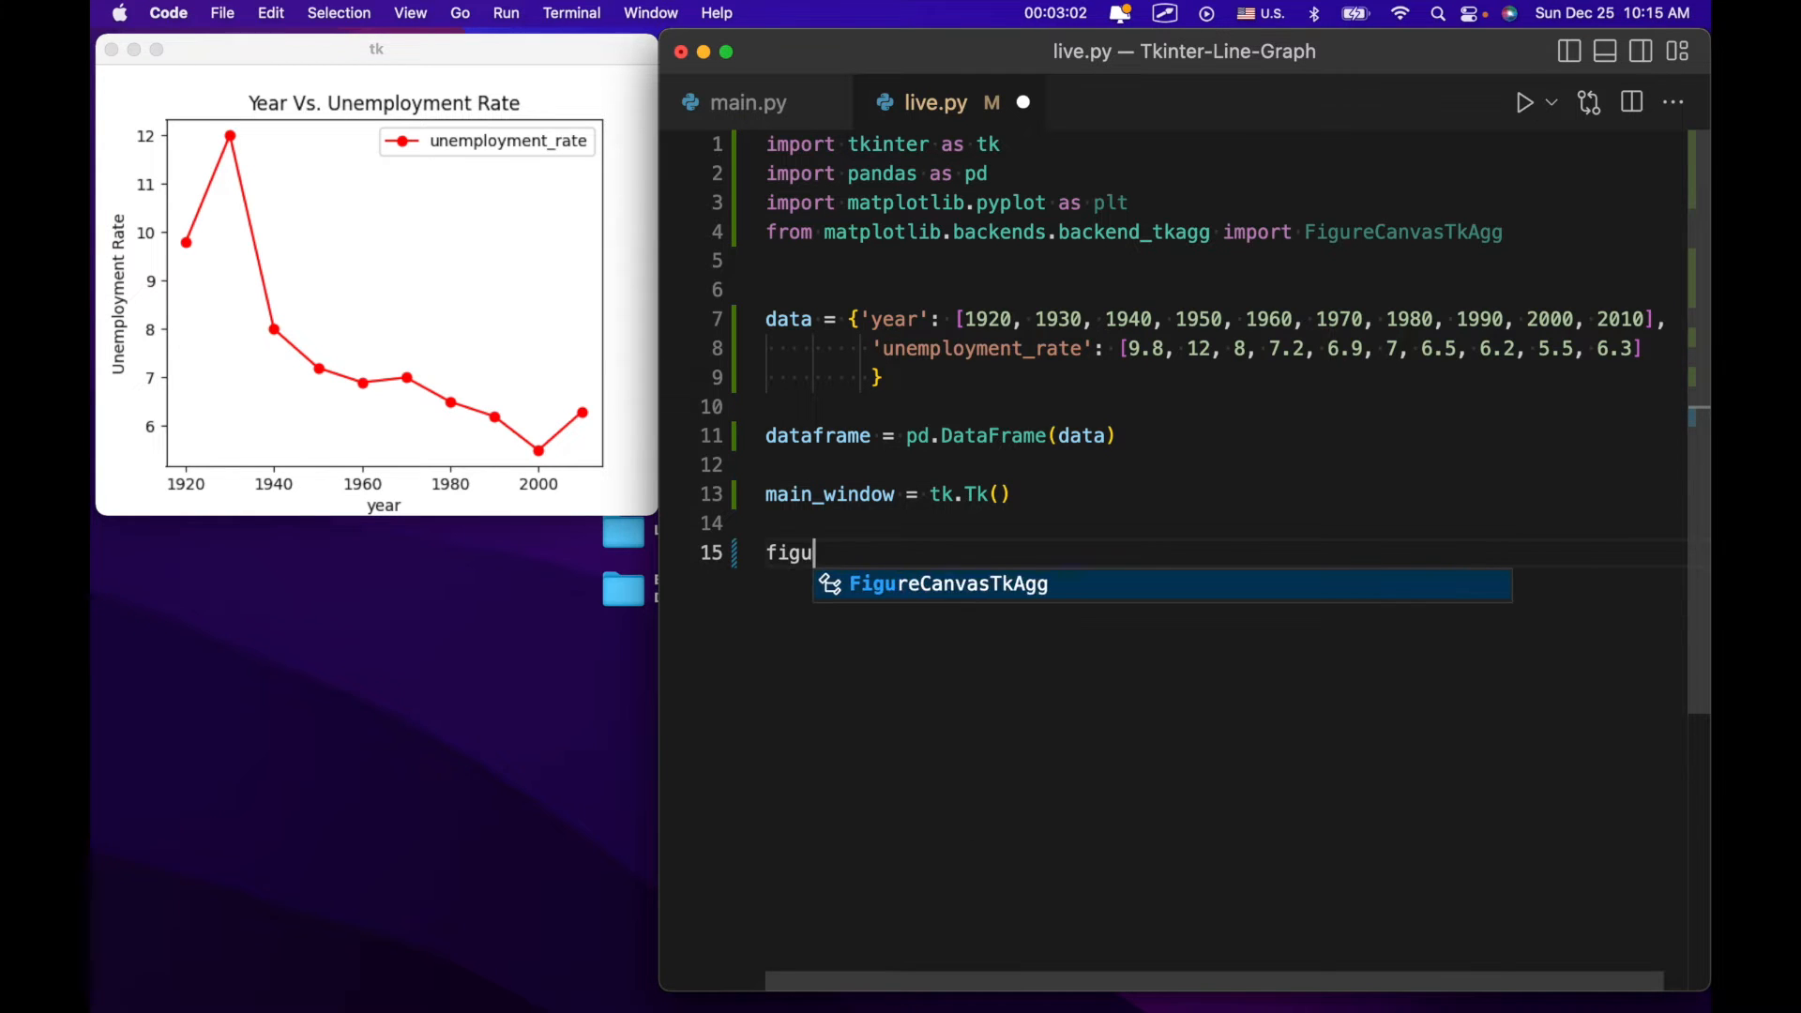
pyautogui.write('re = plt.')
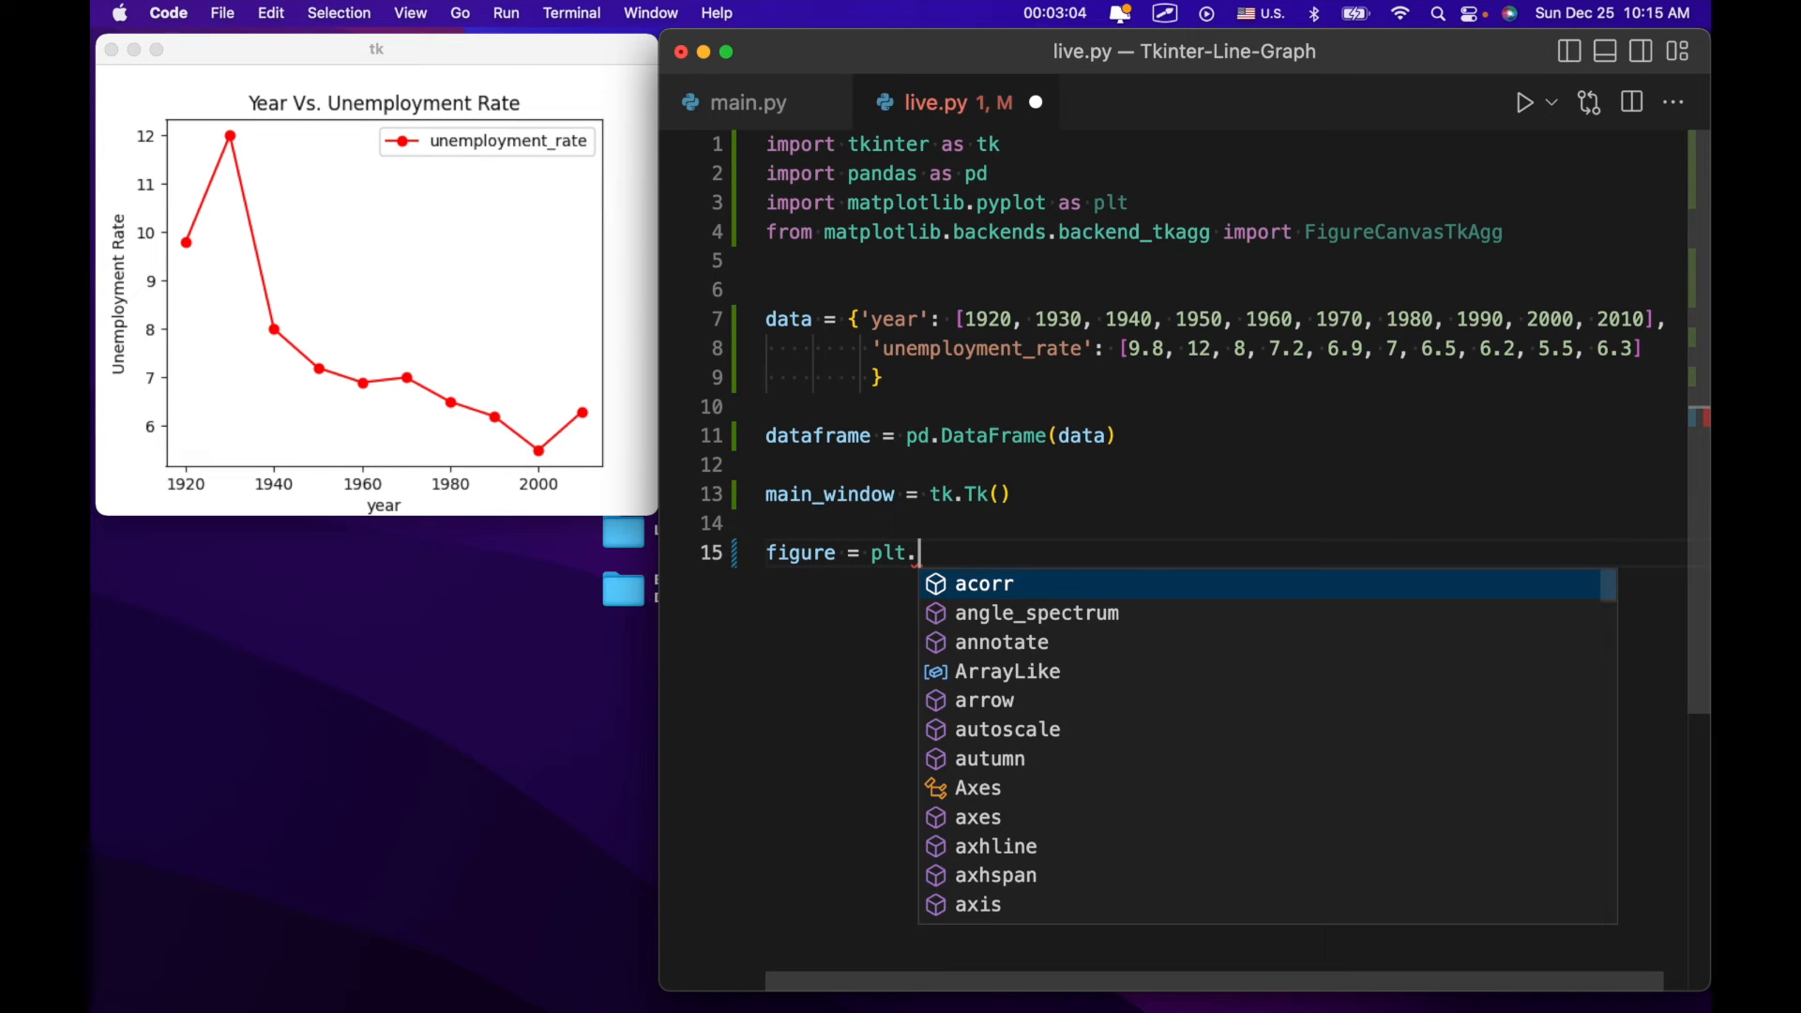
pyautogui.write('Fig')
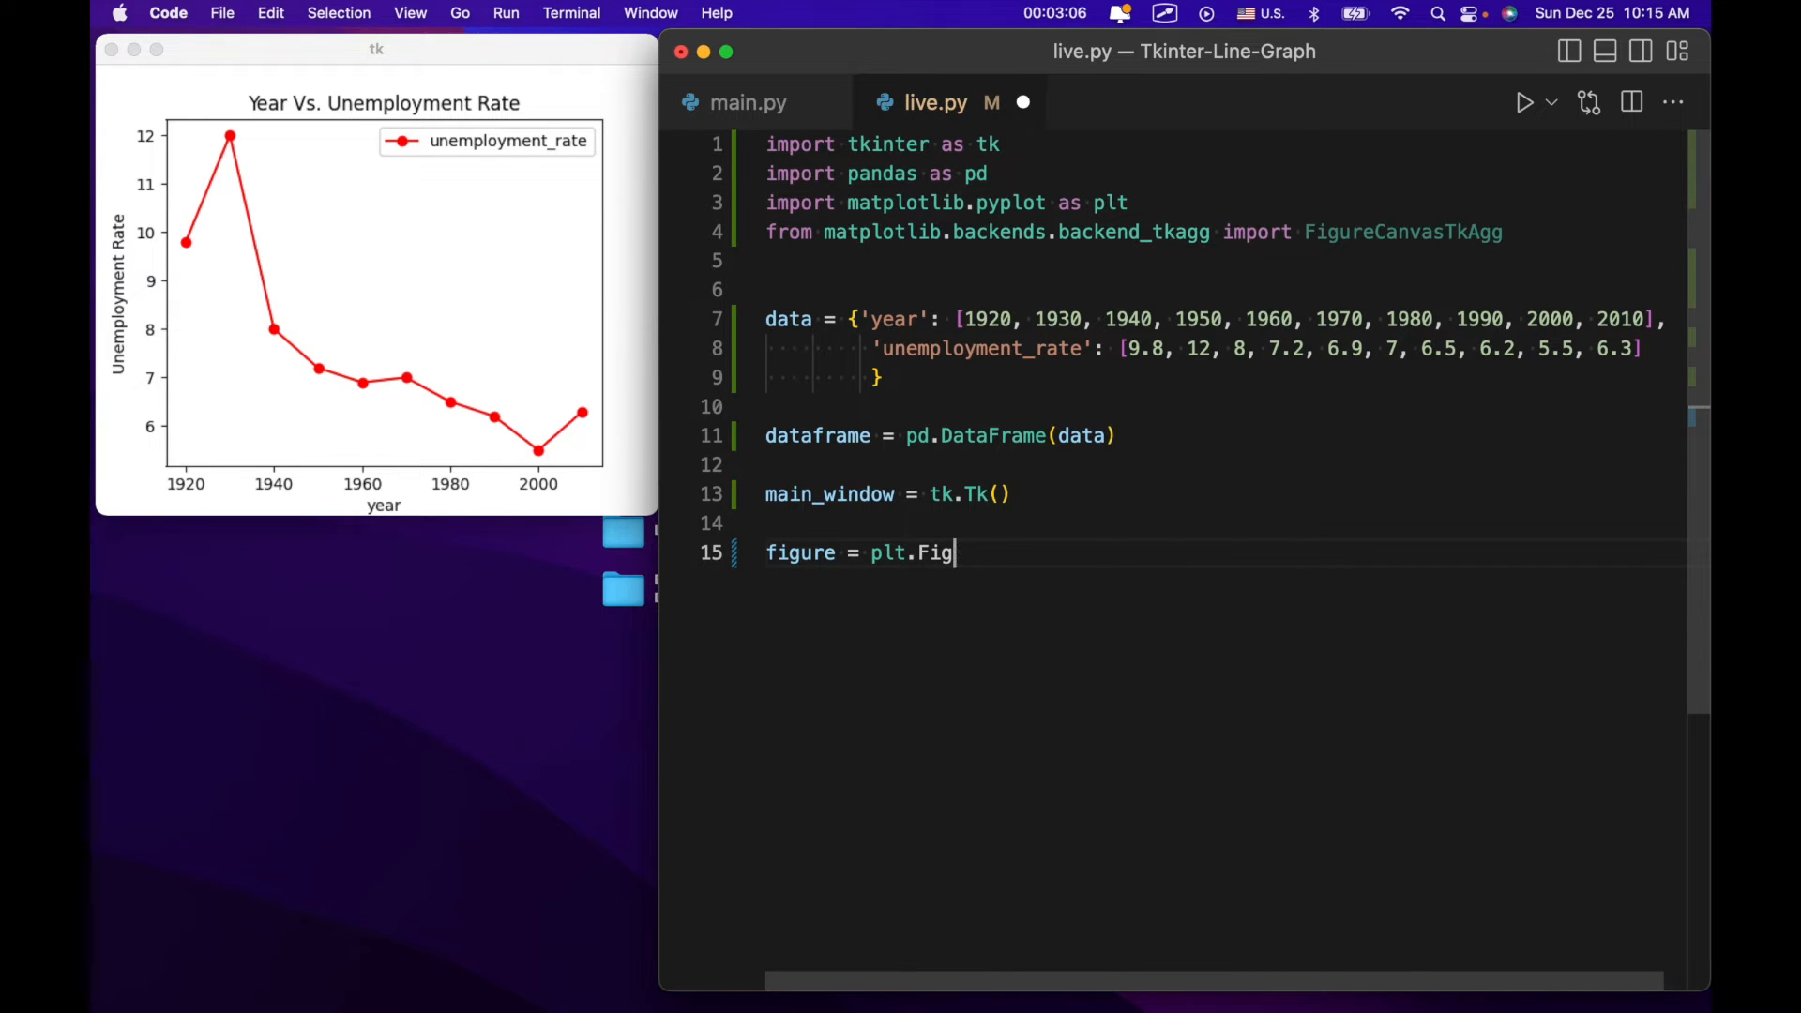
pyautogui.write('ure()')
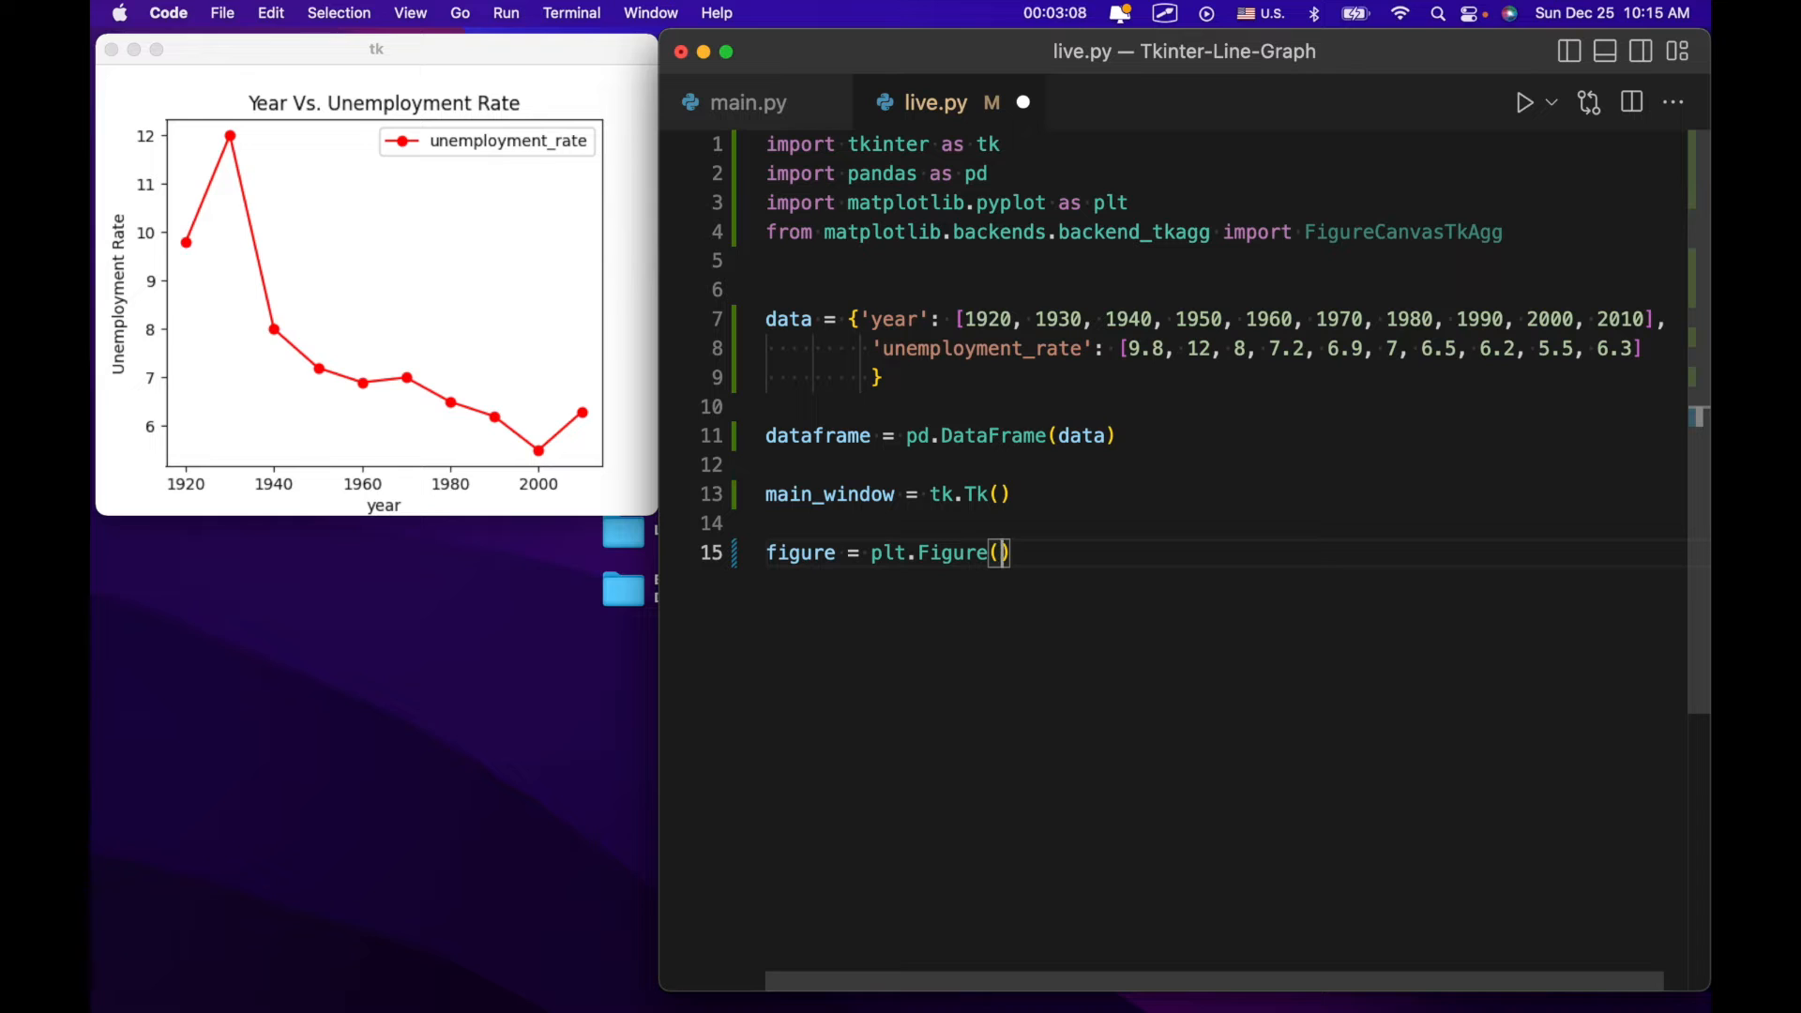
pyautogui.write('figz')
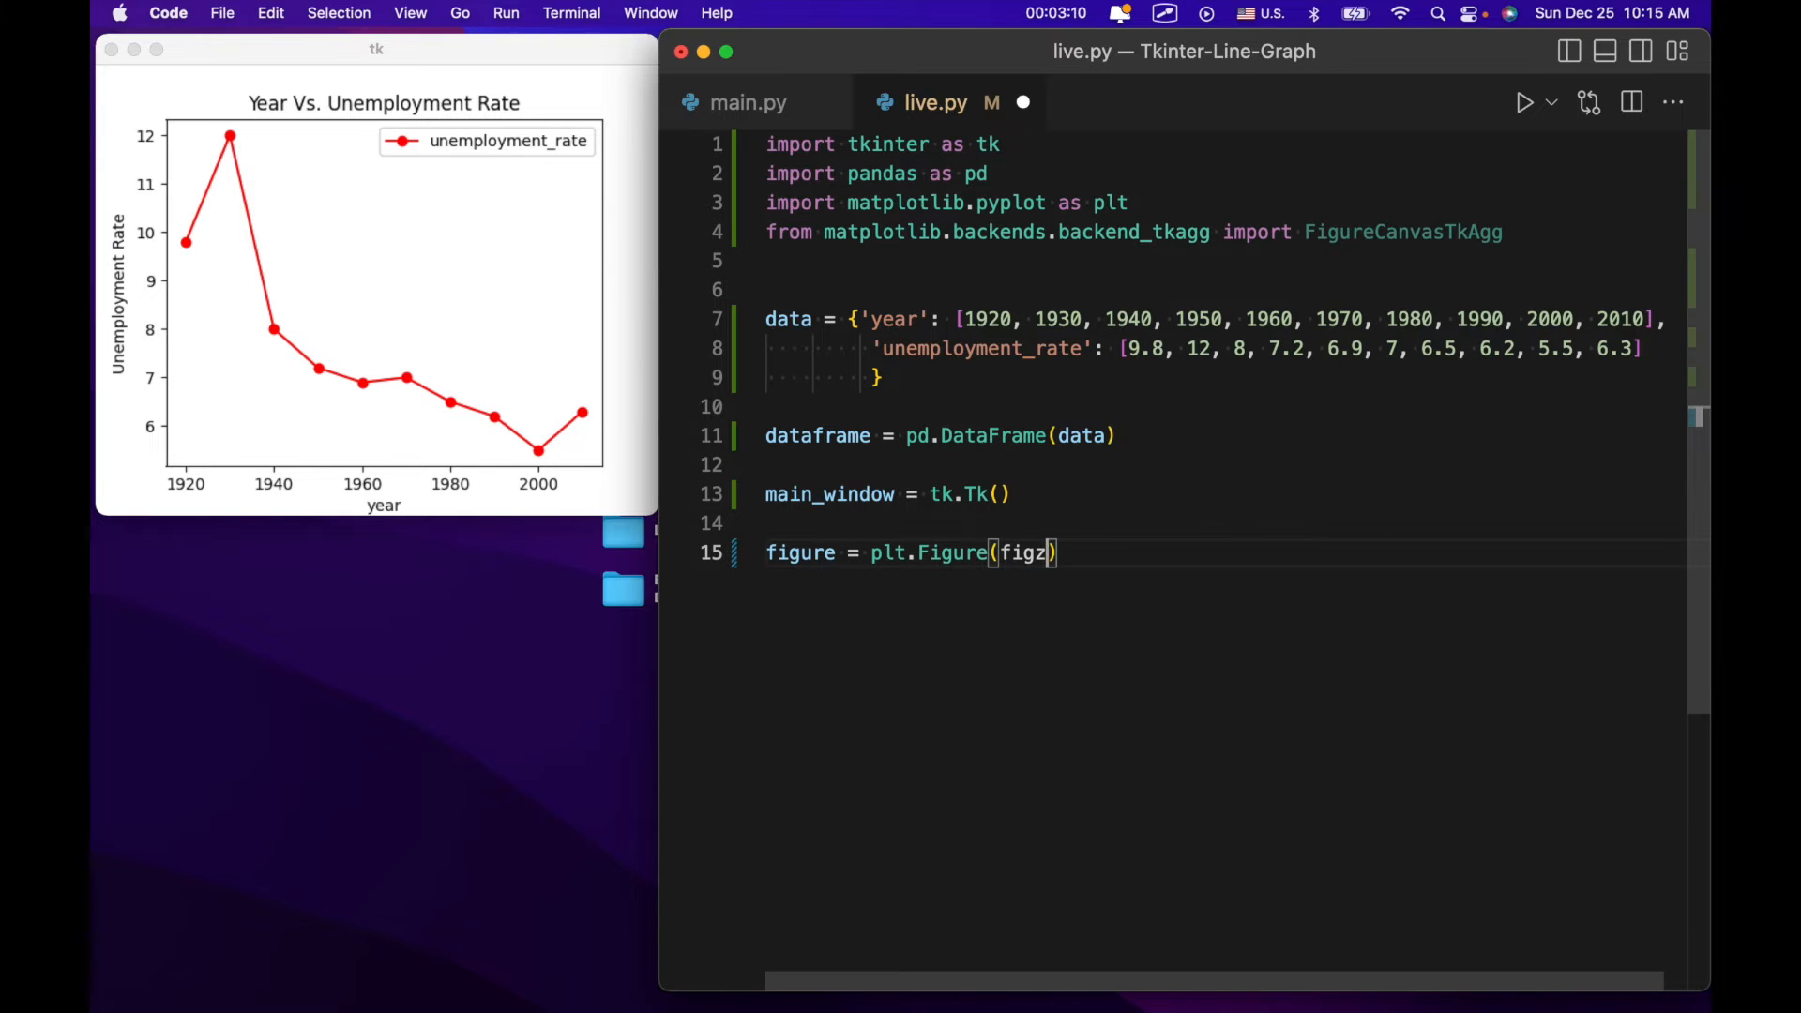
pyautogui.write('size')
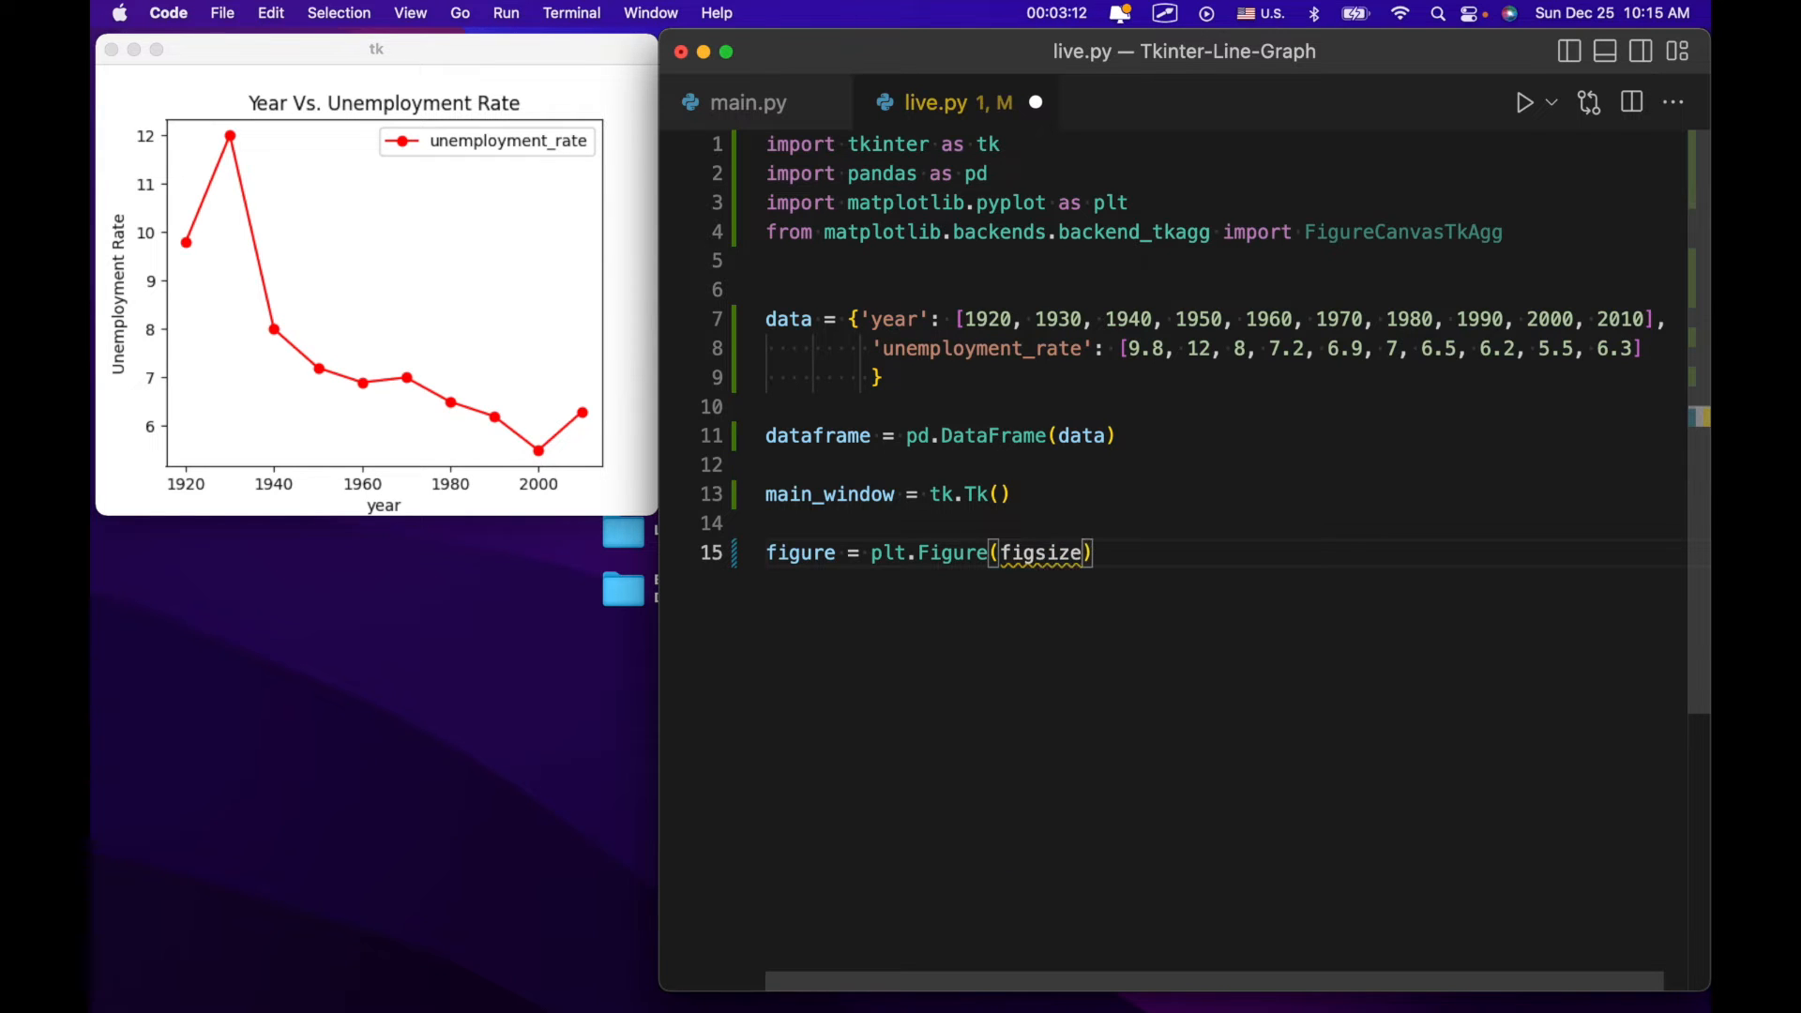
pyautogui.write('=(5, 4')
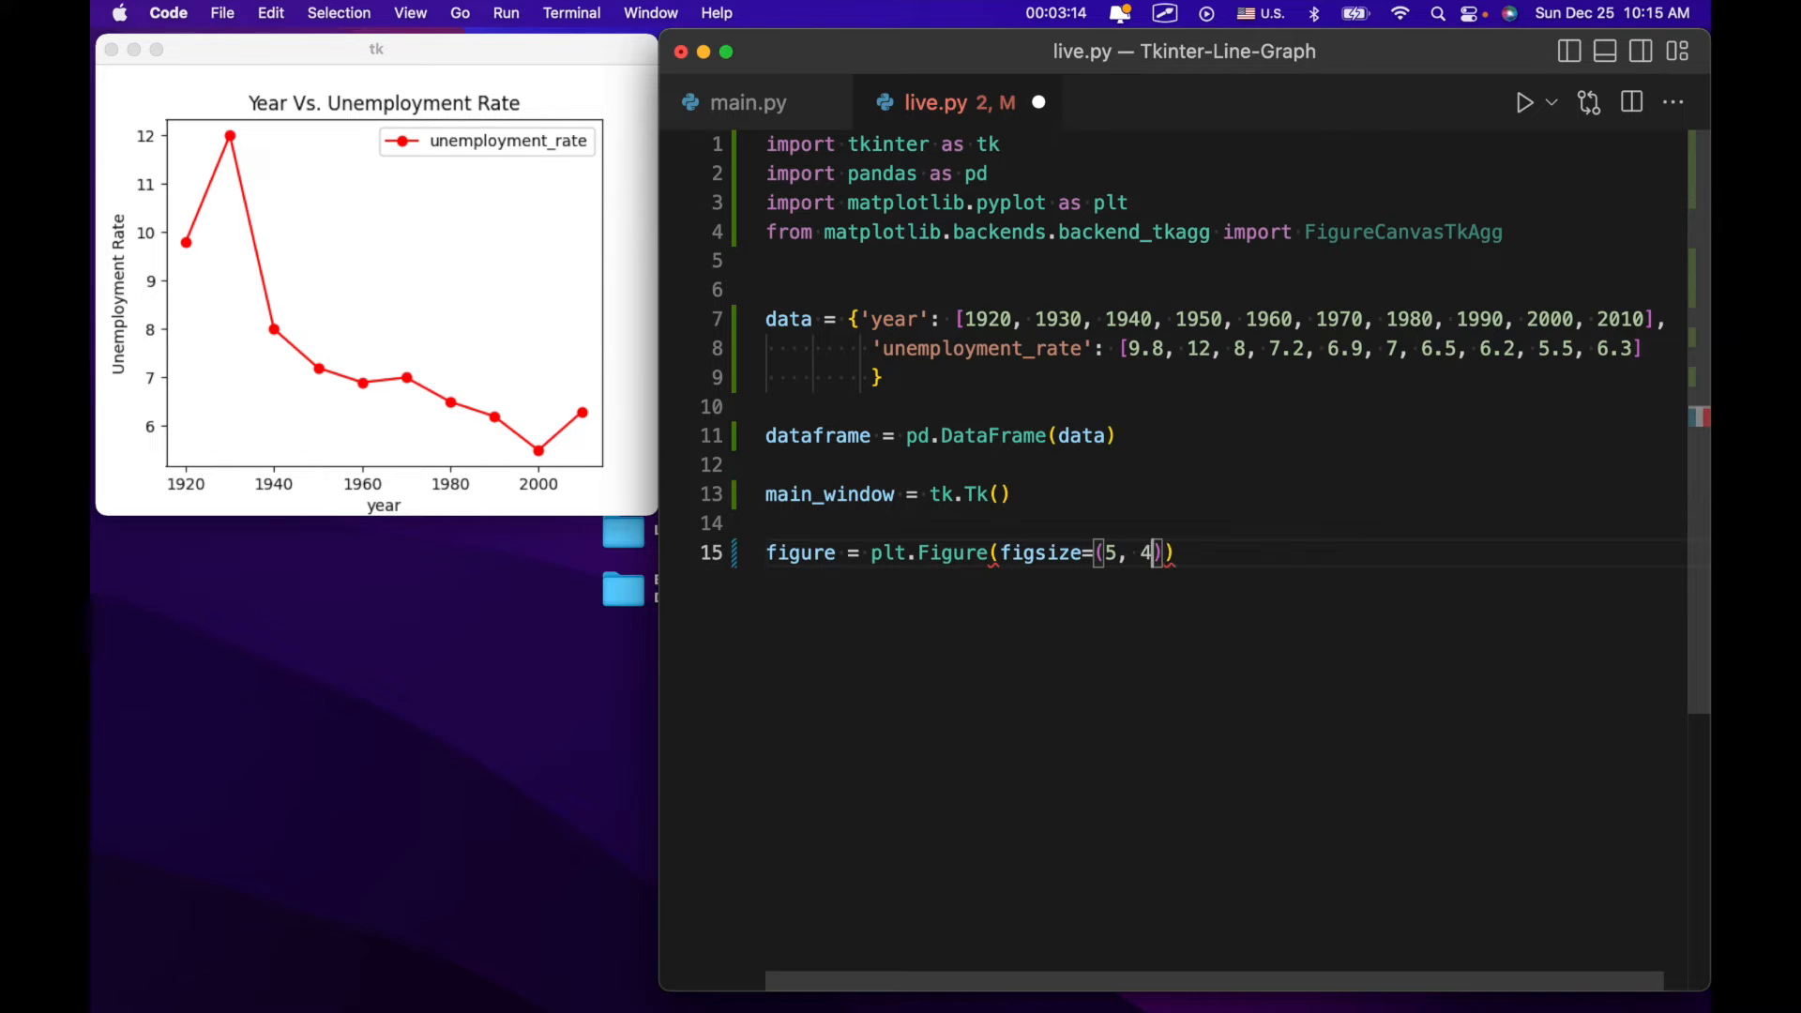
pyautogui.write(',')
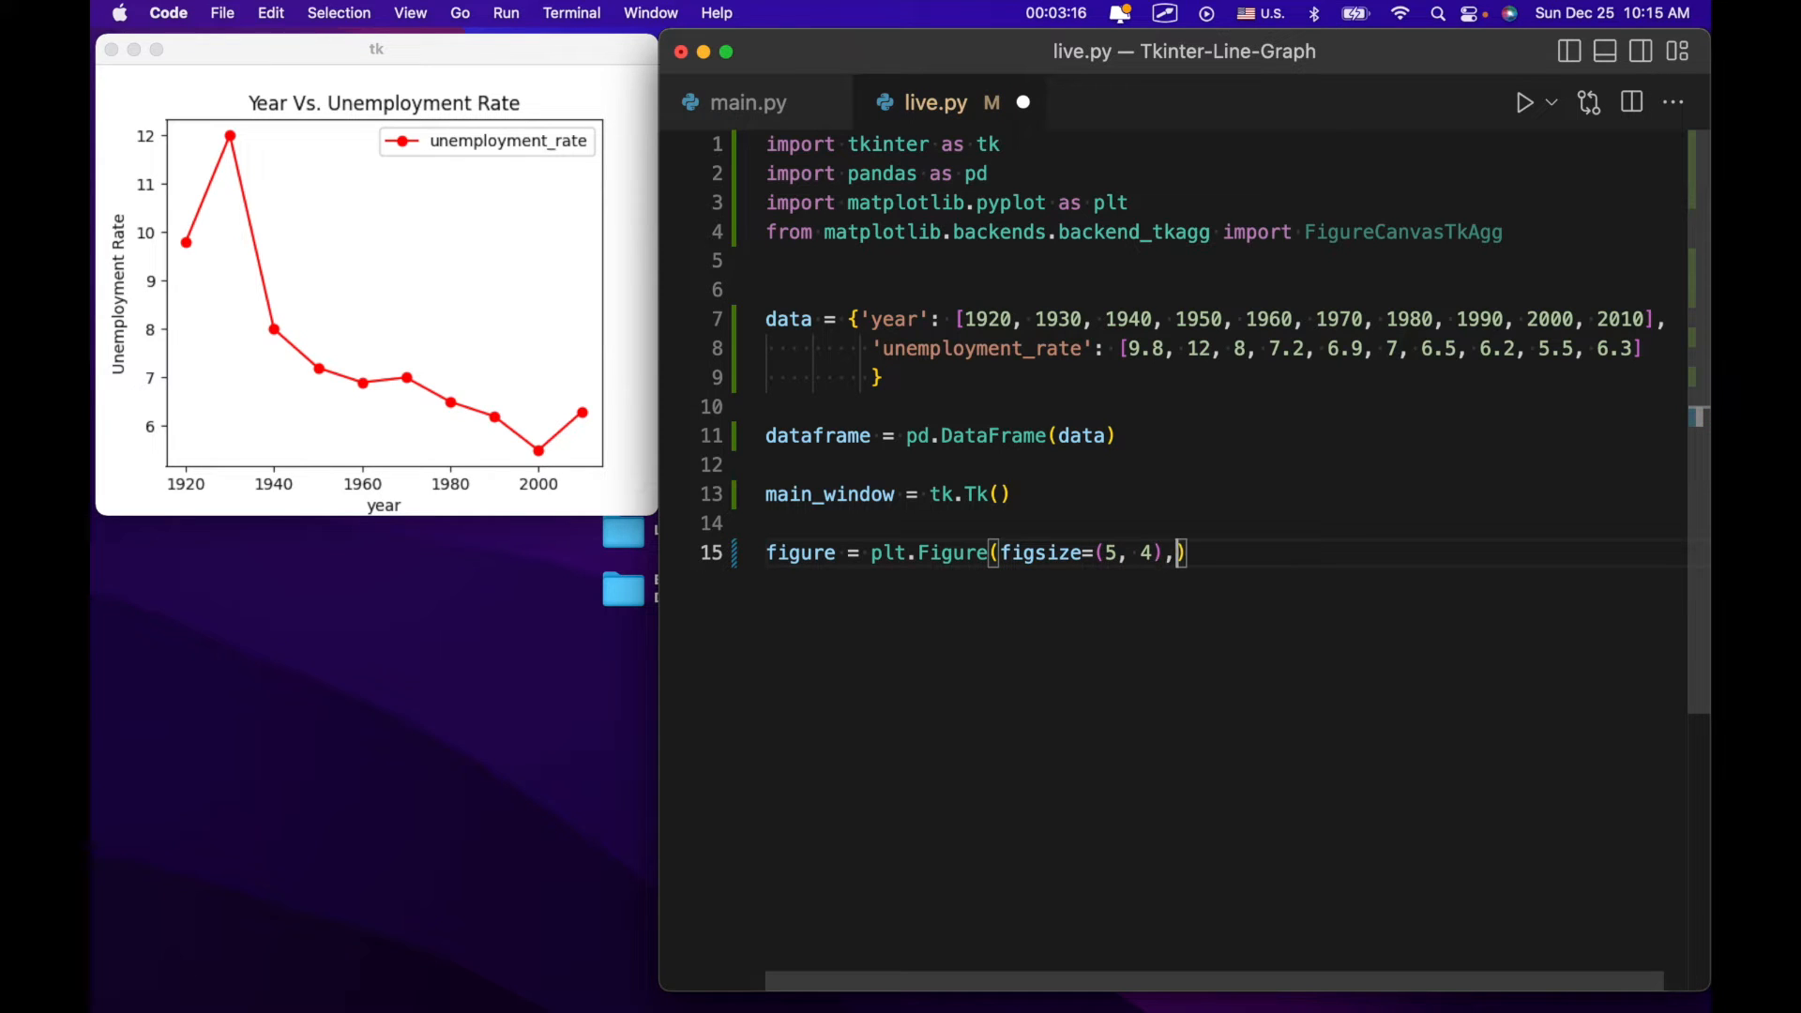
pyautogui.write('dpi=100')
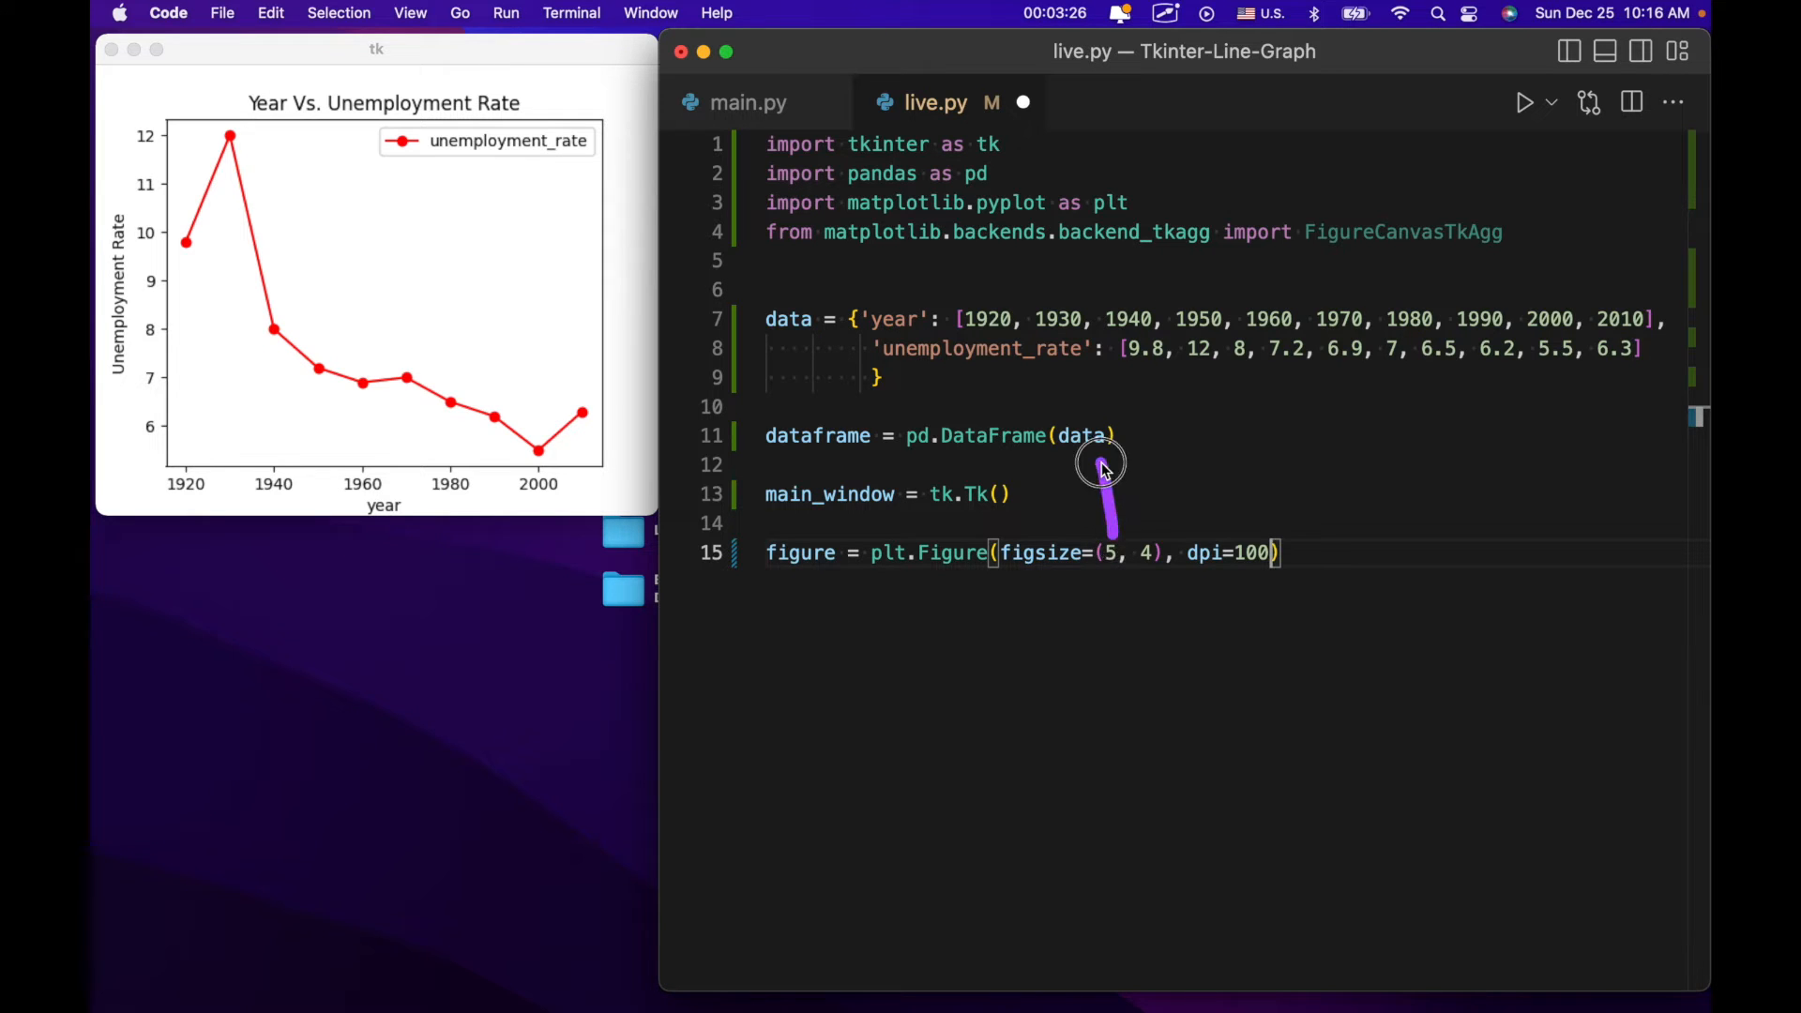
pyautogui.moveTo(1148, 518)
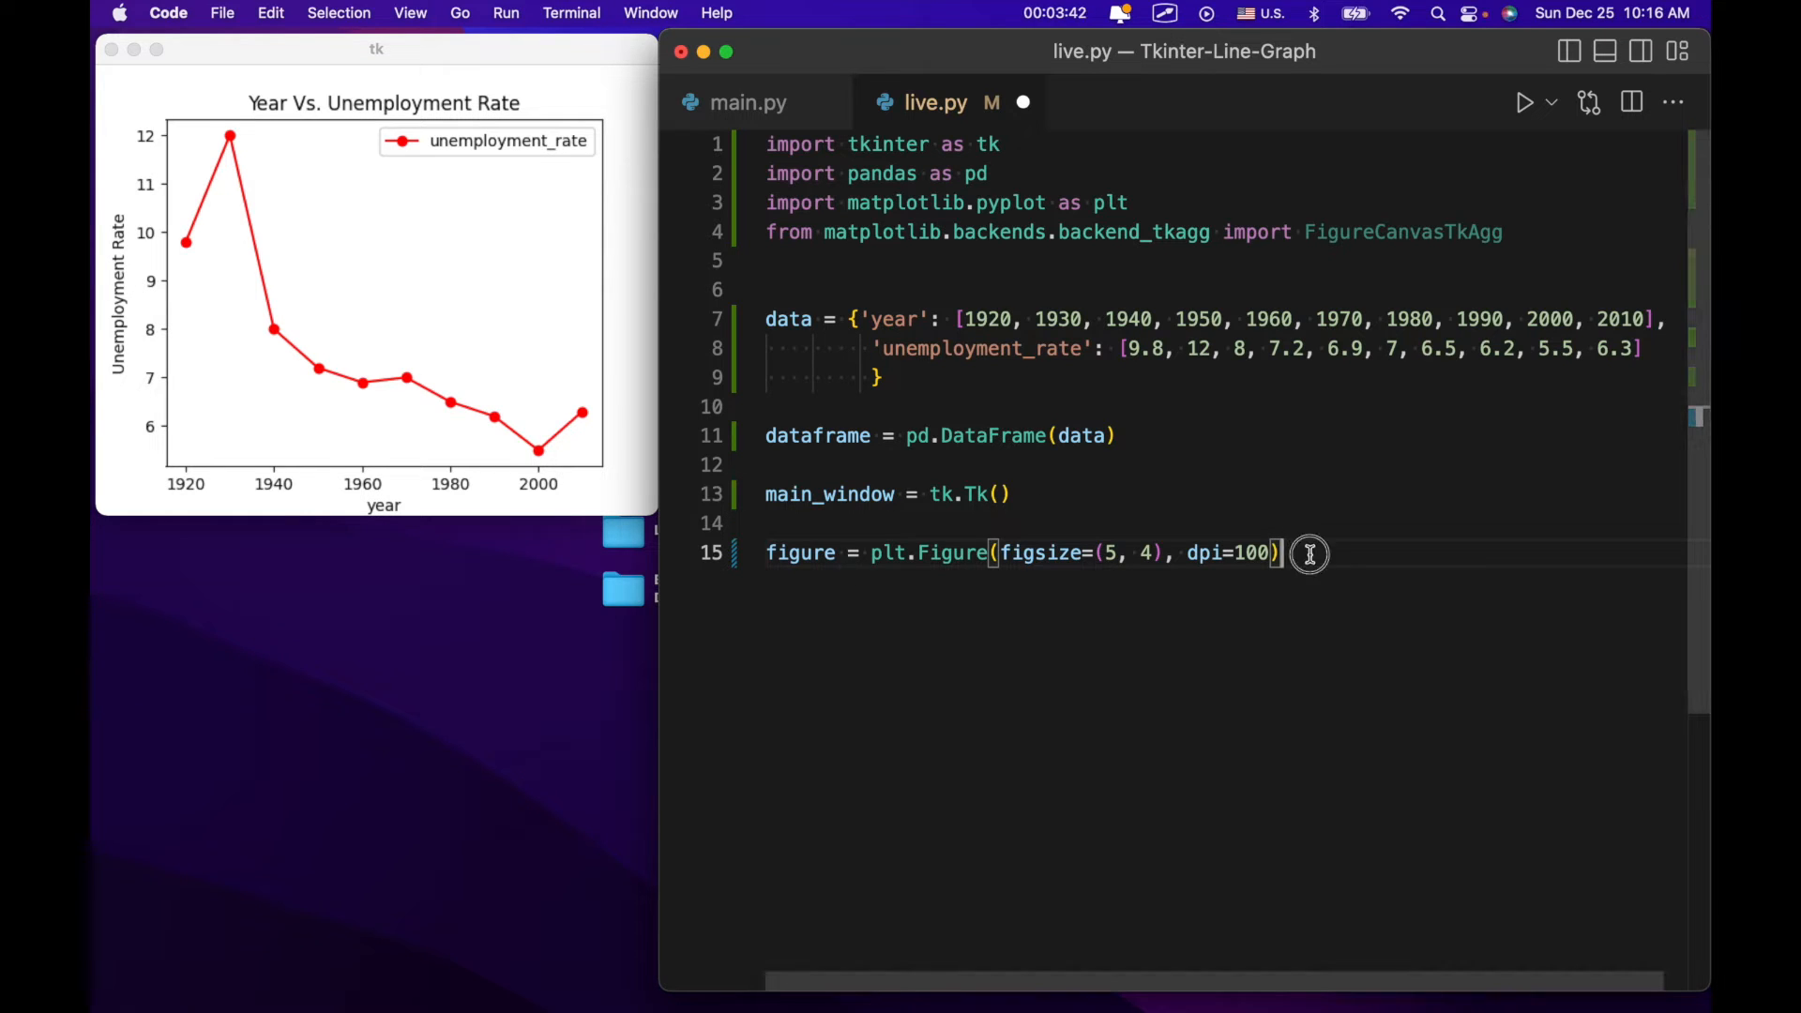
# Add figure_plot = figure.add_subplot(1, 1, 1) below the figure line.
pyautogui.write('f')
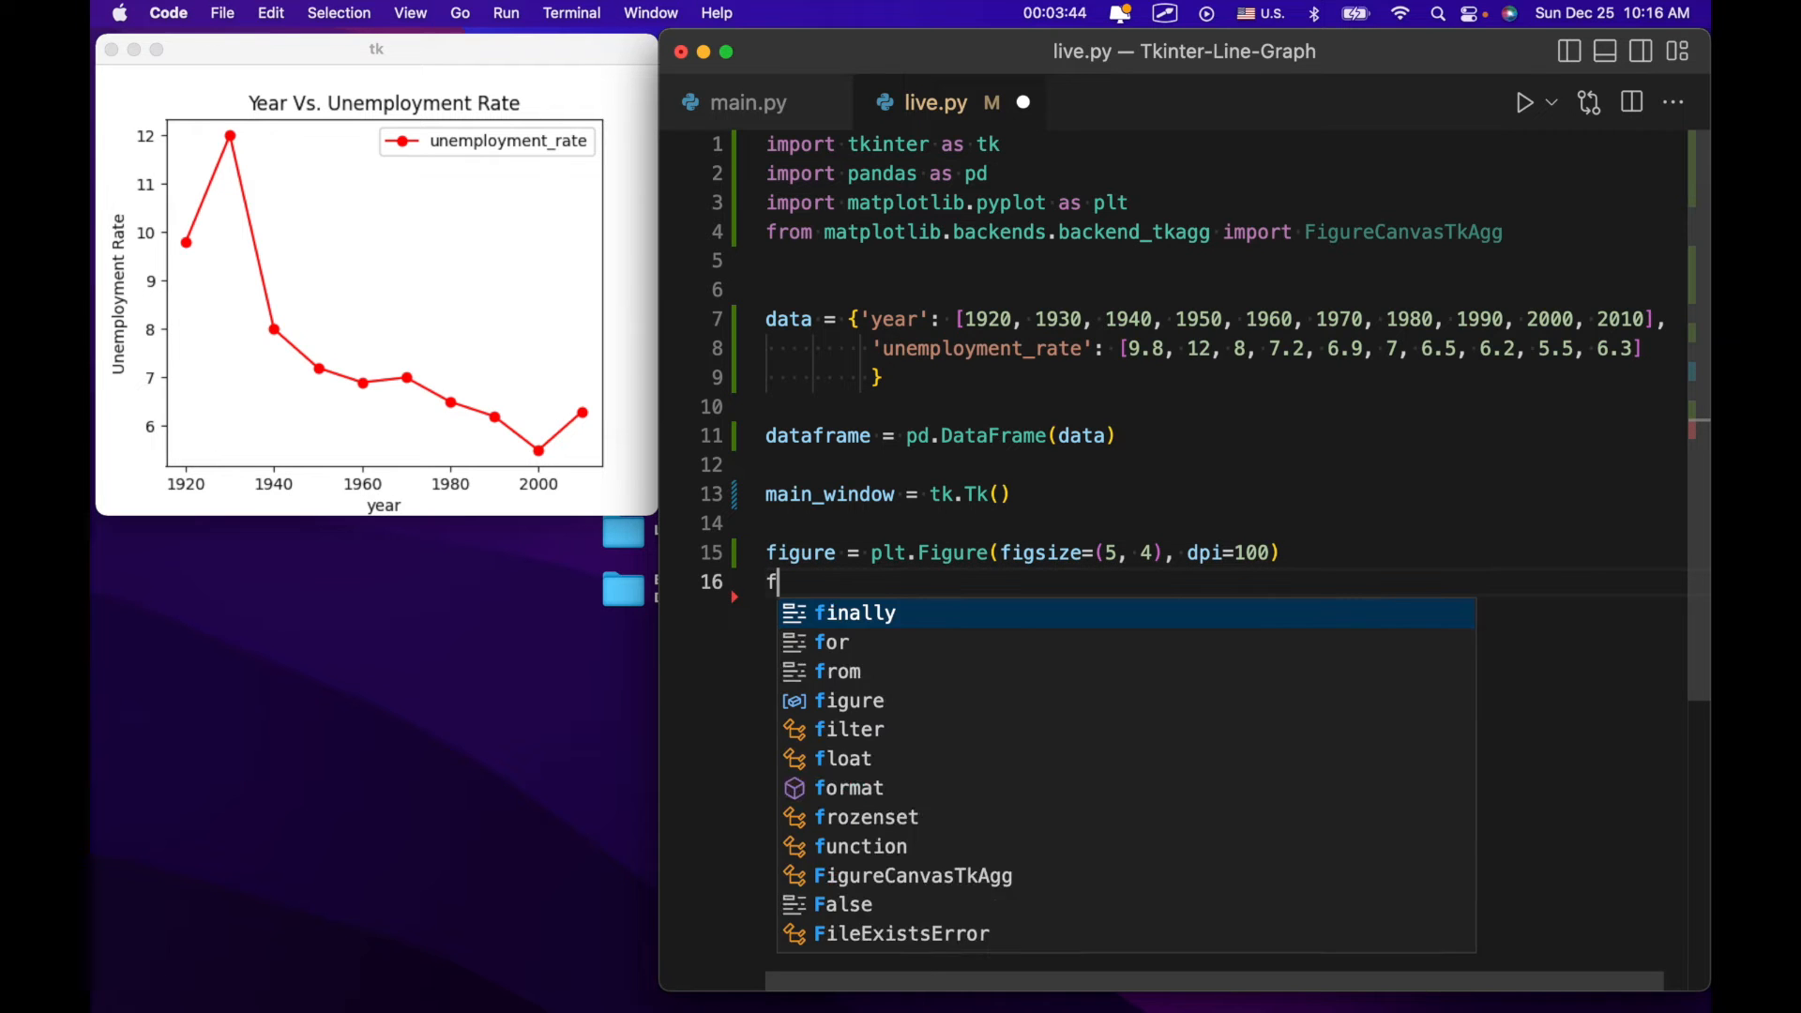
pyautogui.write('igure')
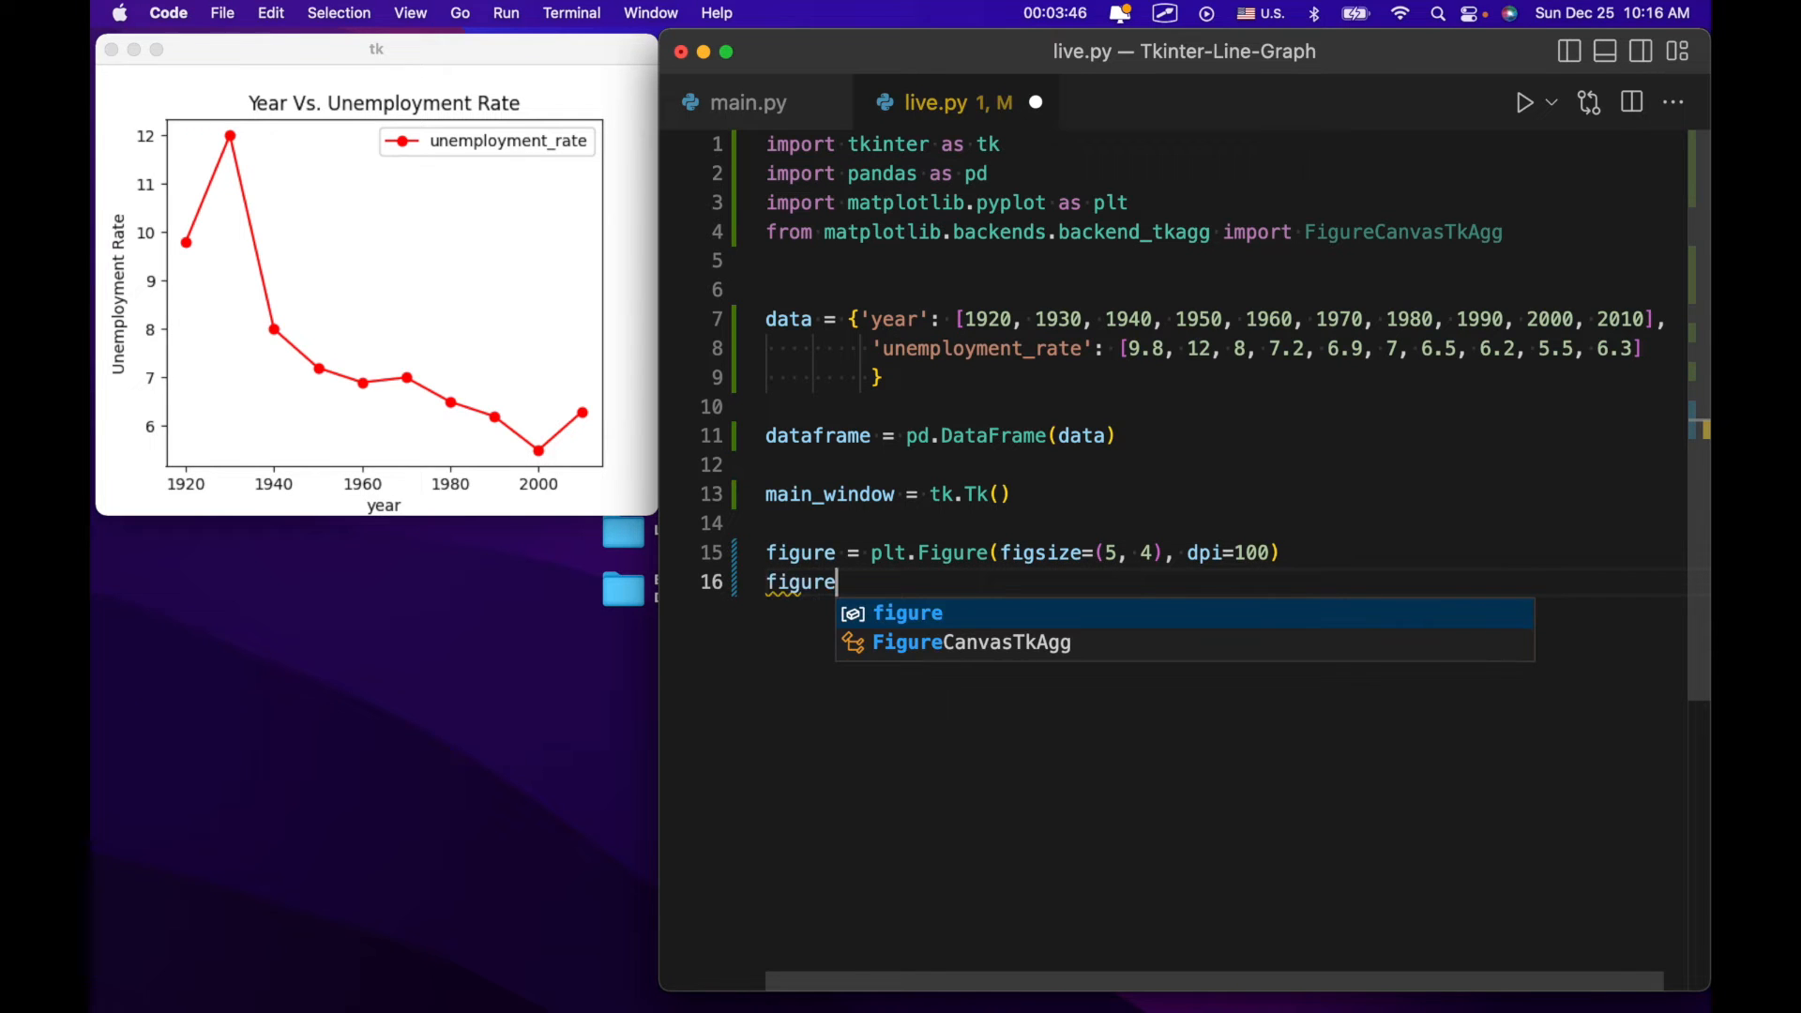
pyautogui.write('_plot')
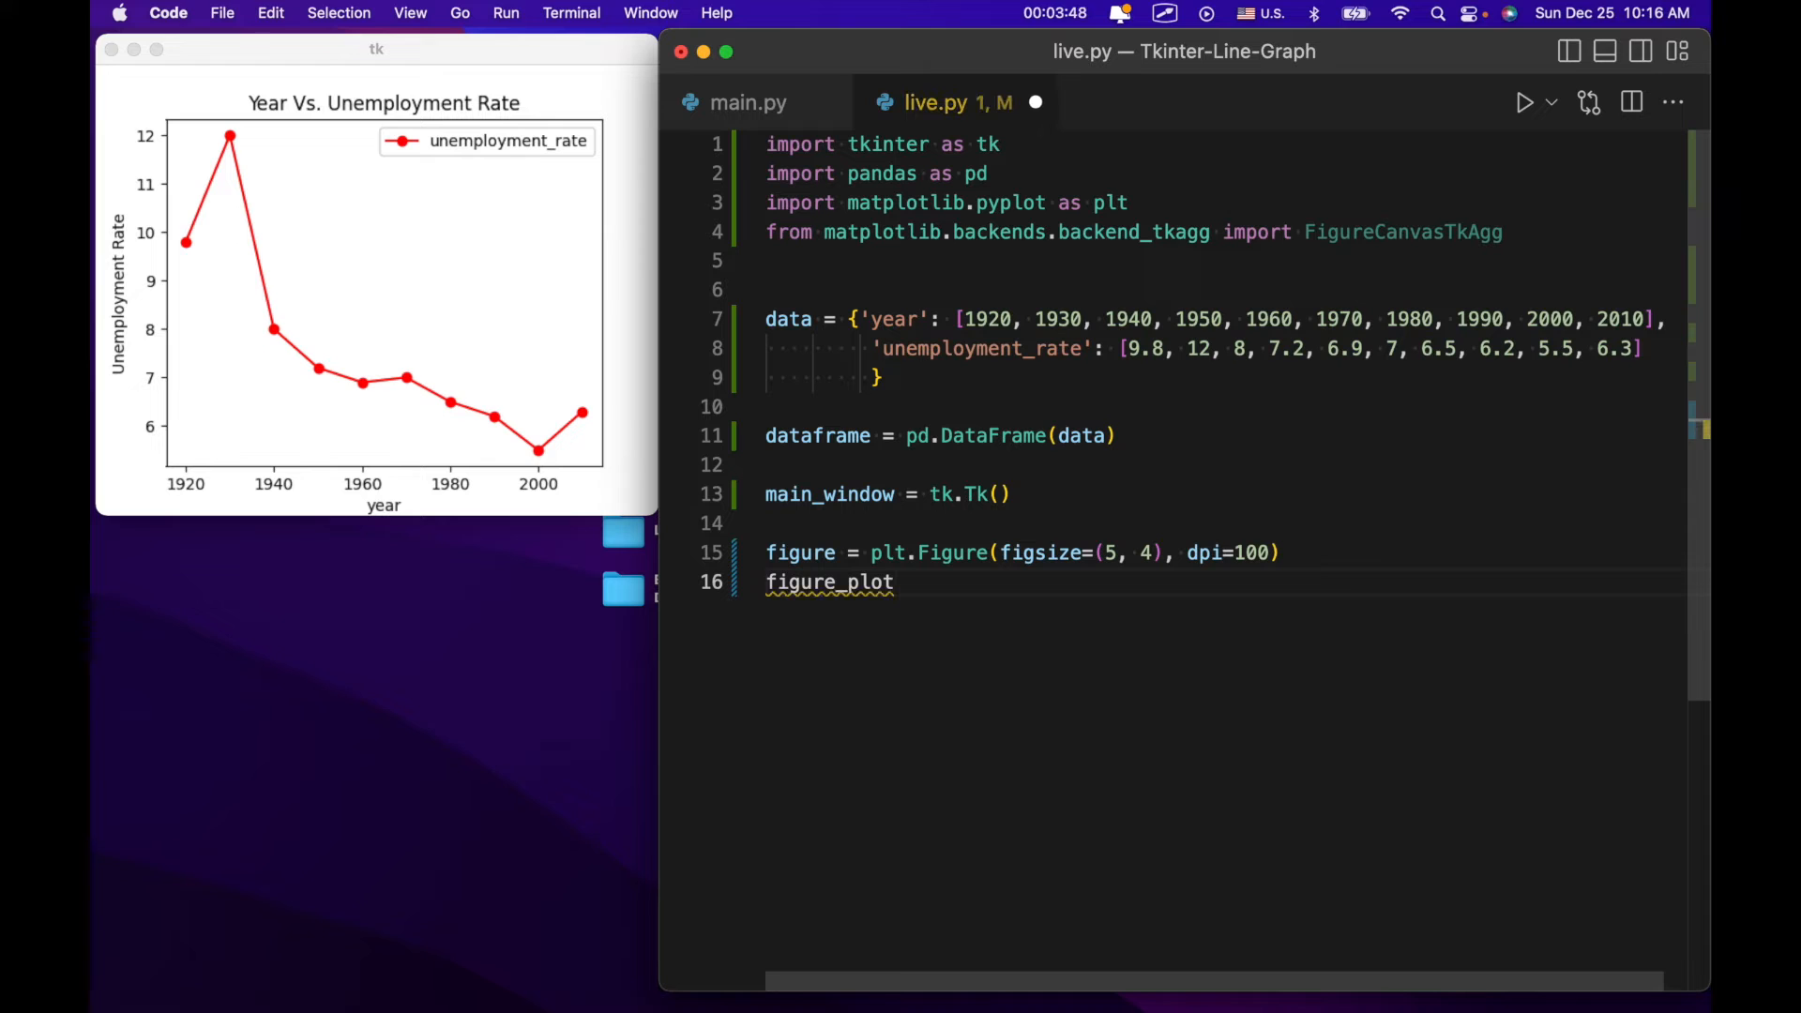
pyautogui.write('= fire')
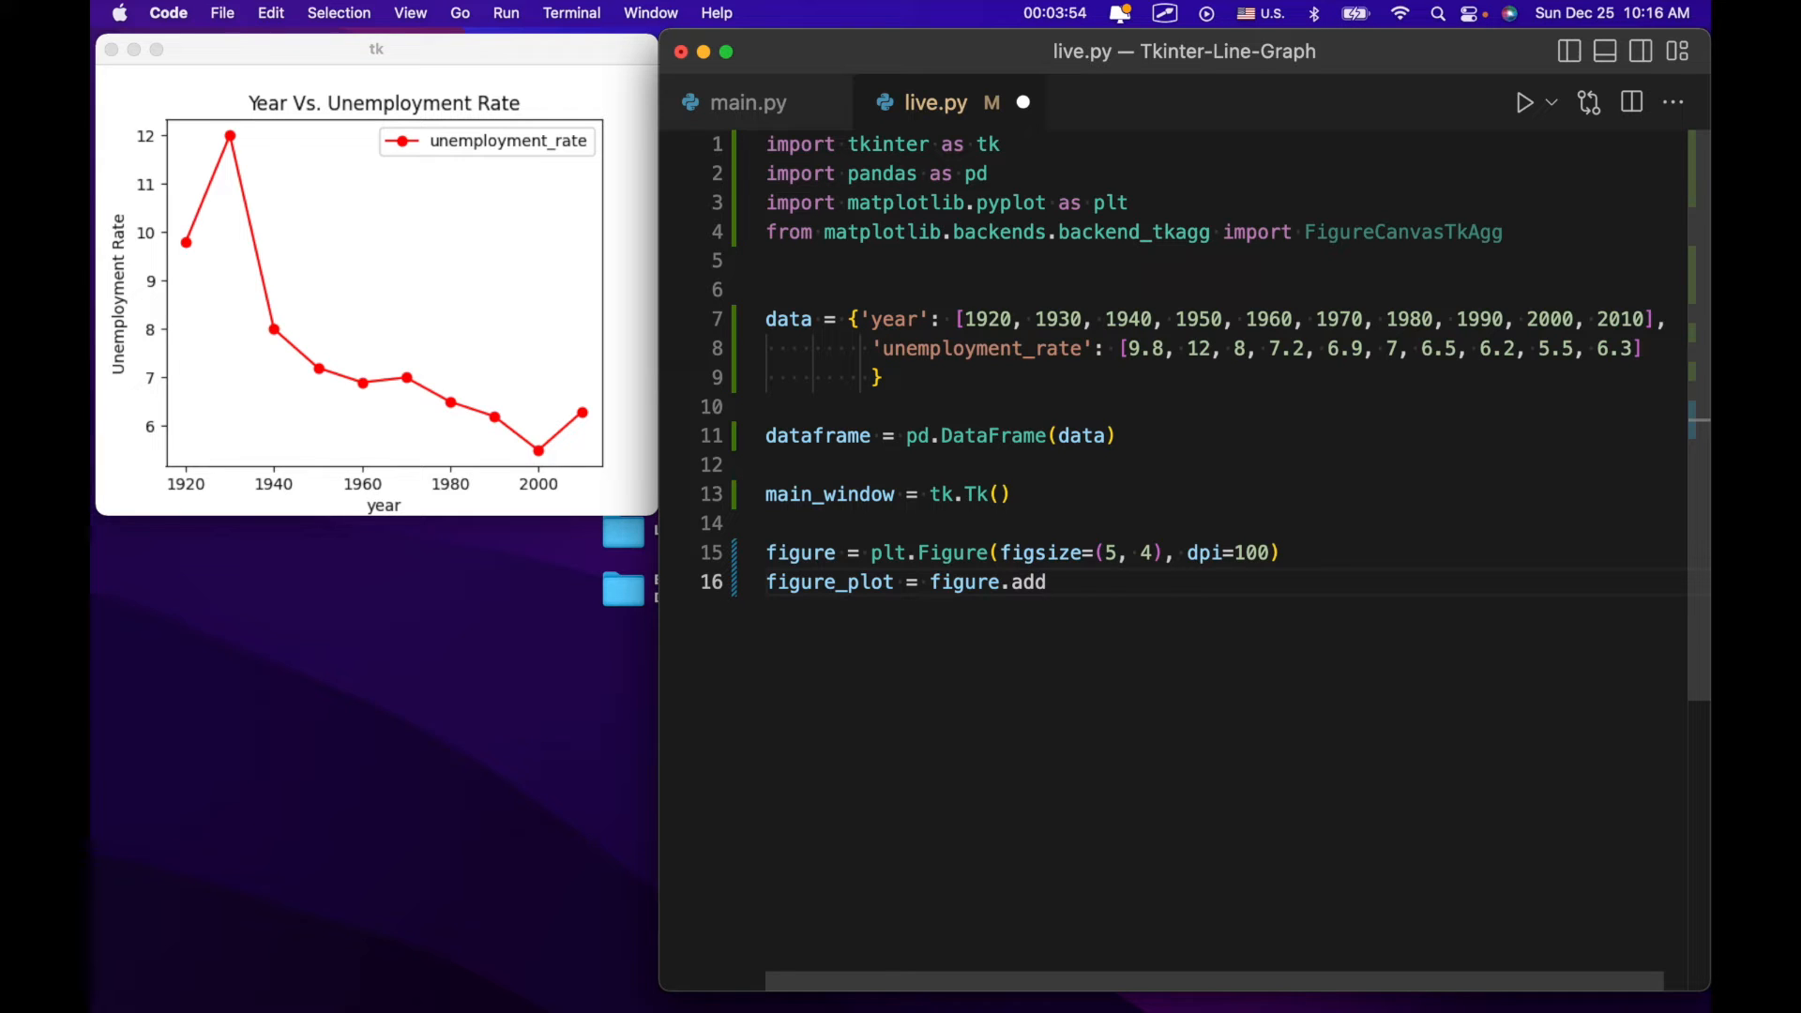
pyautogui.write('_subplot()')
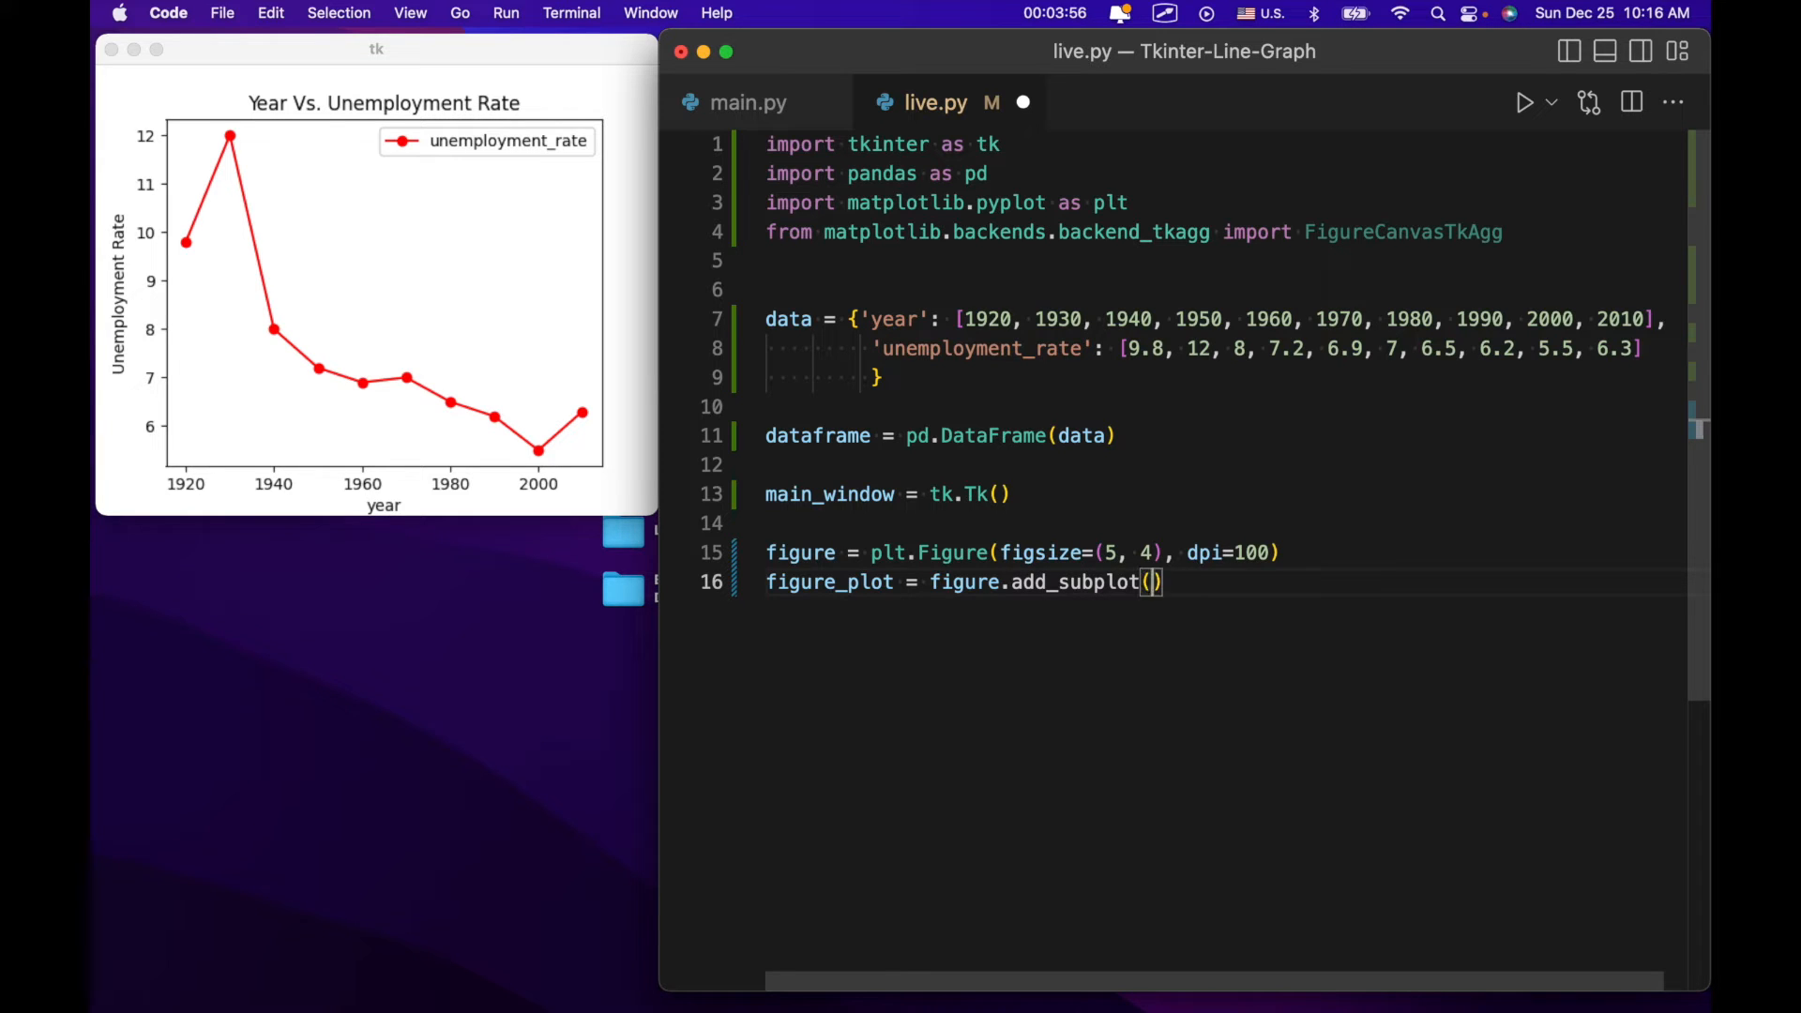
pyautogui.write('1, 1, 1')
pyautogui.write('#')
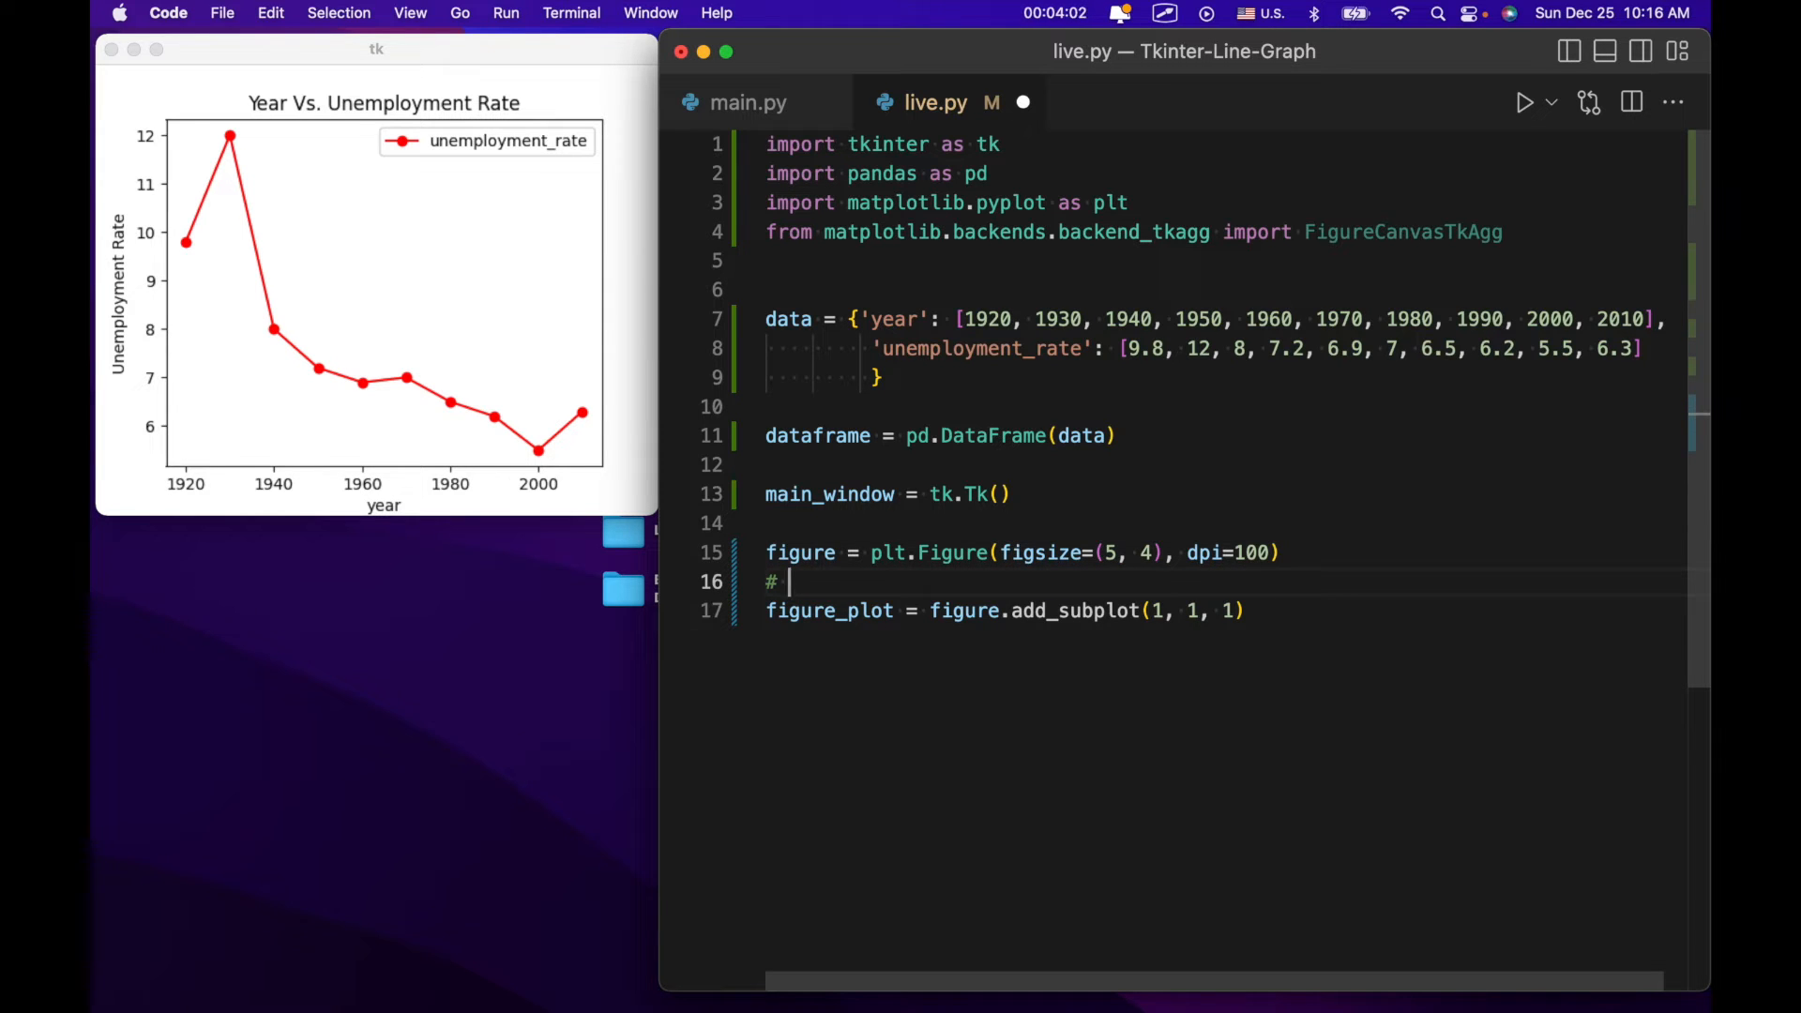
# Write the comment '# number of rows, number of cols, index position' above add_subplot.
pyautogui.write('n')
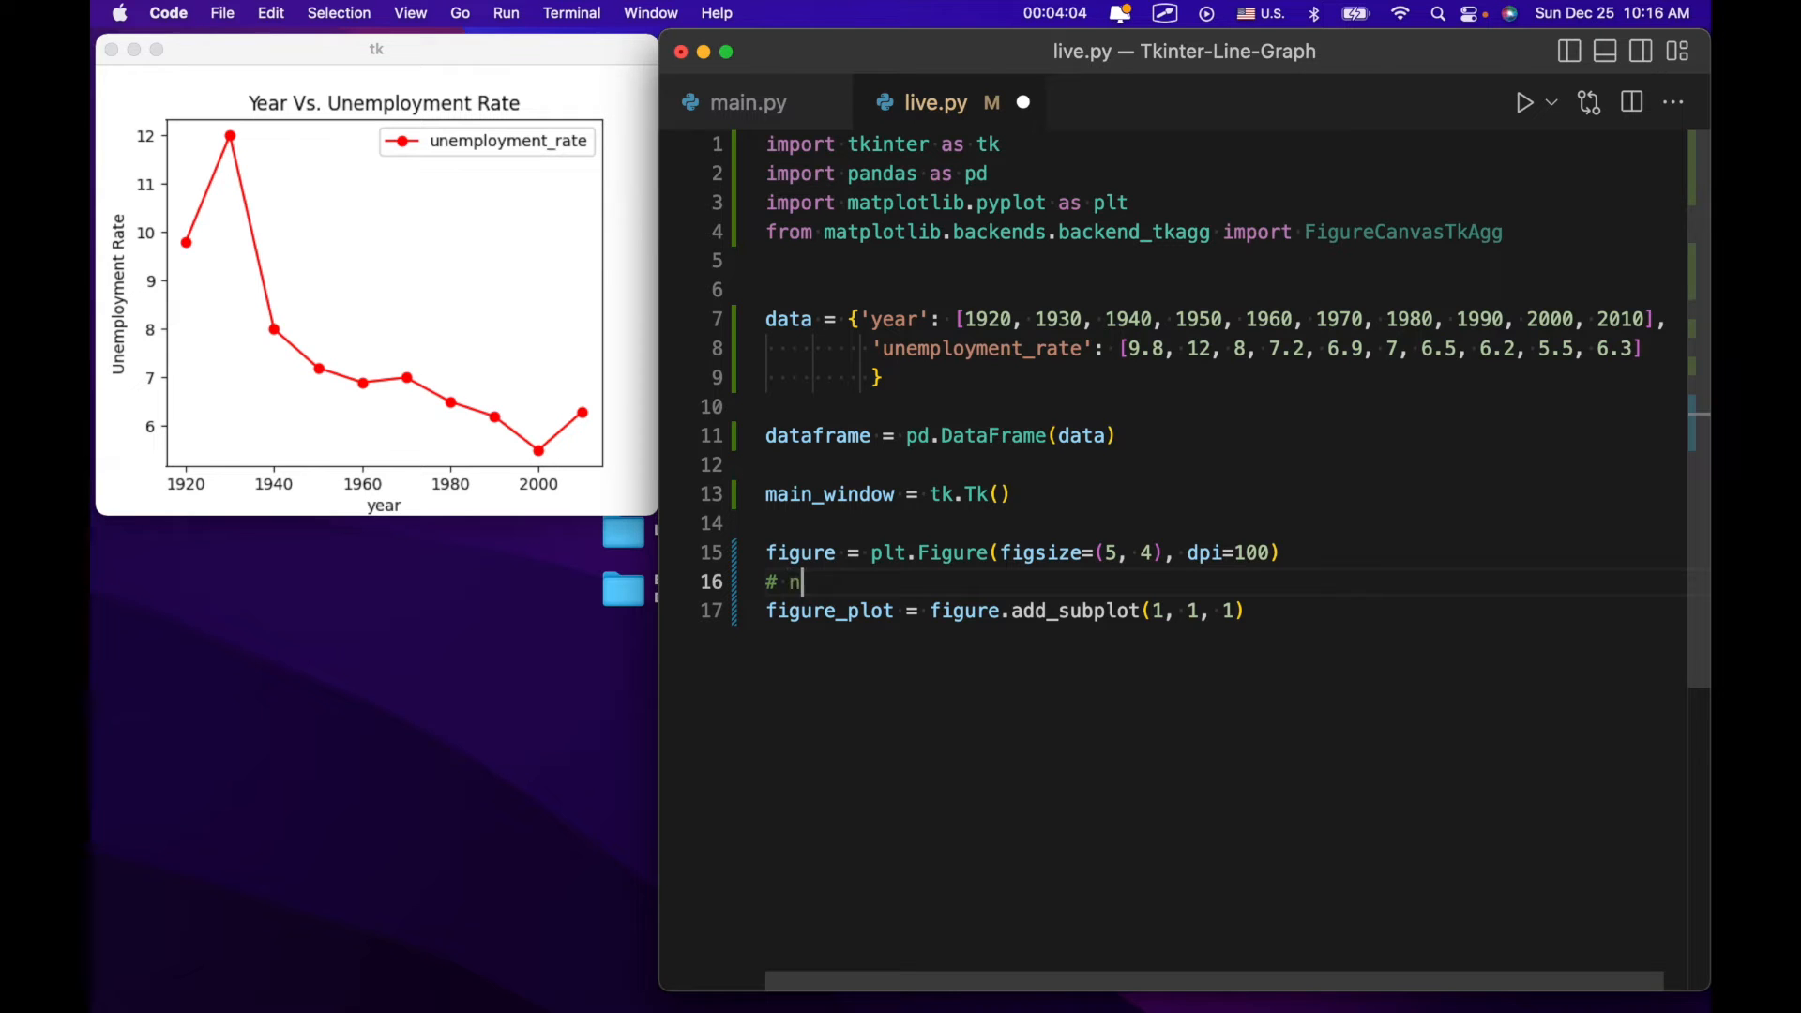
pyautogui.write('umber of')
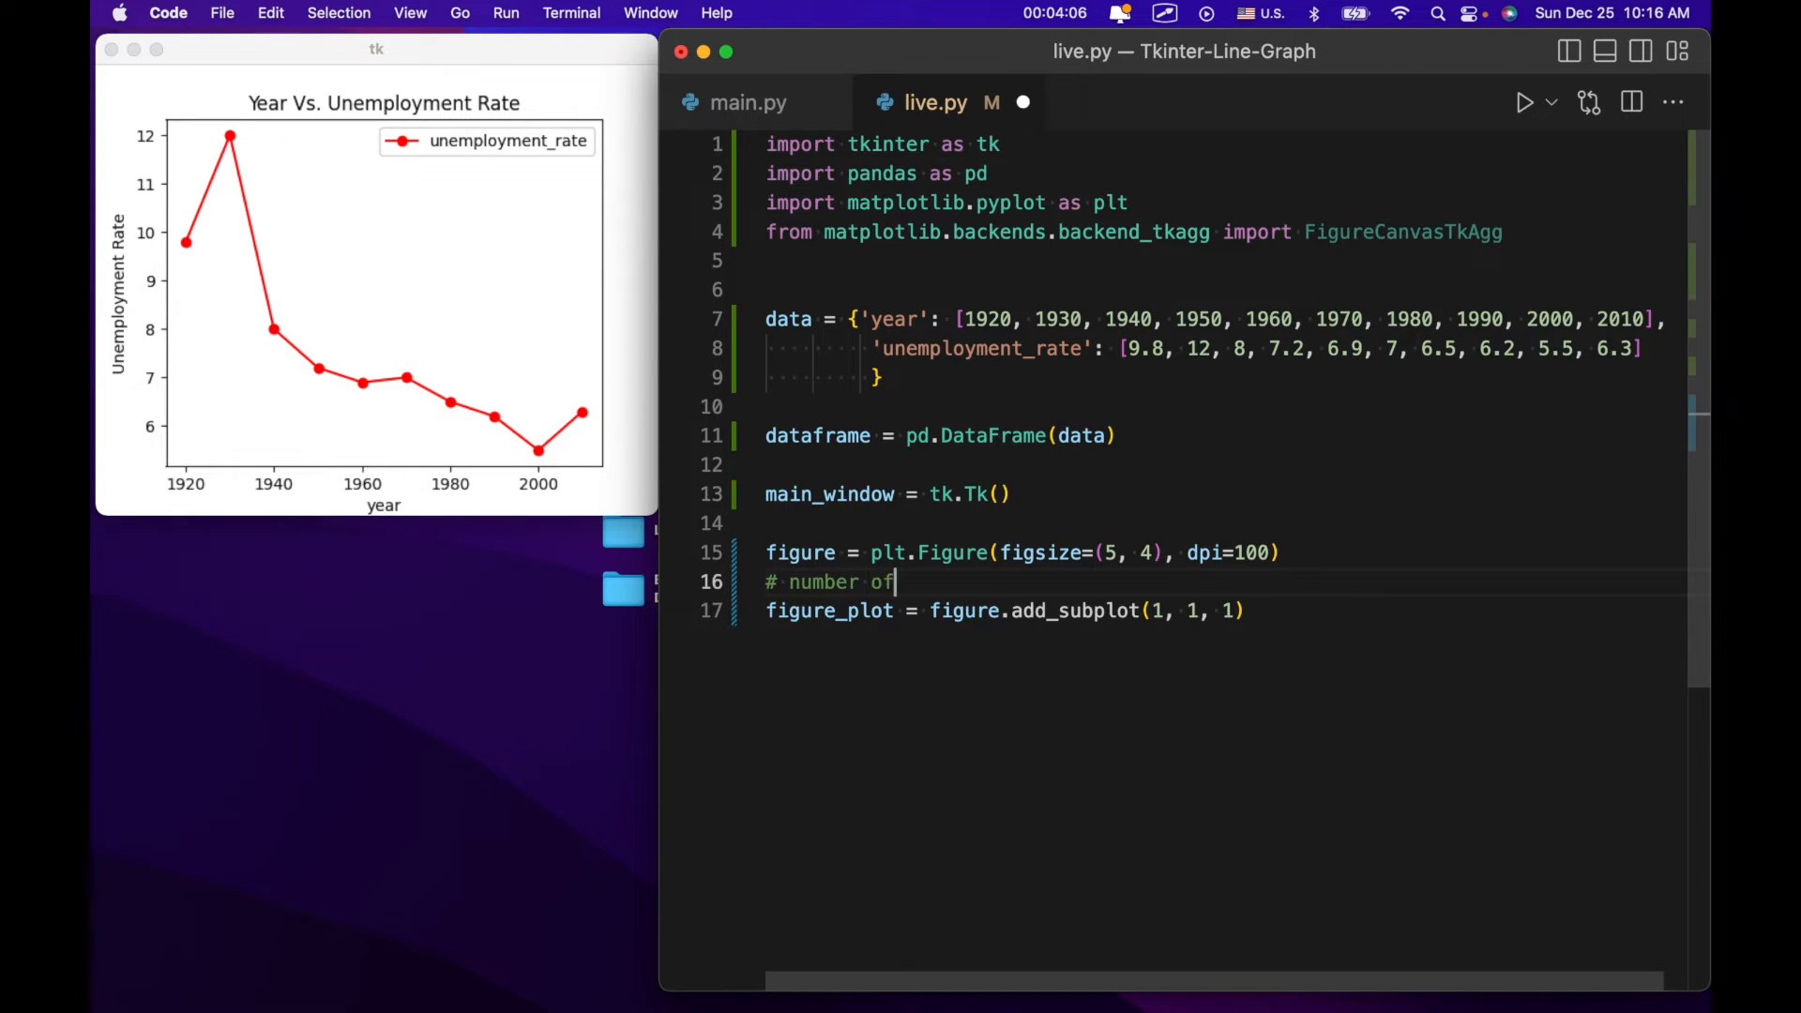
pyautogui.write('rows, num')
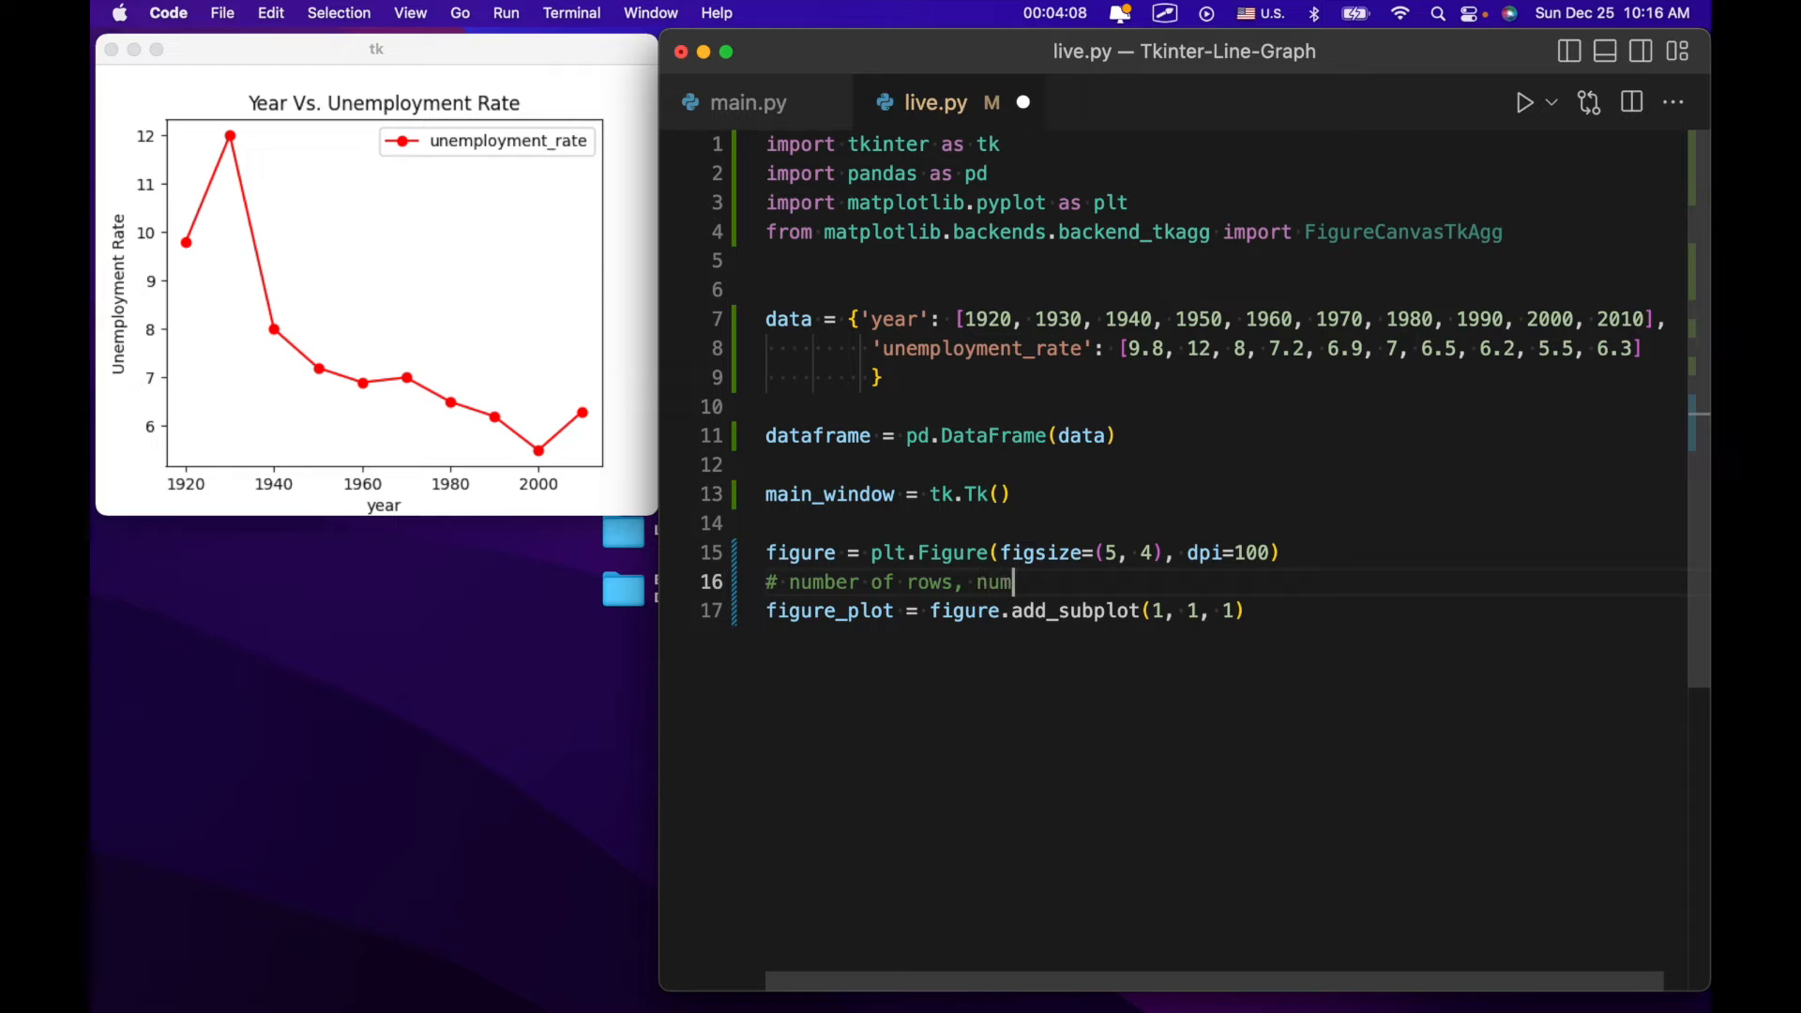
pyautogui.write('ber of cols,')
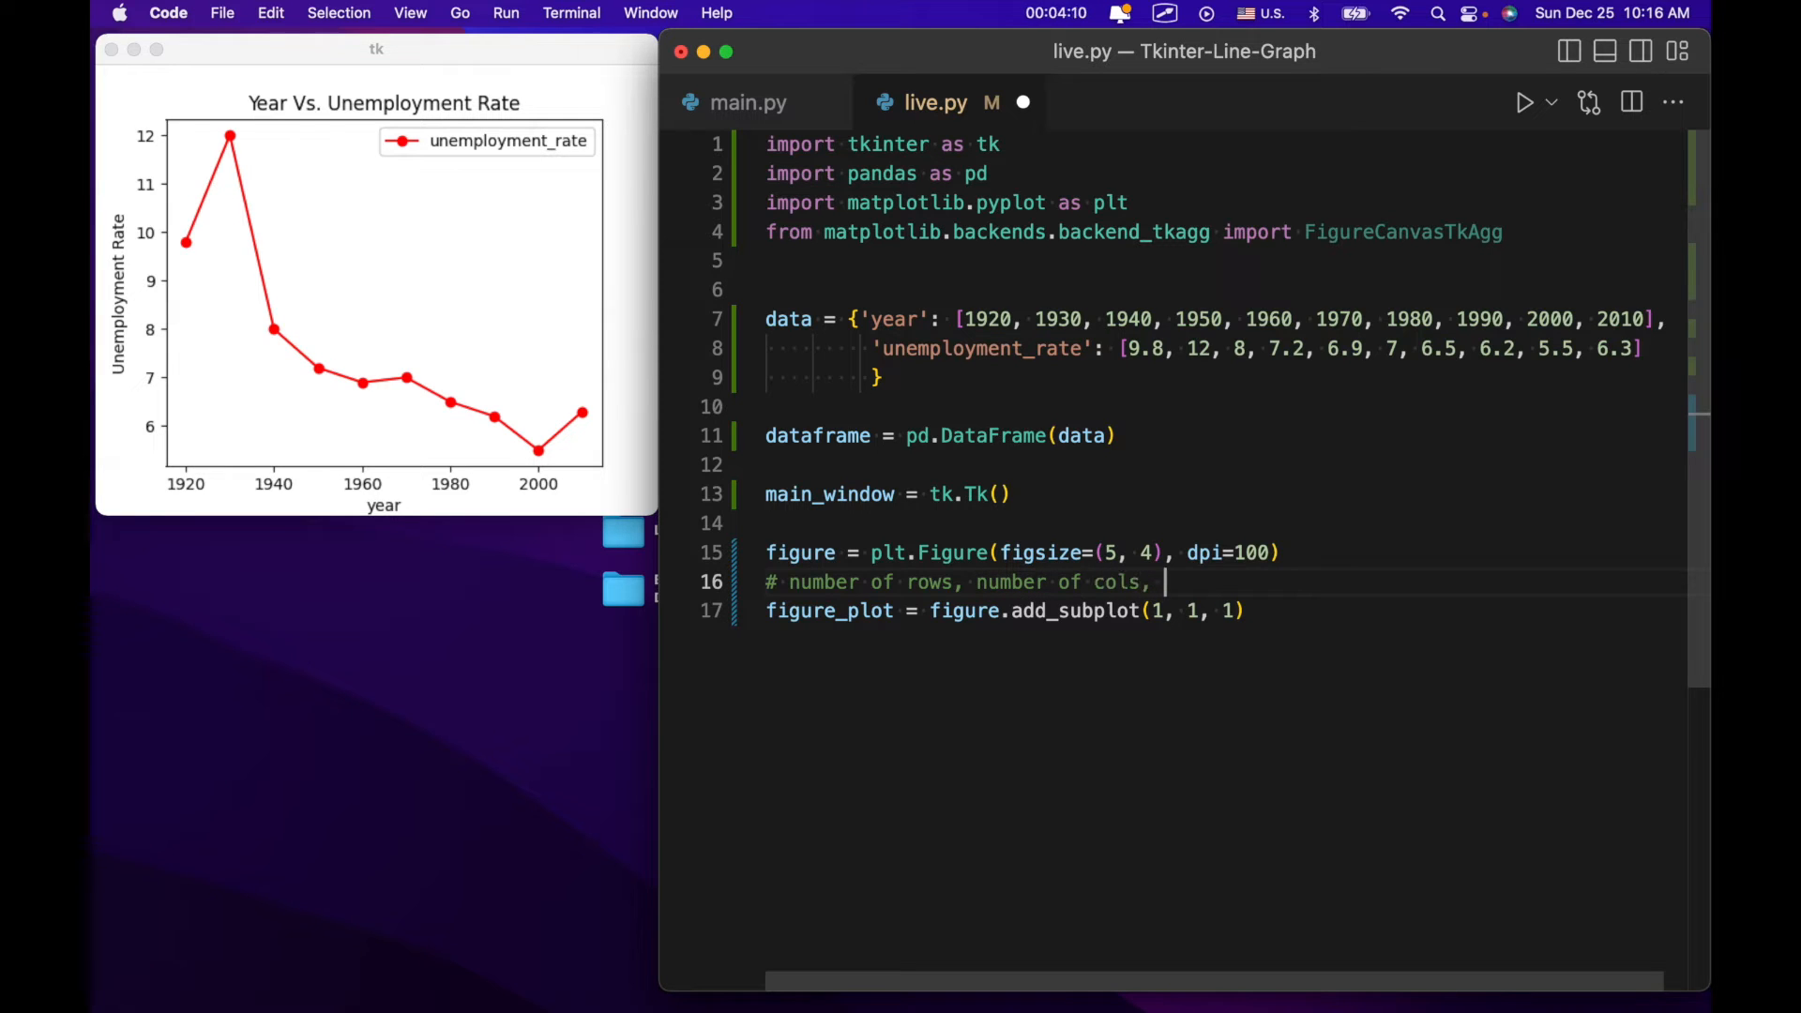
pyautogui.write('index post')
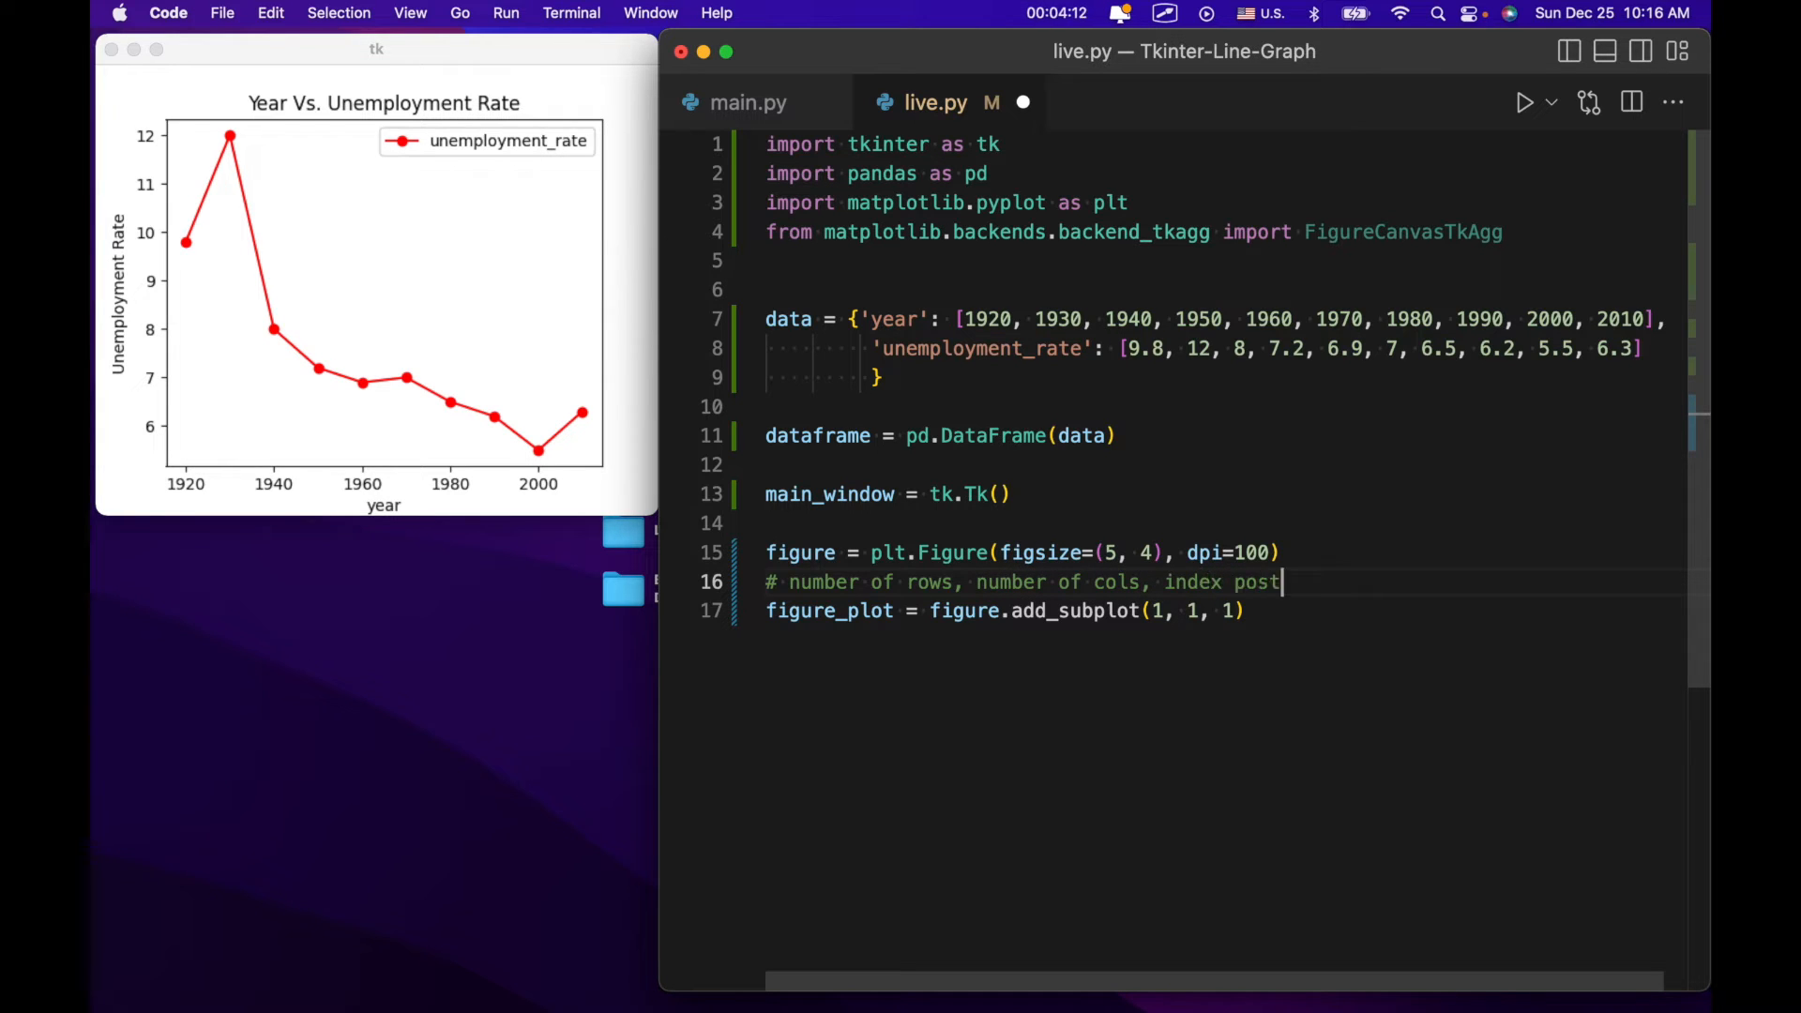
pyautogui.write('ition')
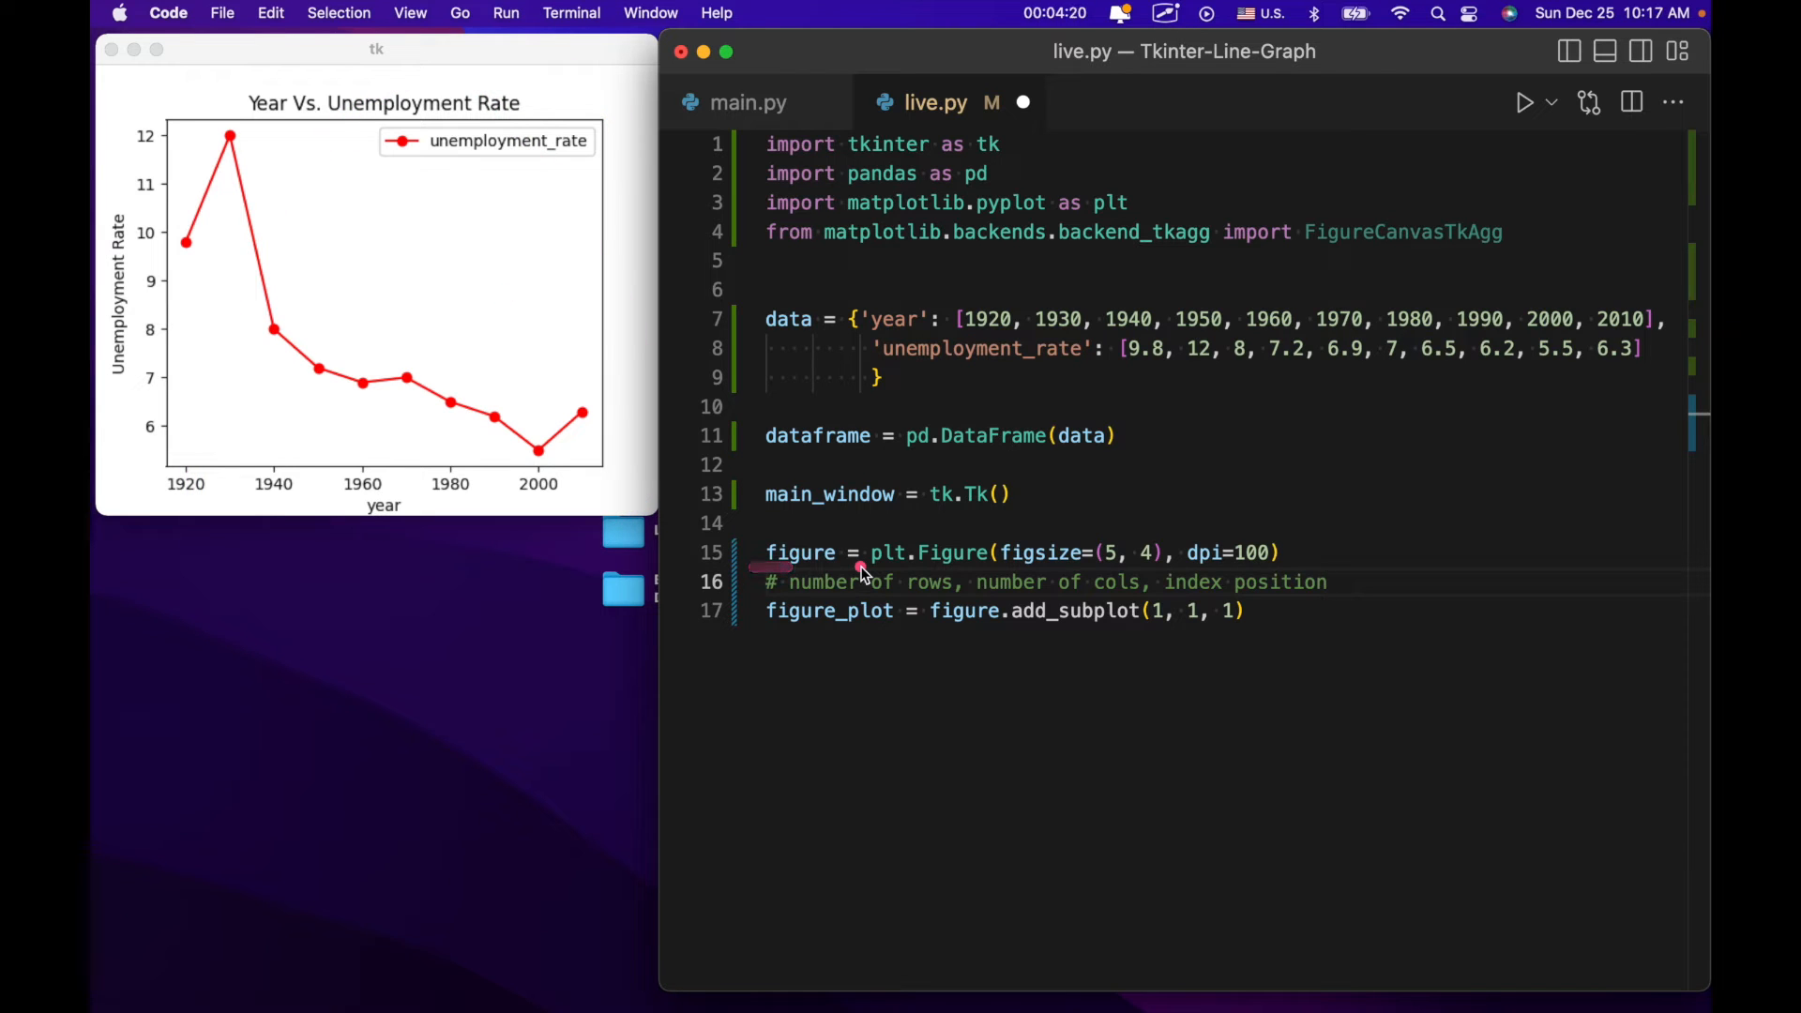
pyautogui.moveTo(925, 597)
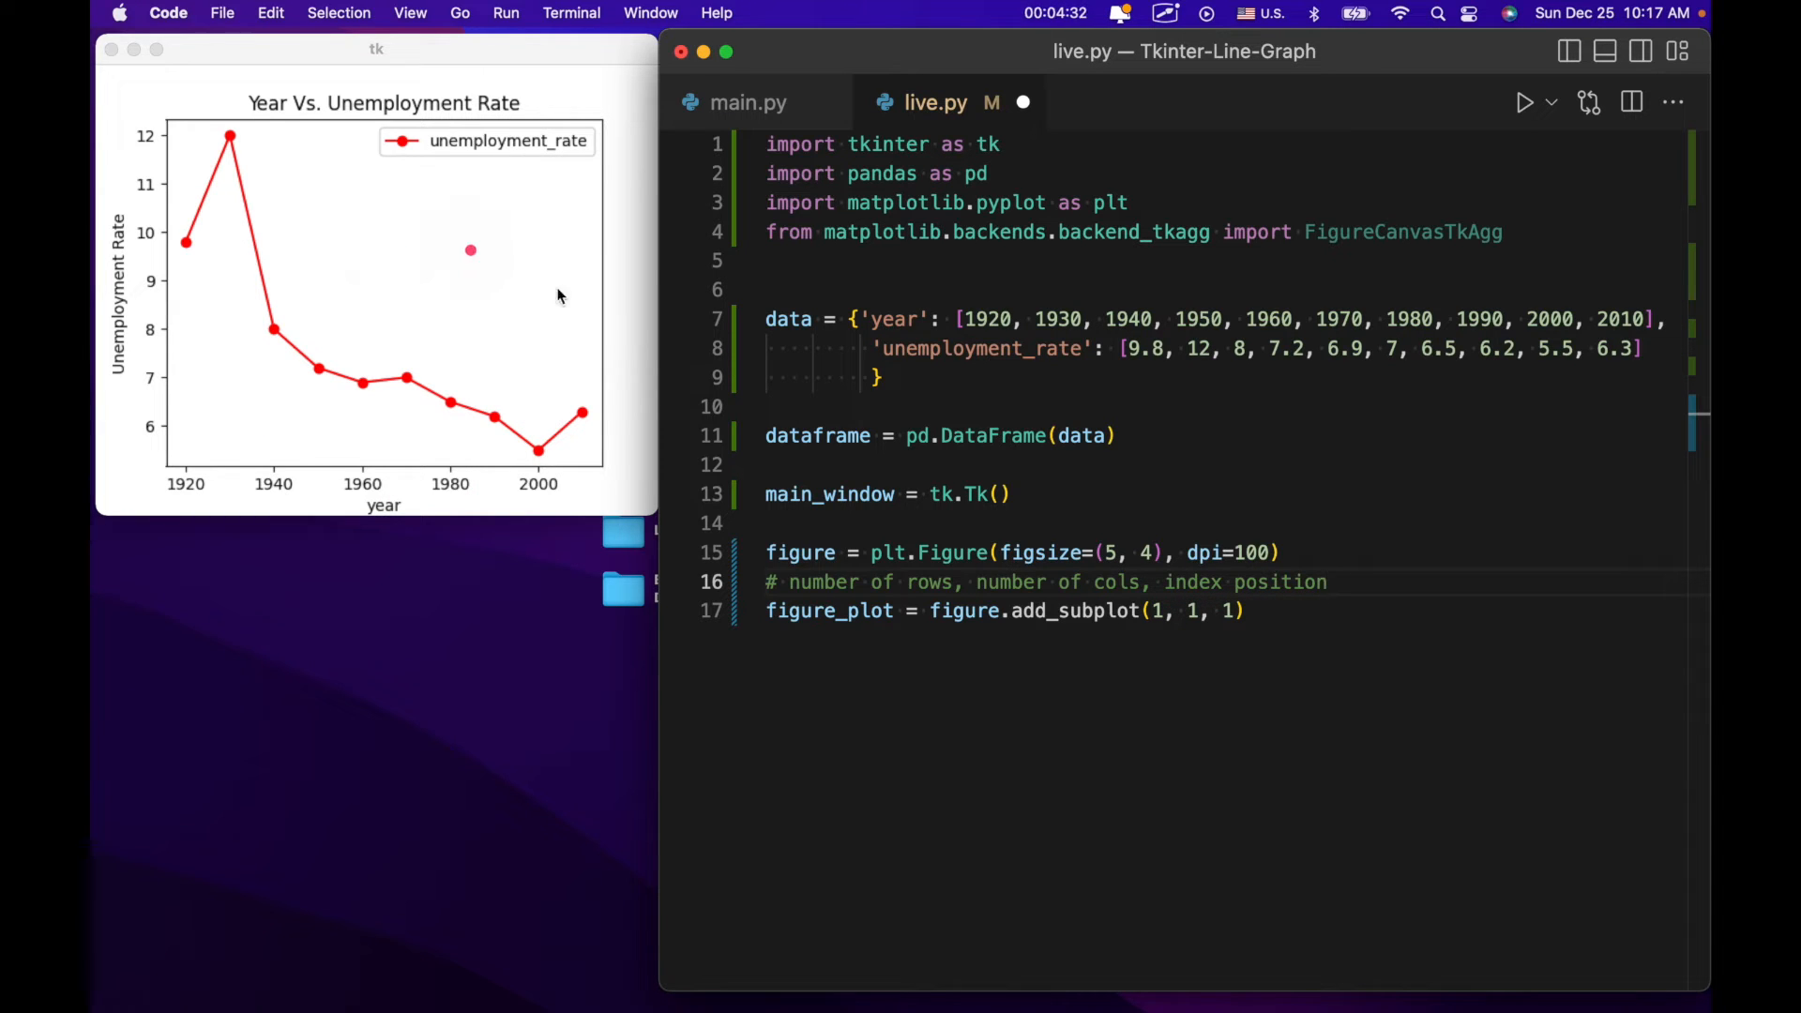
# Try add_subplot arguments of 5, then restore them to (1, 1, 1) and start a new line.
pyautogui.write('5')
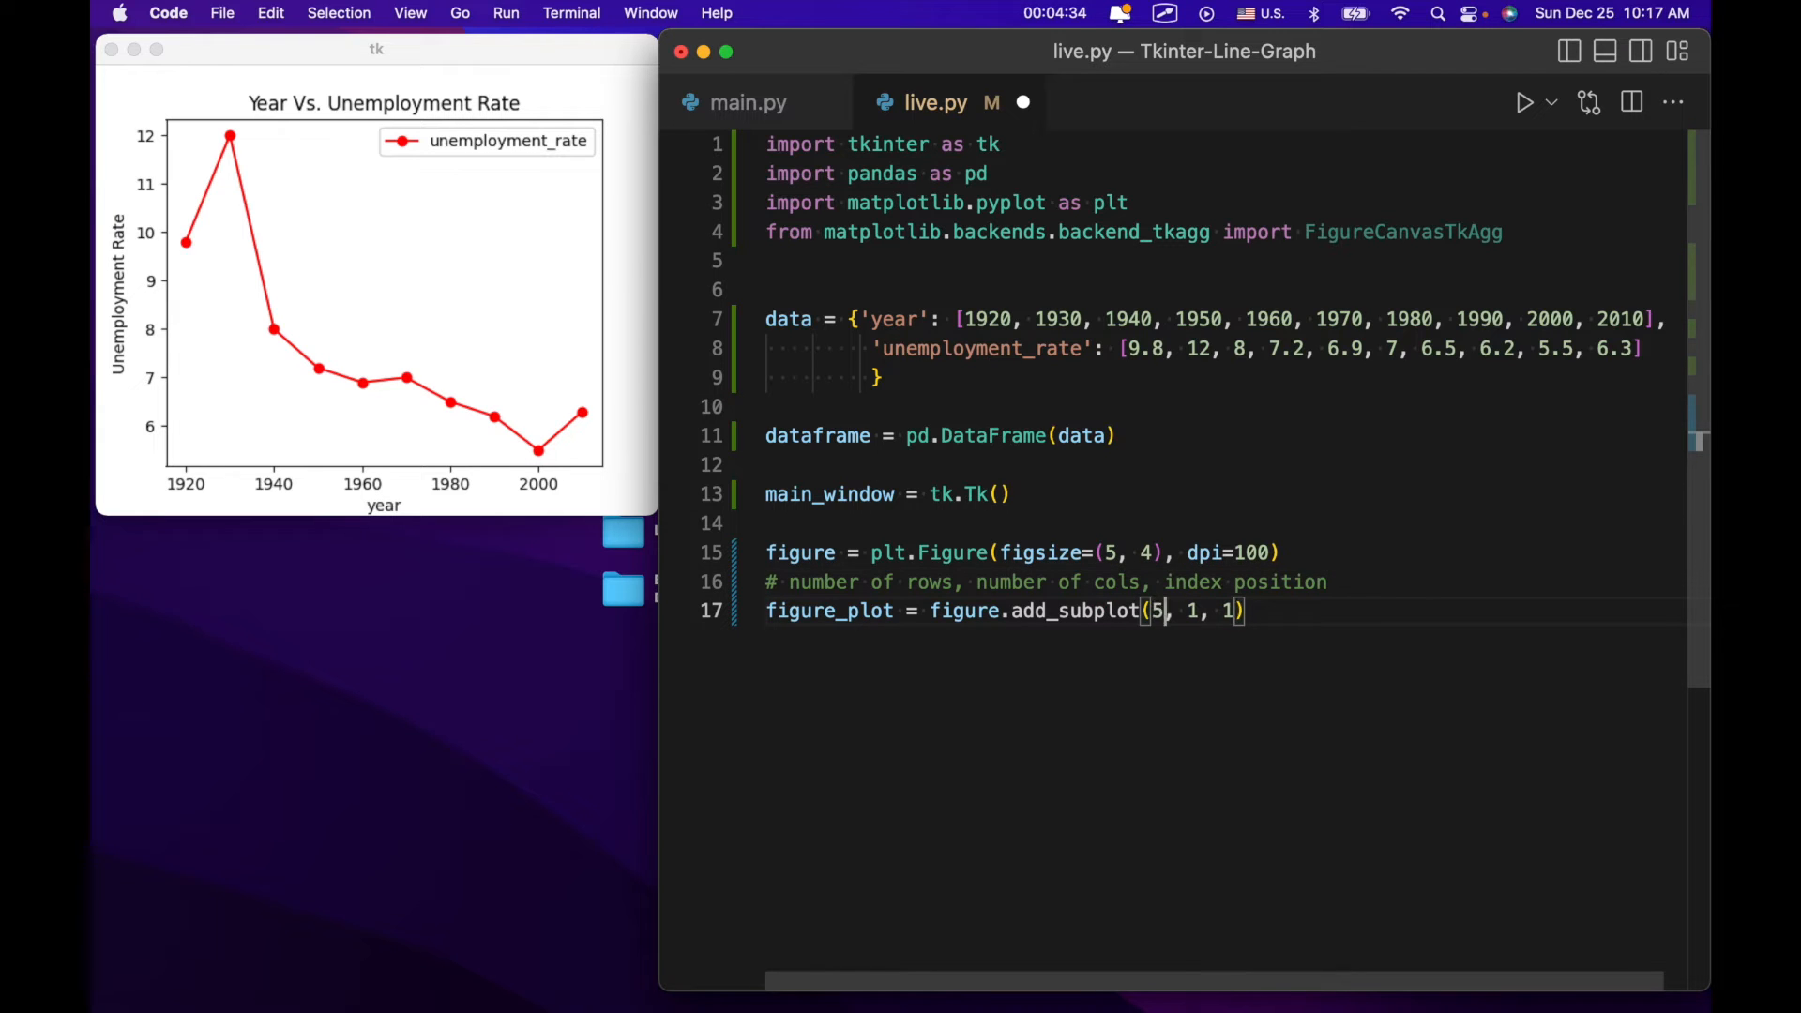
pyautogui.write('5')
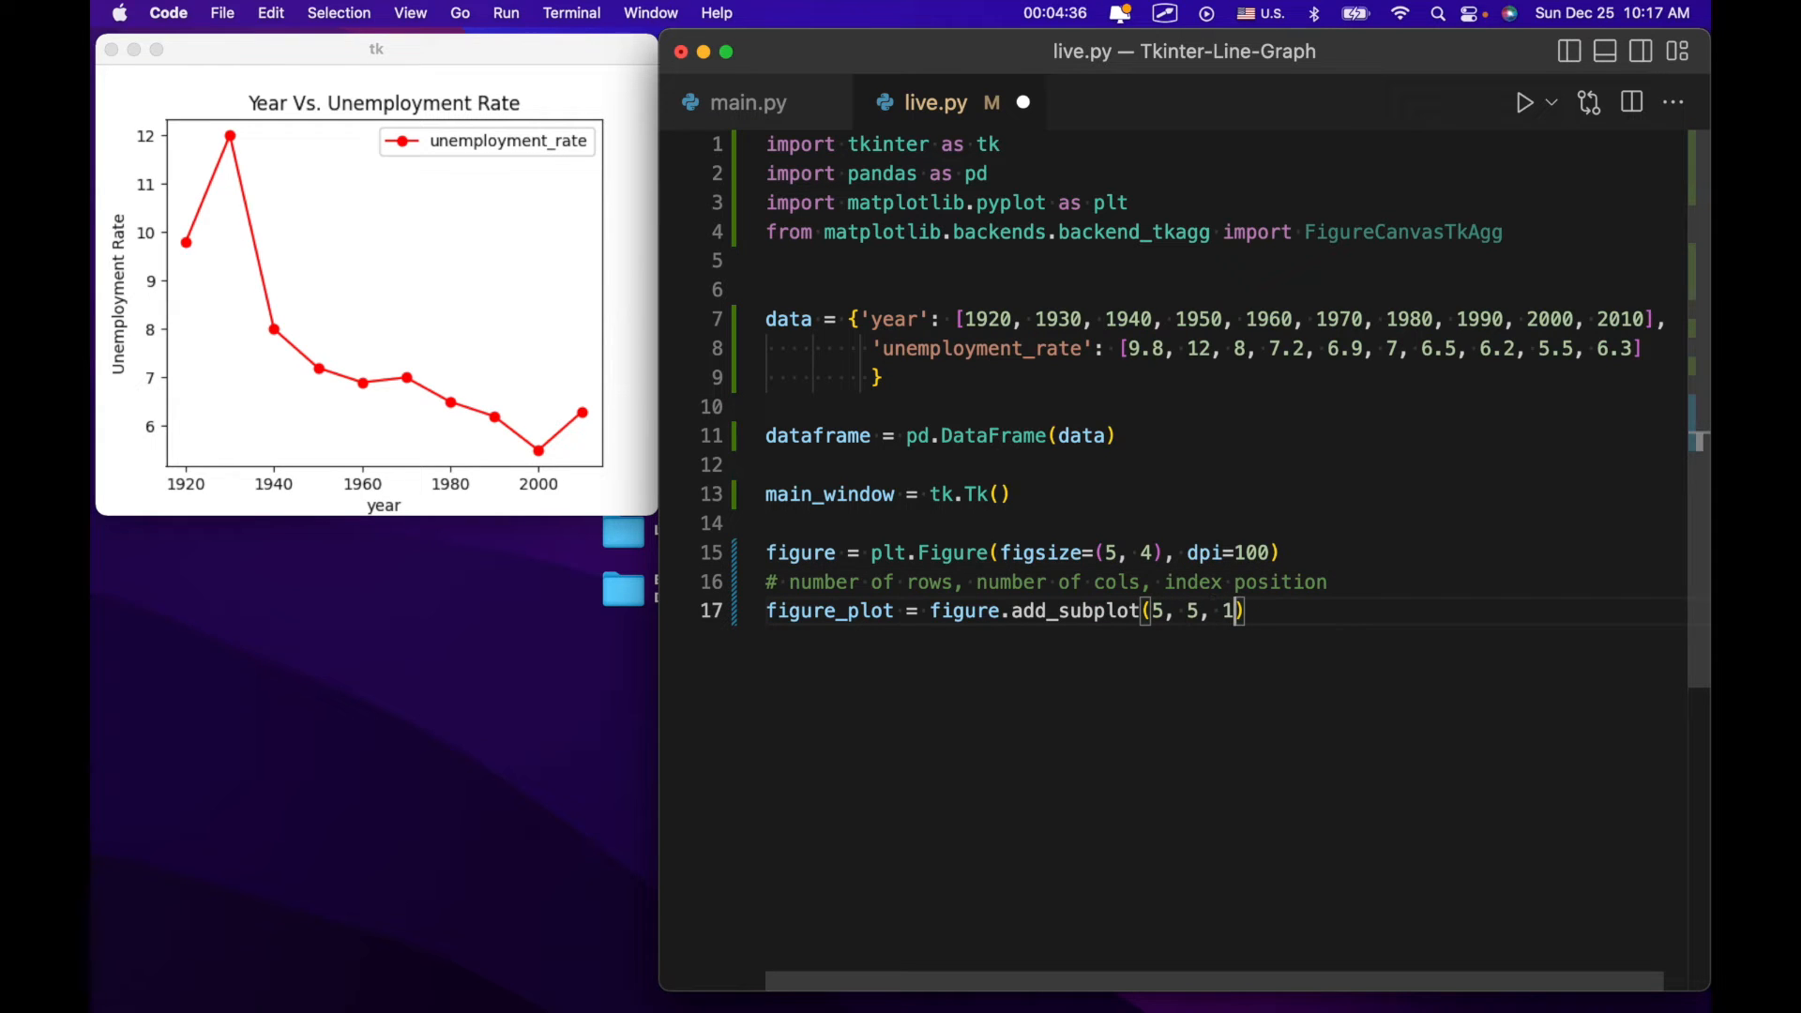
pyautogui.write('5')
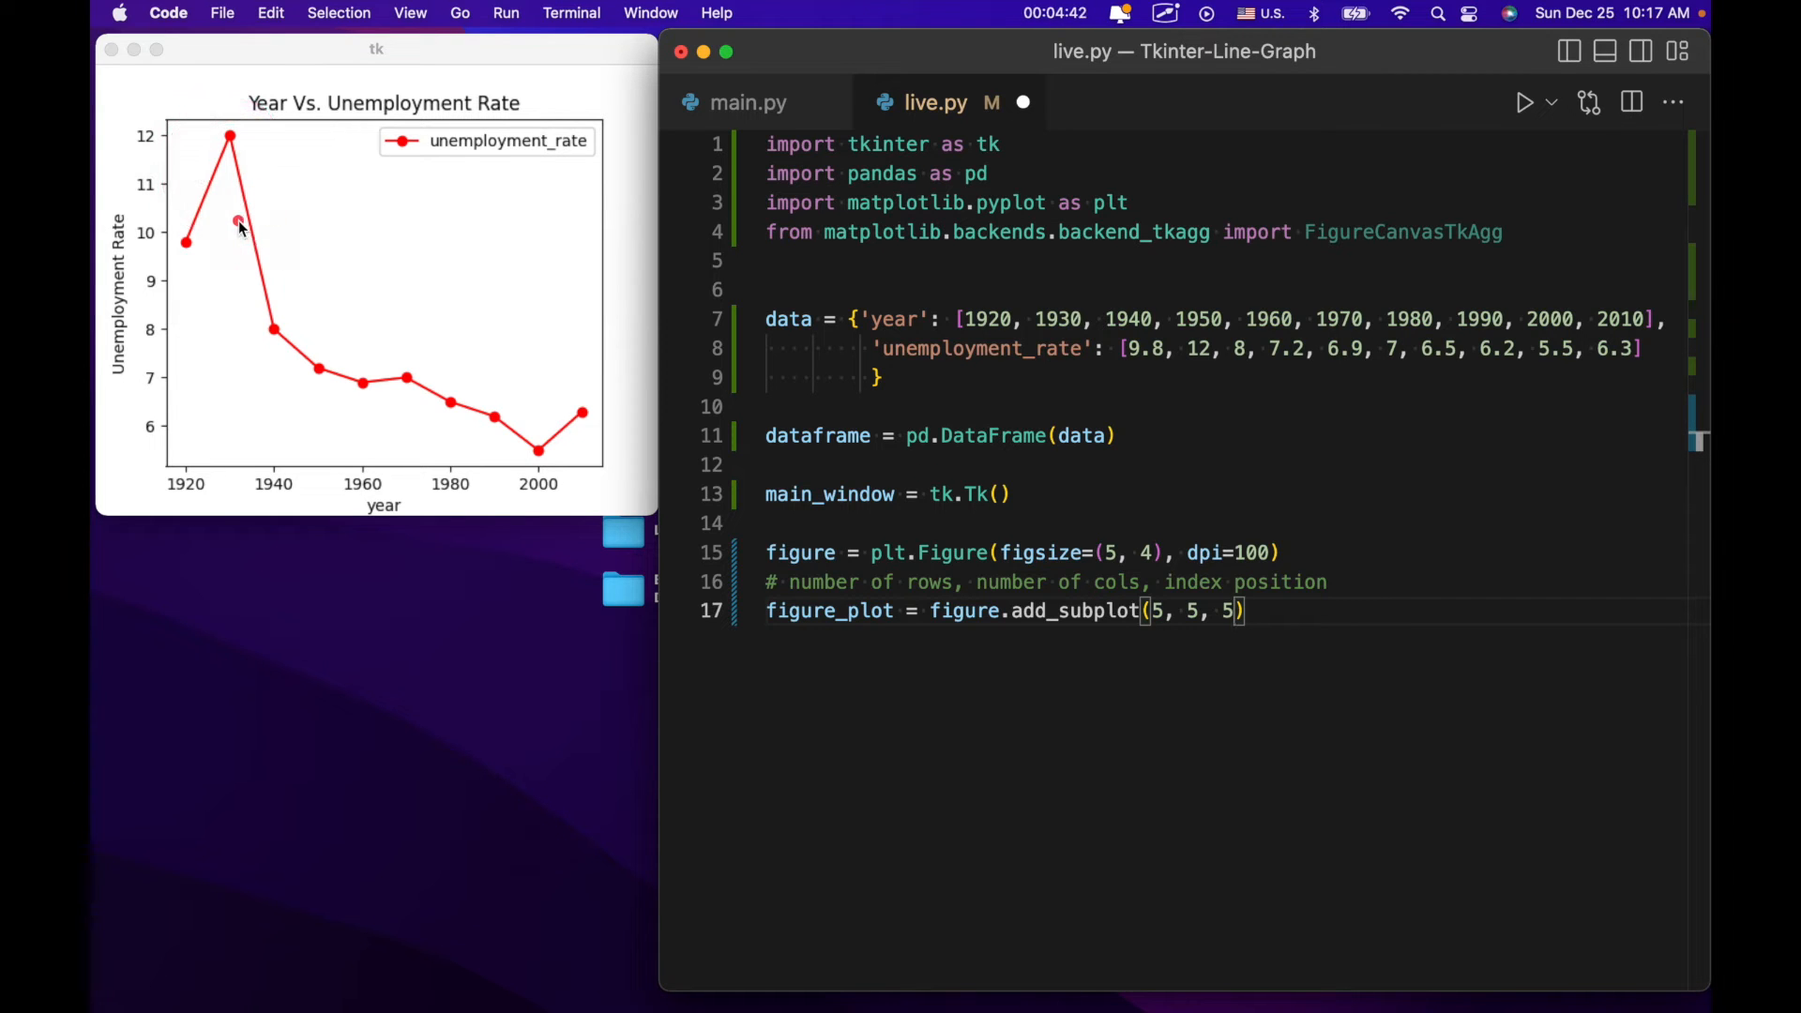
pyautogui.moveTo(255, 150)
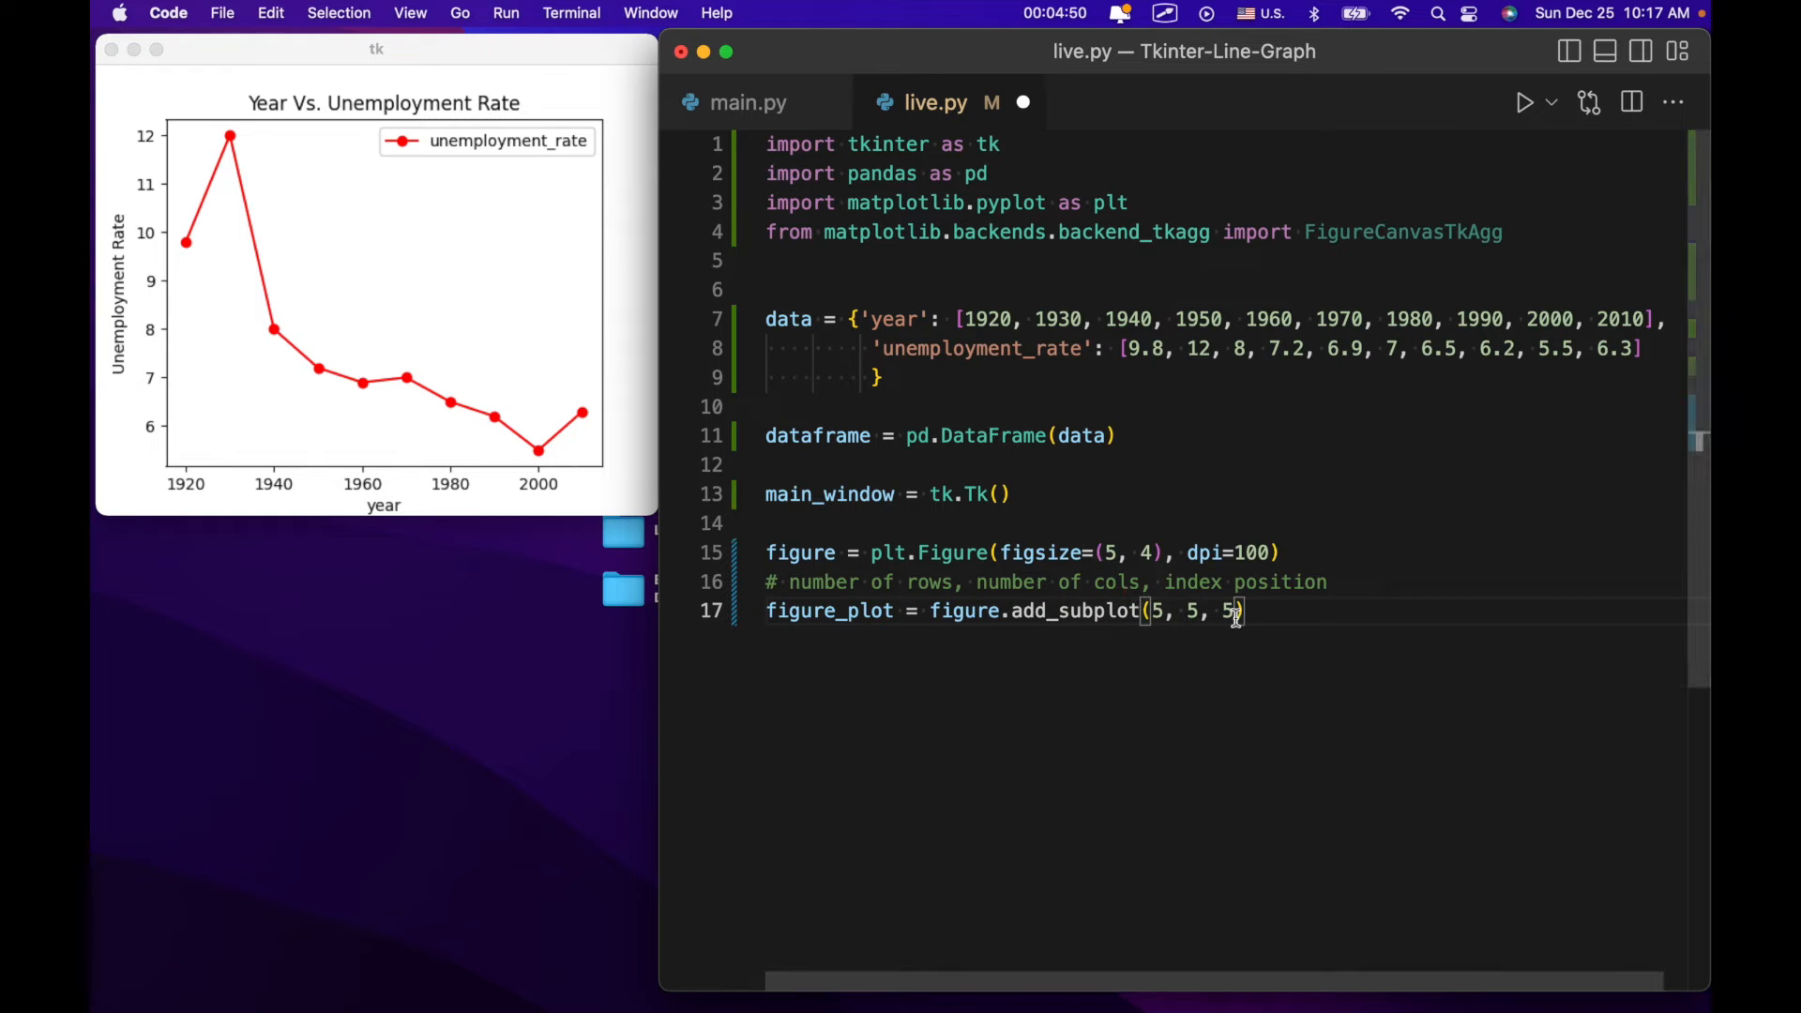
pyautogui.press('backspace')
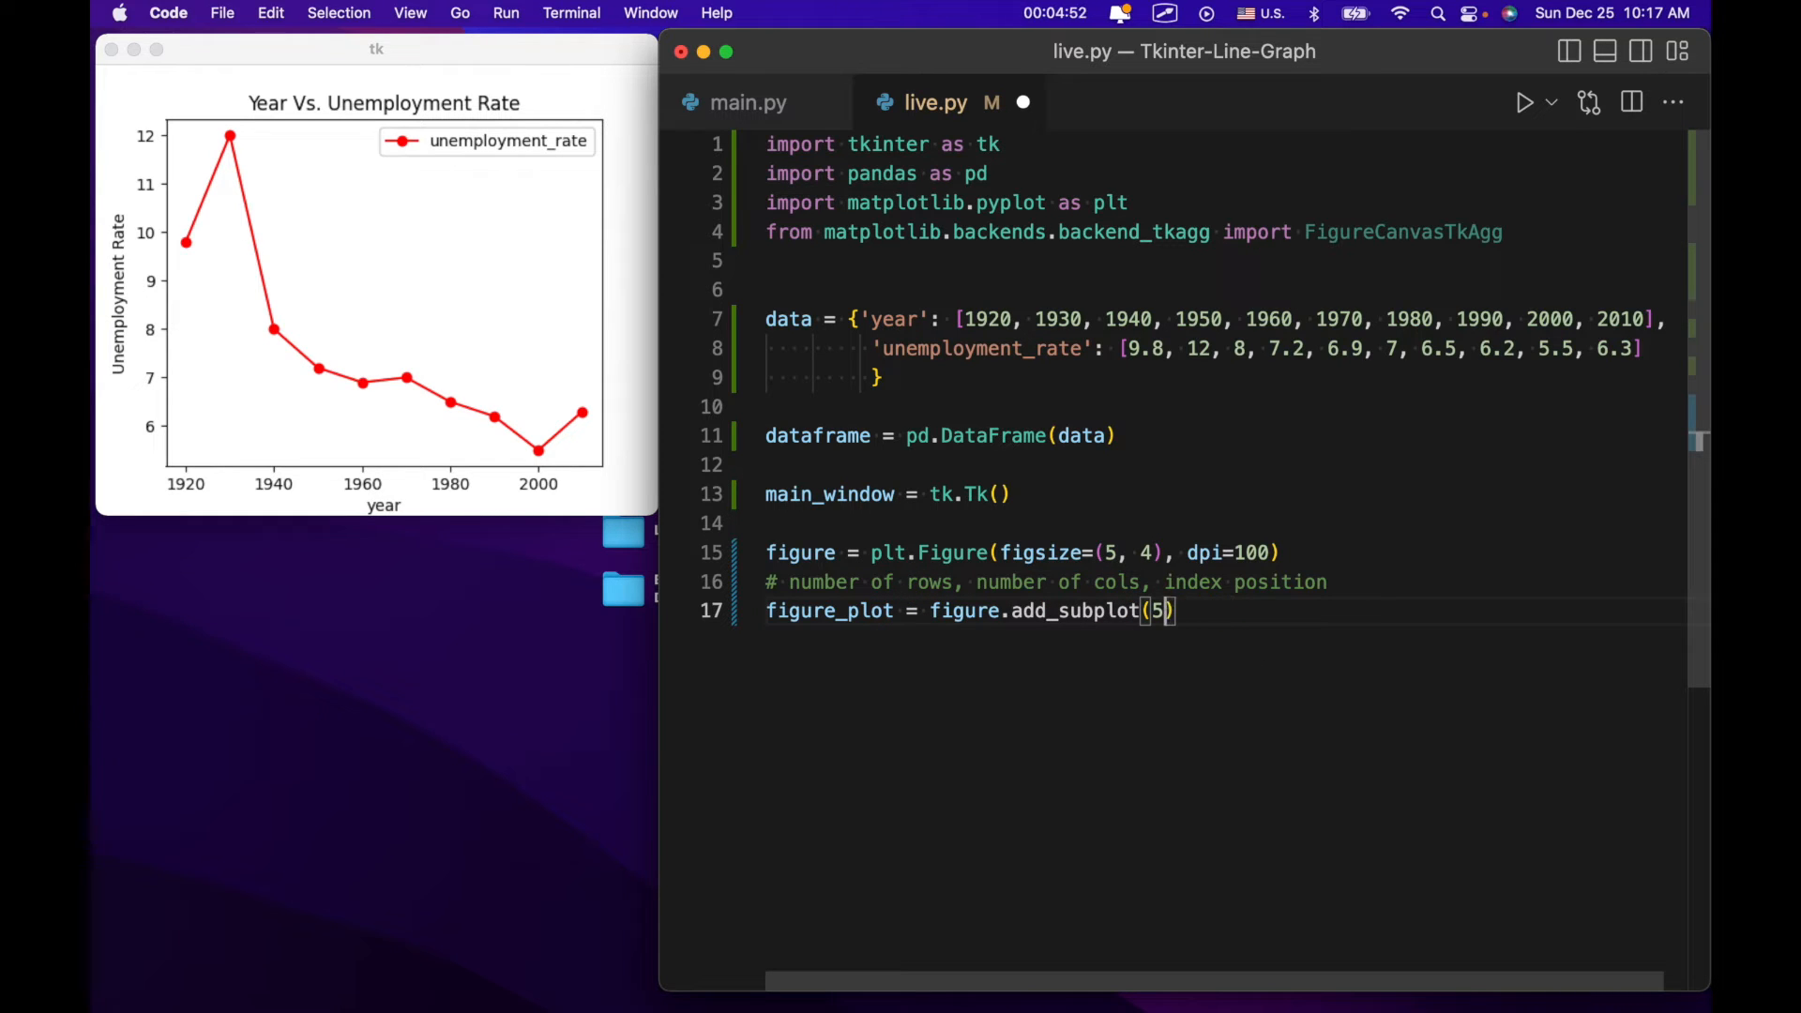
pyautogui.write(', 1, 1')
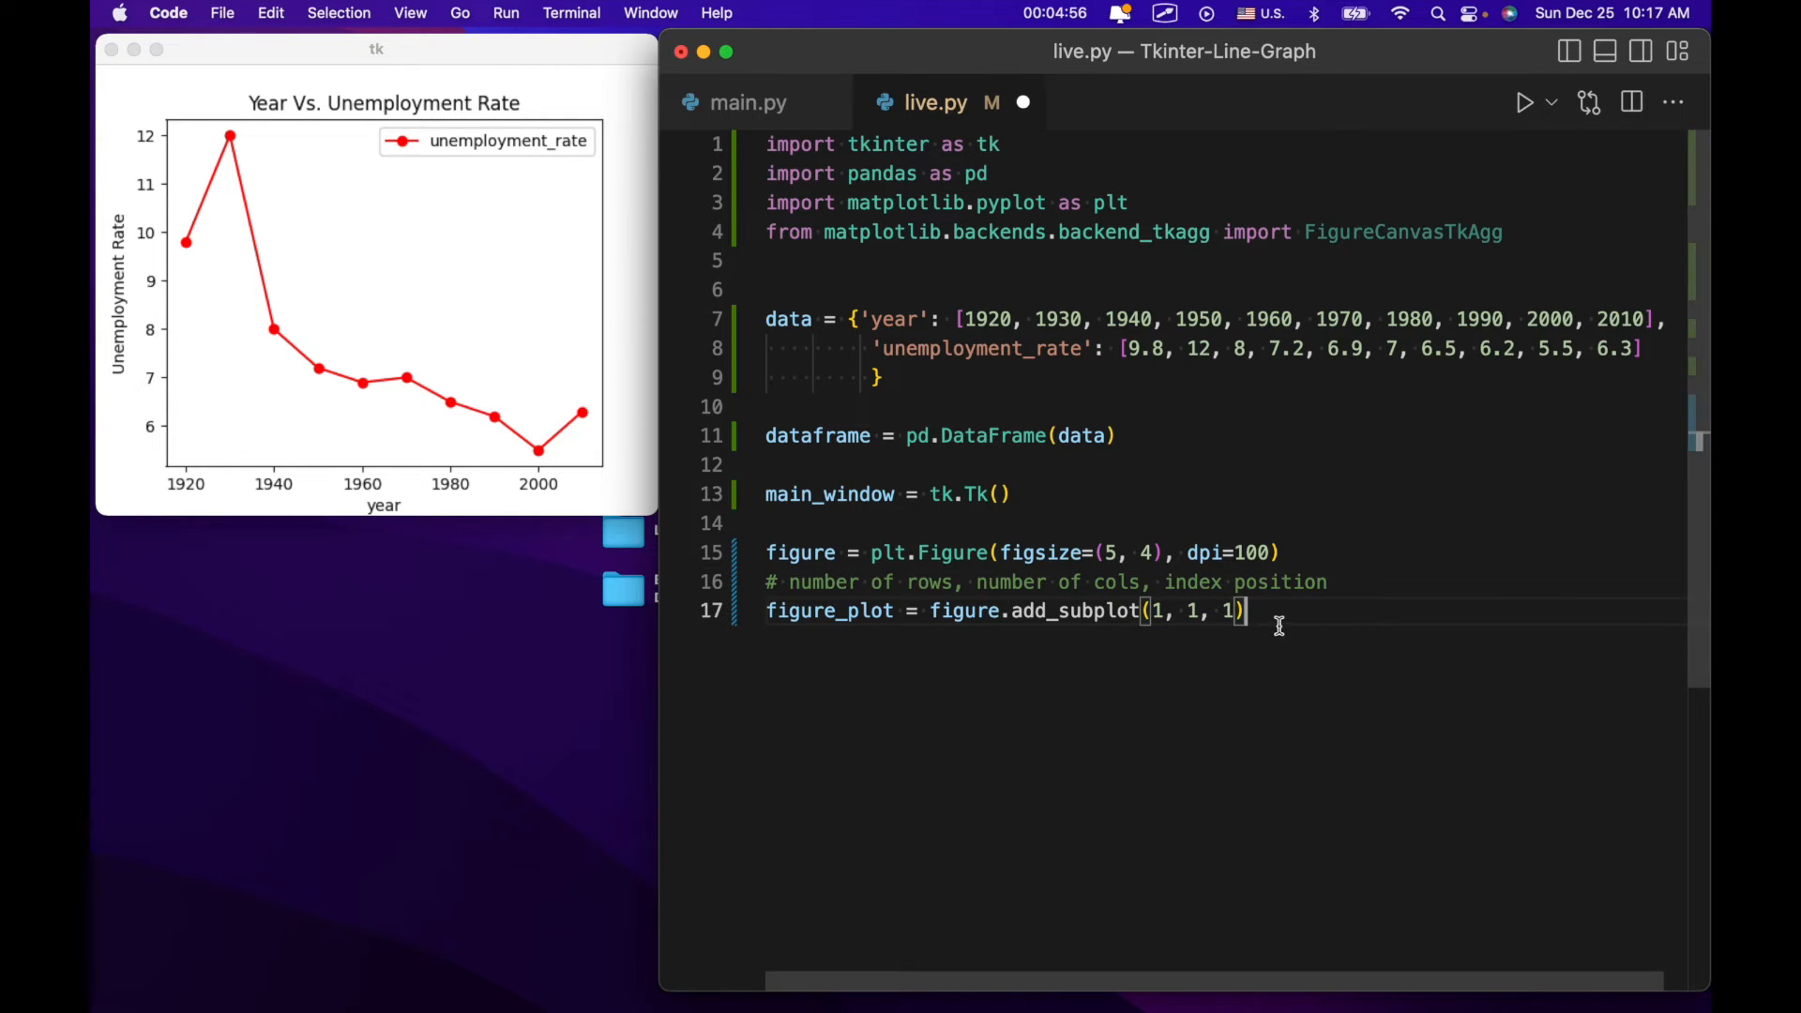
pyautogui.press('enter')
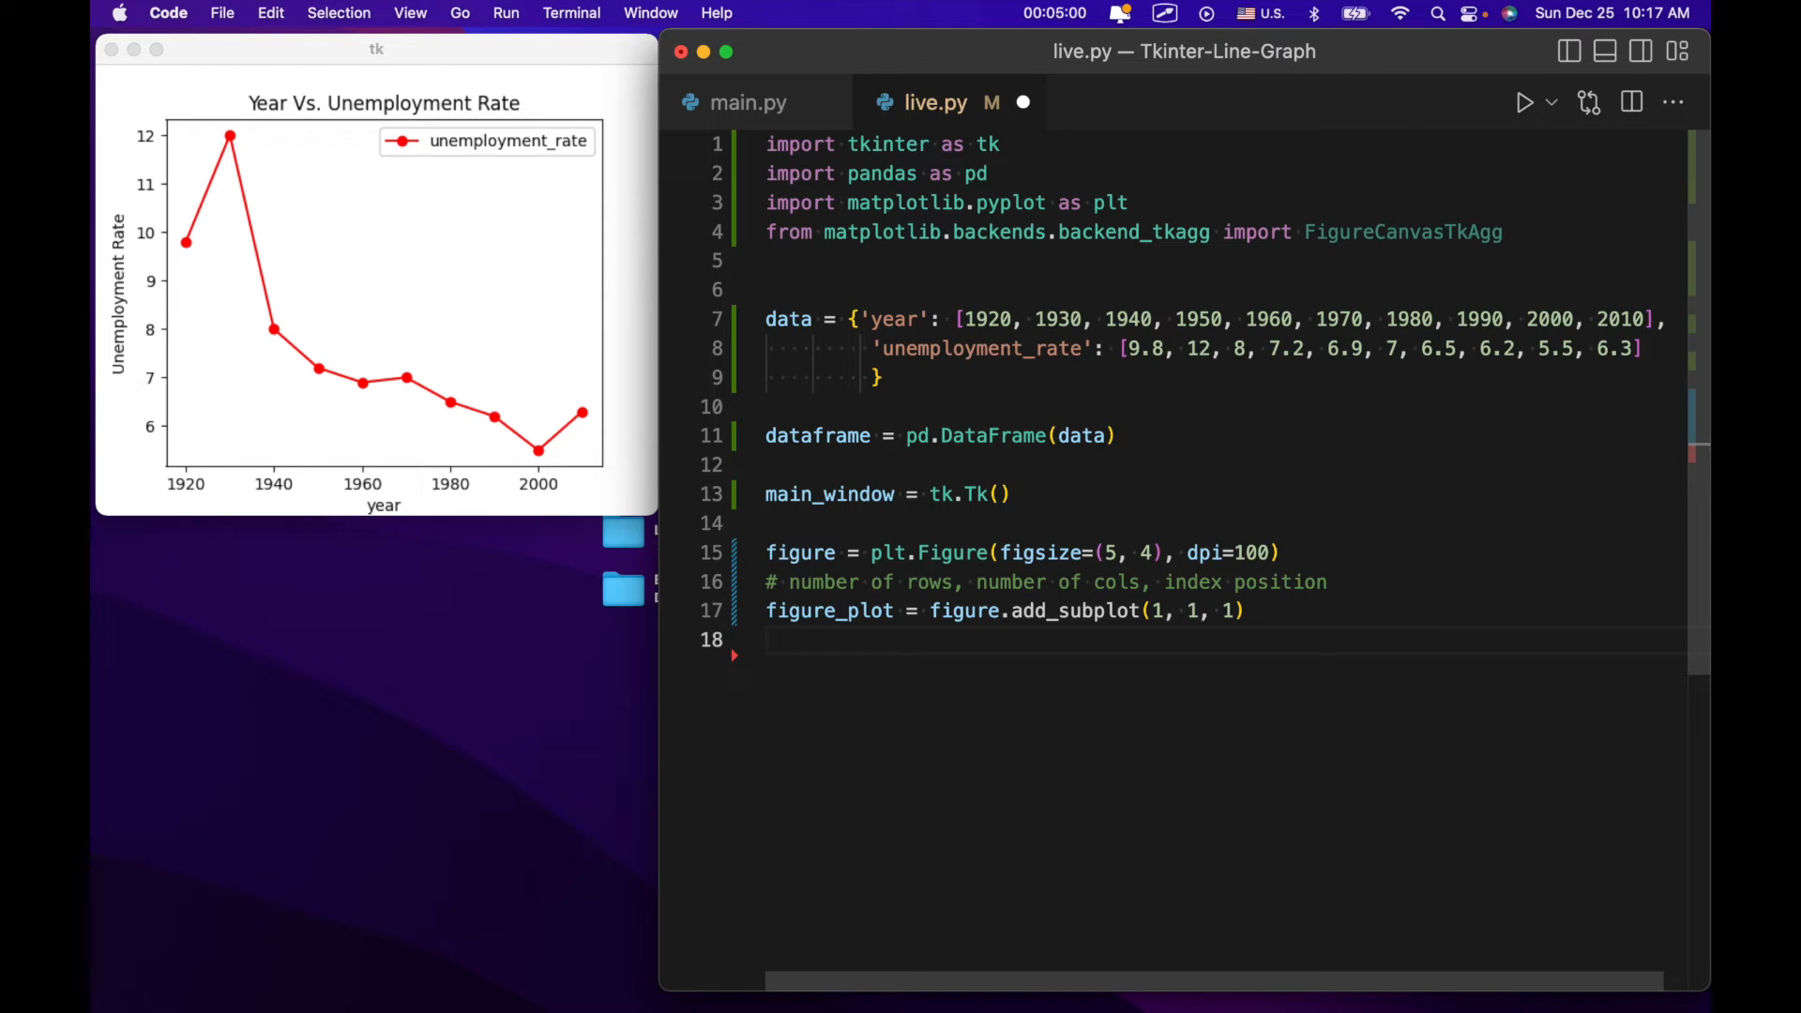
# Add figure_plot.set_ylabel('Unemployment Rate'), replacing the initial 'Year' text.
pyautogui.write('fu')
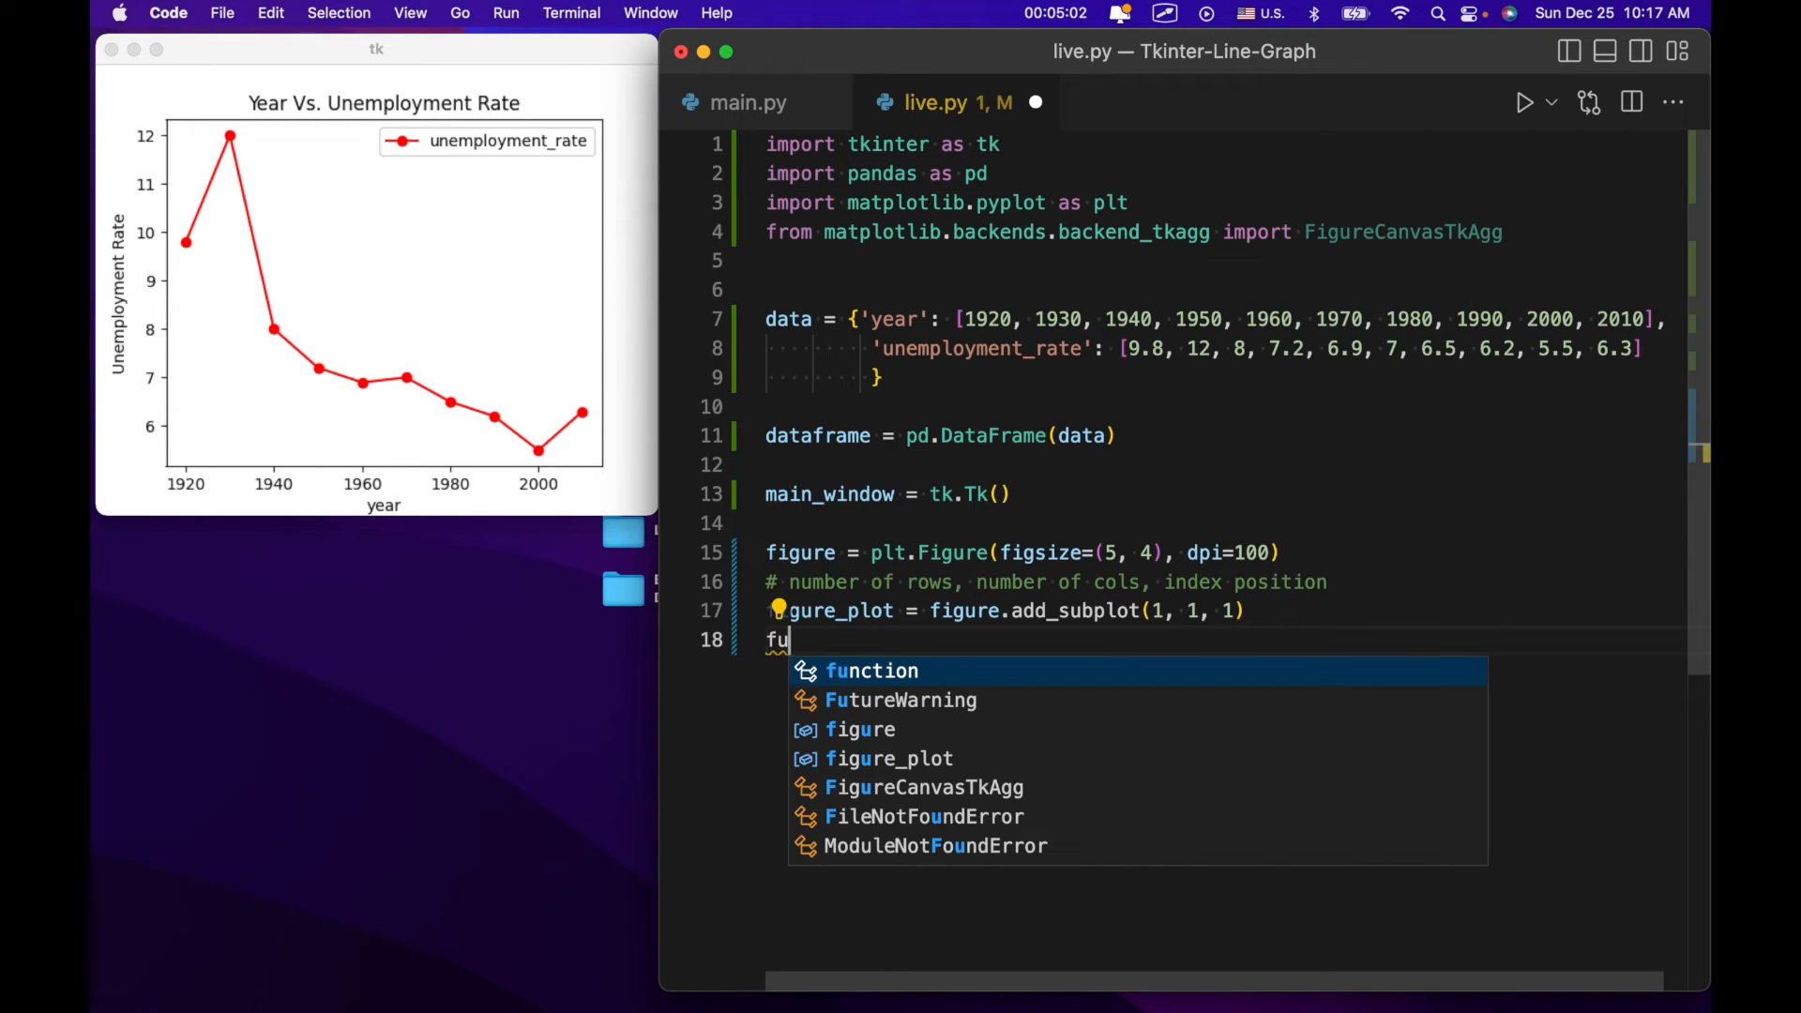
pyautogui.write('igure_lot')
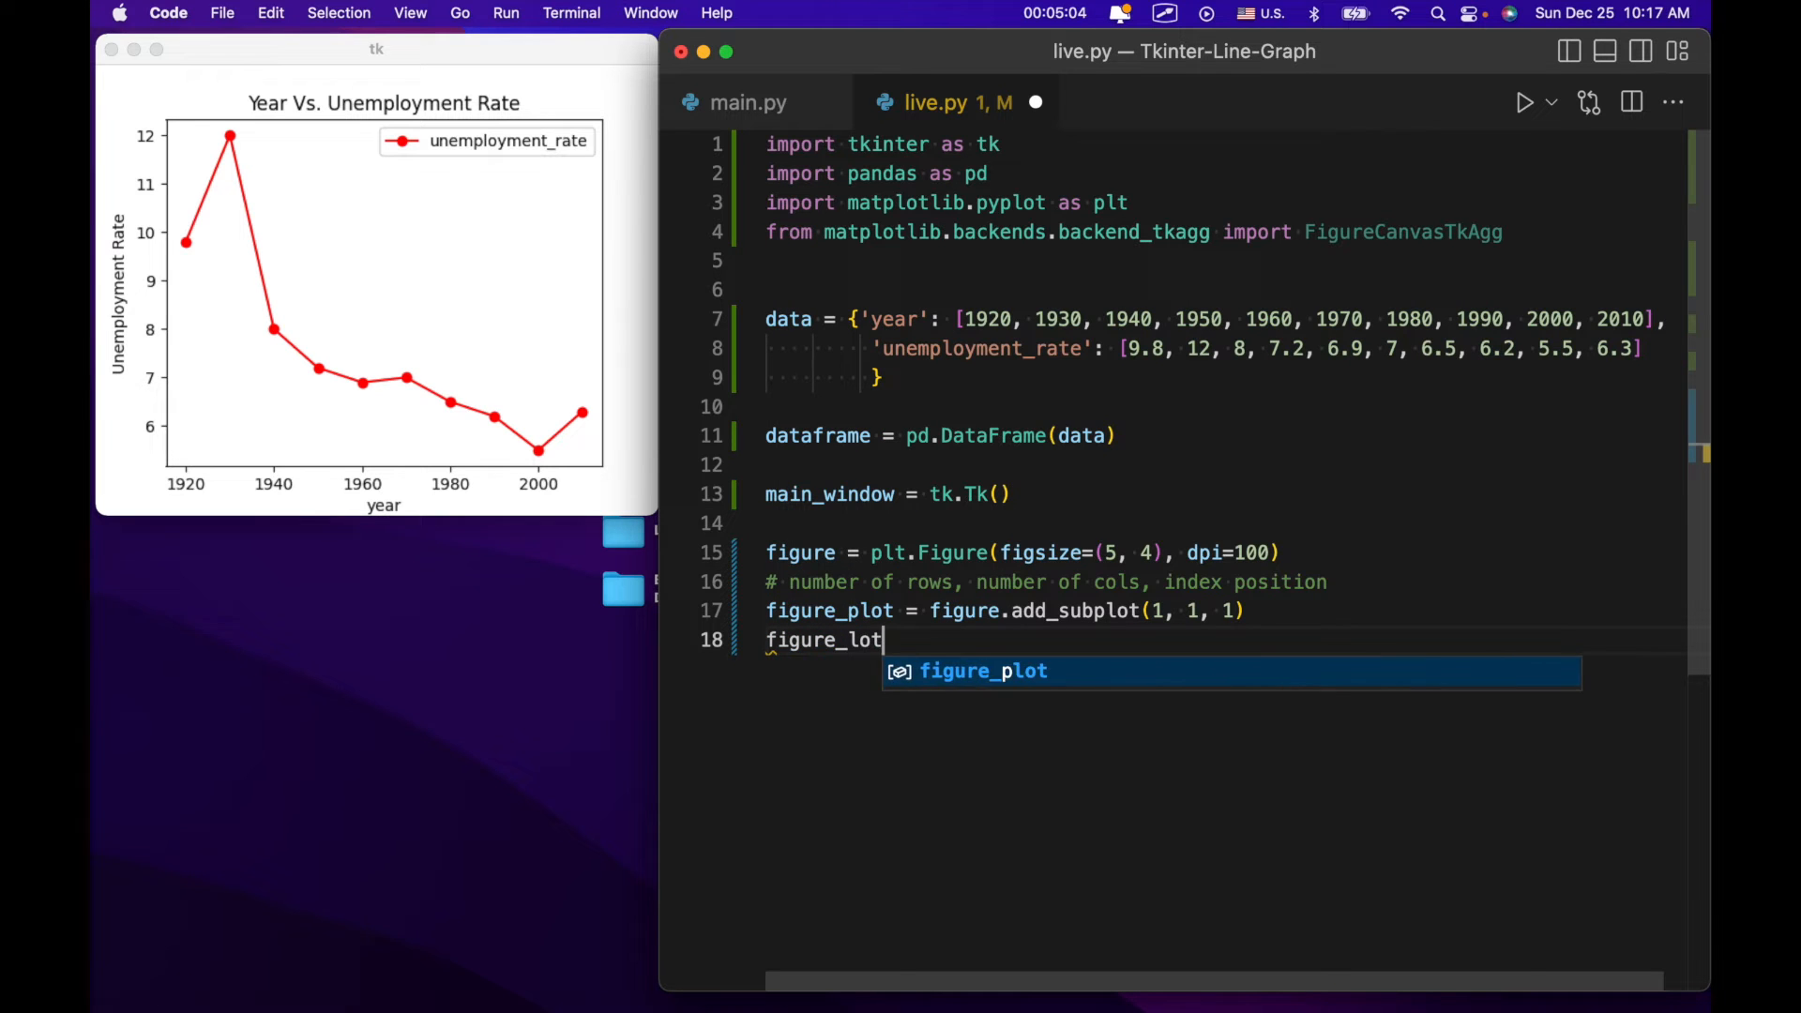
pyautogui.write('.')
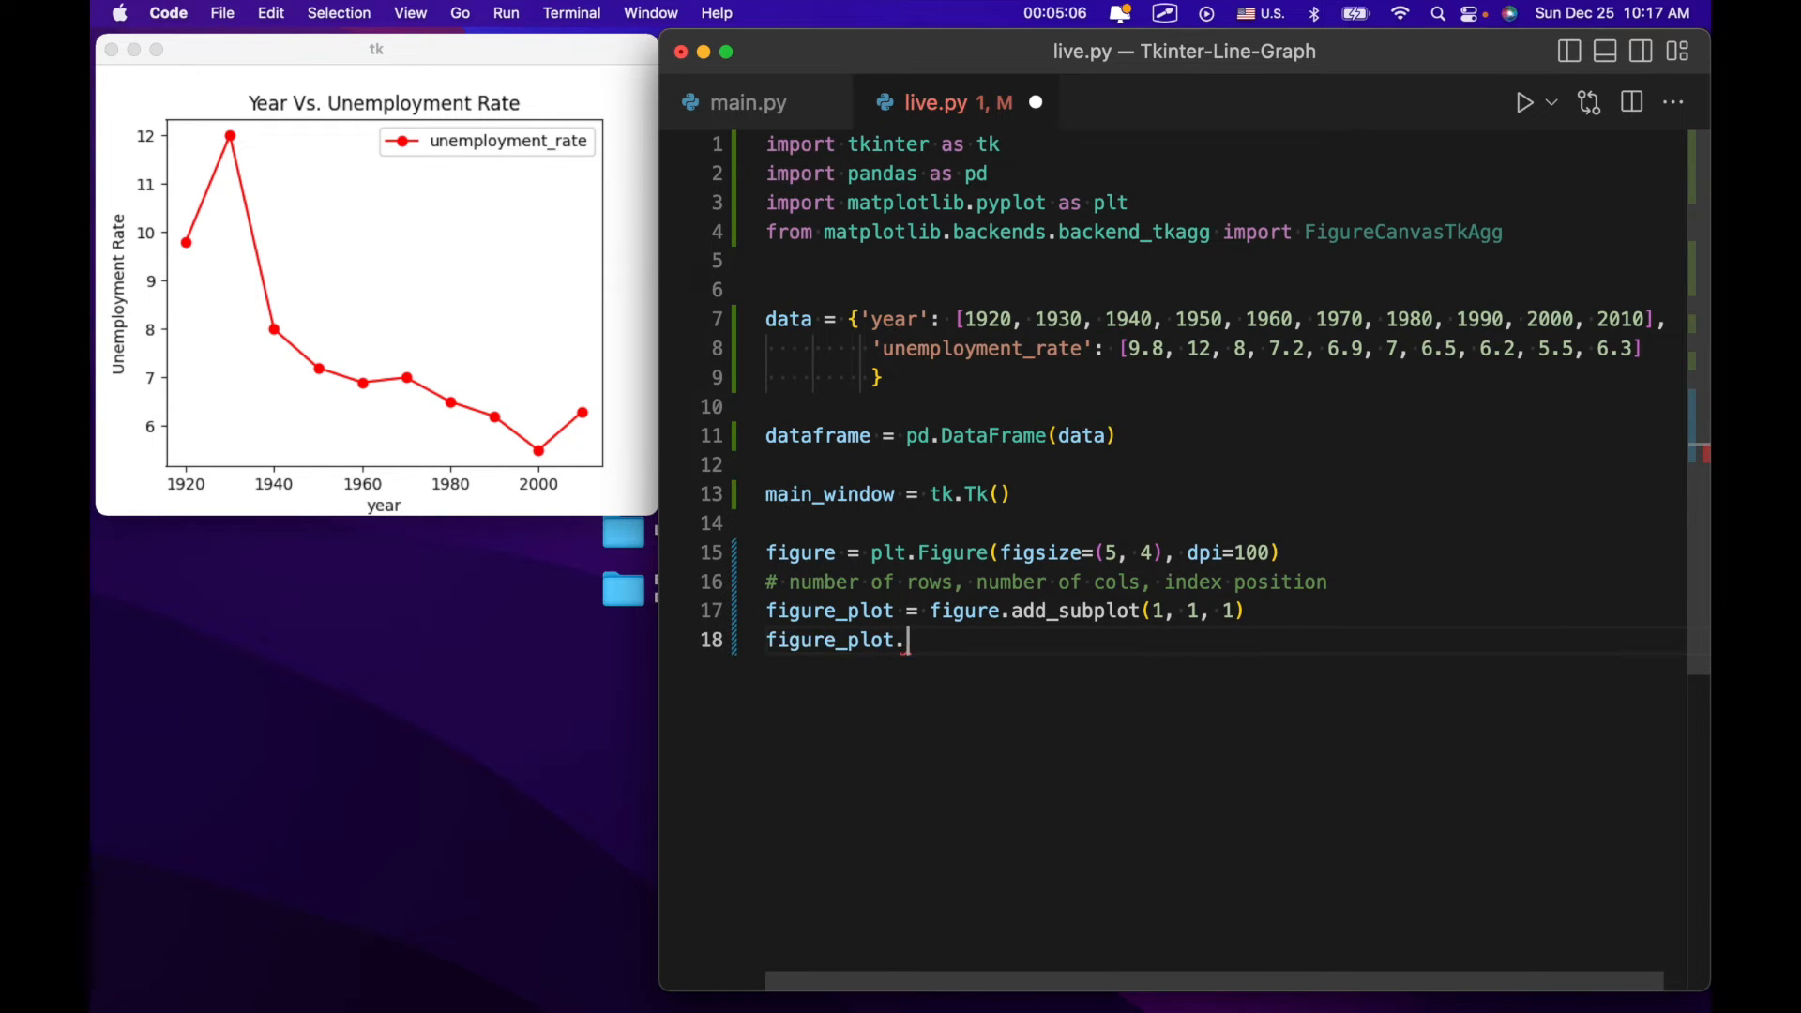
pyautogui.write('set_')
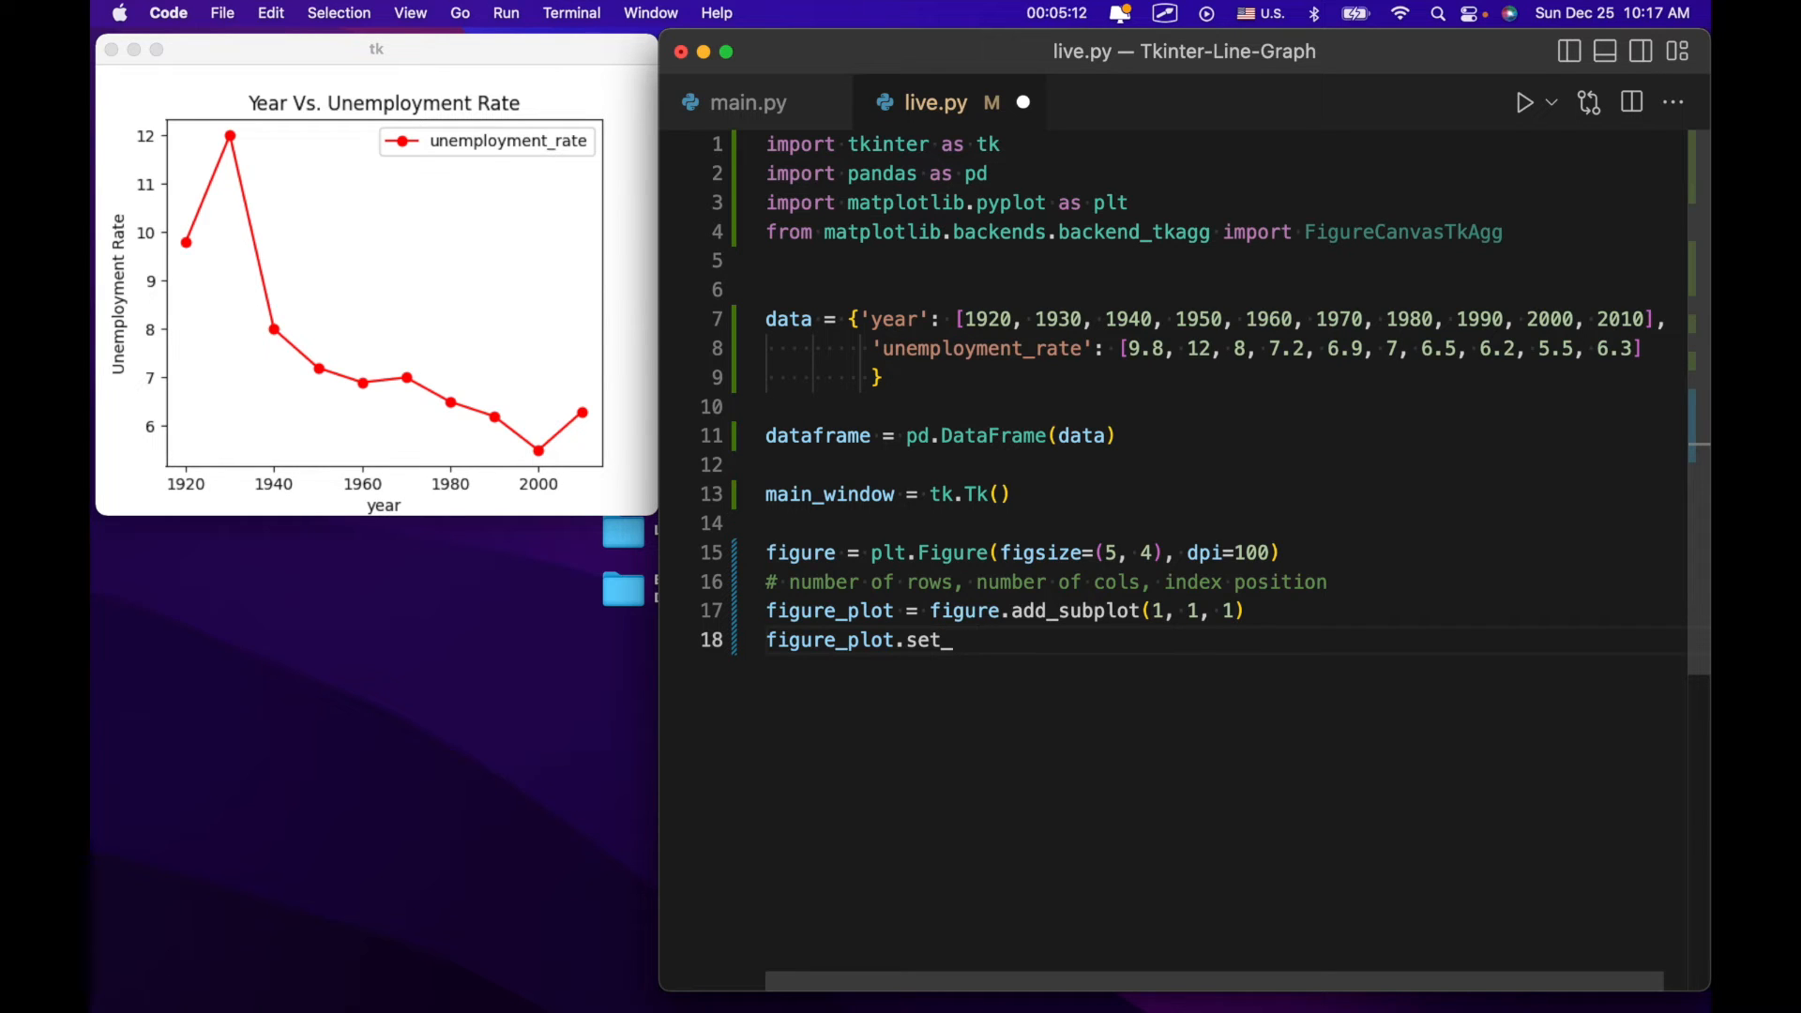
pyautogui.write('ylabel')
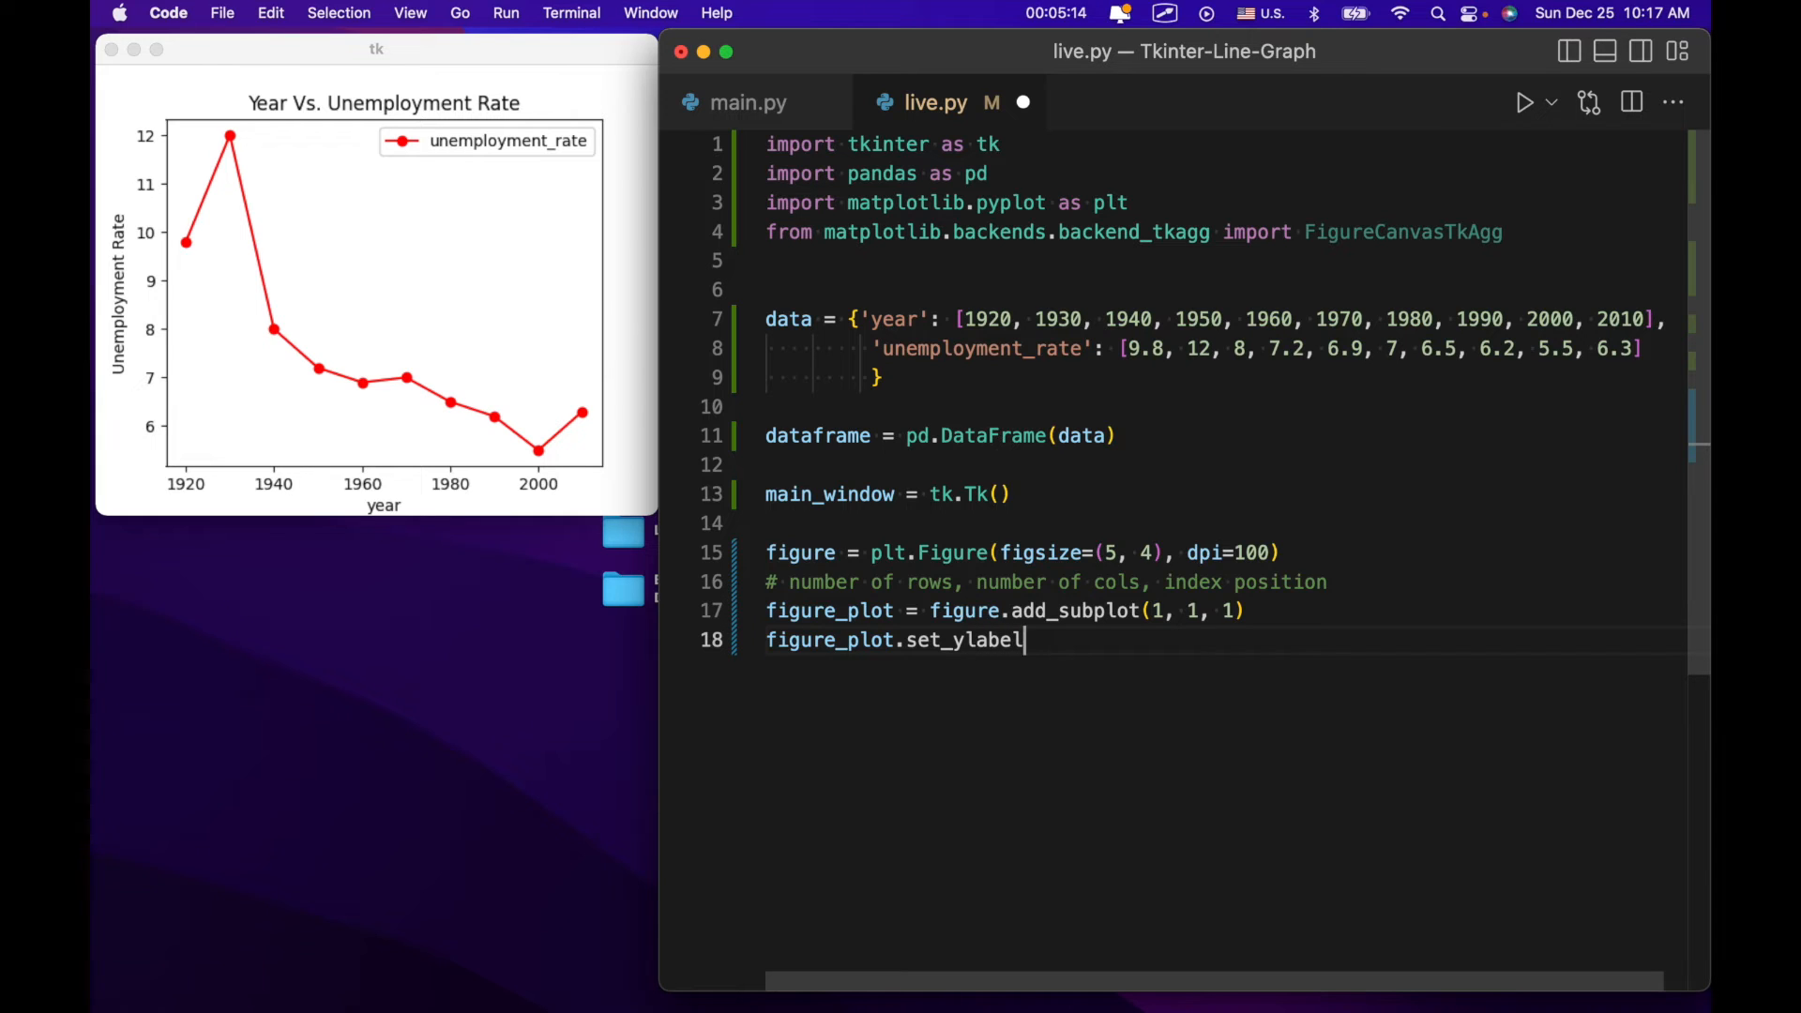
pyautogui.write("('Year'")
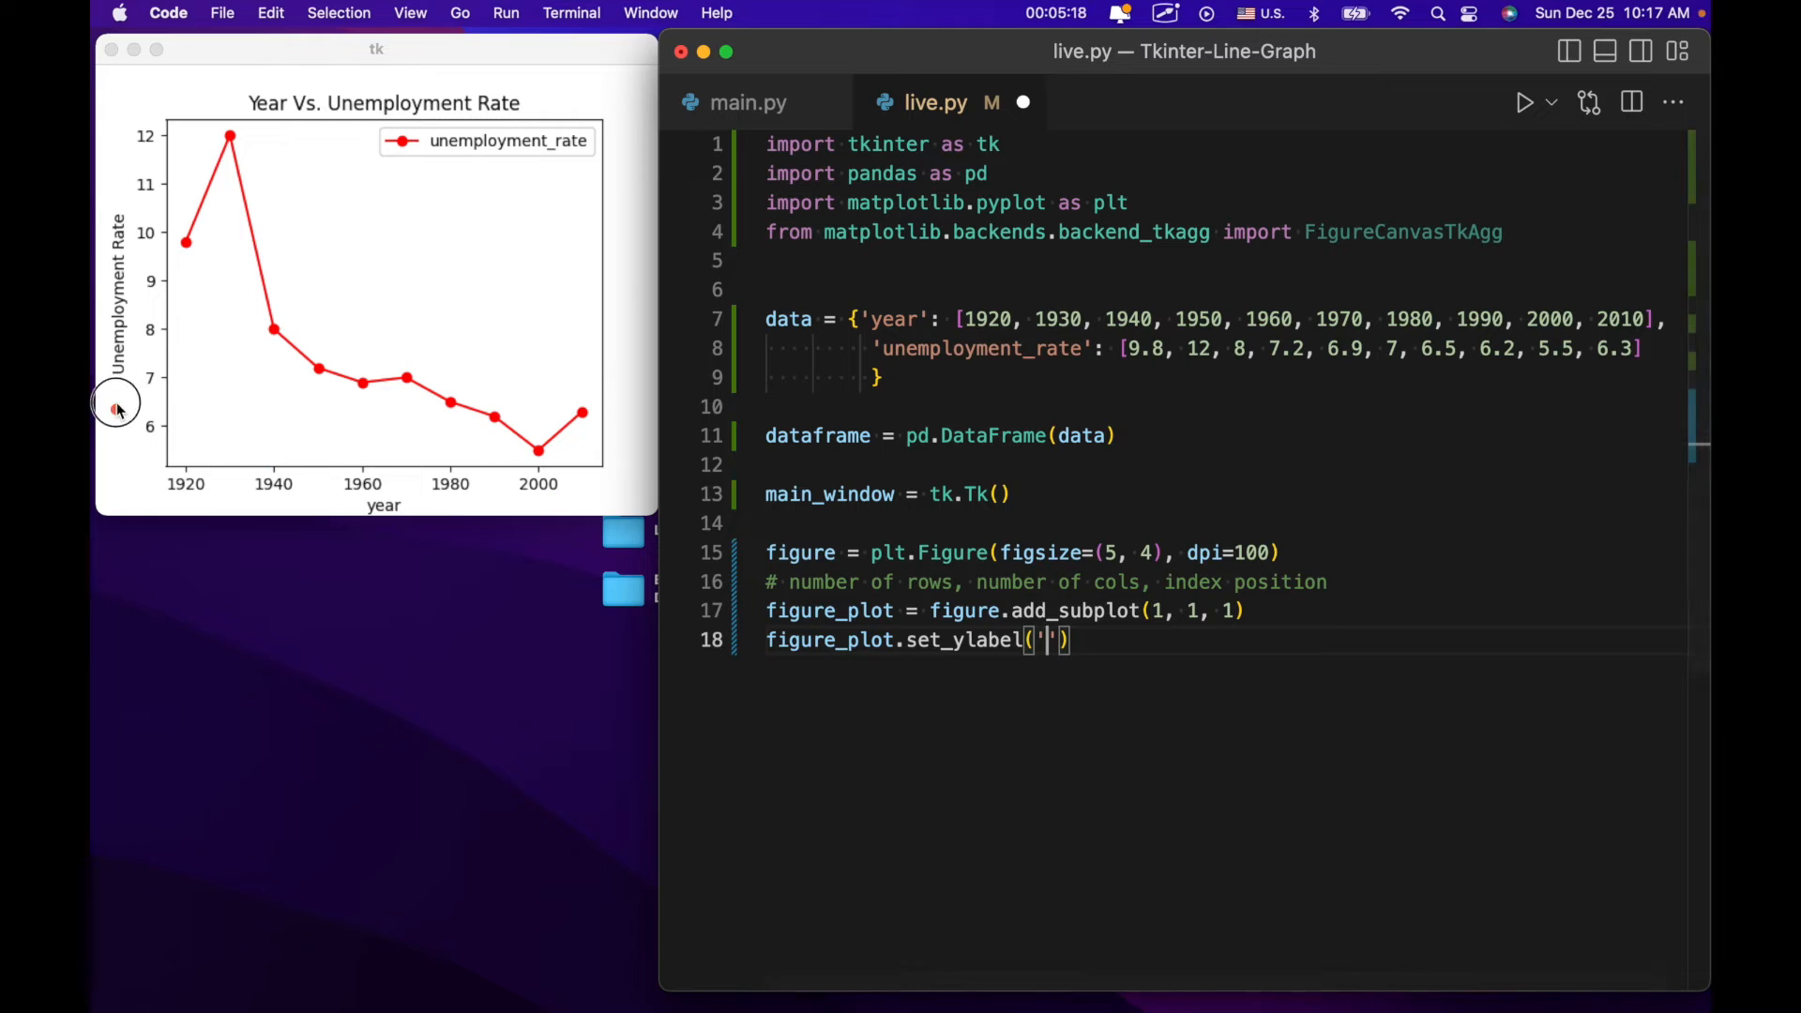
pyautogui.write('U')
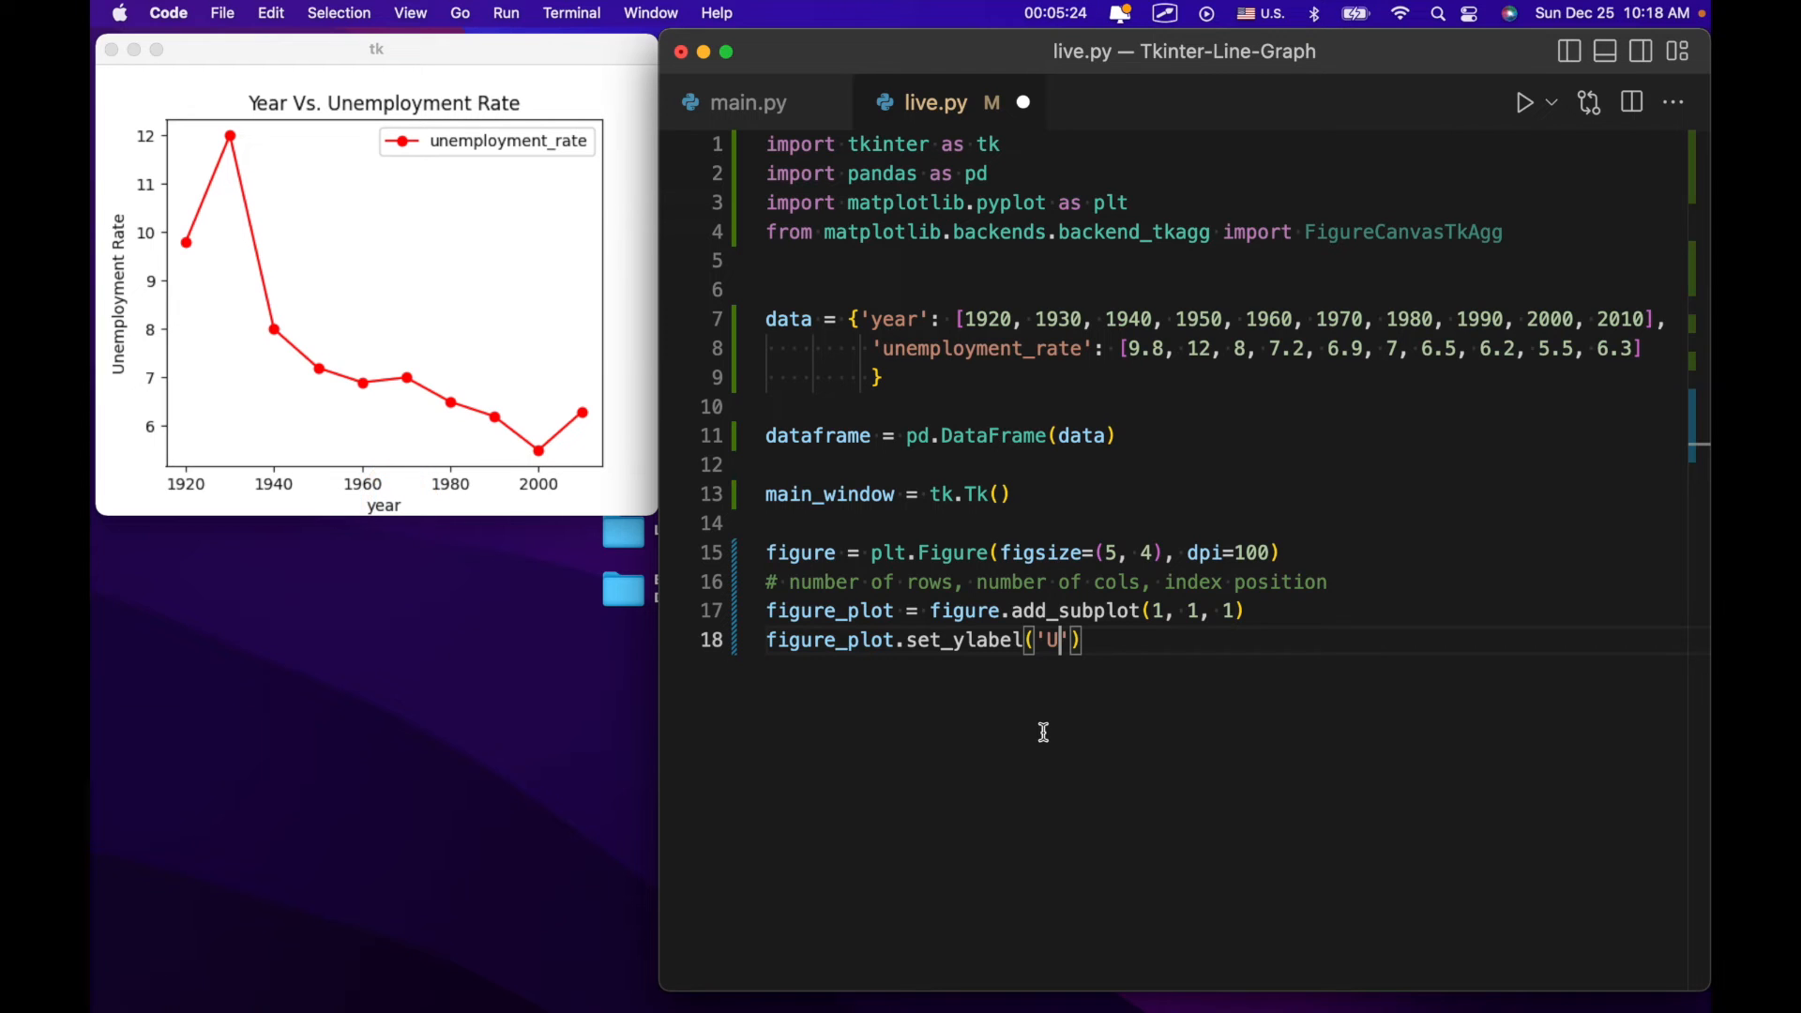
pyautogui.write('nemplot')
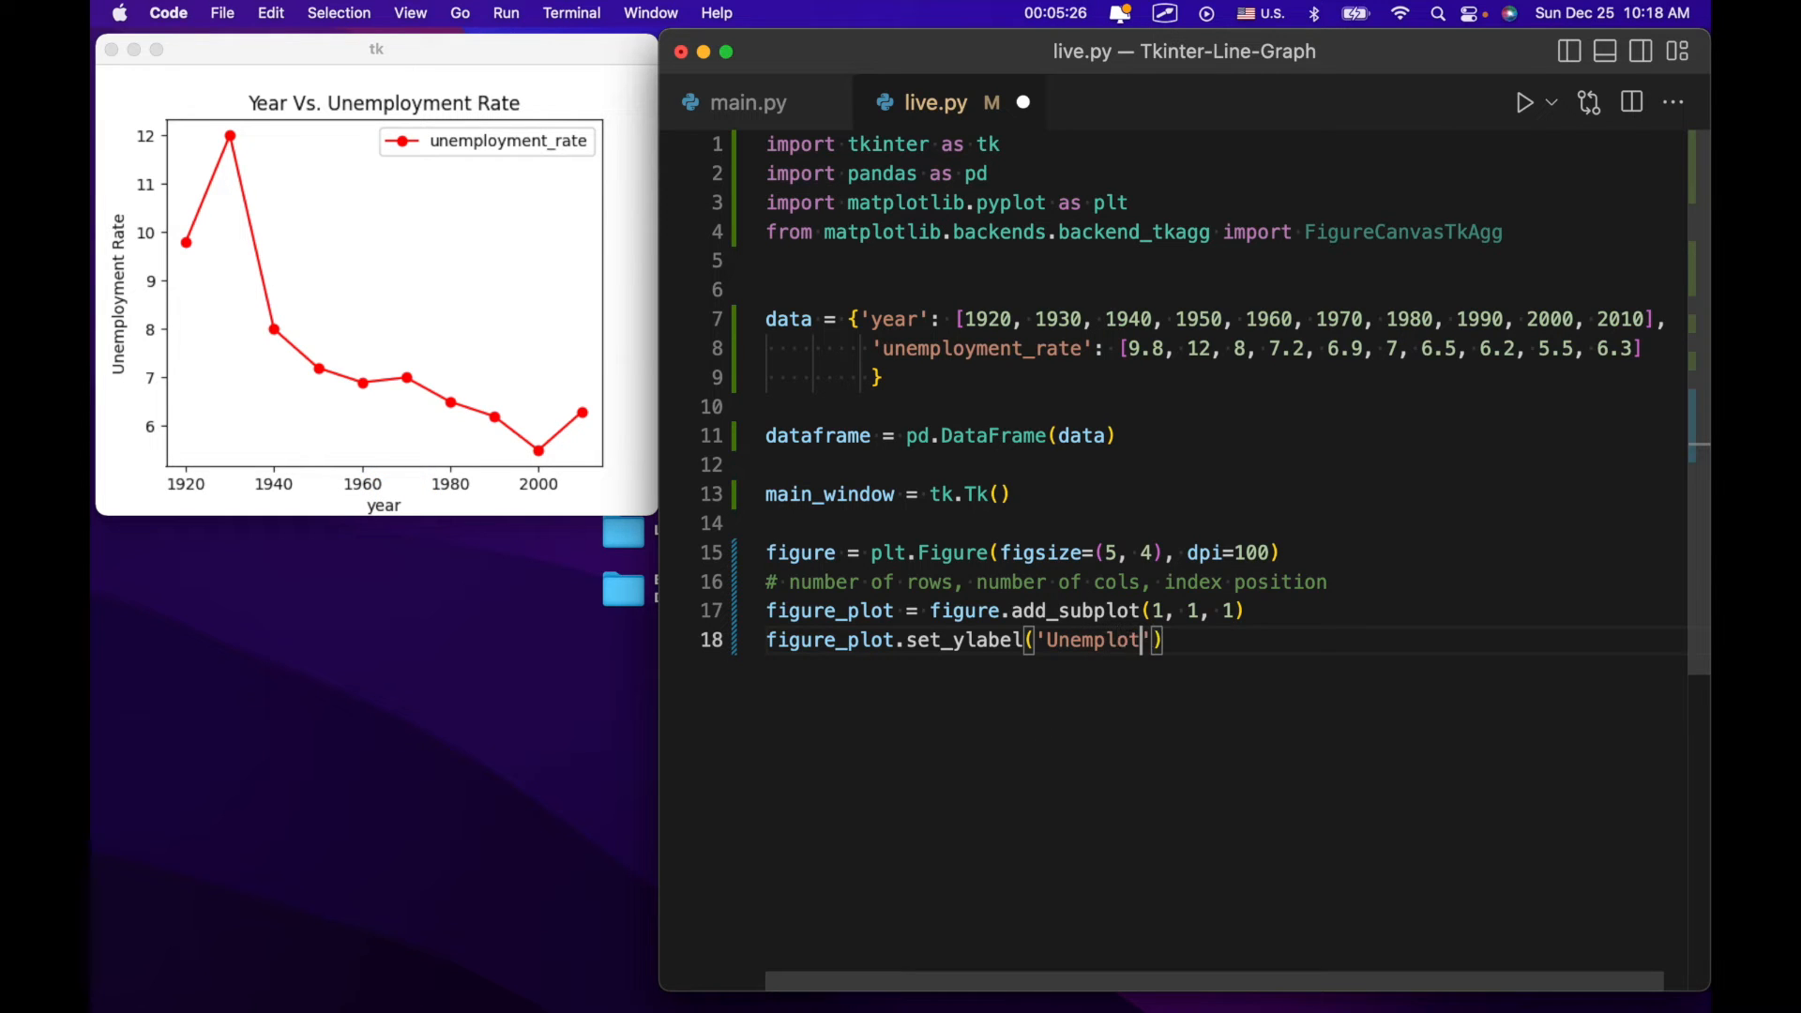
pyautogui.write('ment Rate')
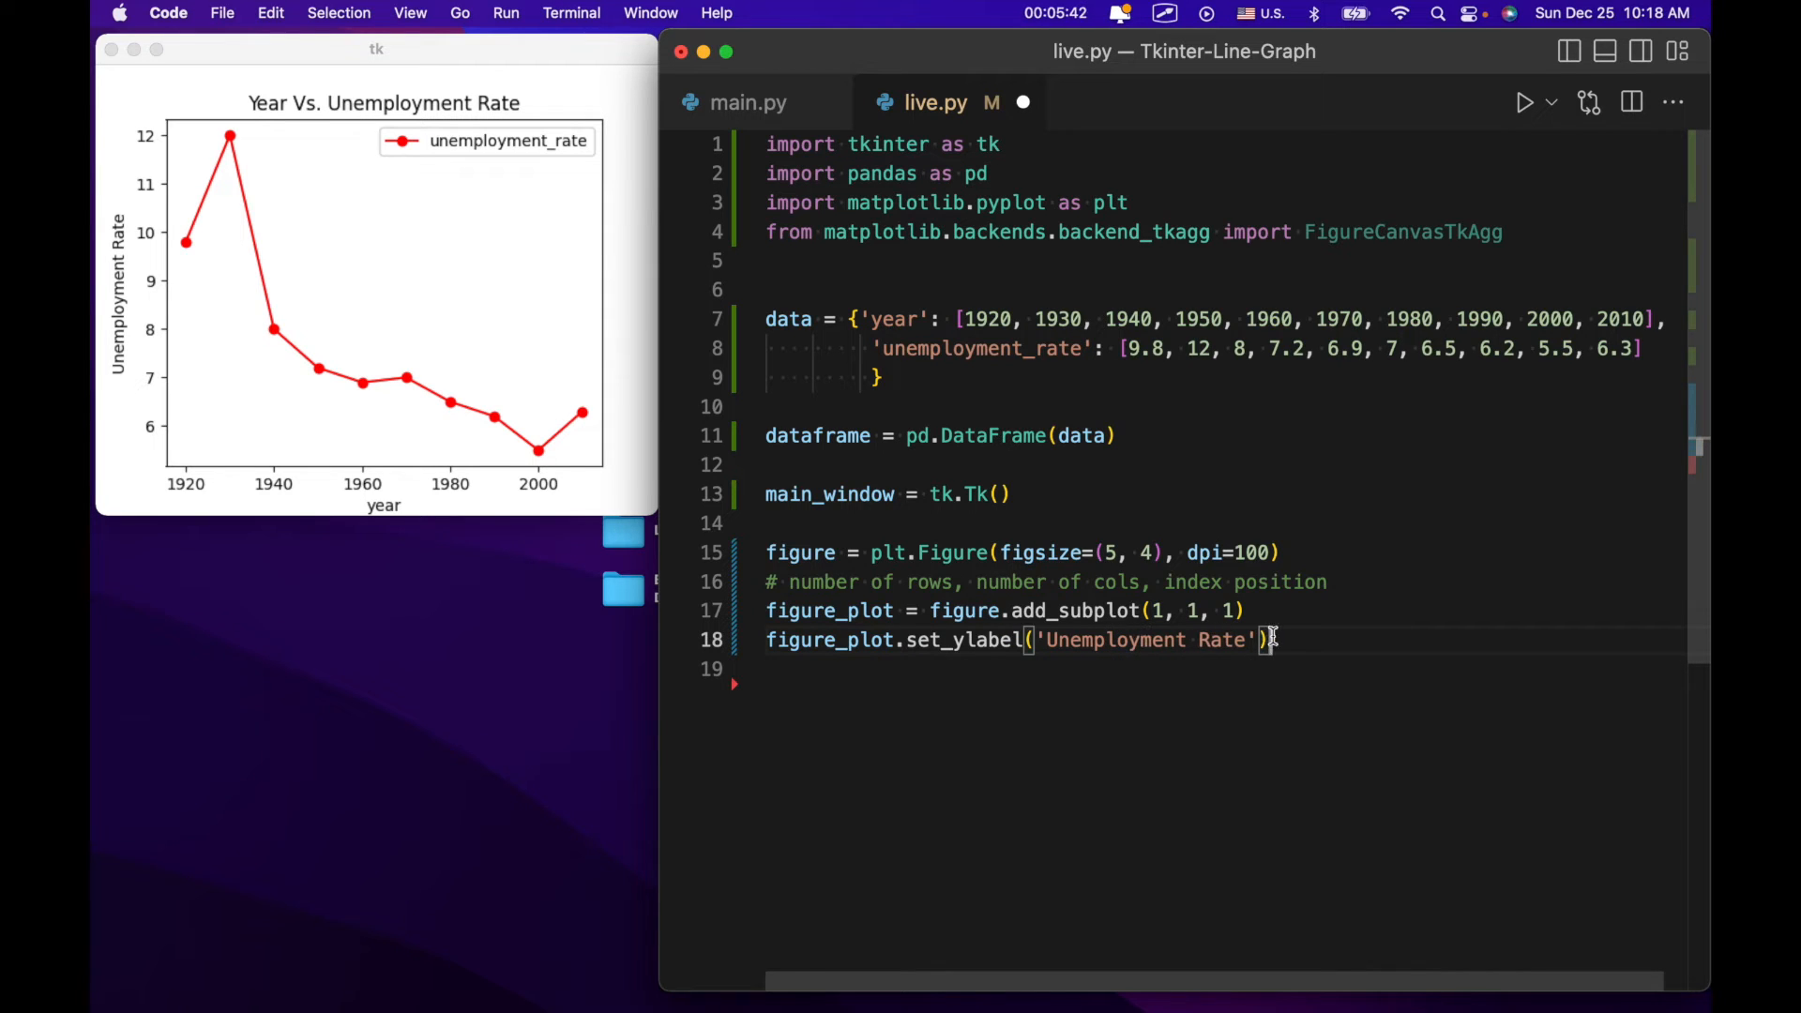
pyautogui.press('enter')
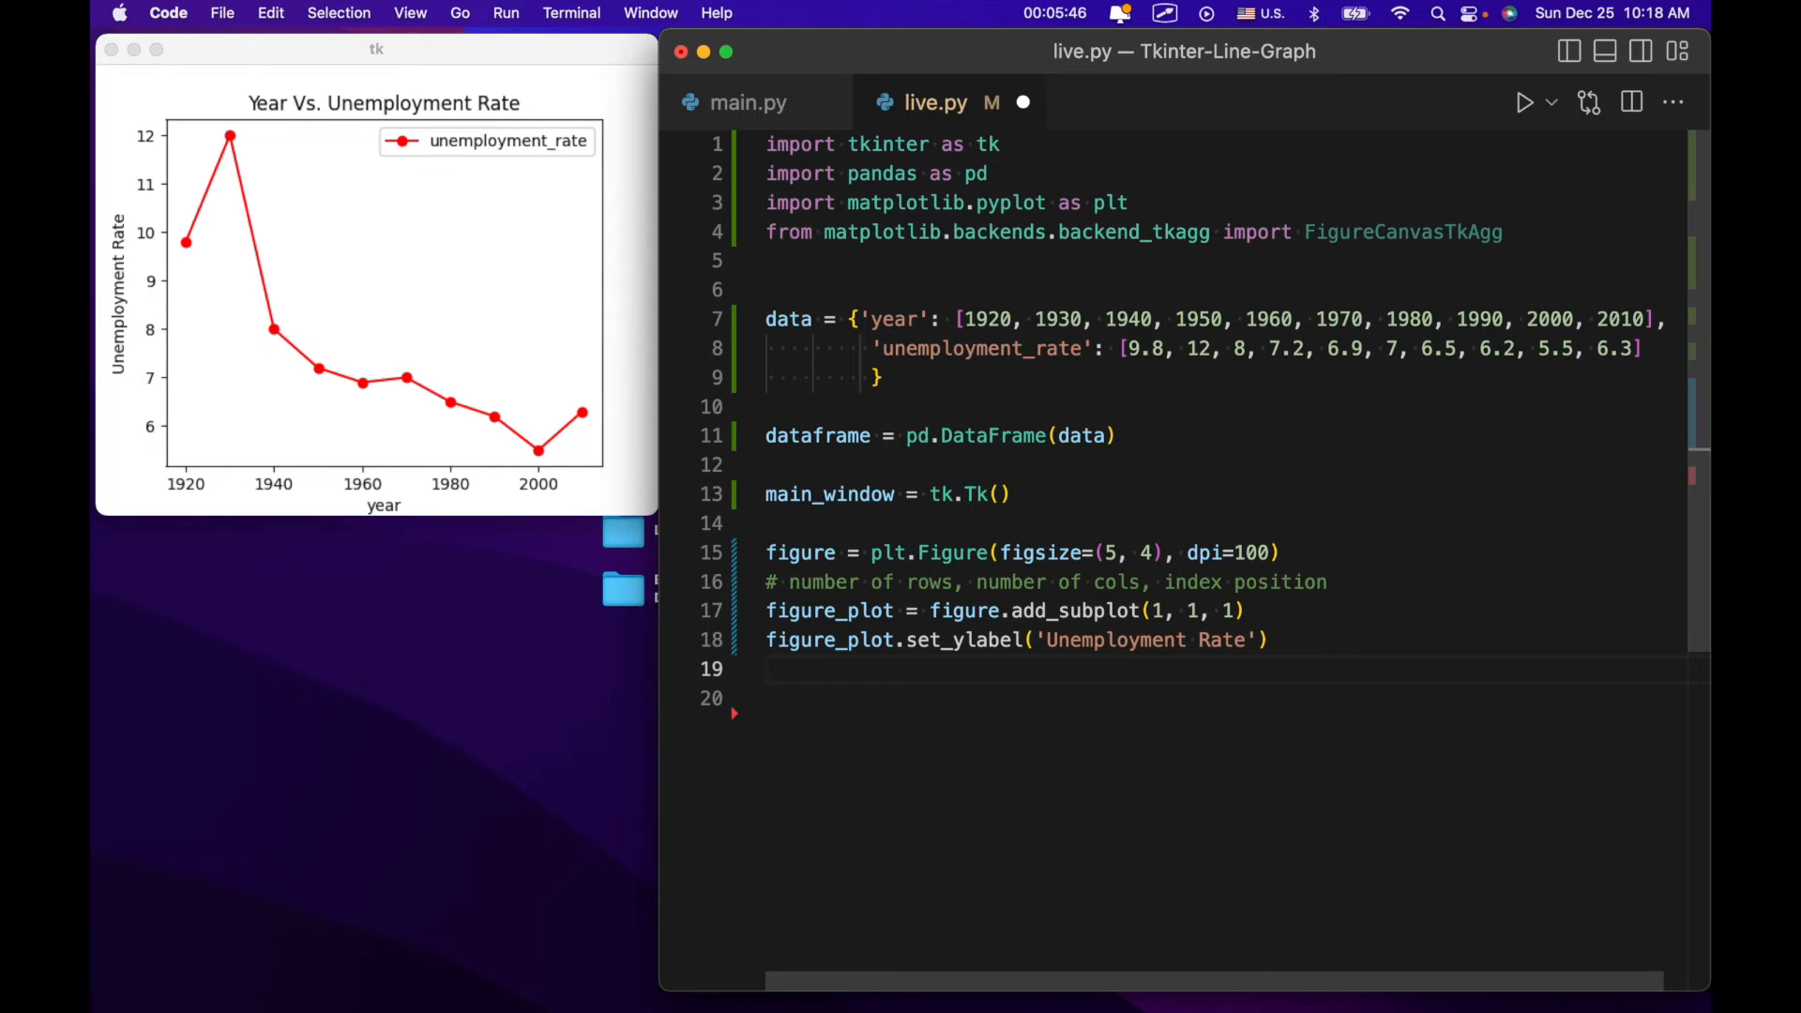
pyautogui.moveTo(844, 609)
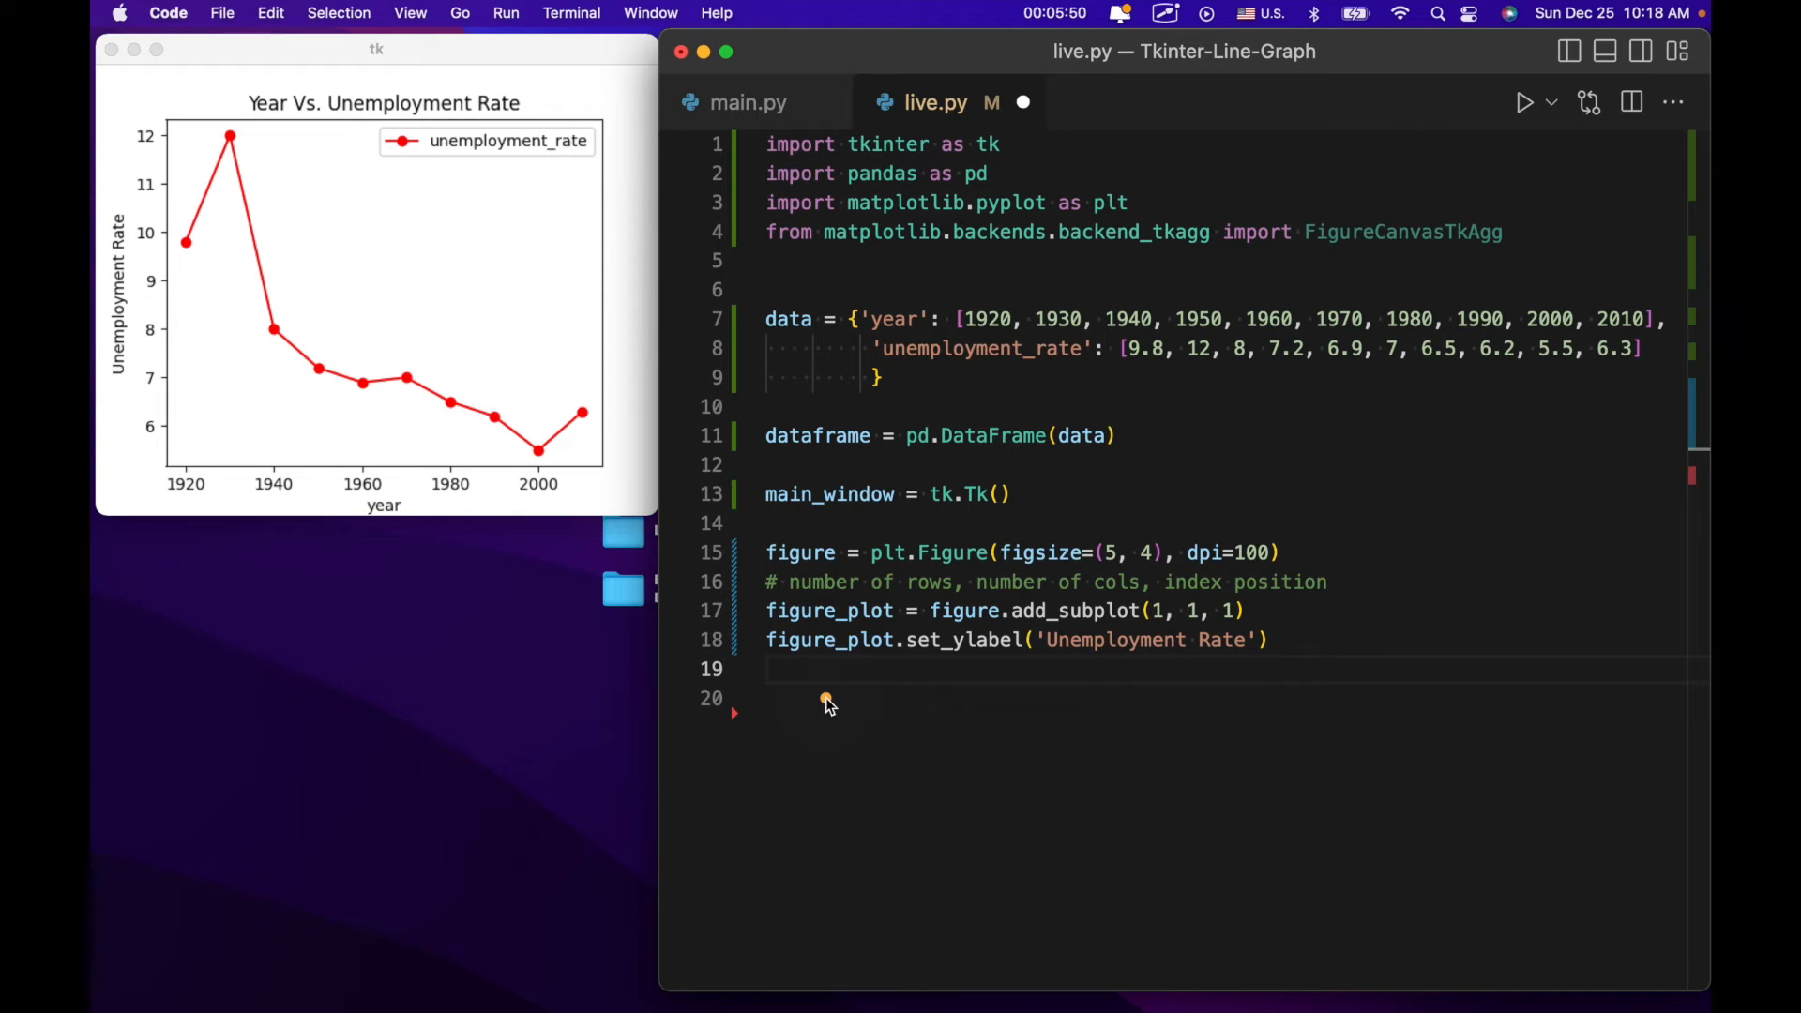
# Write line_graph = FigureCanvasTkAgg(figure, main_window), completing main_window from the suggestion.
pyautogui.write('line')
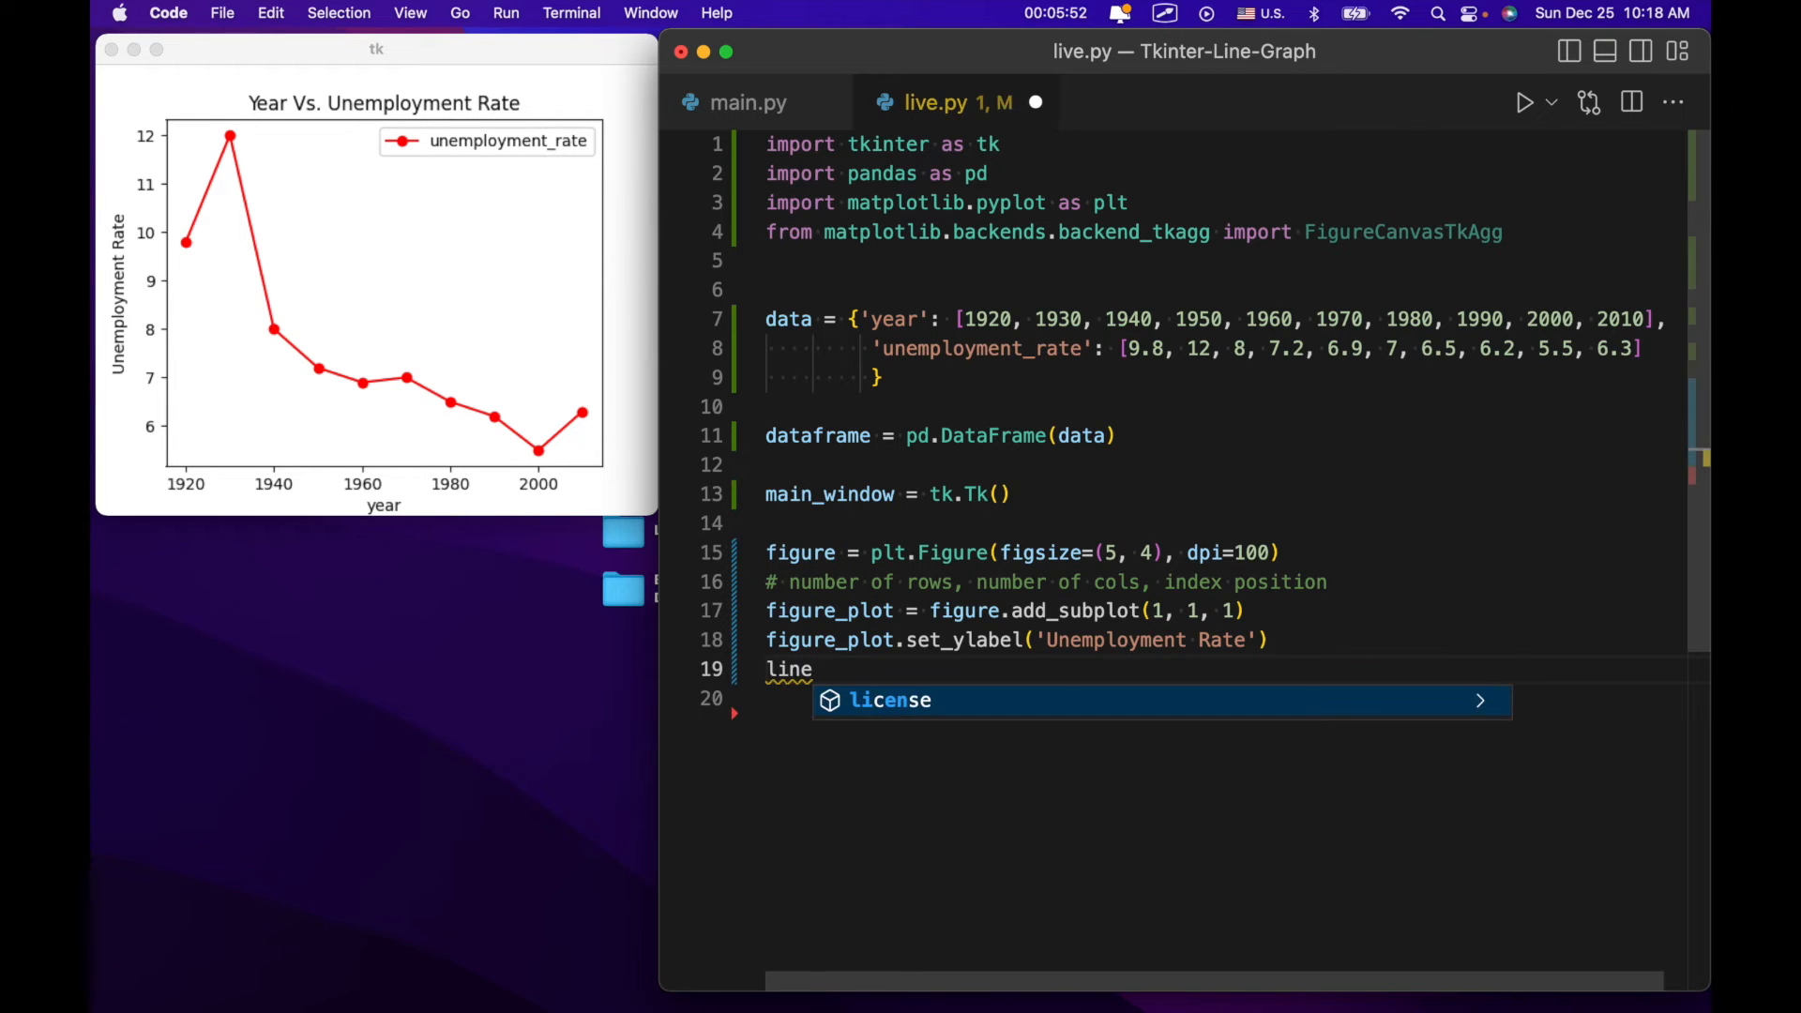
pyautogui.write('_graph =')
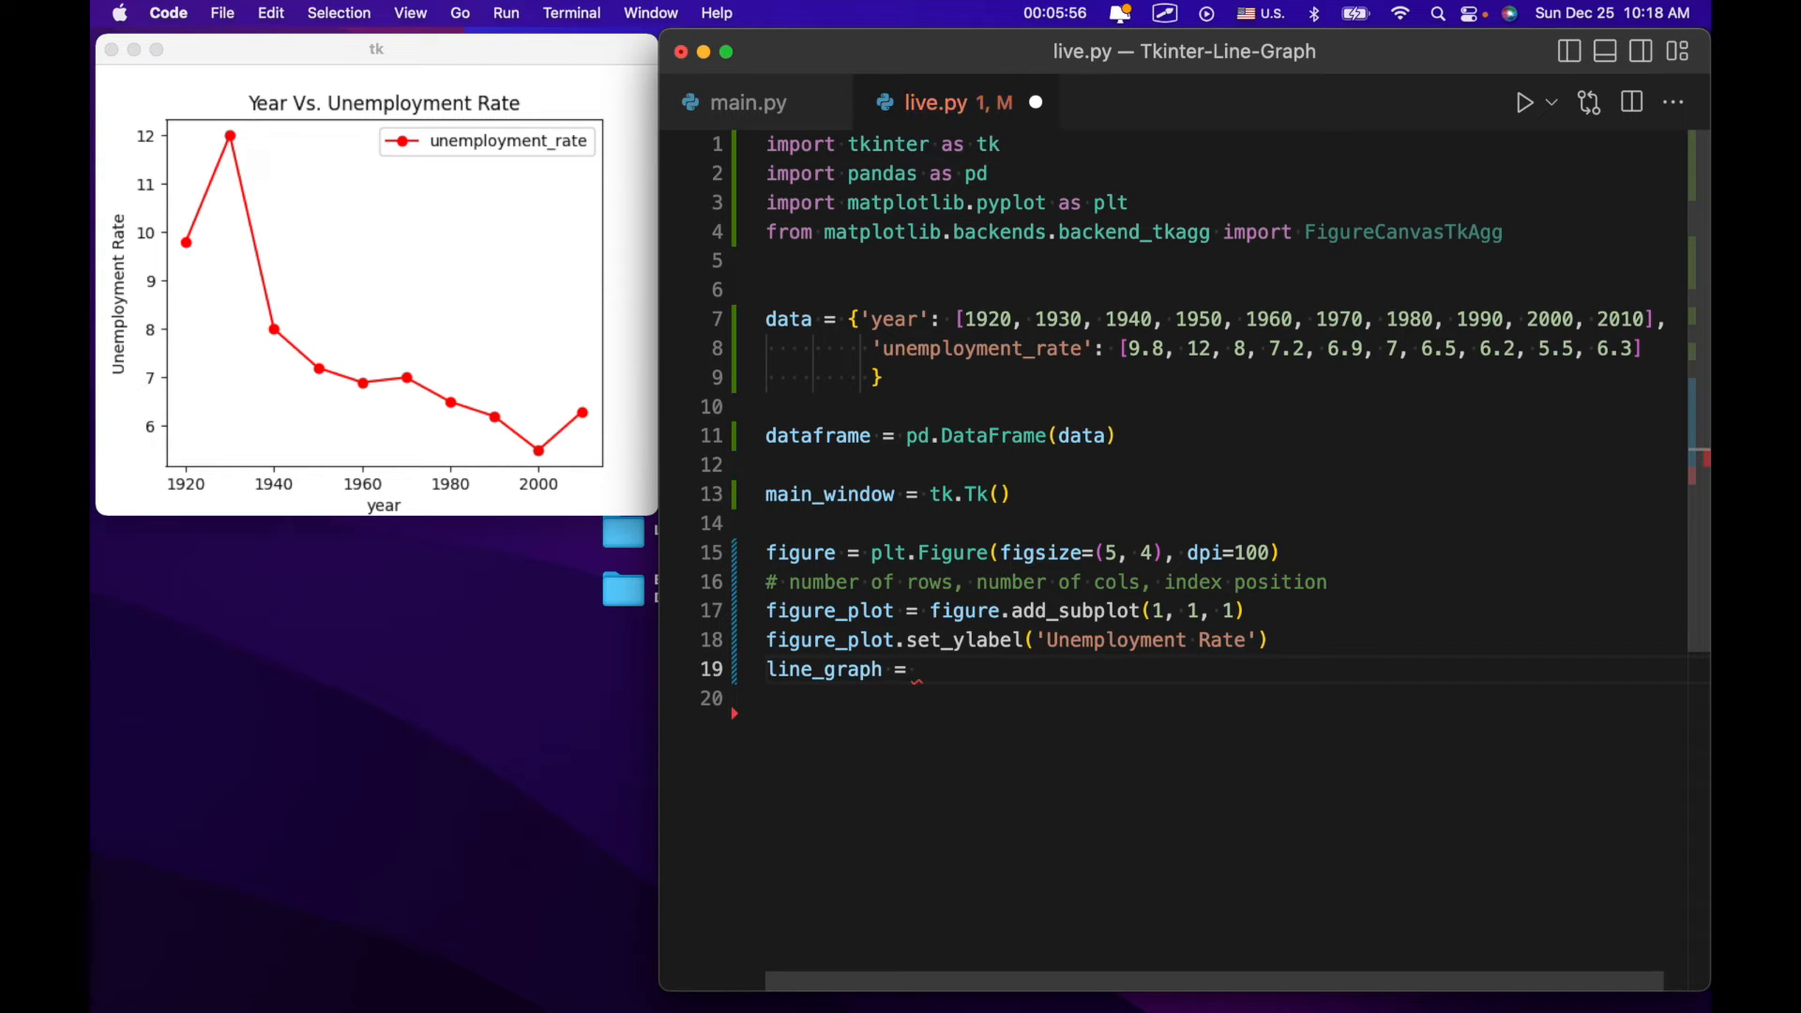
pyautogui.write('FigureCanvasTkAgg')
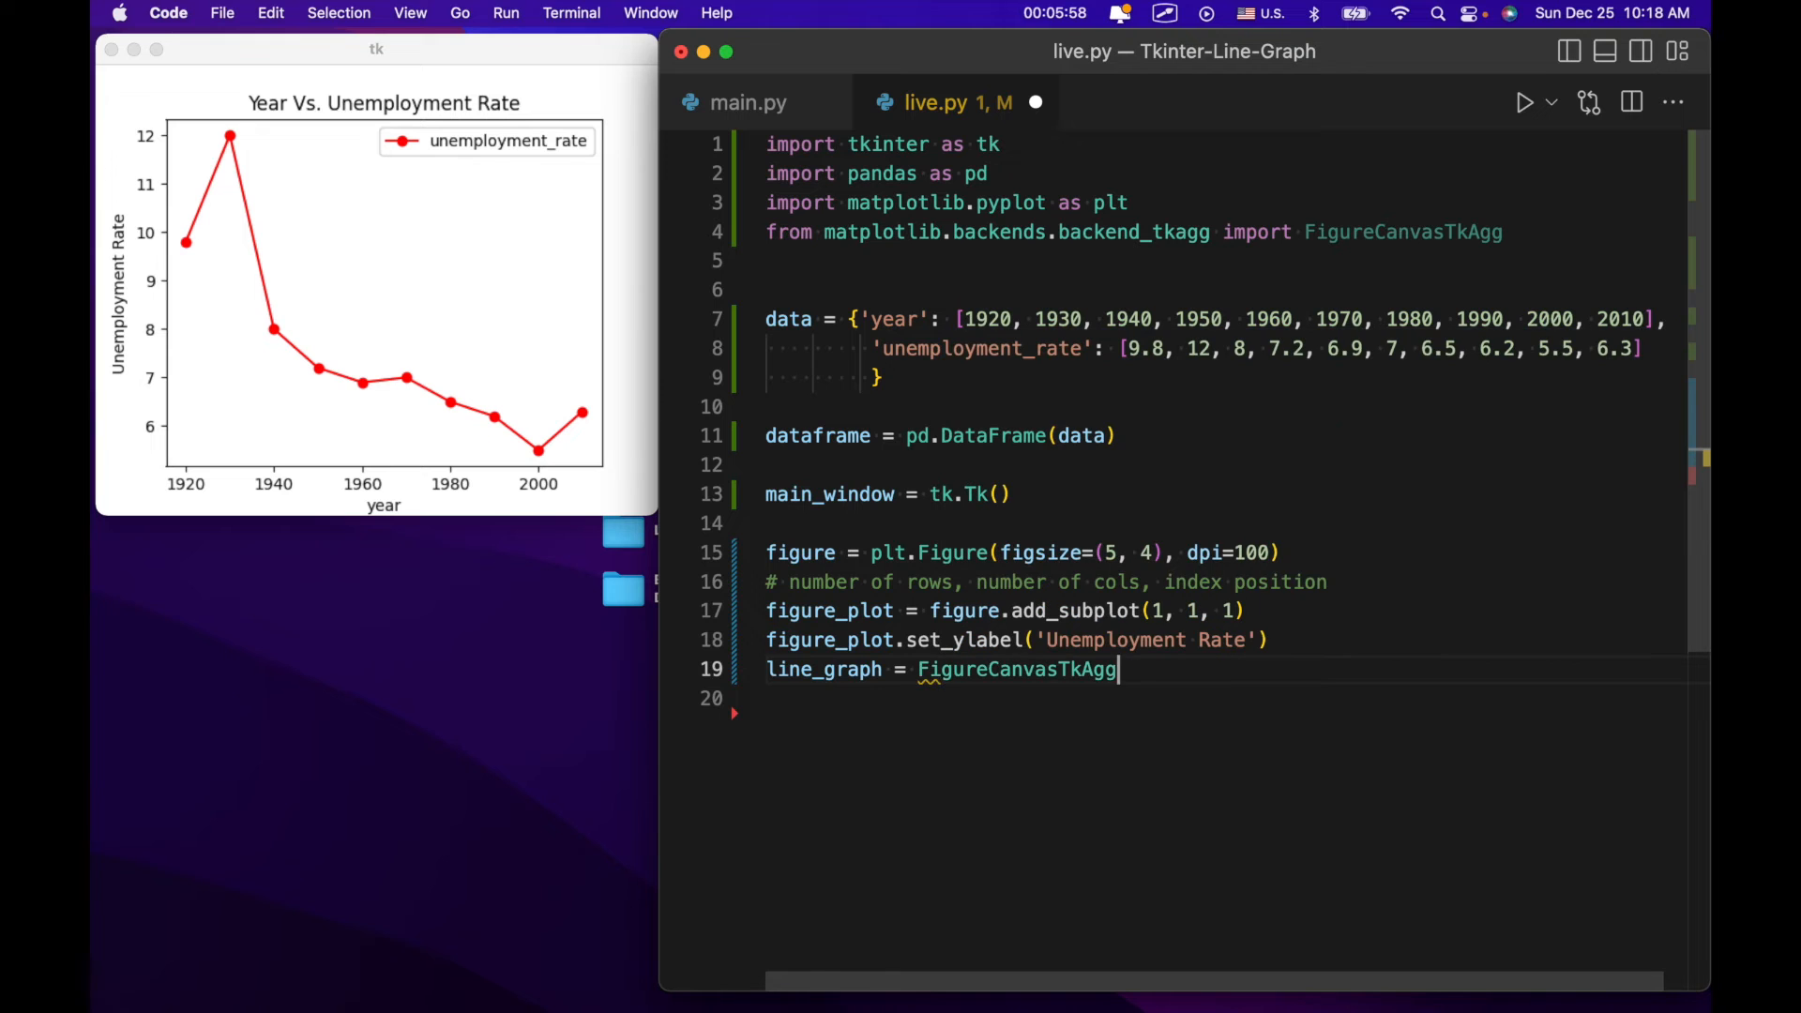
pyautogui.write('()')
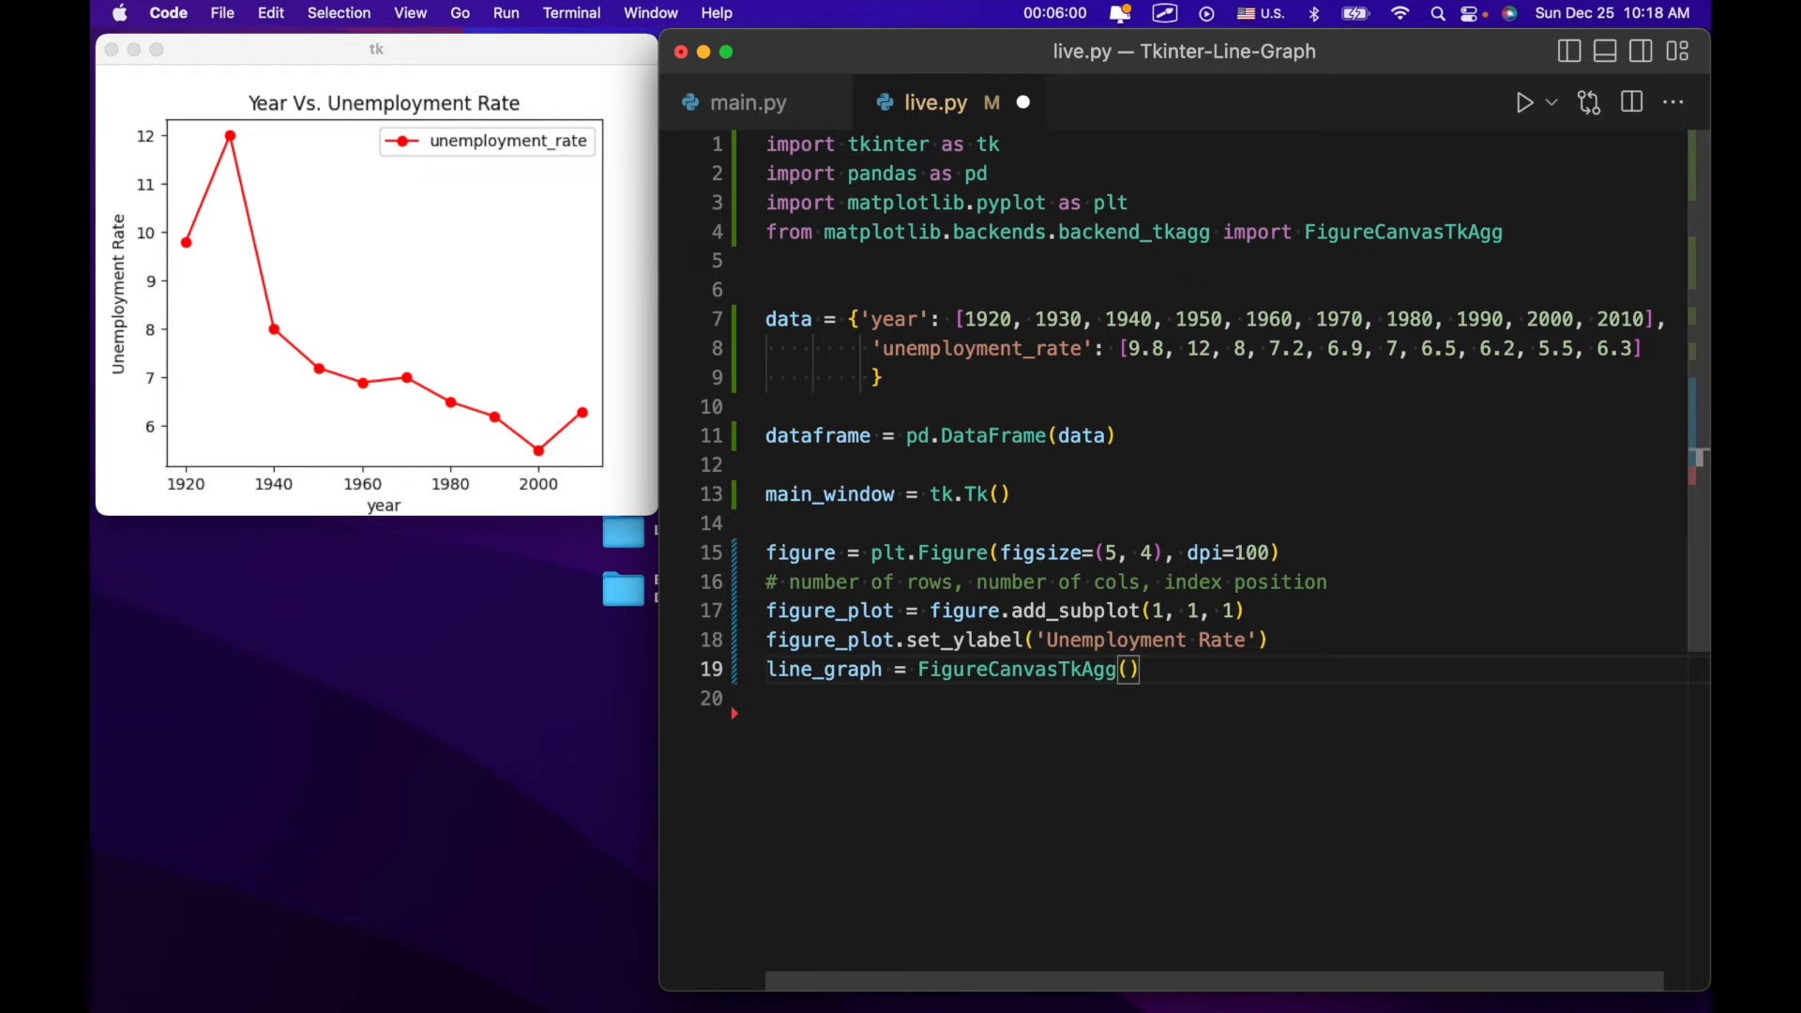
pyautogui.write('figure,')
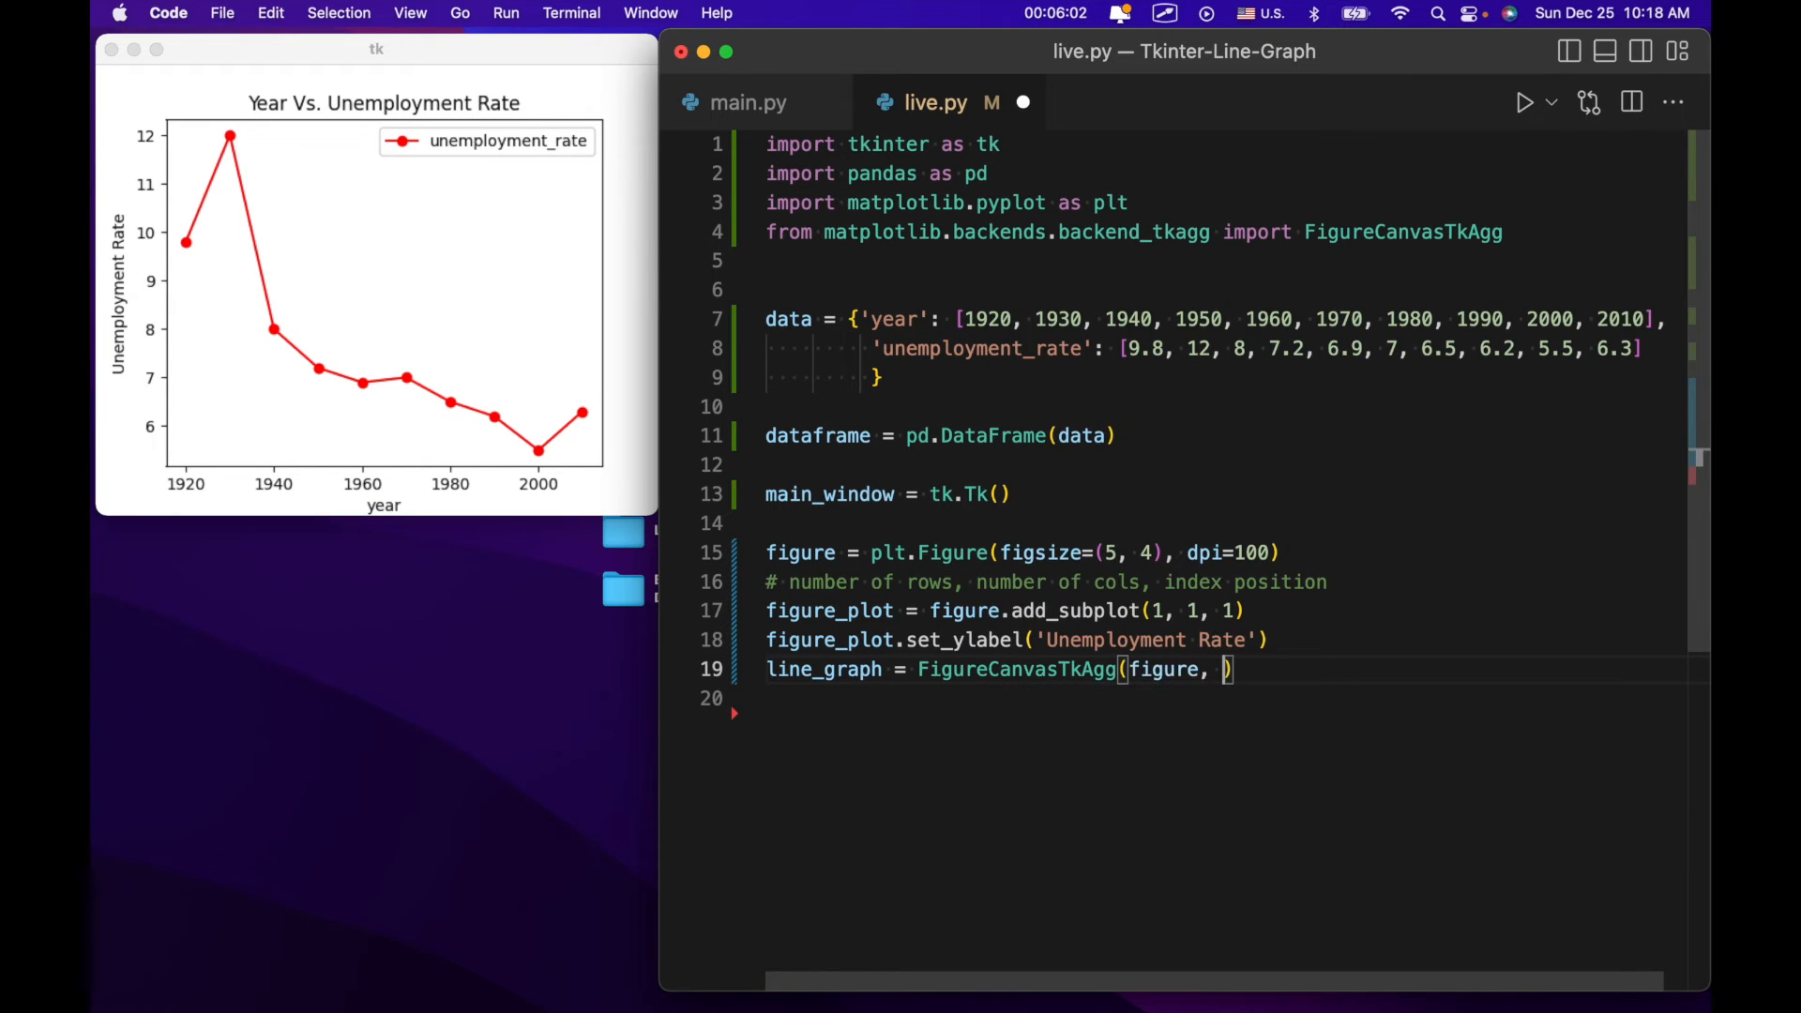
pyautogui.write('main_wid')
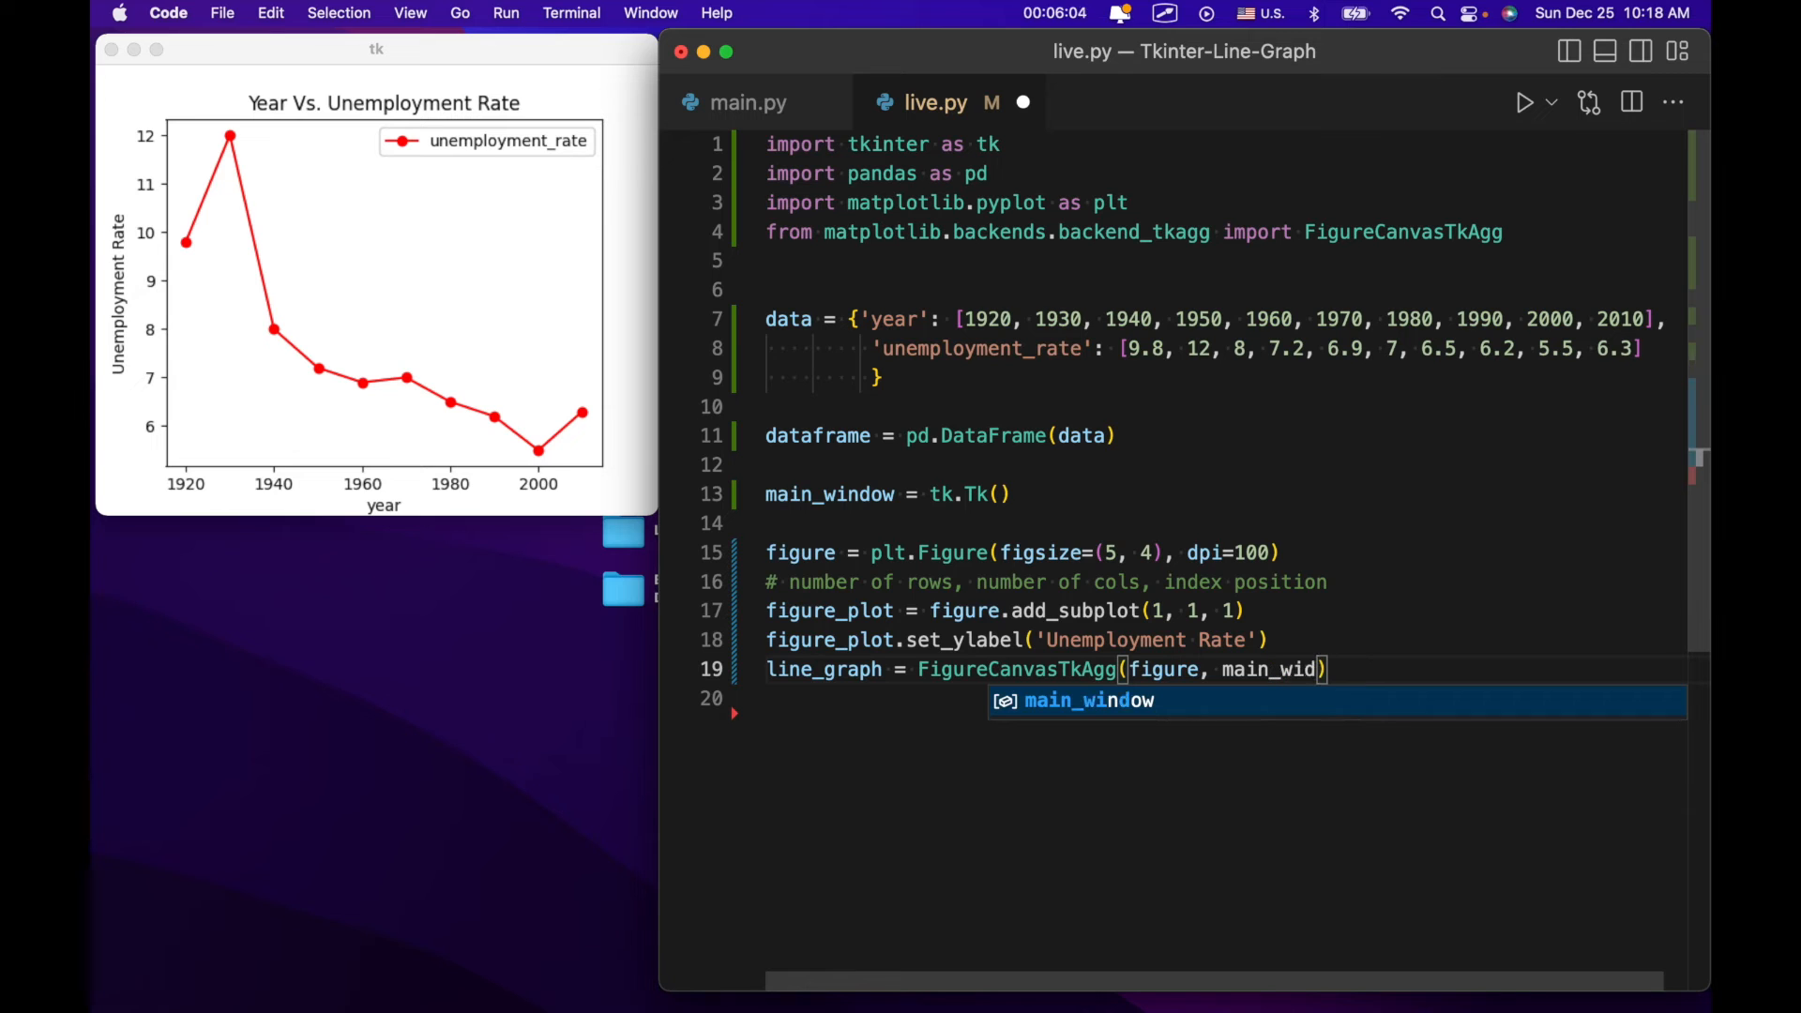
pyautogui.press('Tab')
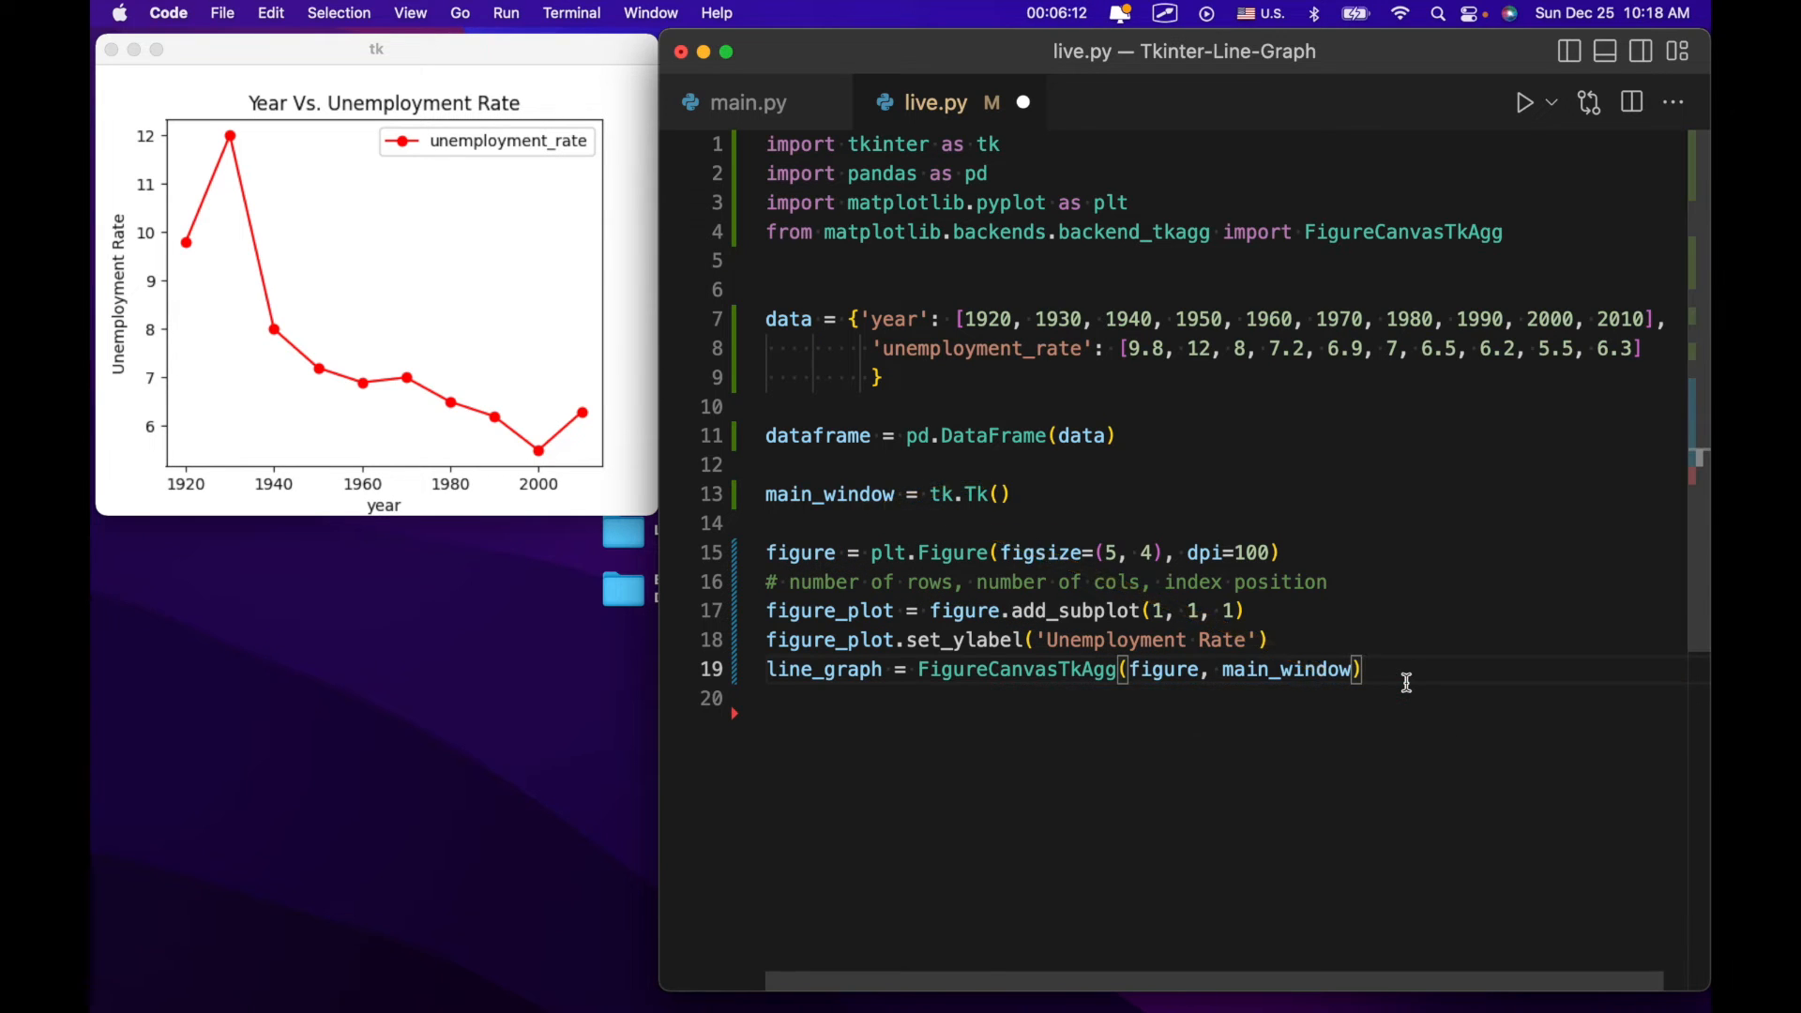
# Write line_graph.get_tk_widget().pack(side=tk.LEFT, fill=tk.BOTH) on line 20.
pyautogui.write('li')
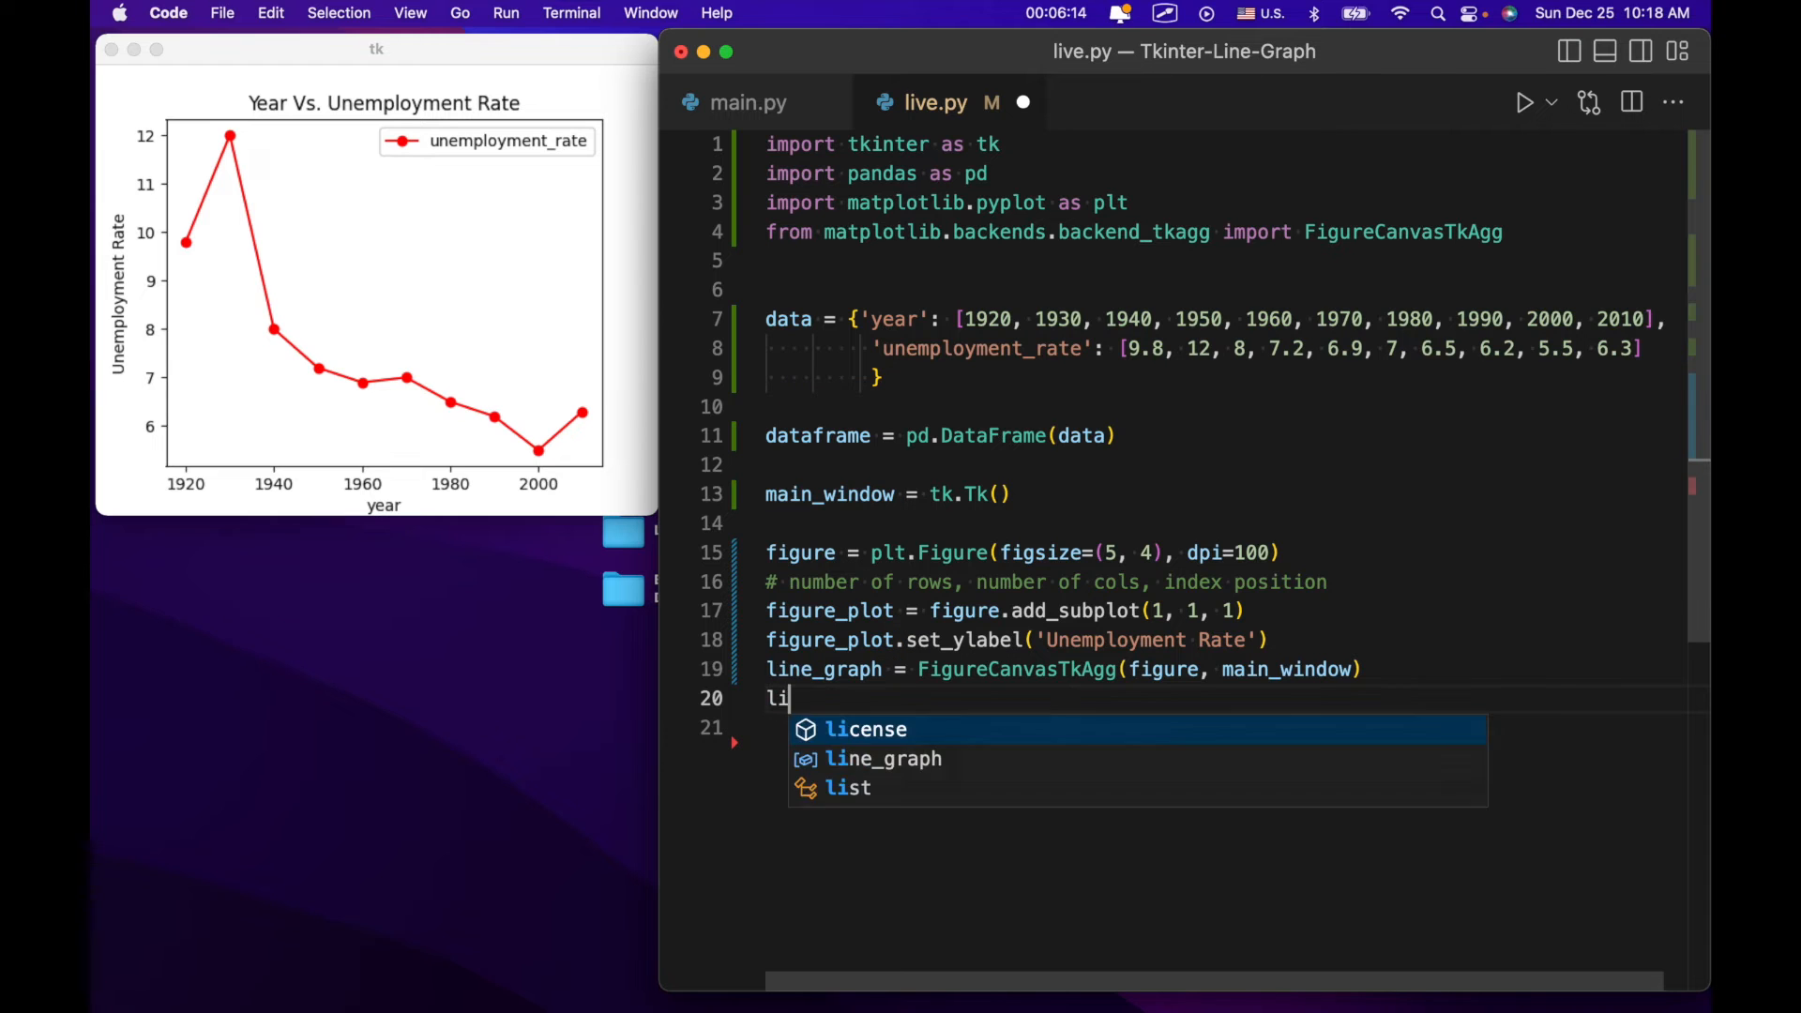
pyautogui.write('ne.get_')
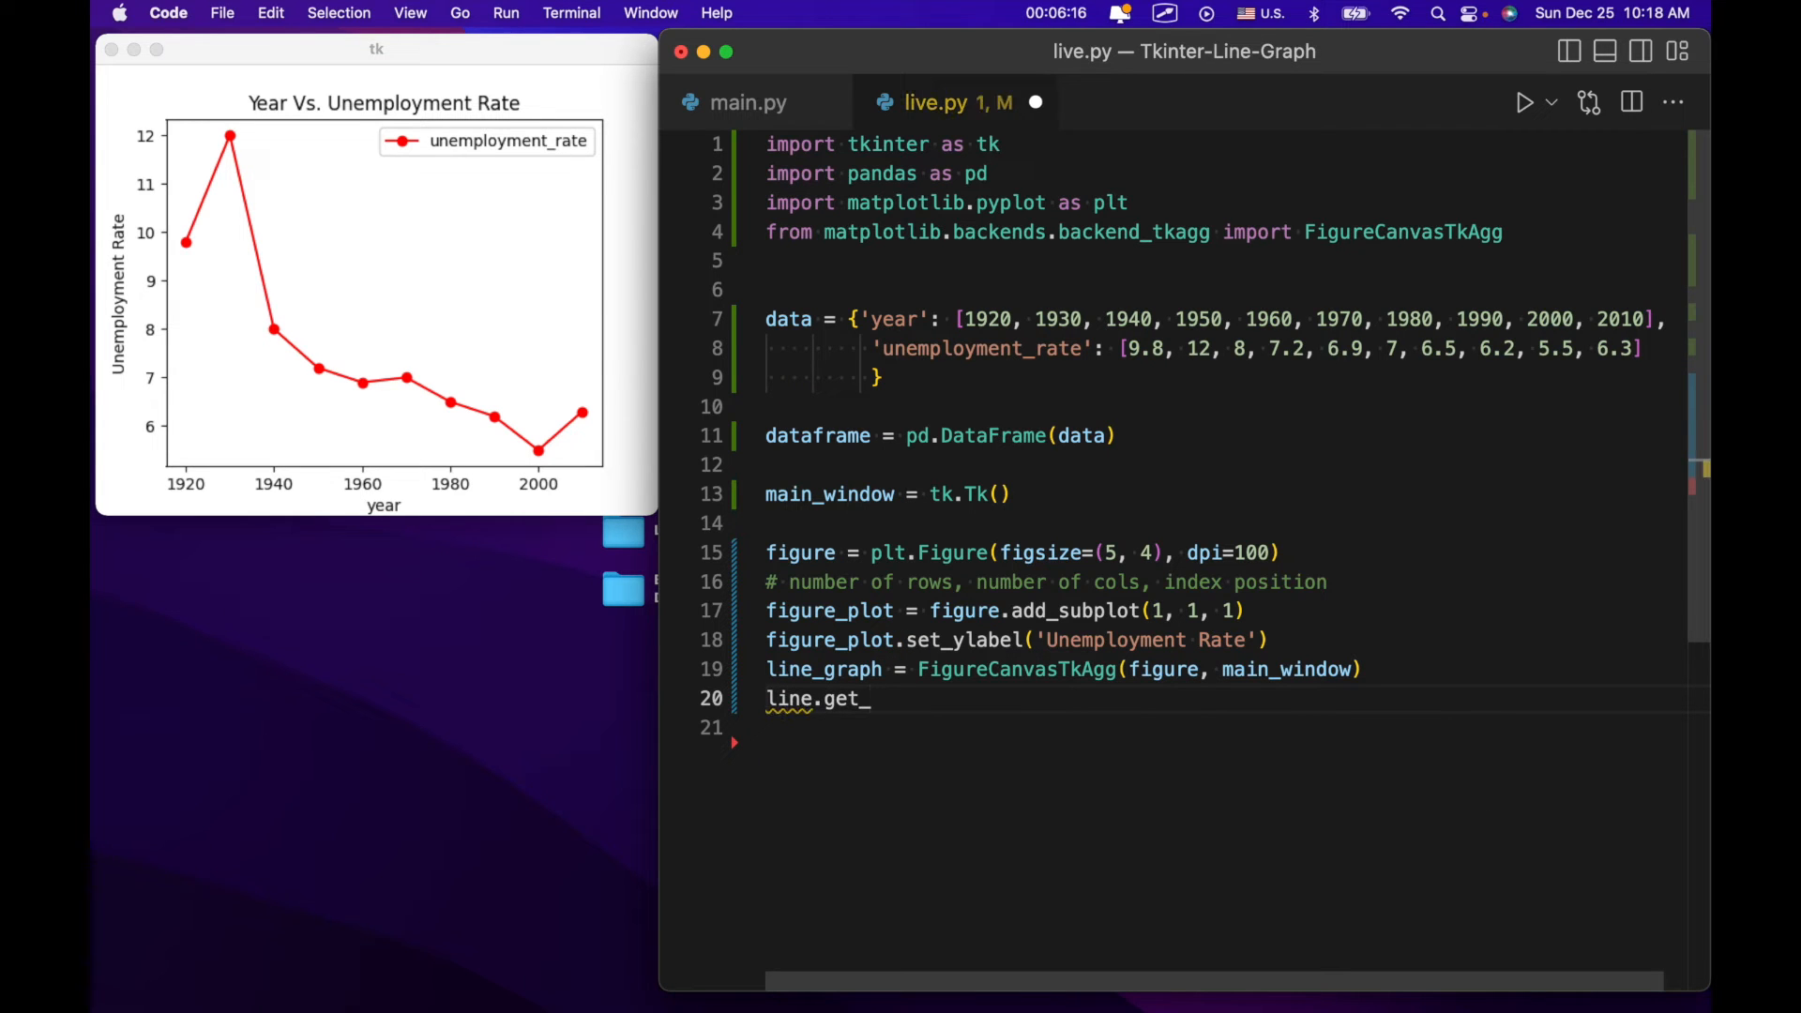
pyautogui.write('tk_w')
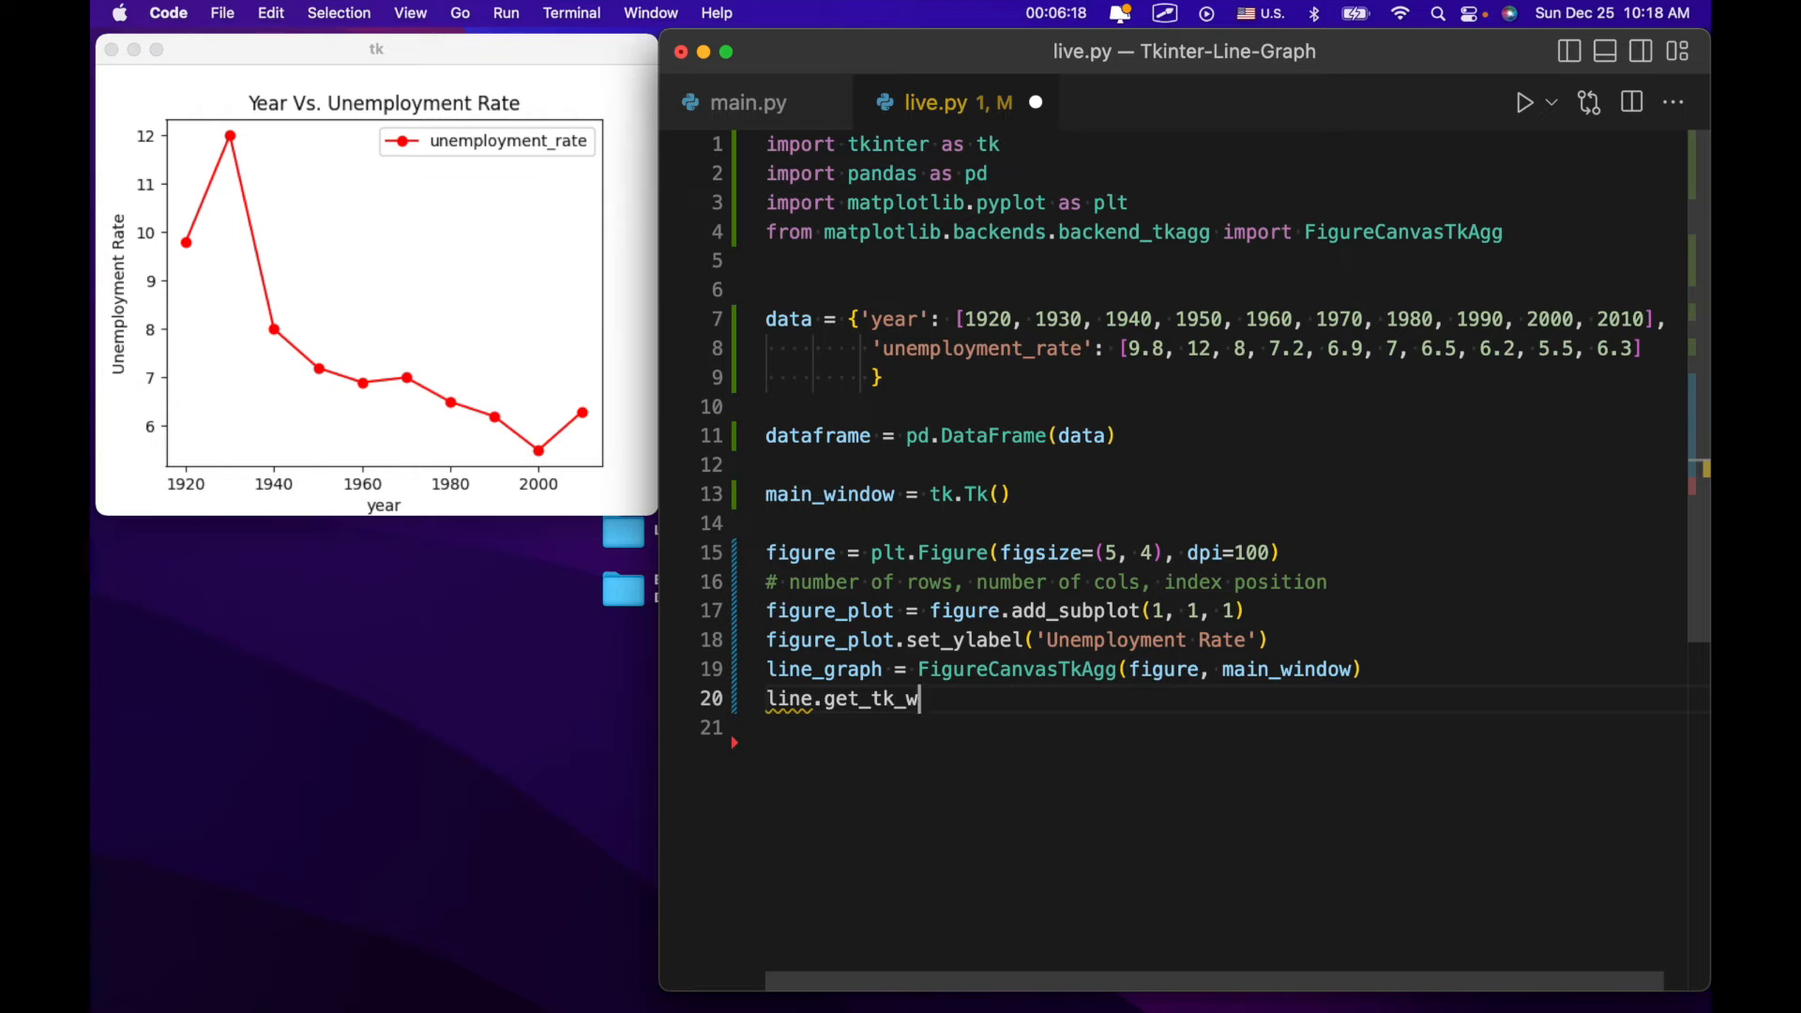
pyautogui.write('idget()')
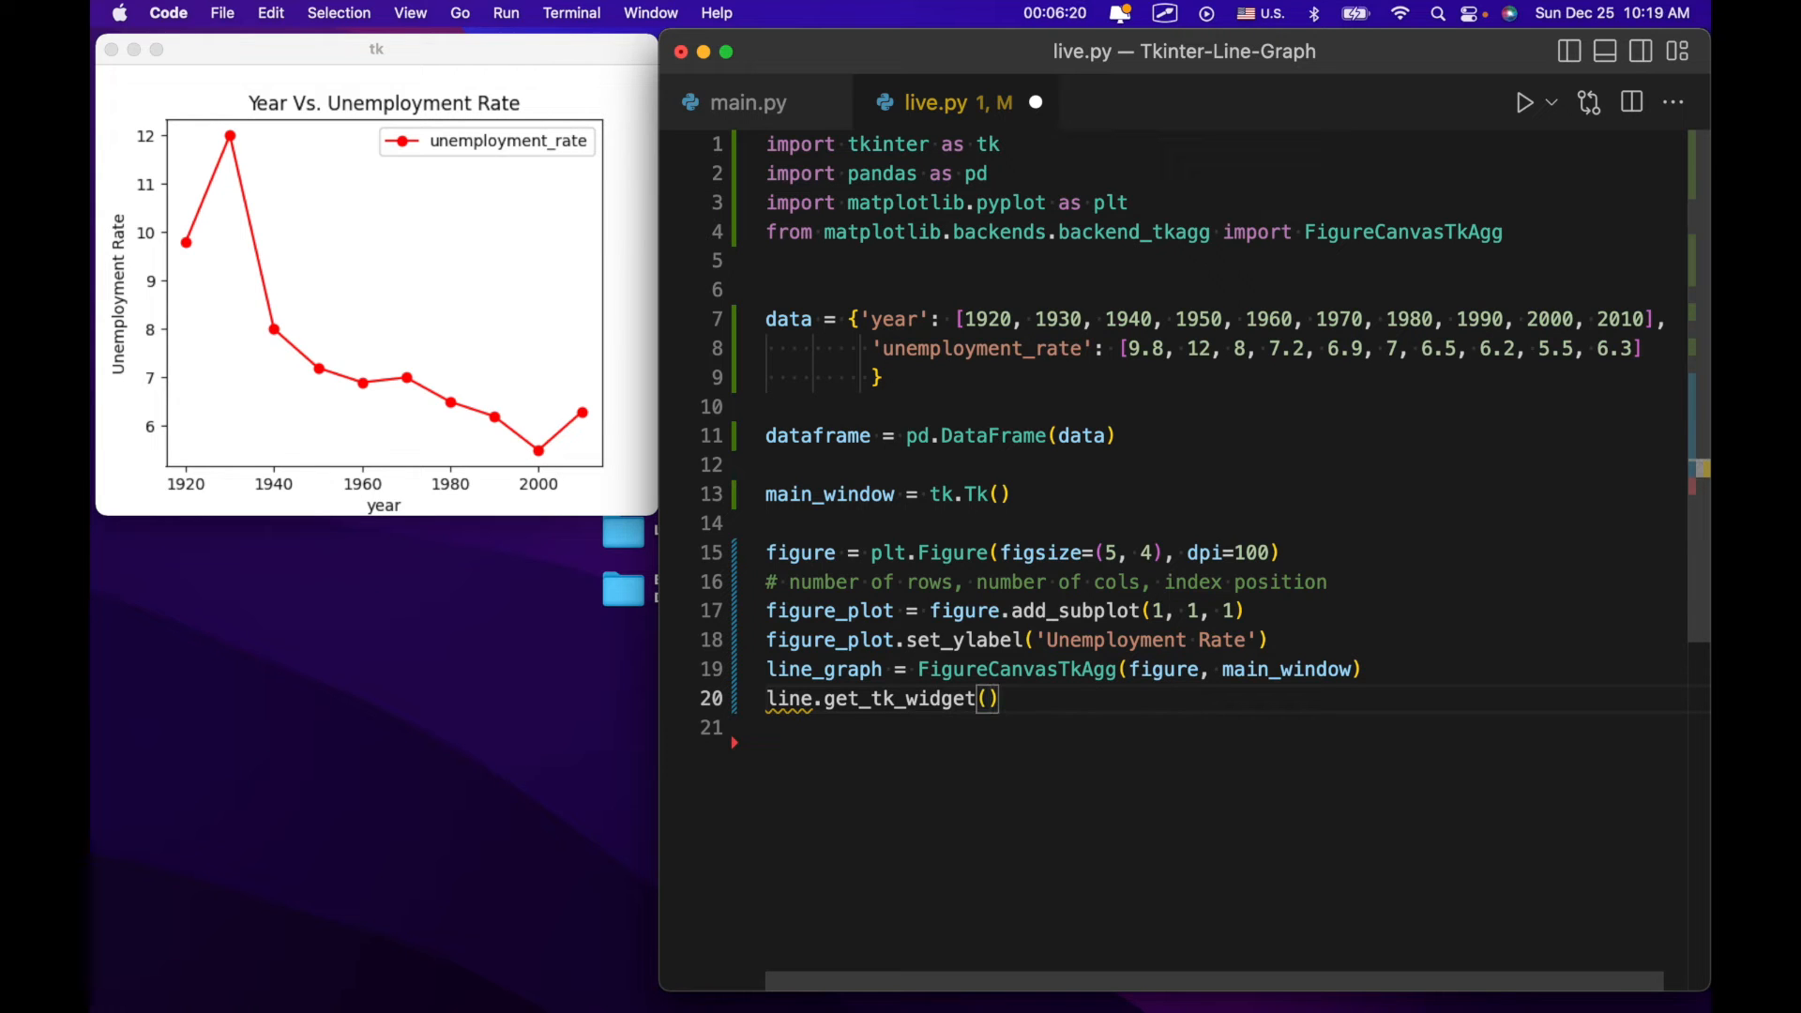
pyautogui.write('.pack')
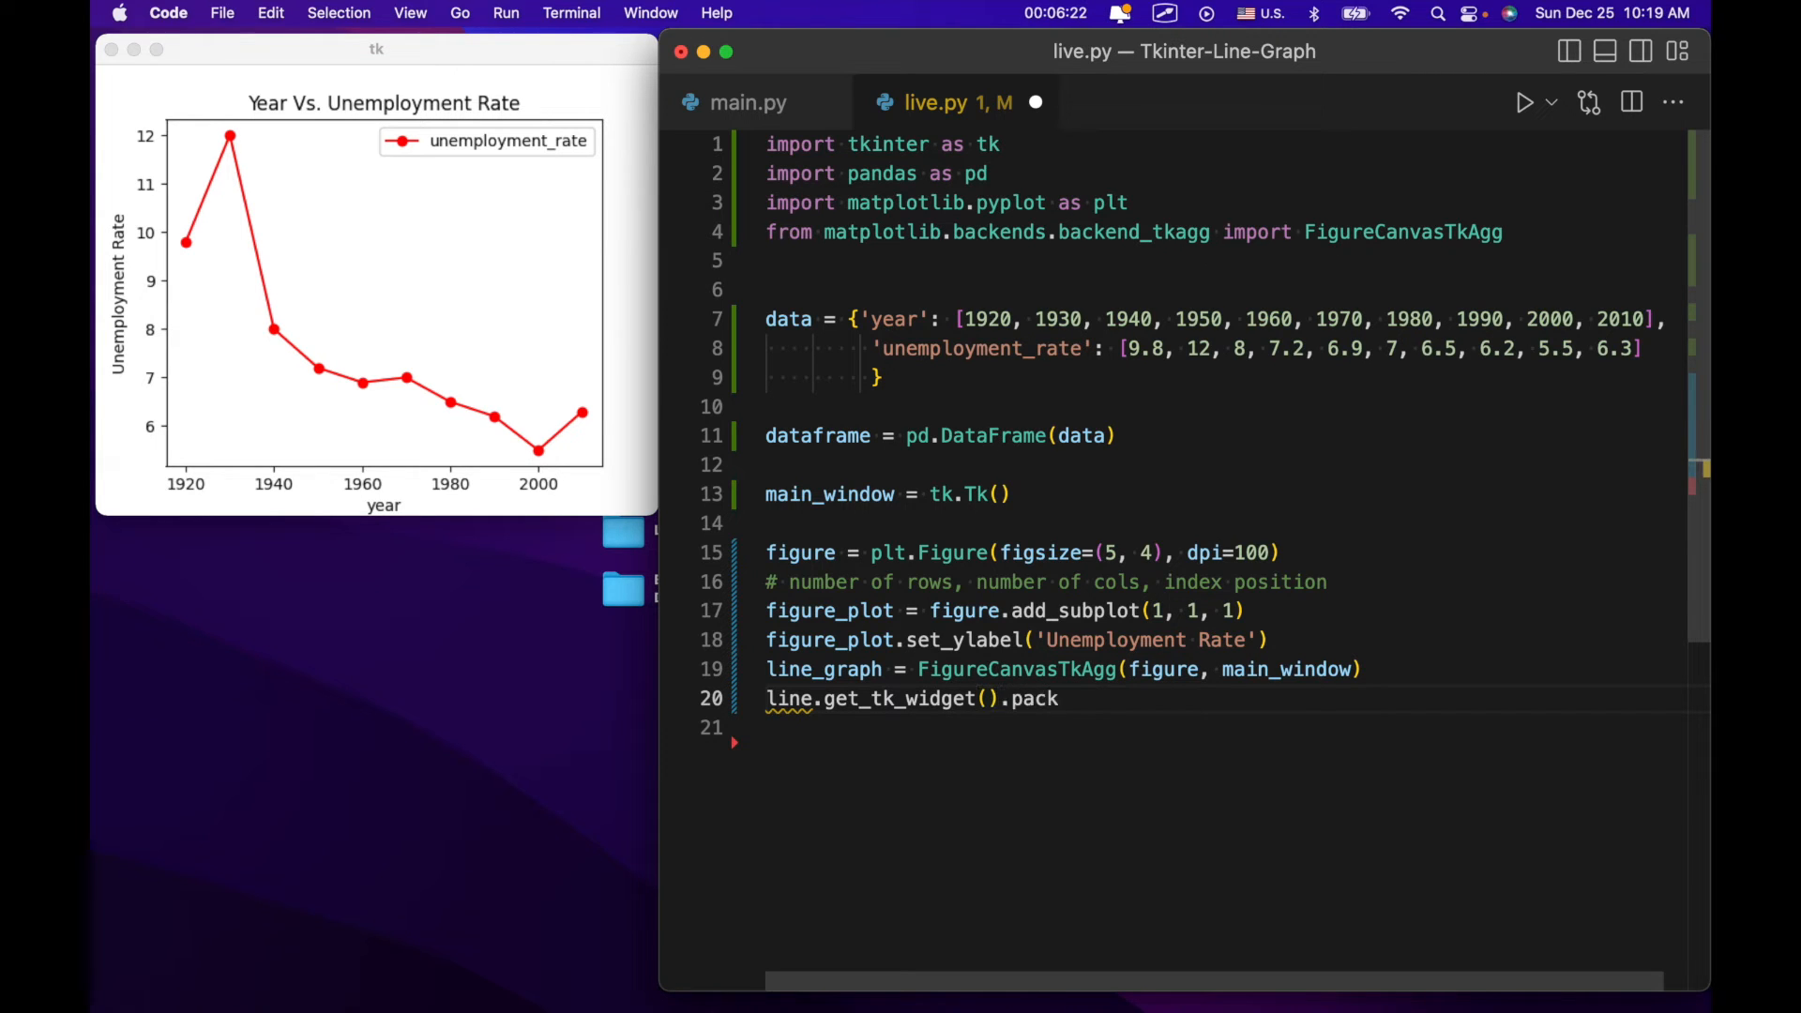
pyautogui.write('s)')
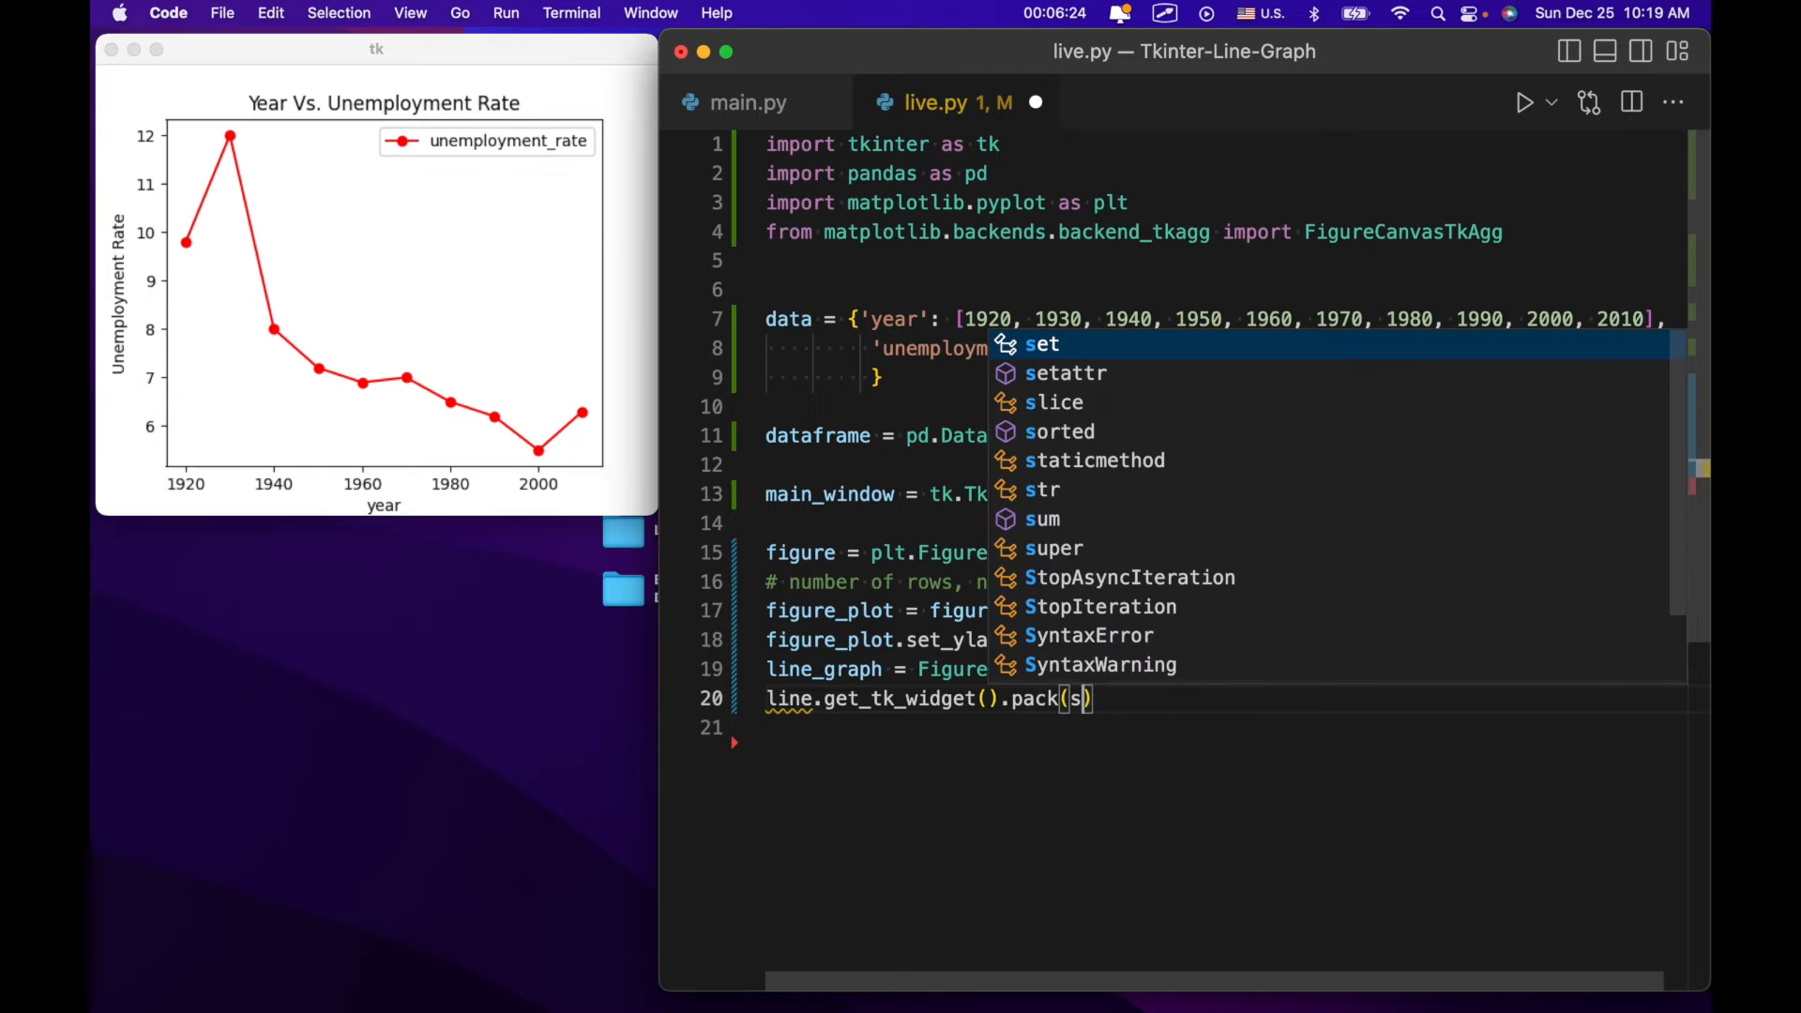
pyautogui.write('ide=T')
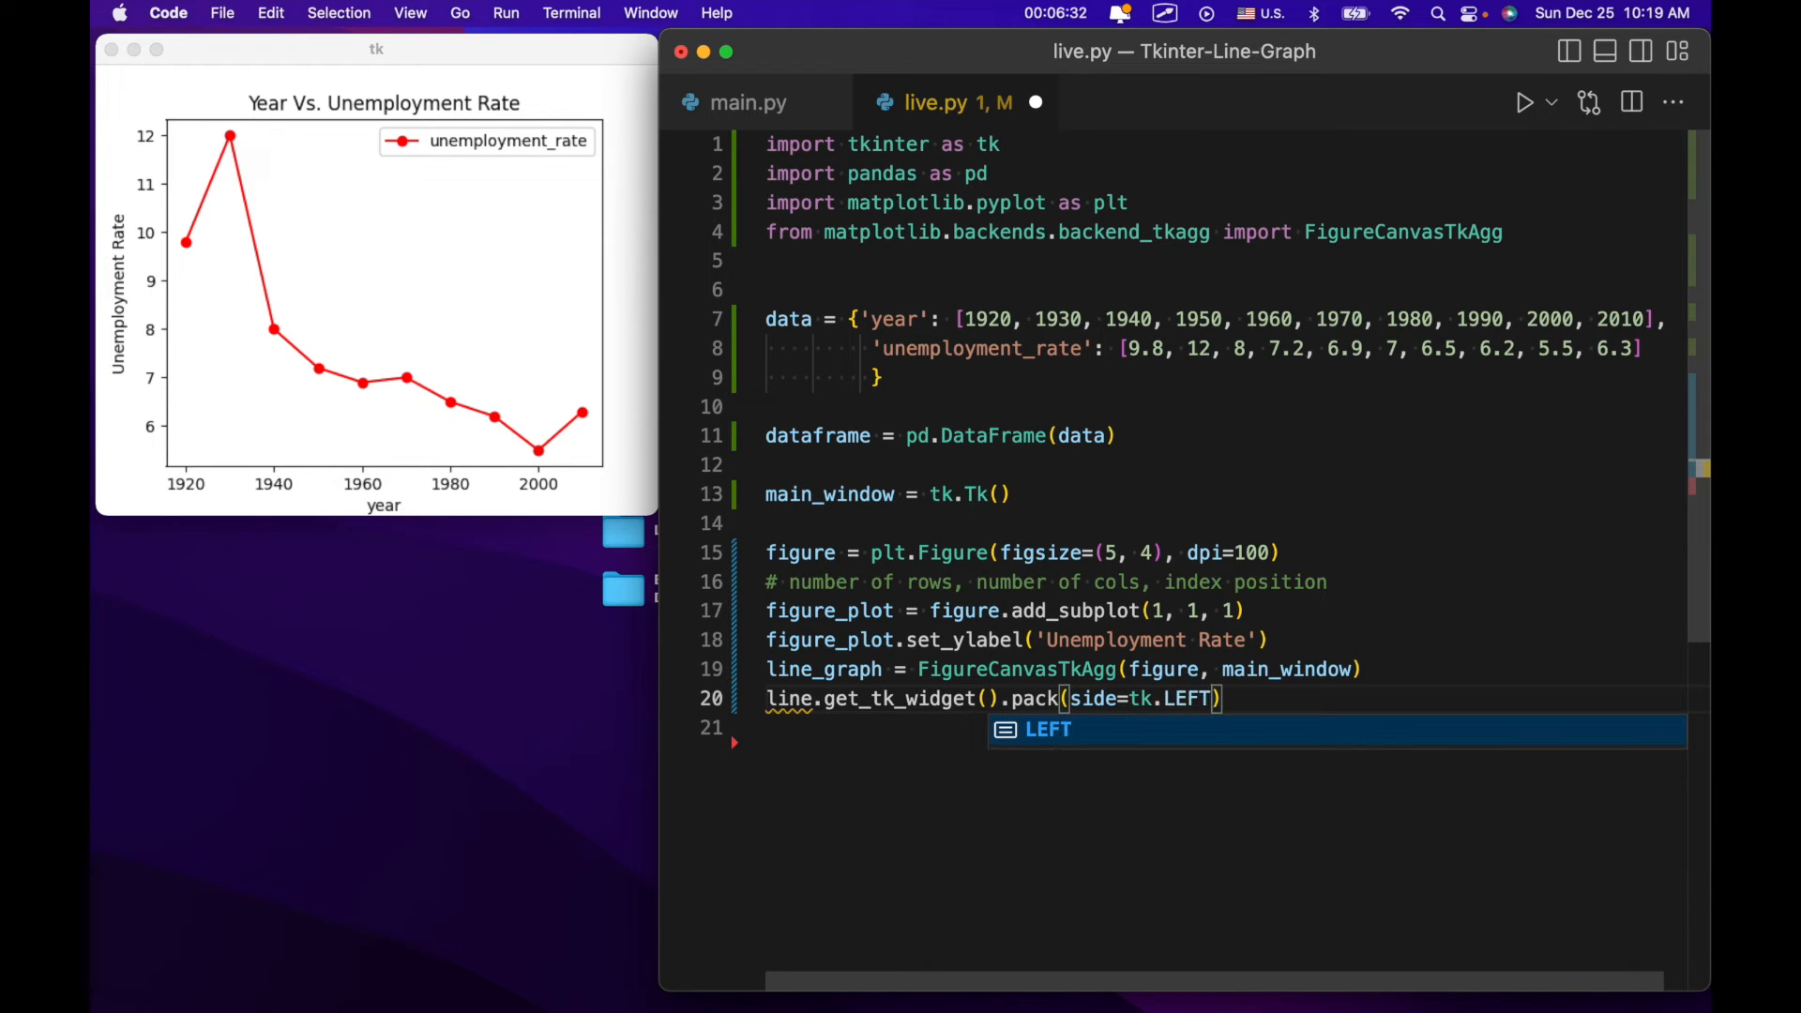
pyautogui.write(', fill=tk.')
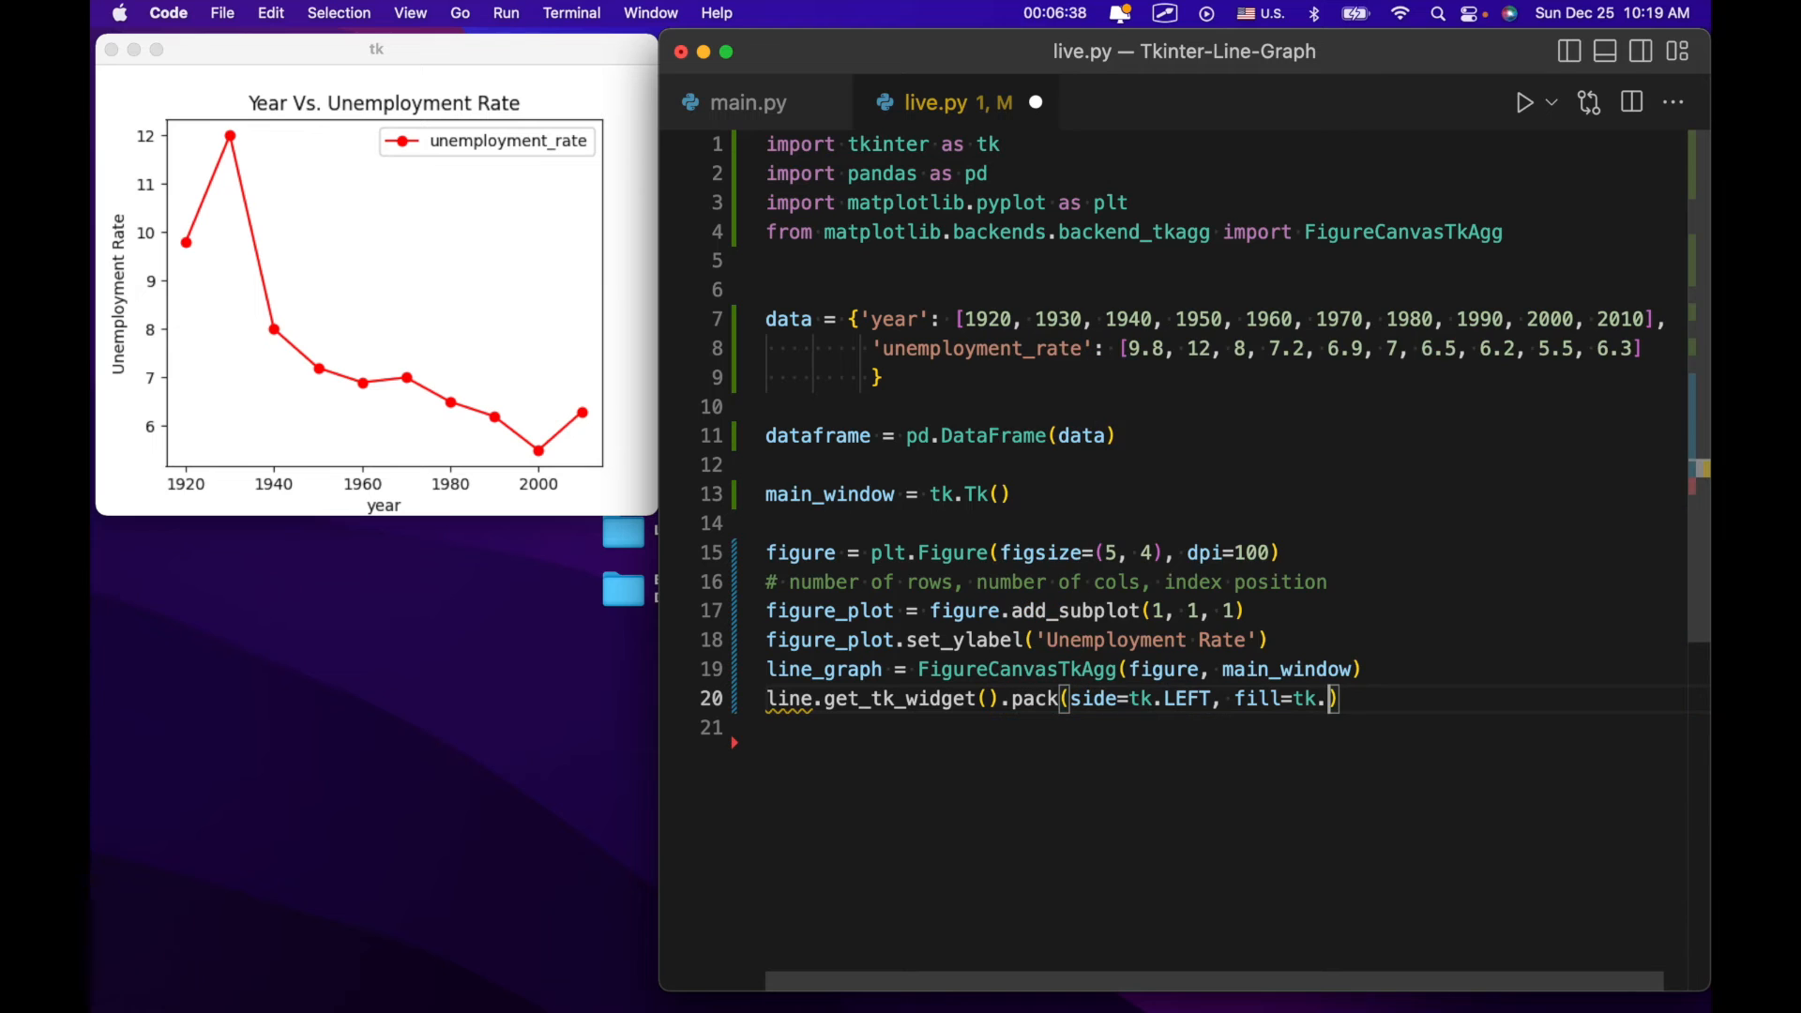
pyautogui.write('BOTH')
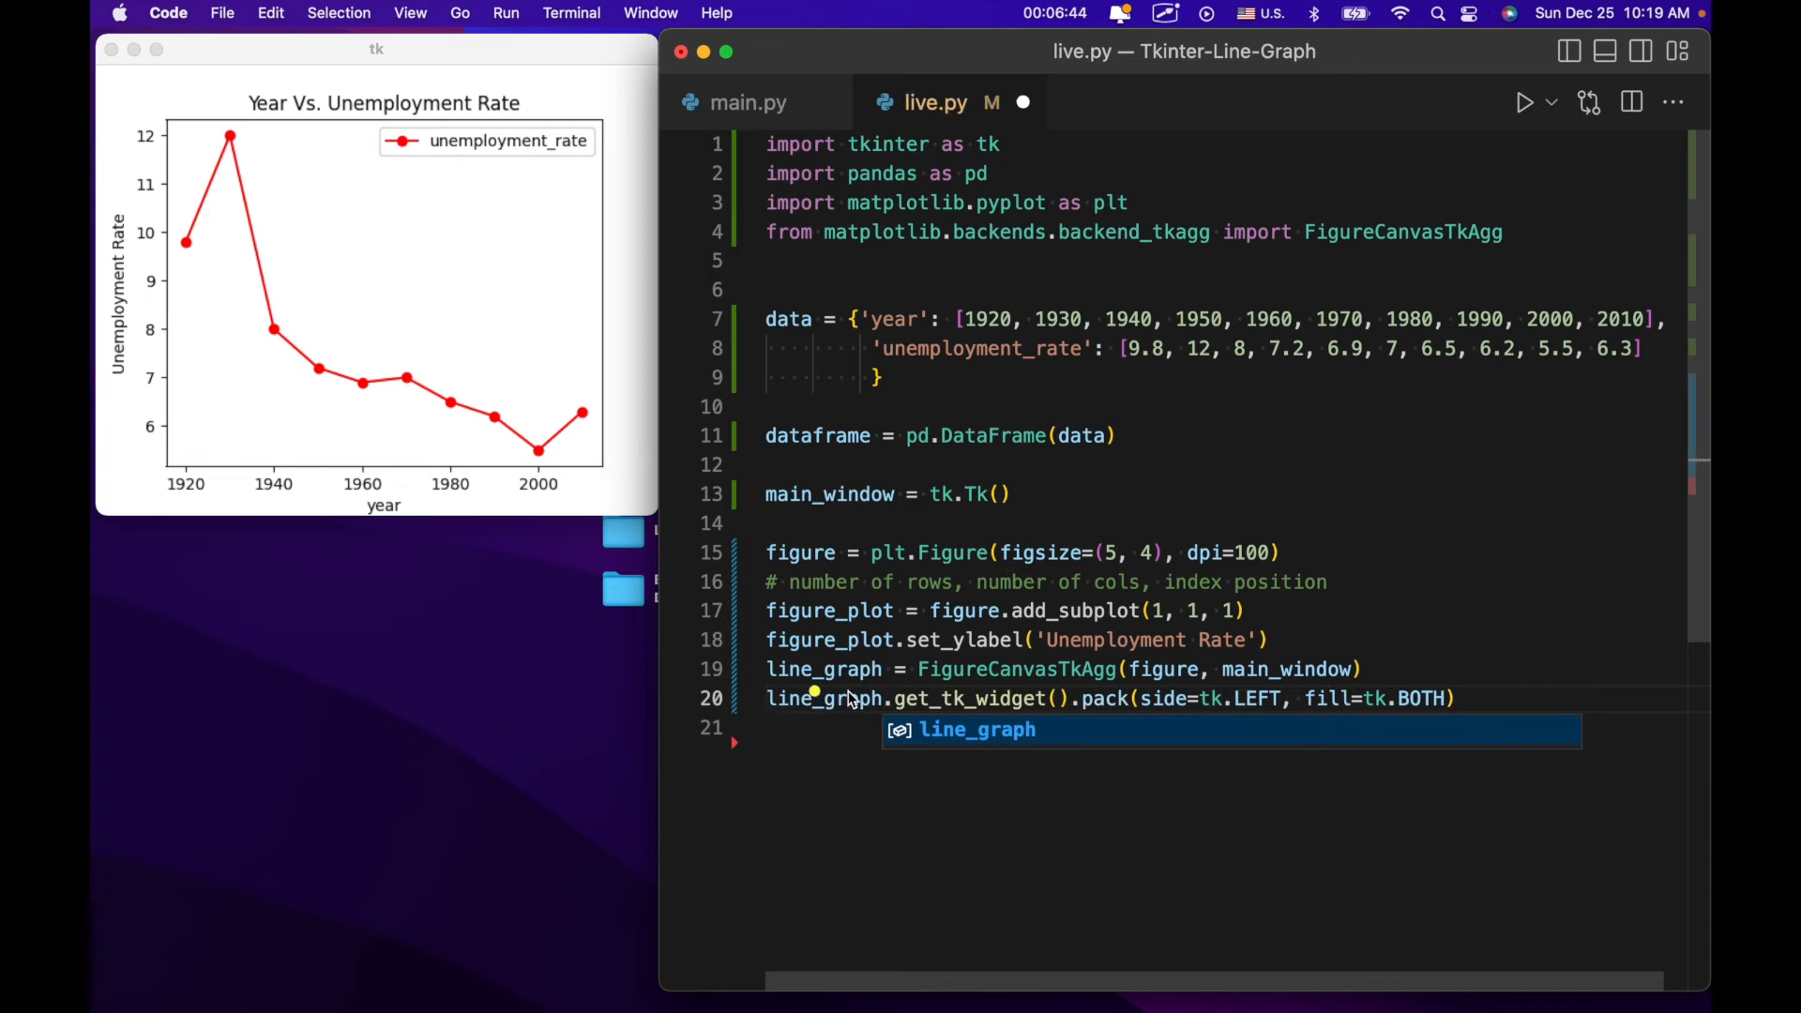
pyautogui.moveTo(855, 677)
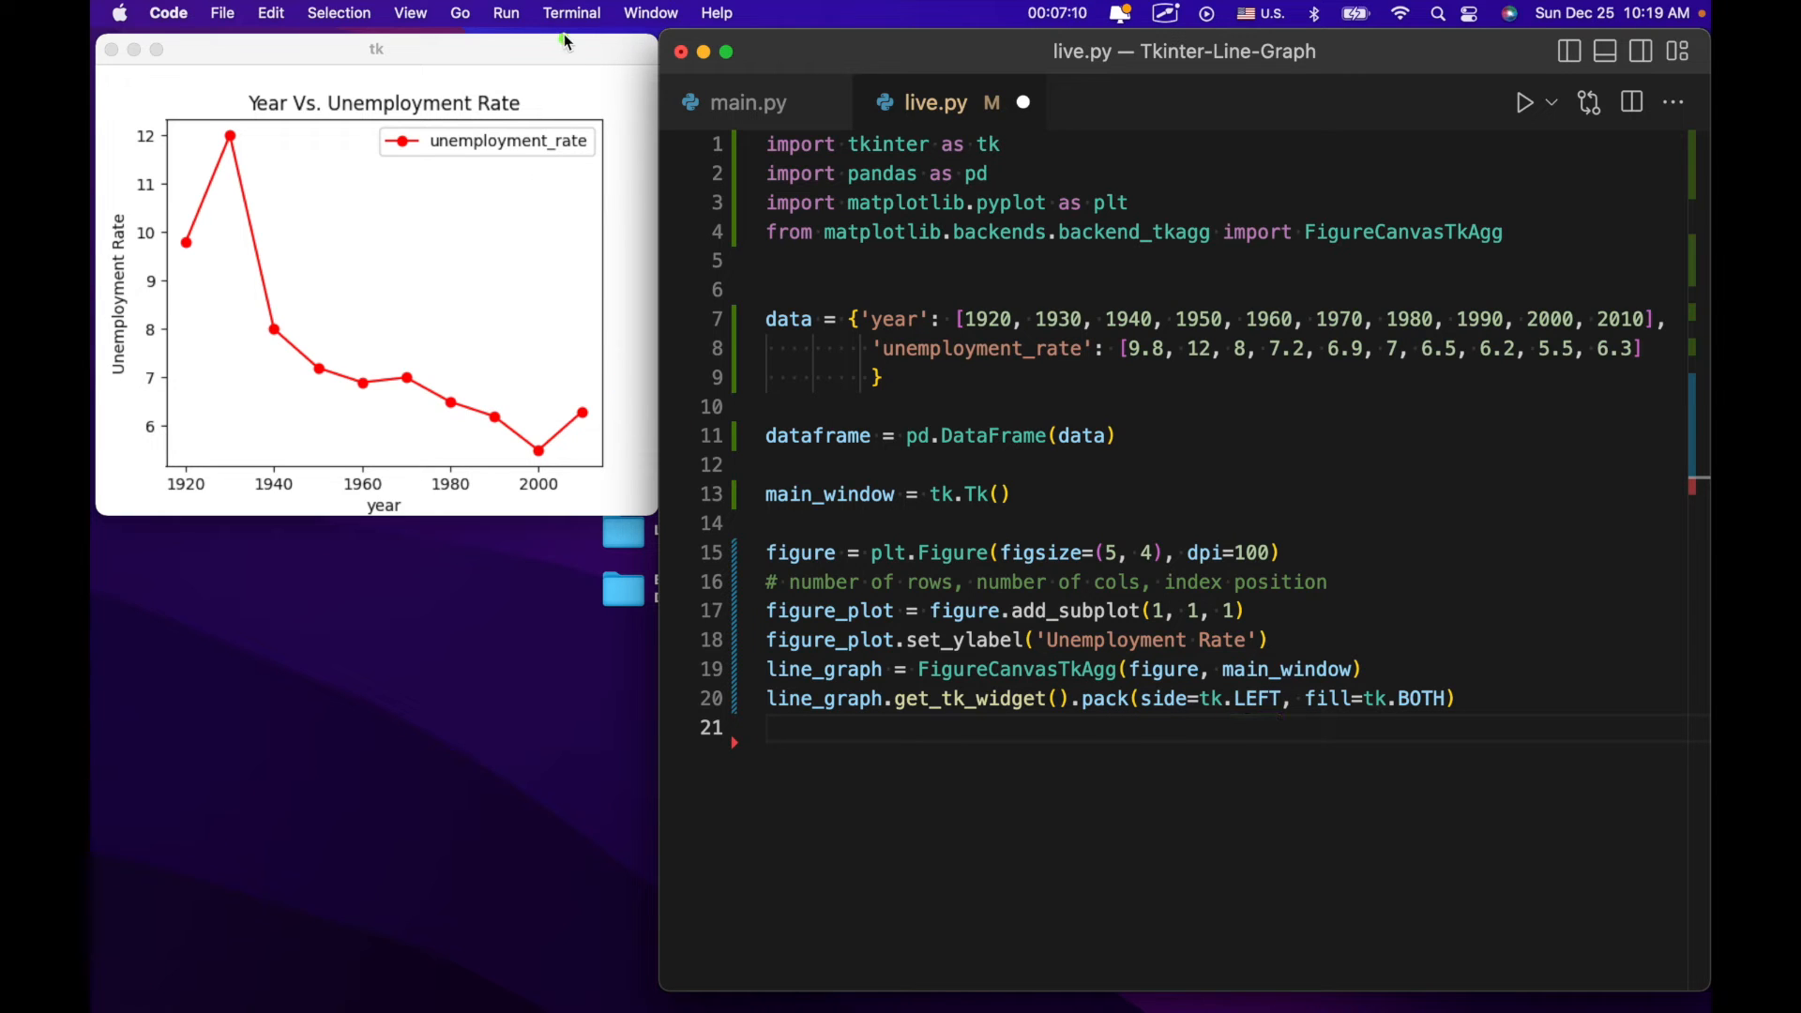
pyautogui.moveTo(529, 130)
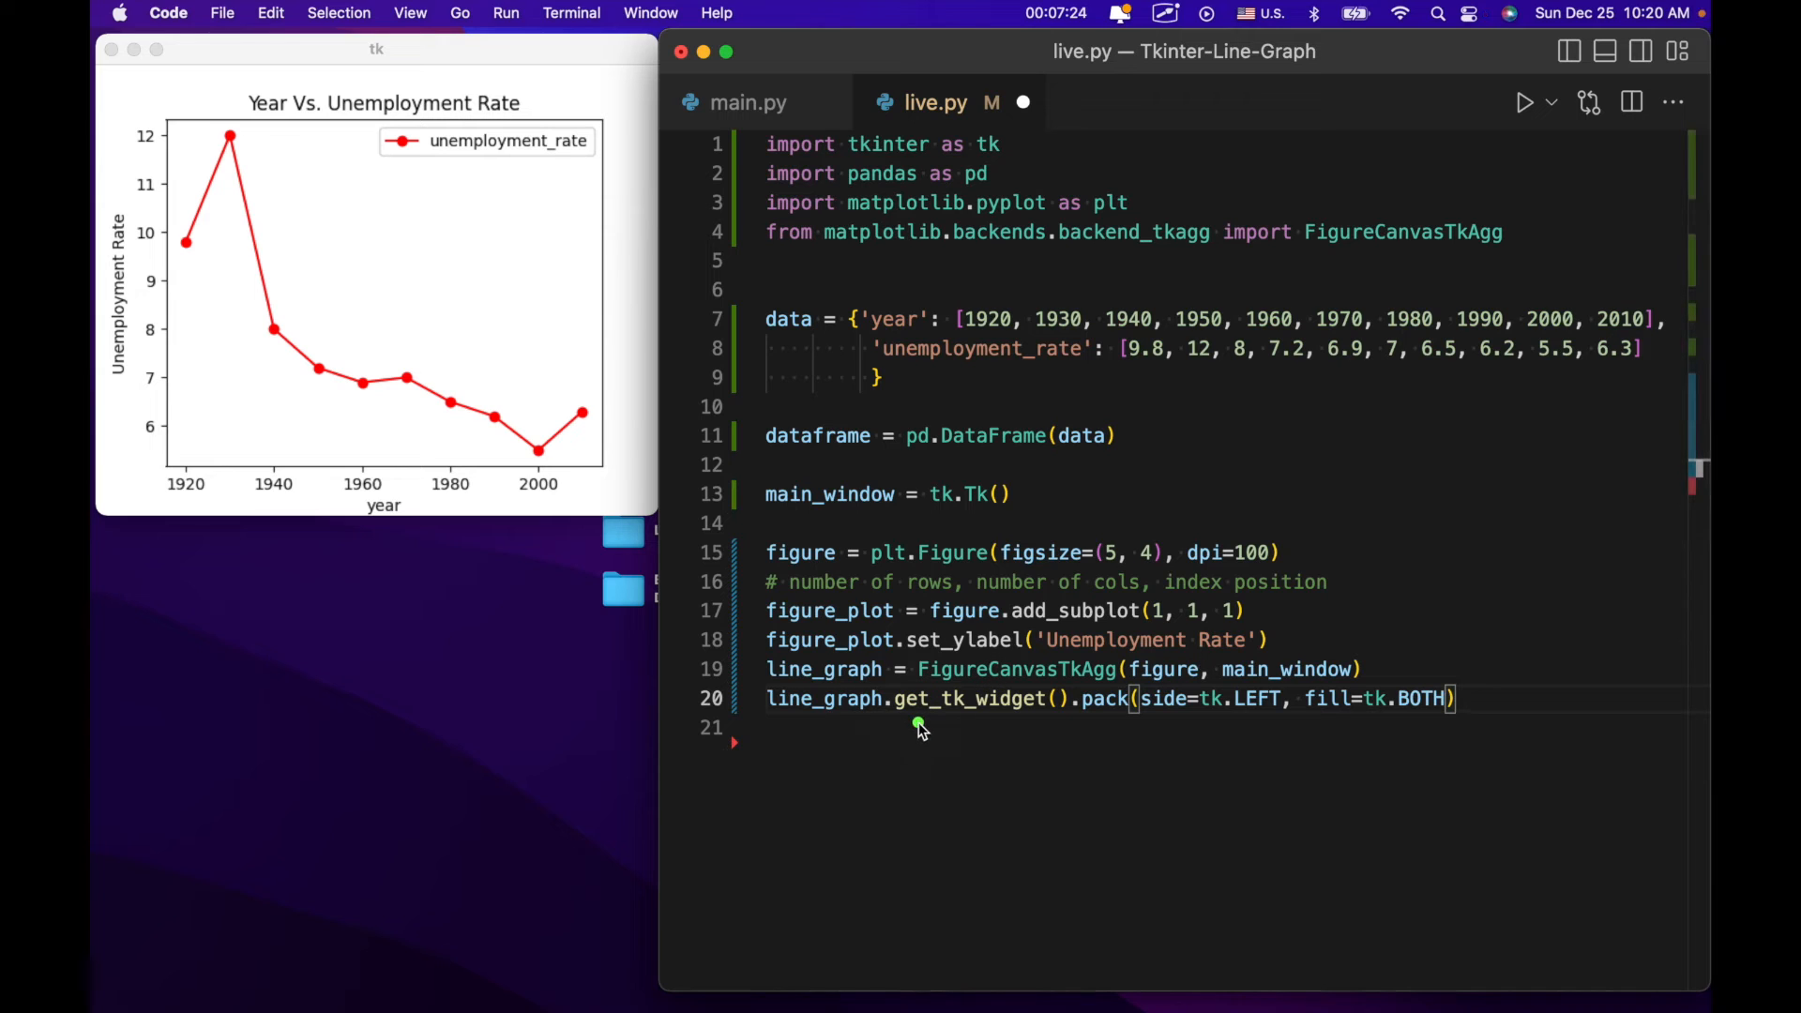
# Select part of the pack statement on line 20 by dragging across it.
pyautogui.moveTo(919, 726); pyautogui.dragTo(1049, 726)
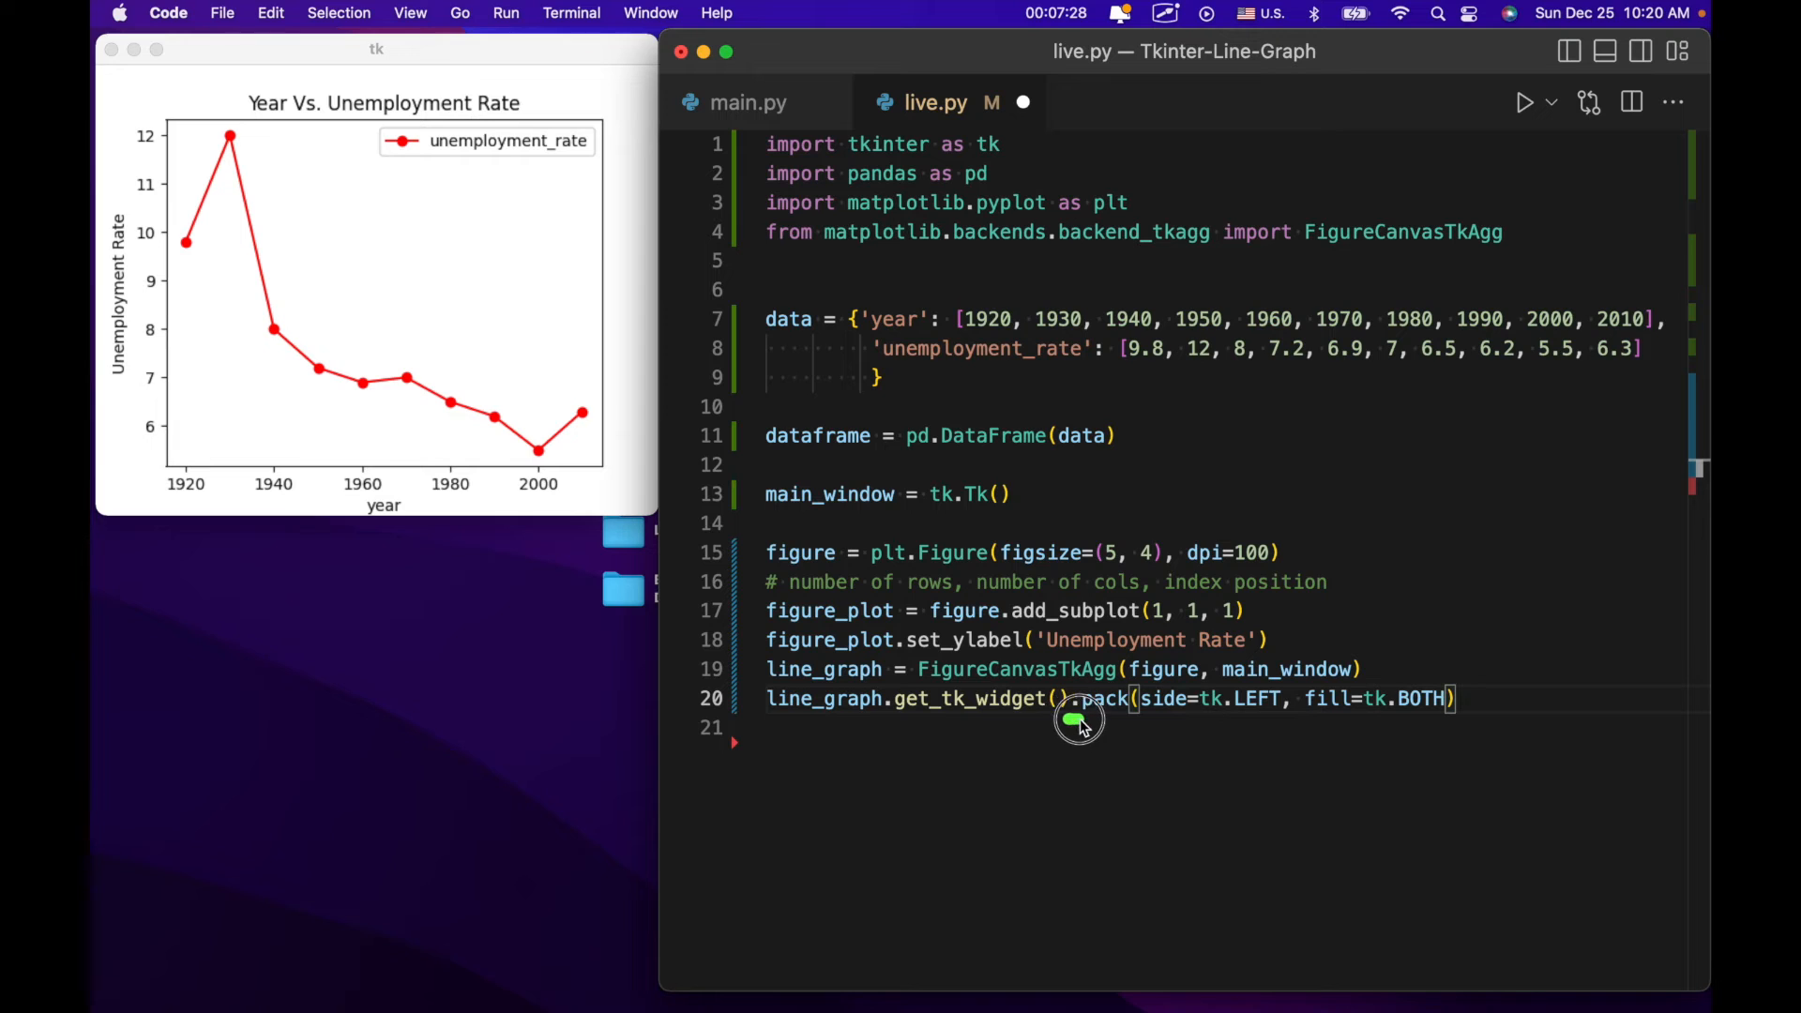
pyautogui.moveTo(1045, 730)
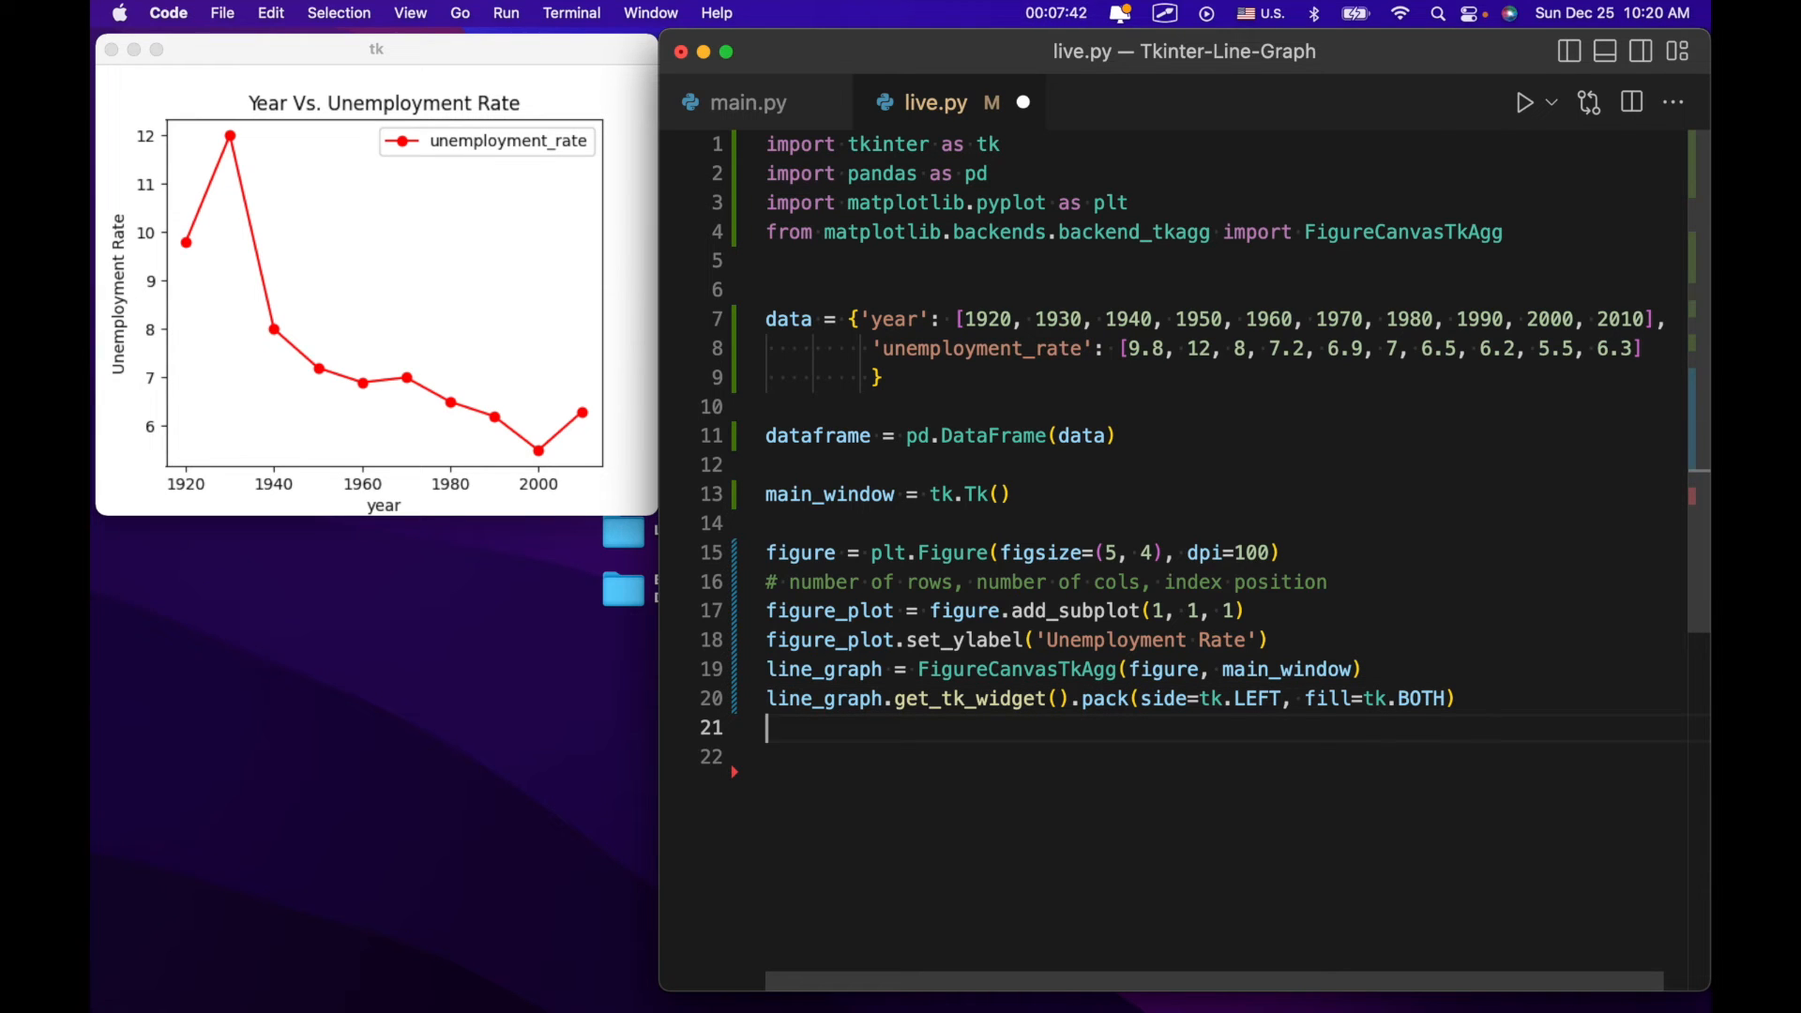
# Write dataframe = data[['year', 'unemployment_rate']].groupby('year').sum() on line 21.
pyautogui.write('data')
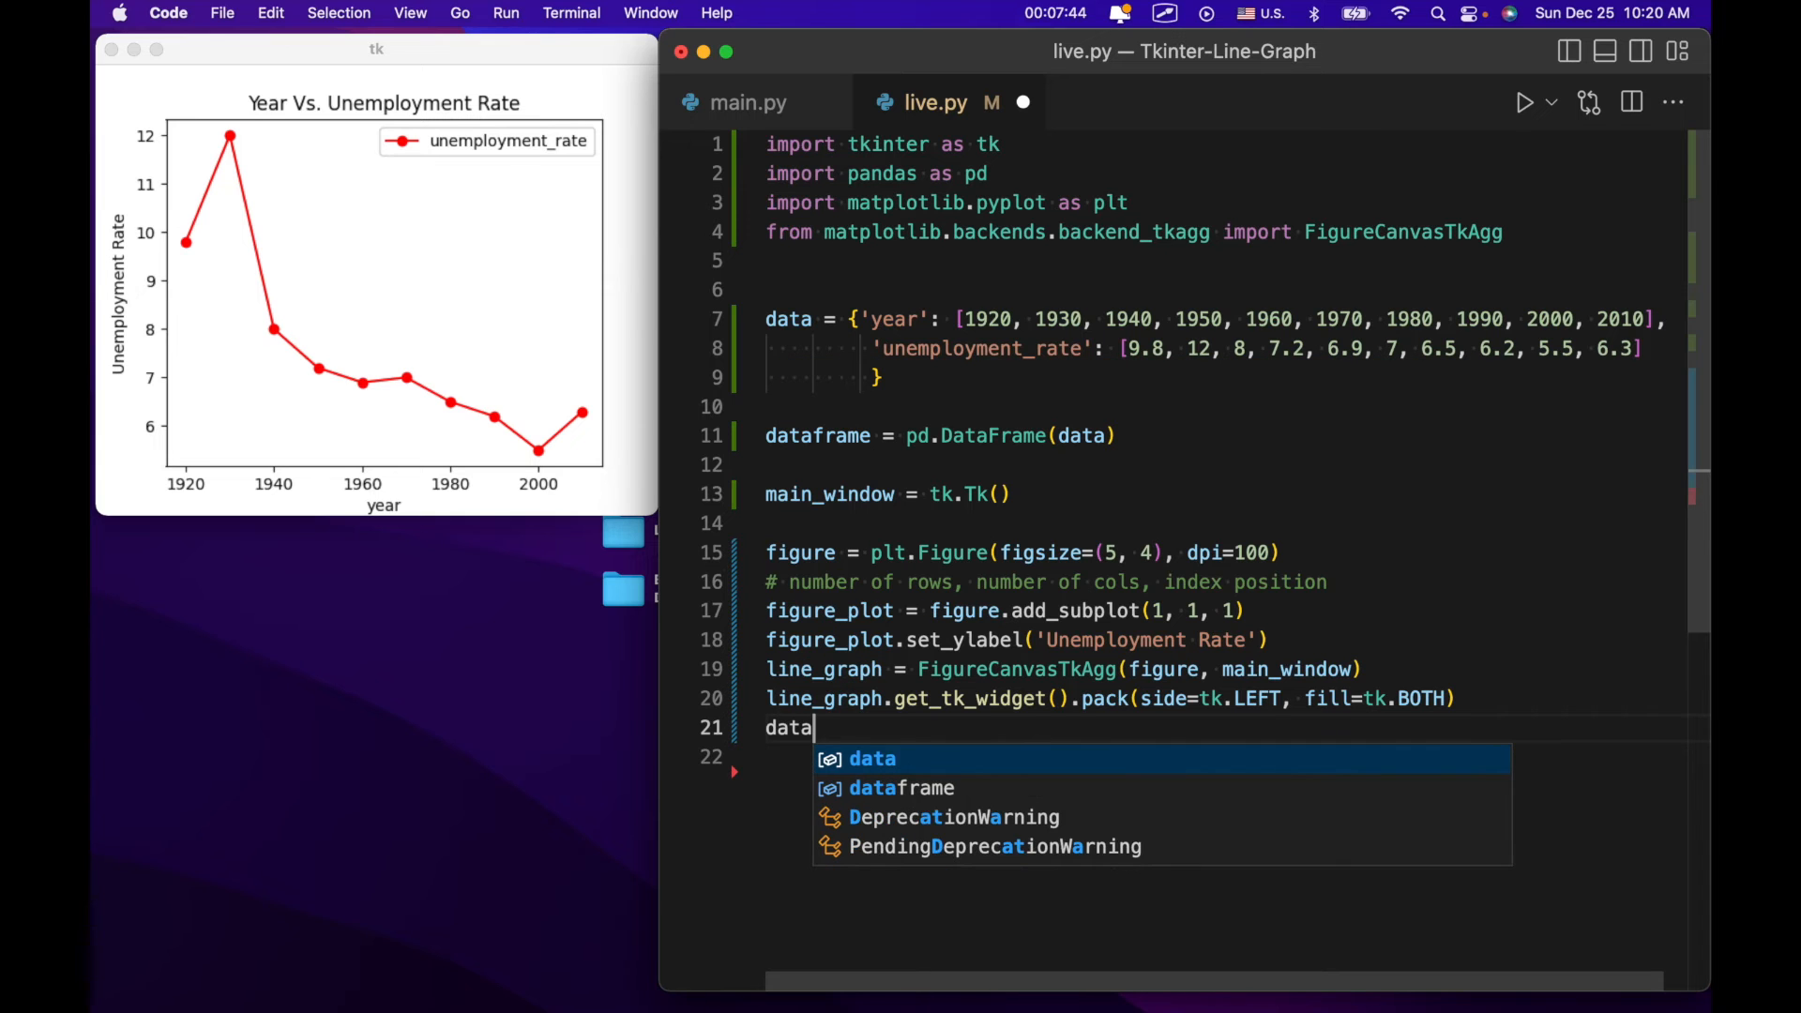
pyautogui.write('frame =')
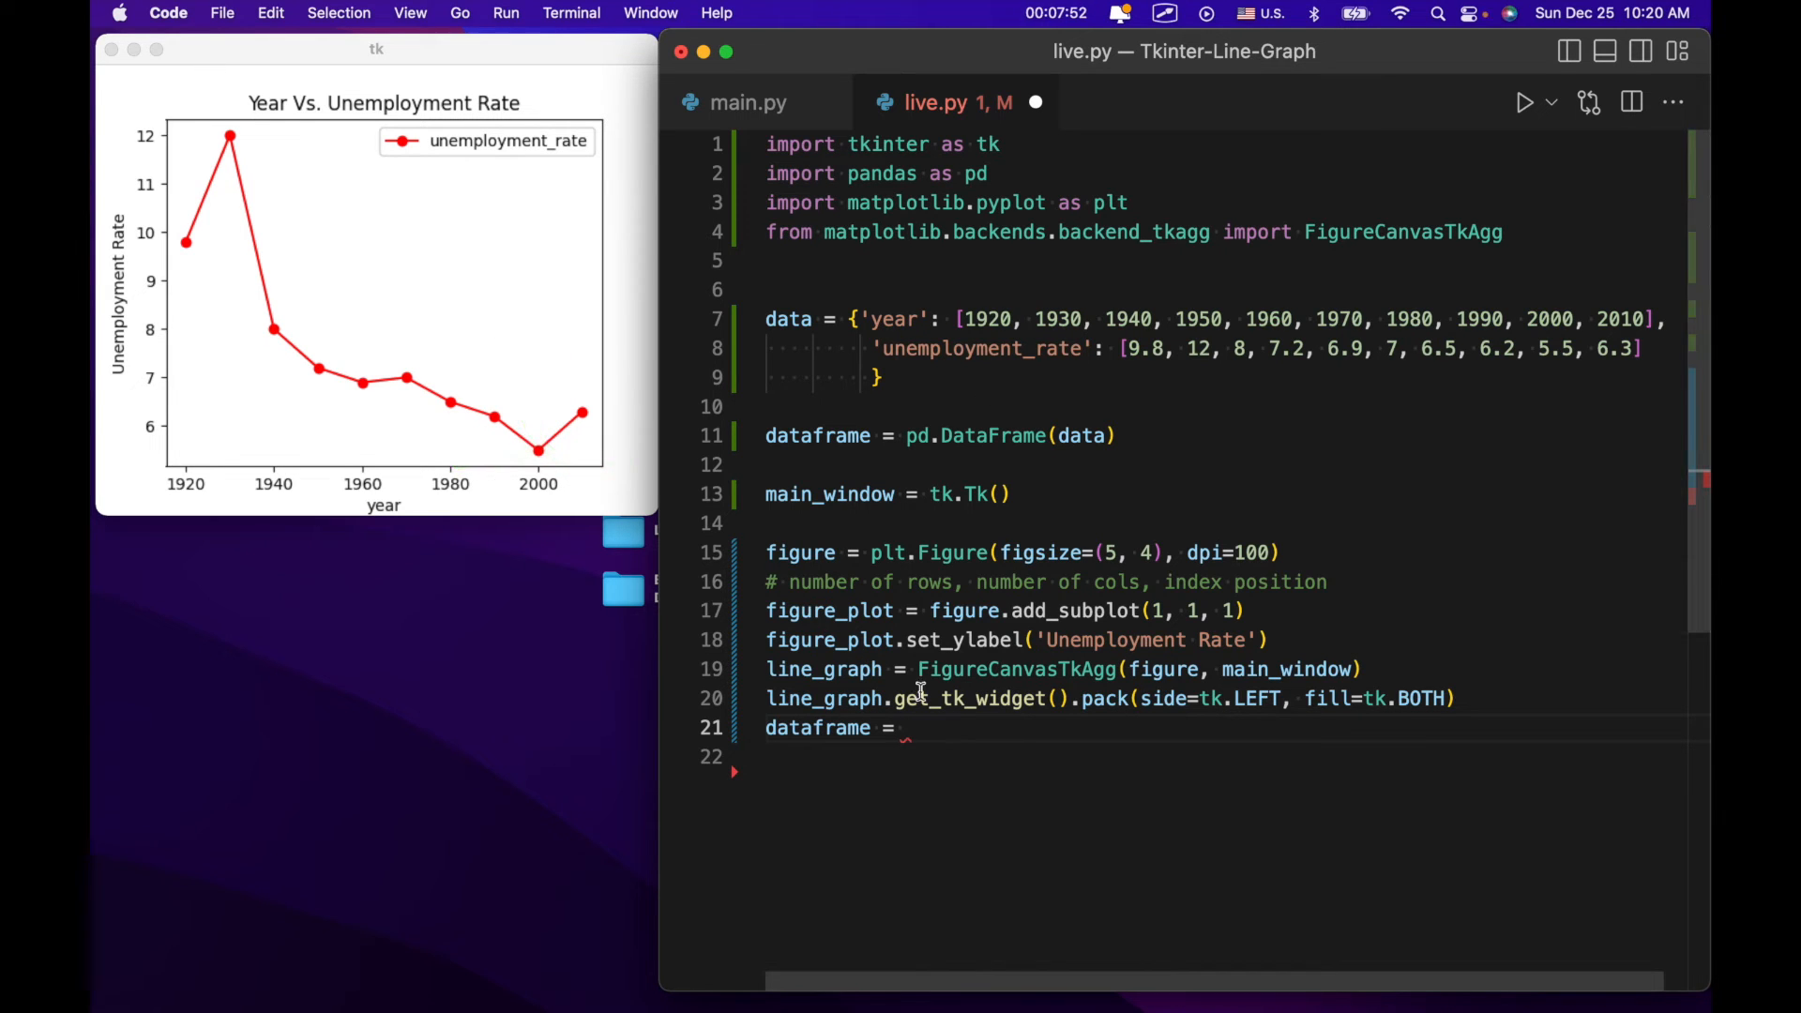
pyautogui.write('data')
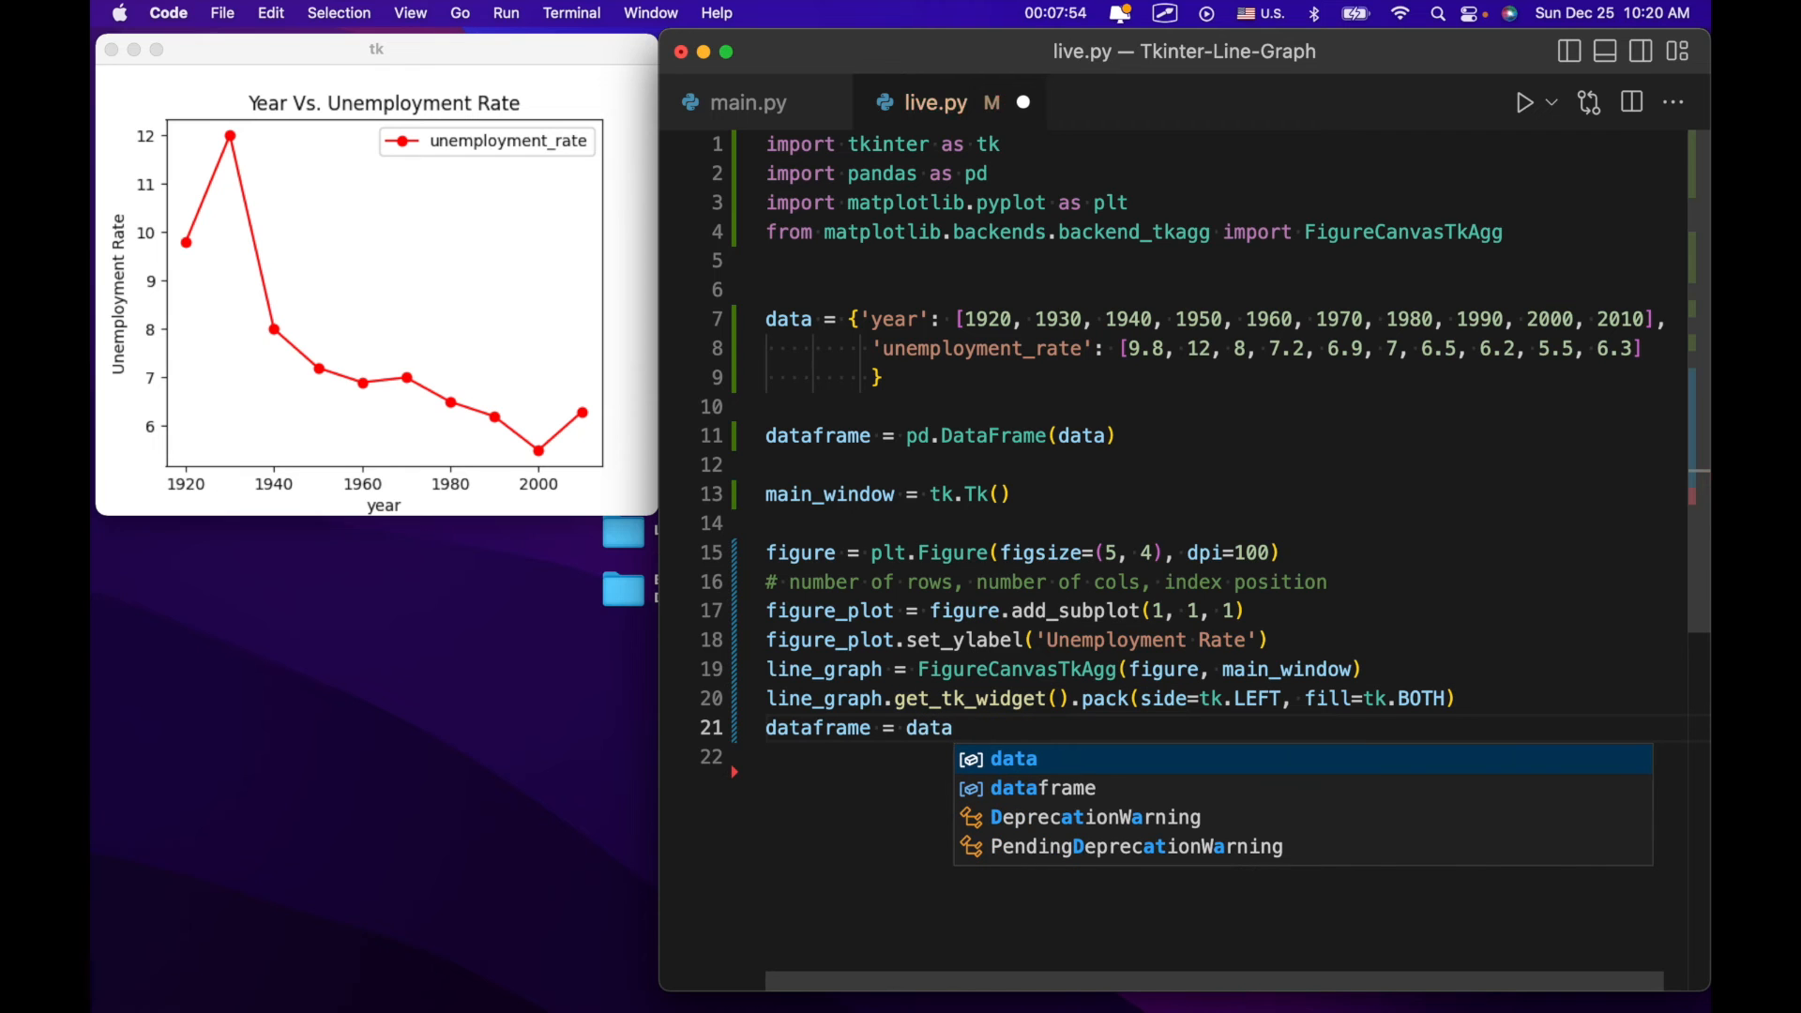
pyautogui.write('[[')
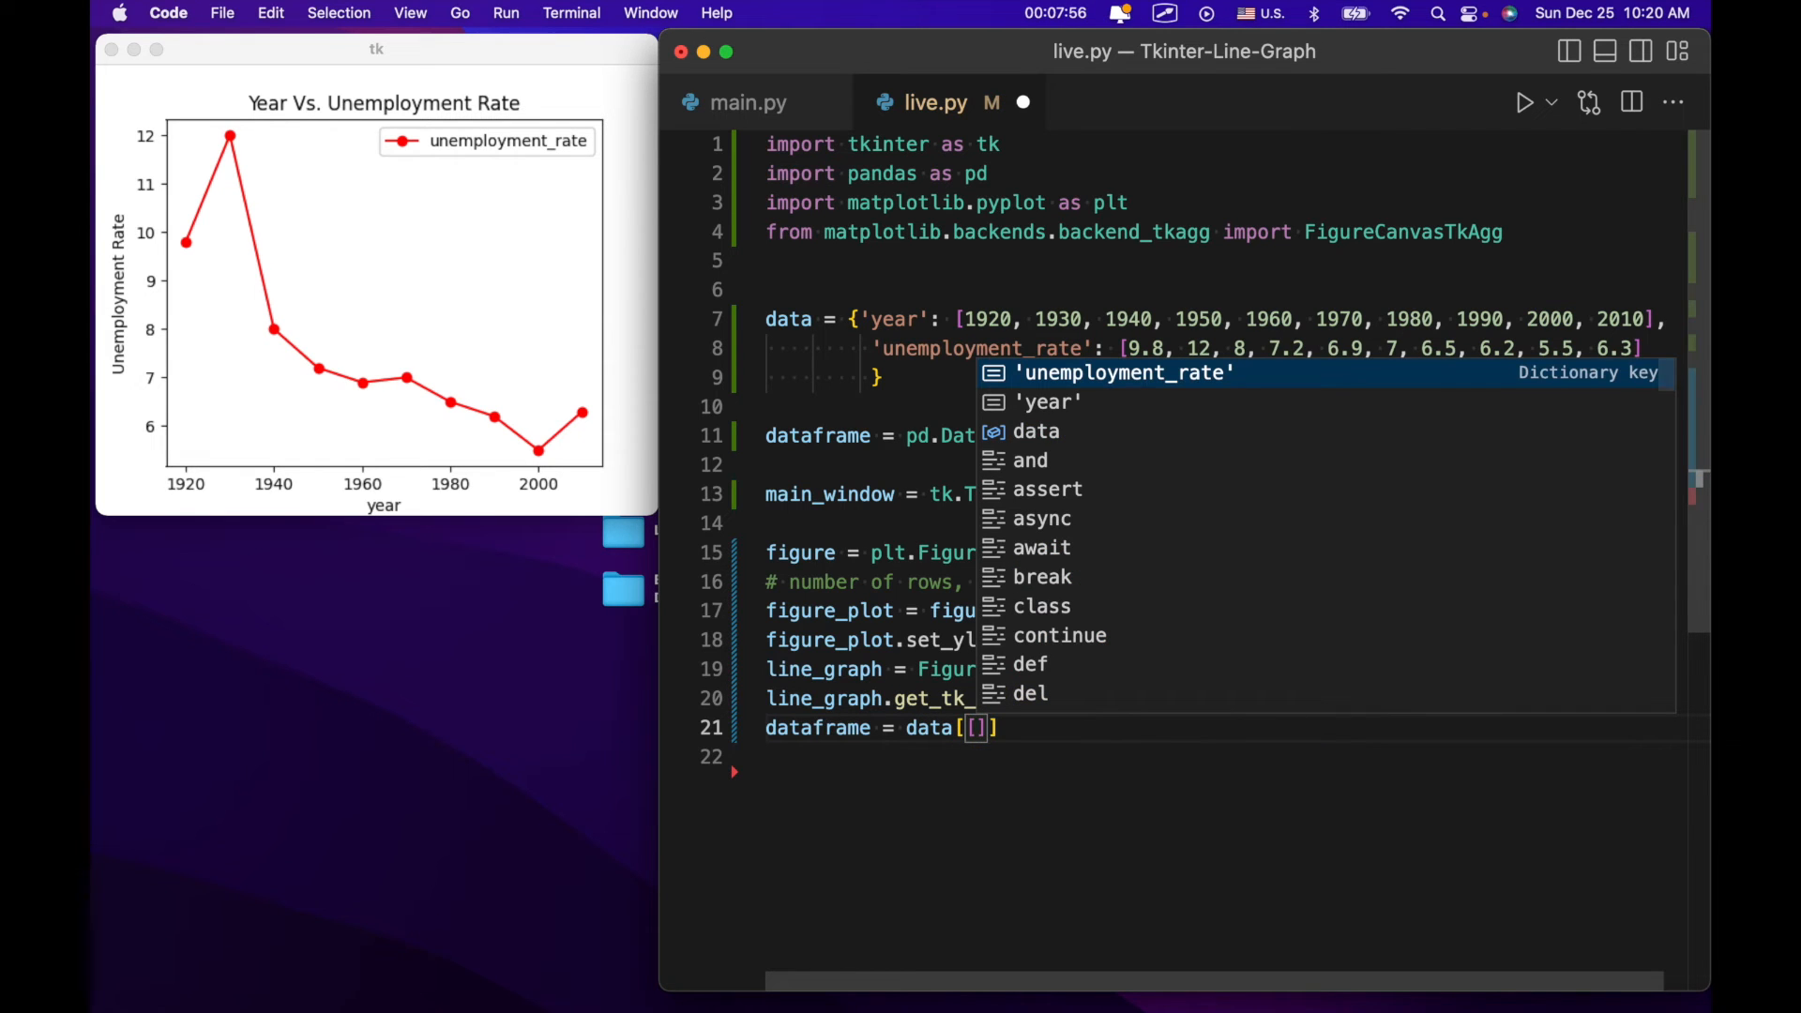
pyautogui.write("'year'")
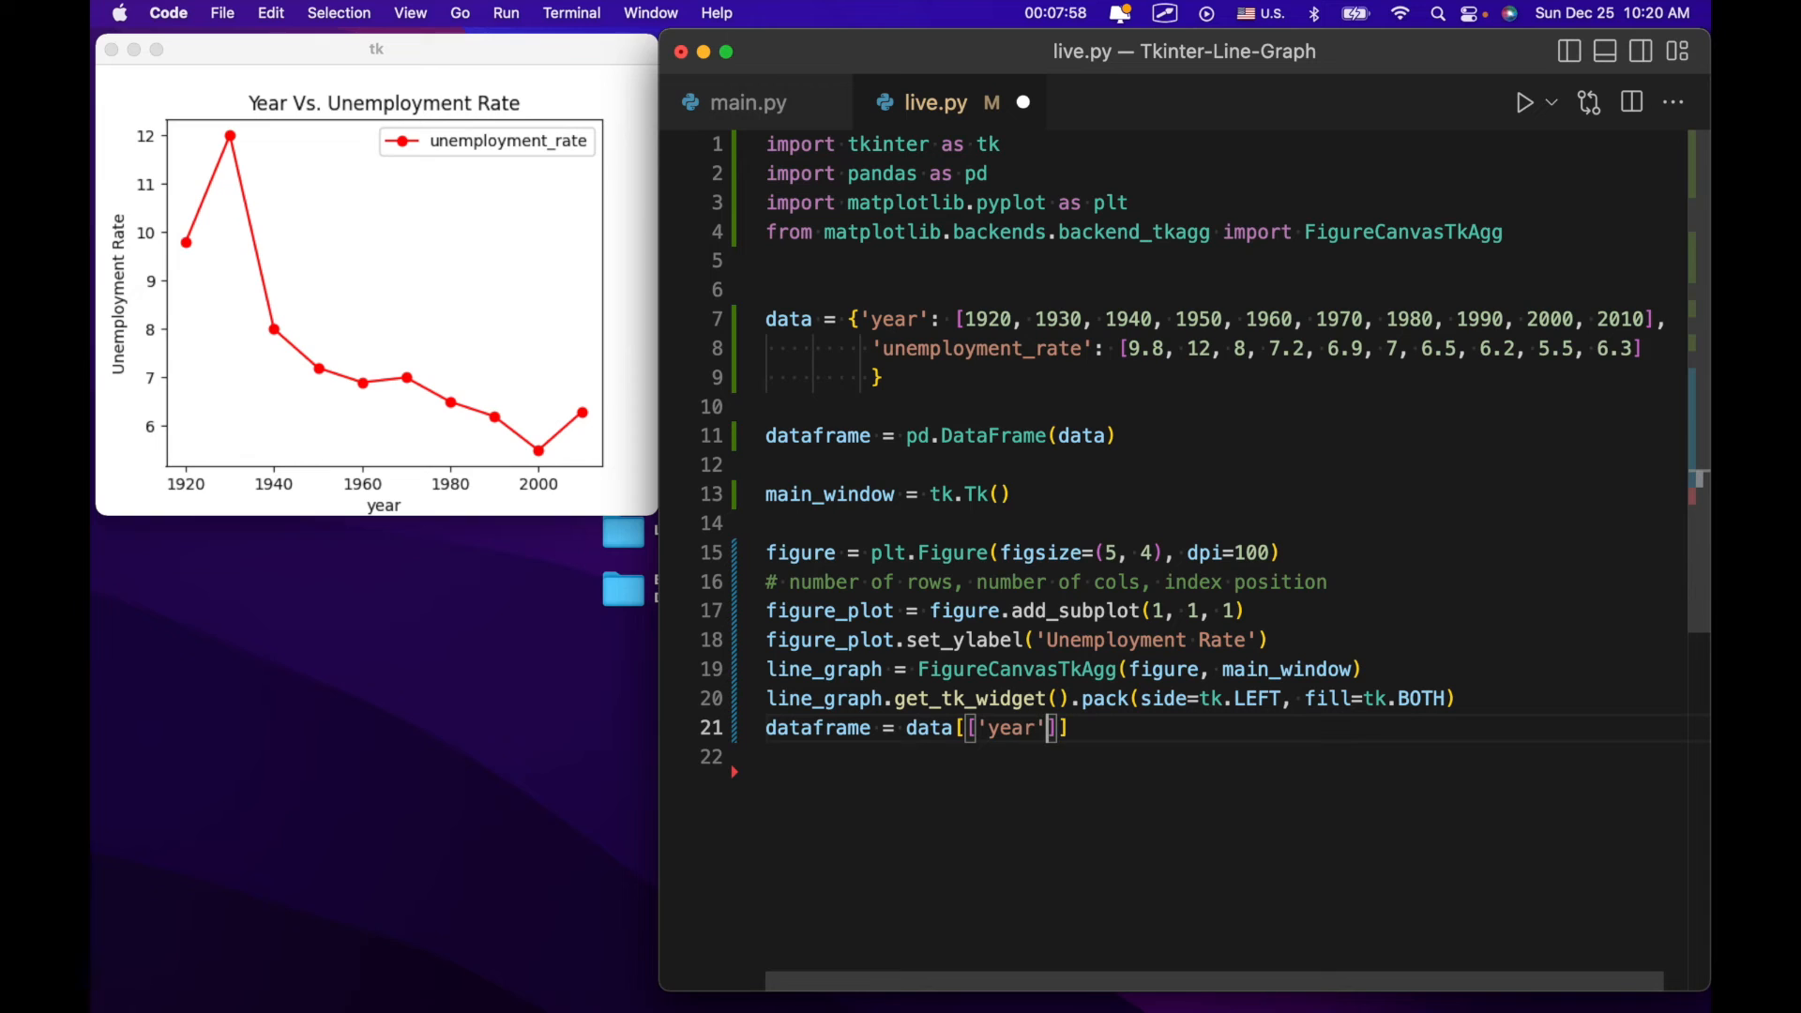
pyautogui.write(", 'unemployment_")
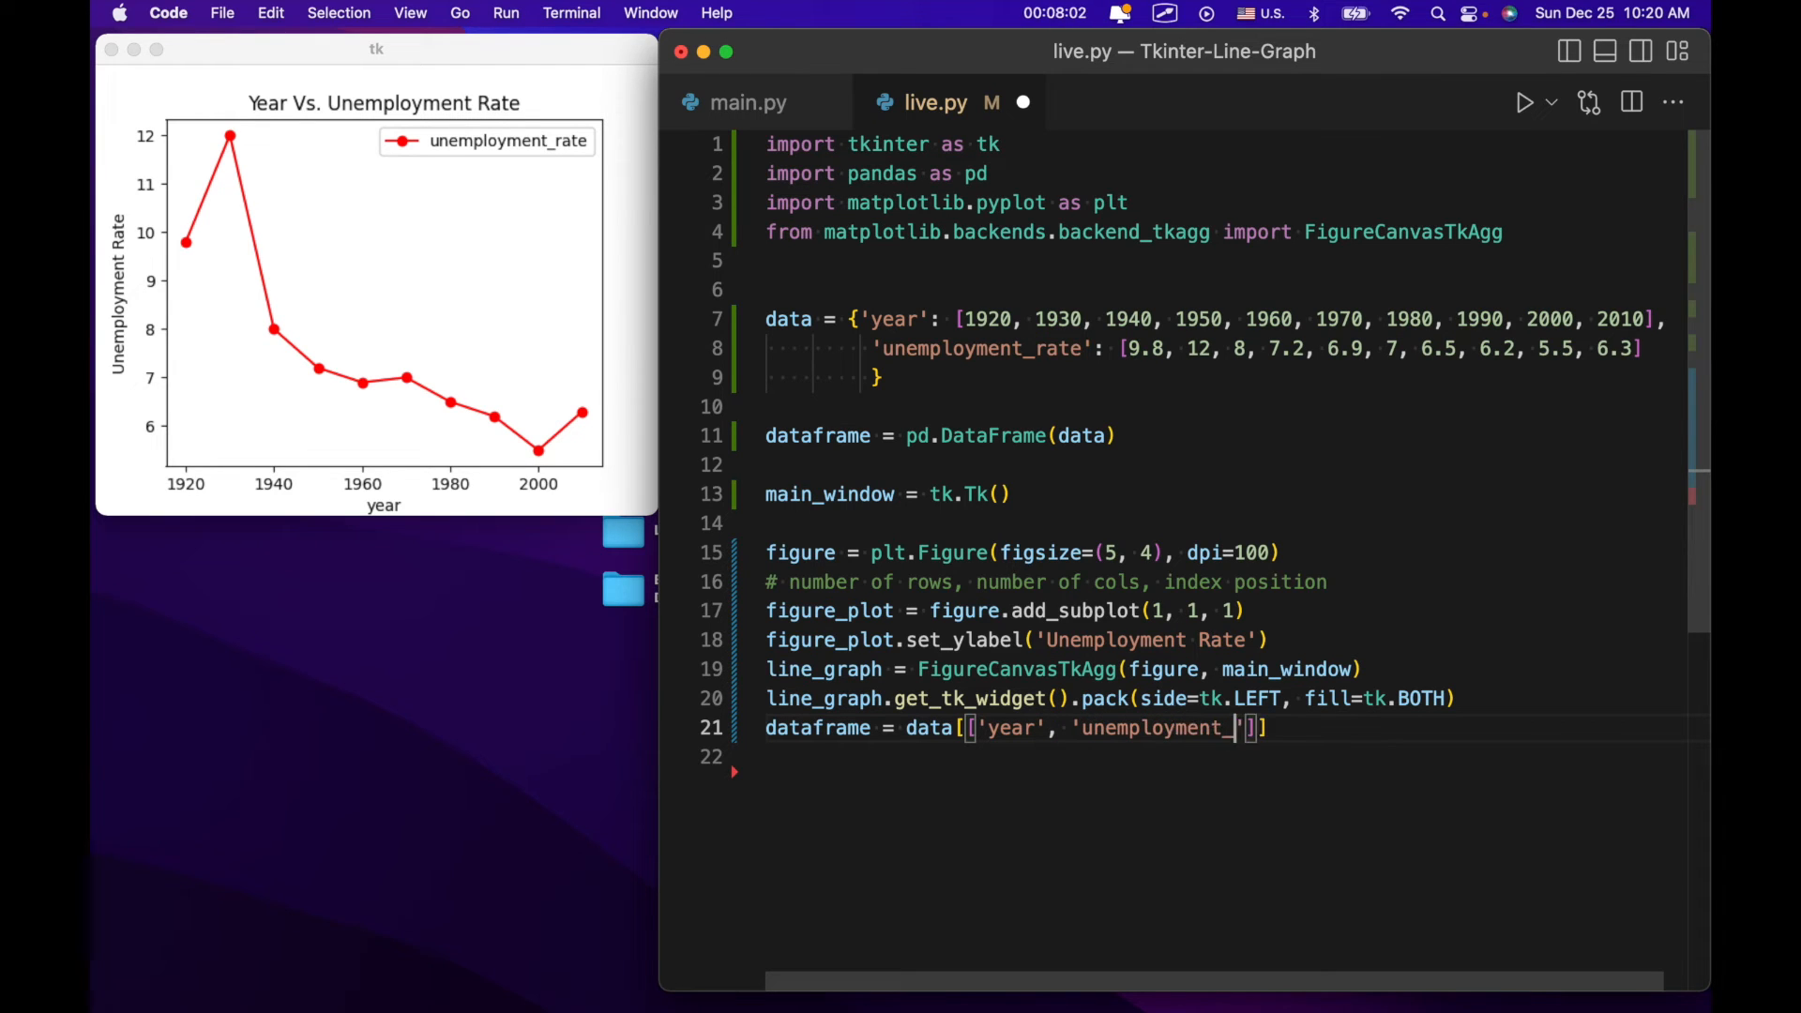
pyautogui.write("rate'")
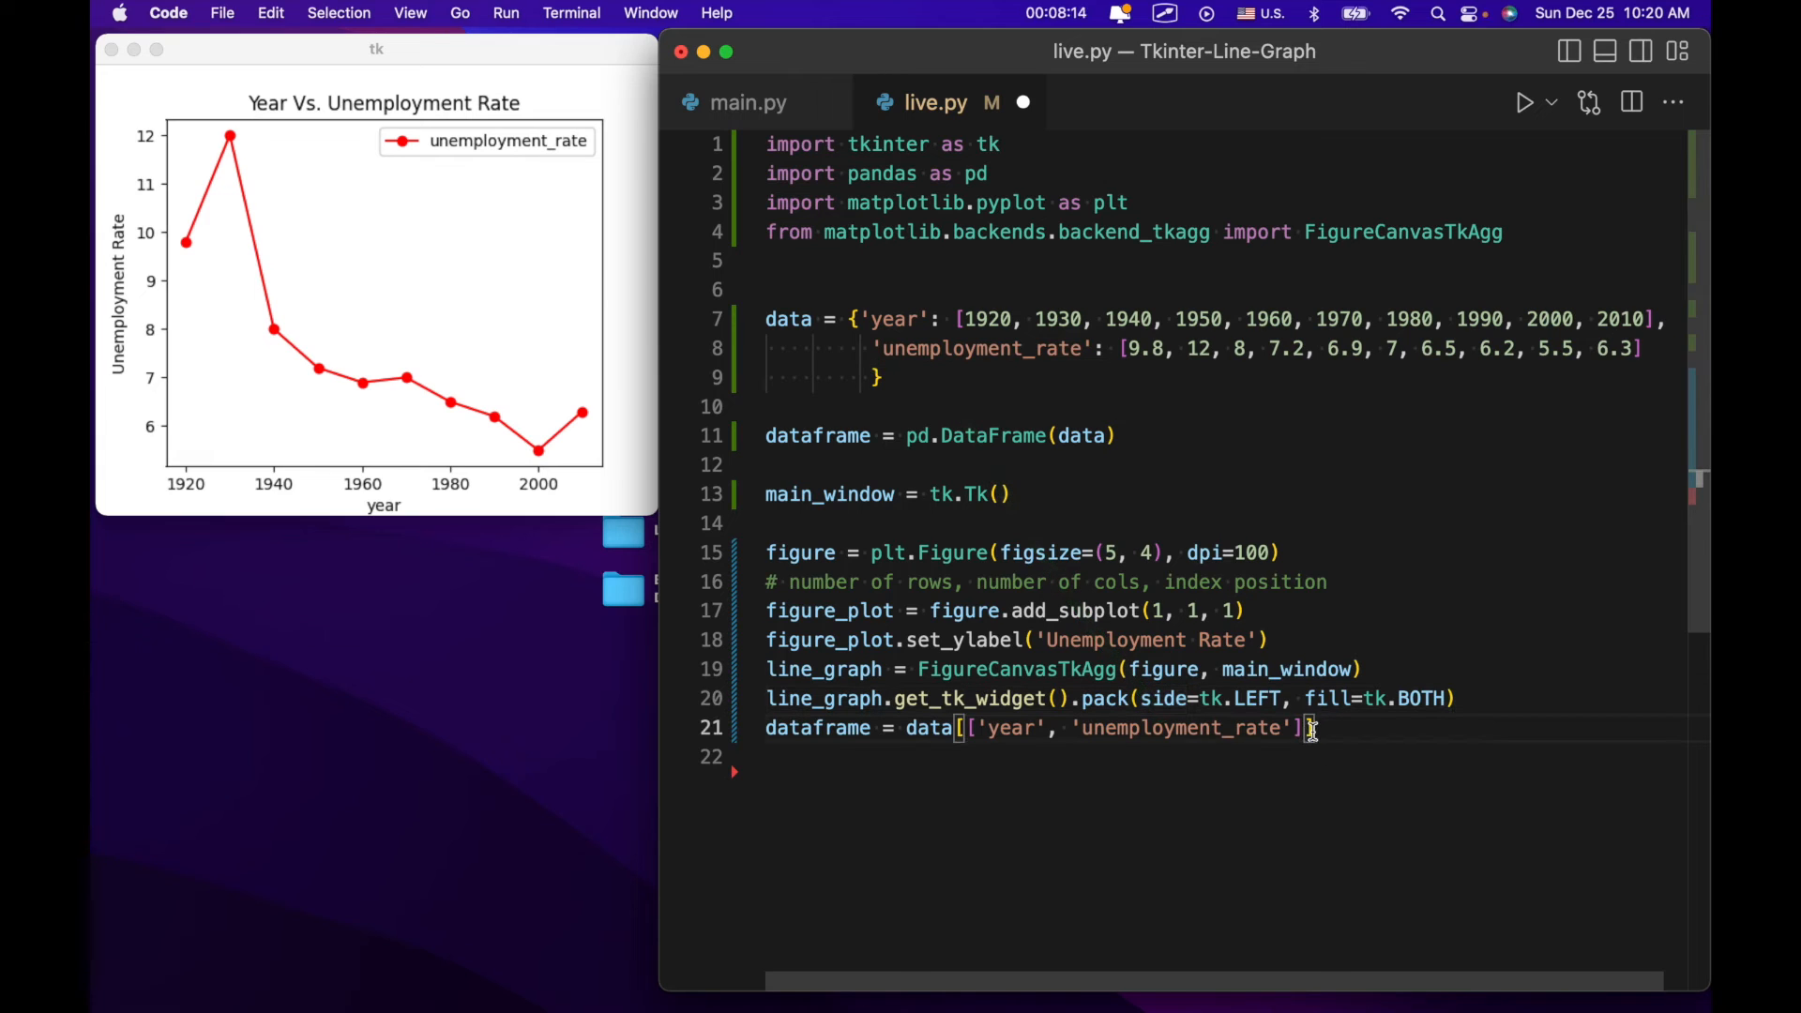
pyautogui.write('.')
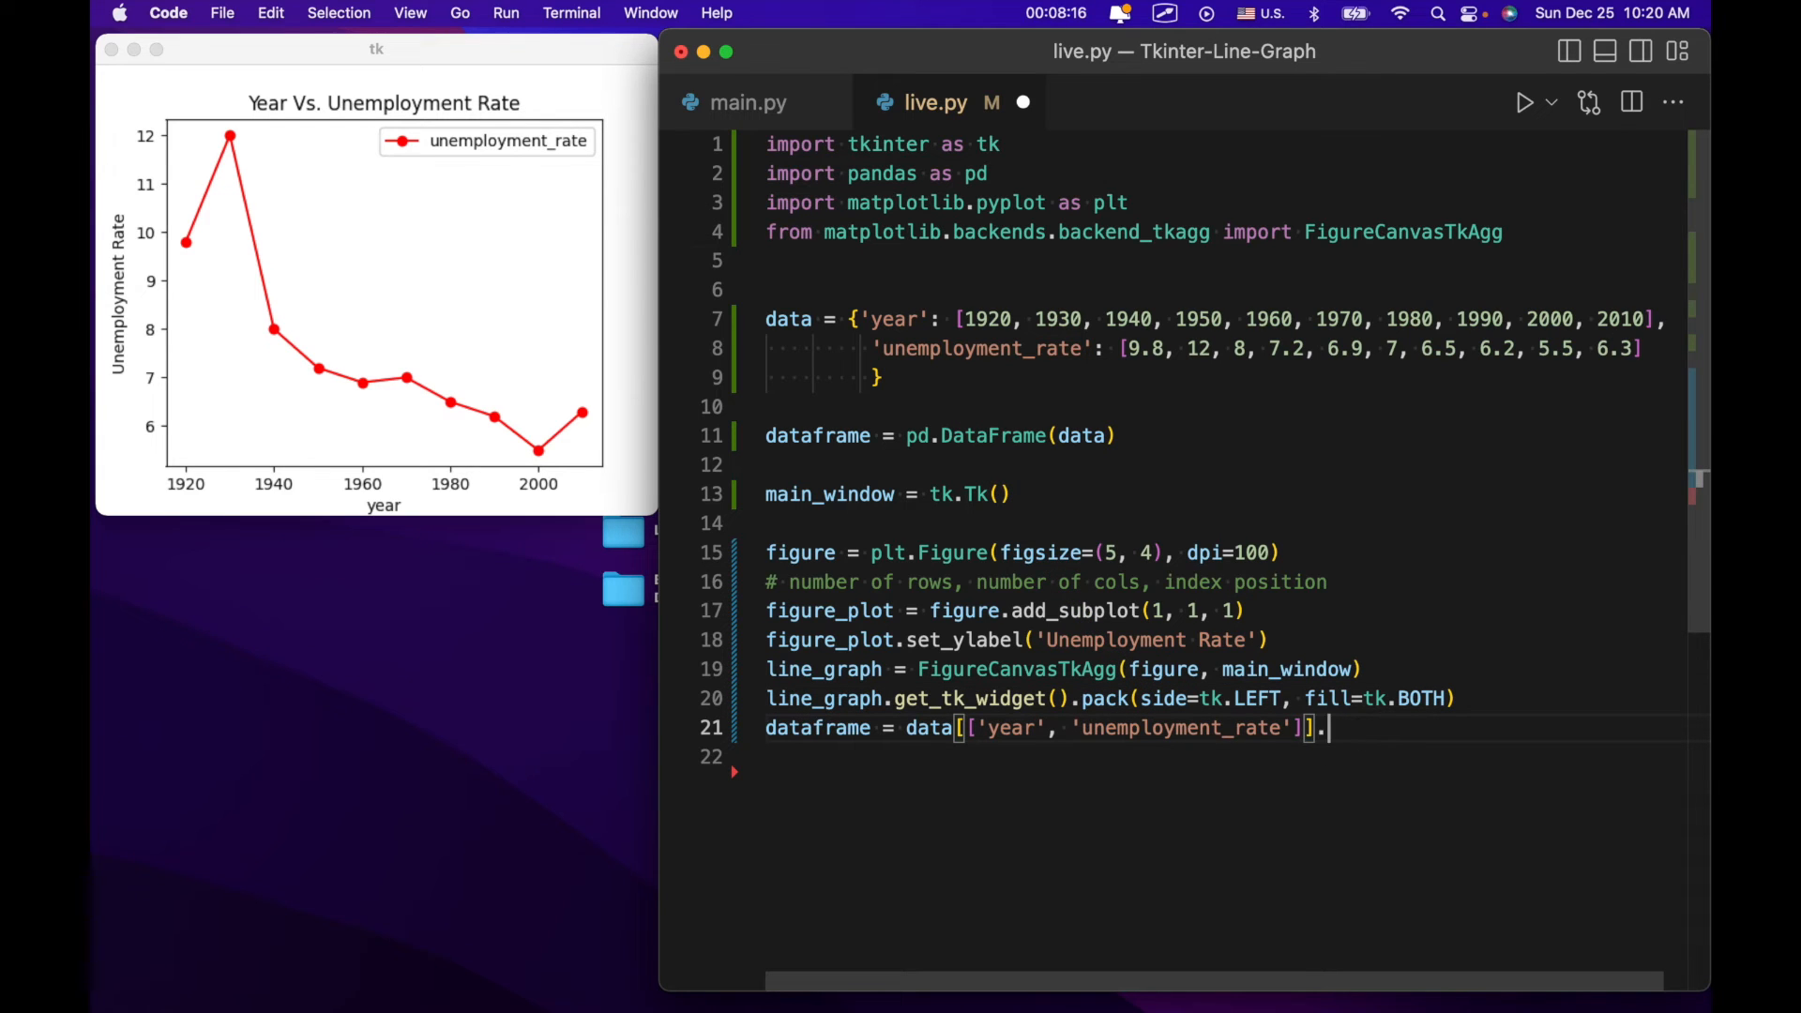
pyautogui.write('groupby')
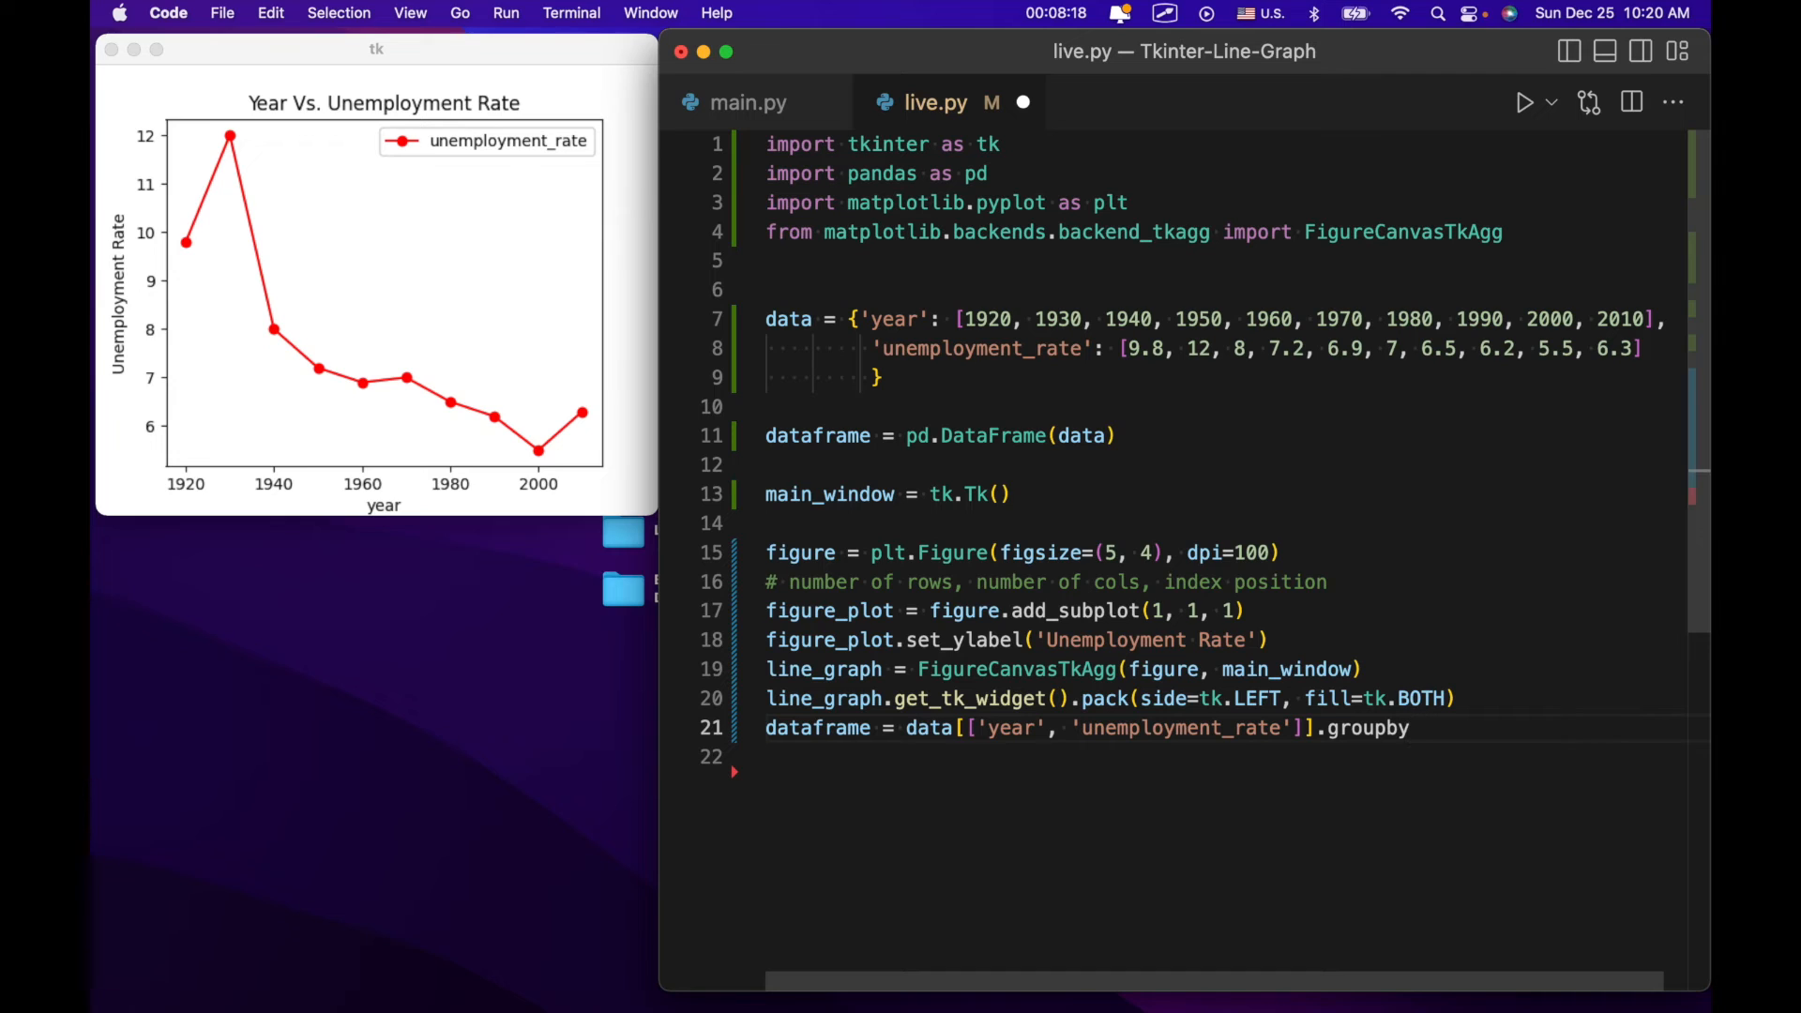
pyautogui.write("('year')")
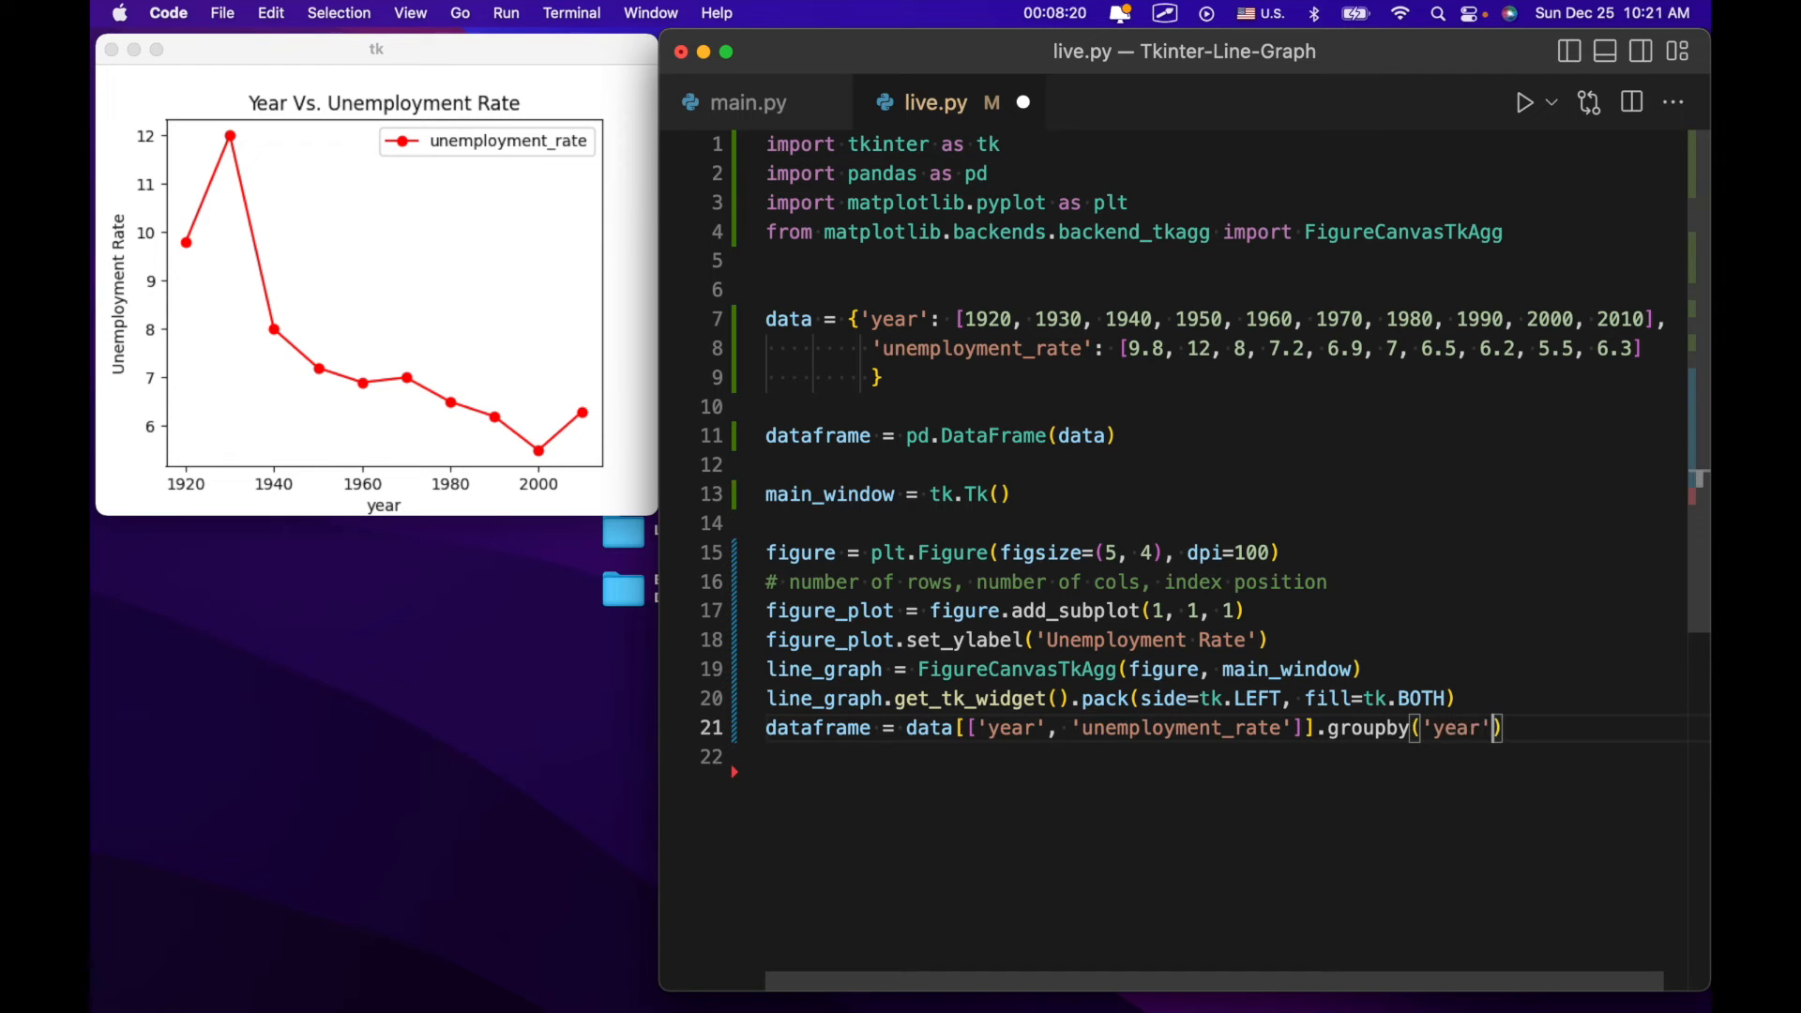
pyautogui.write('.sum')
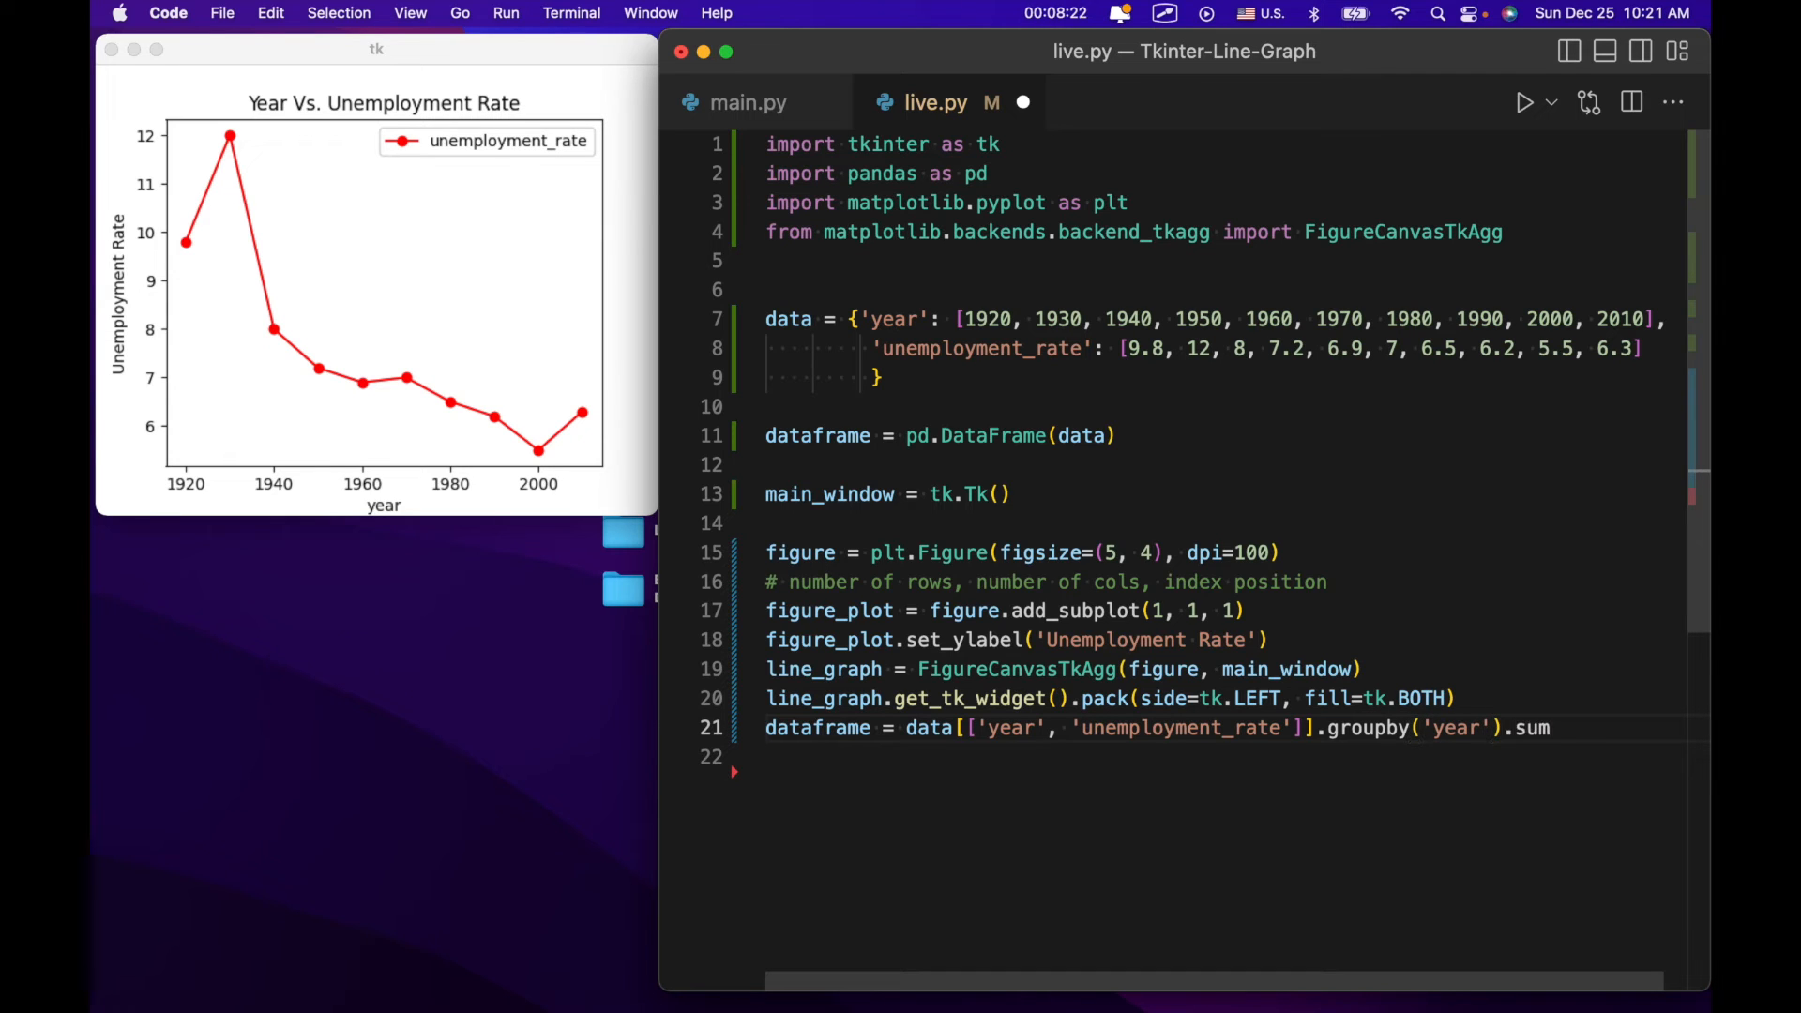
pyautogui.write('()')
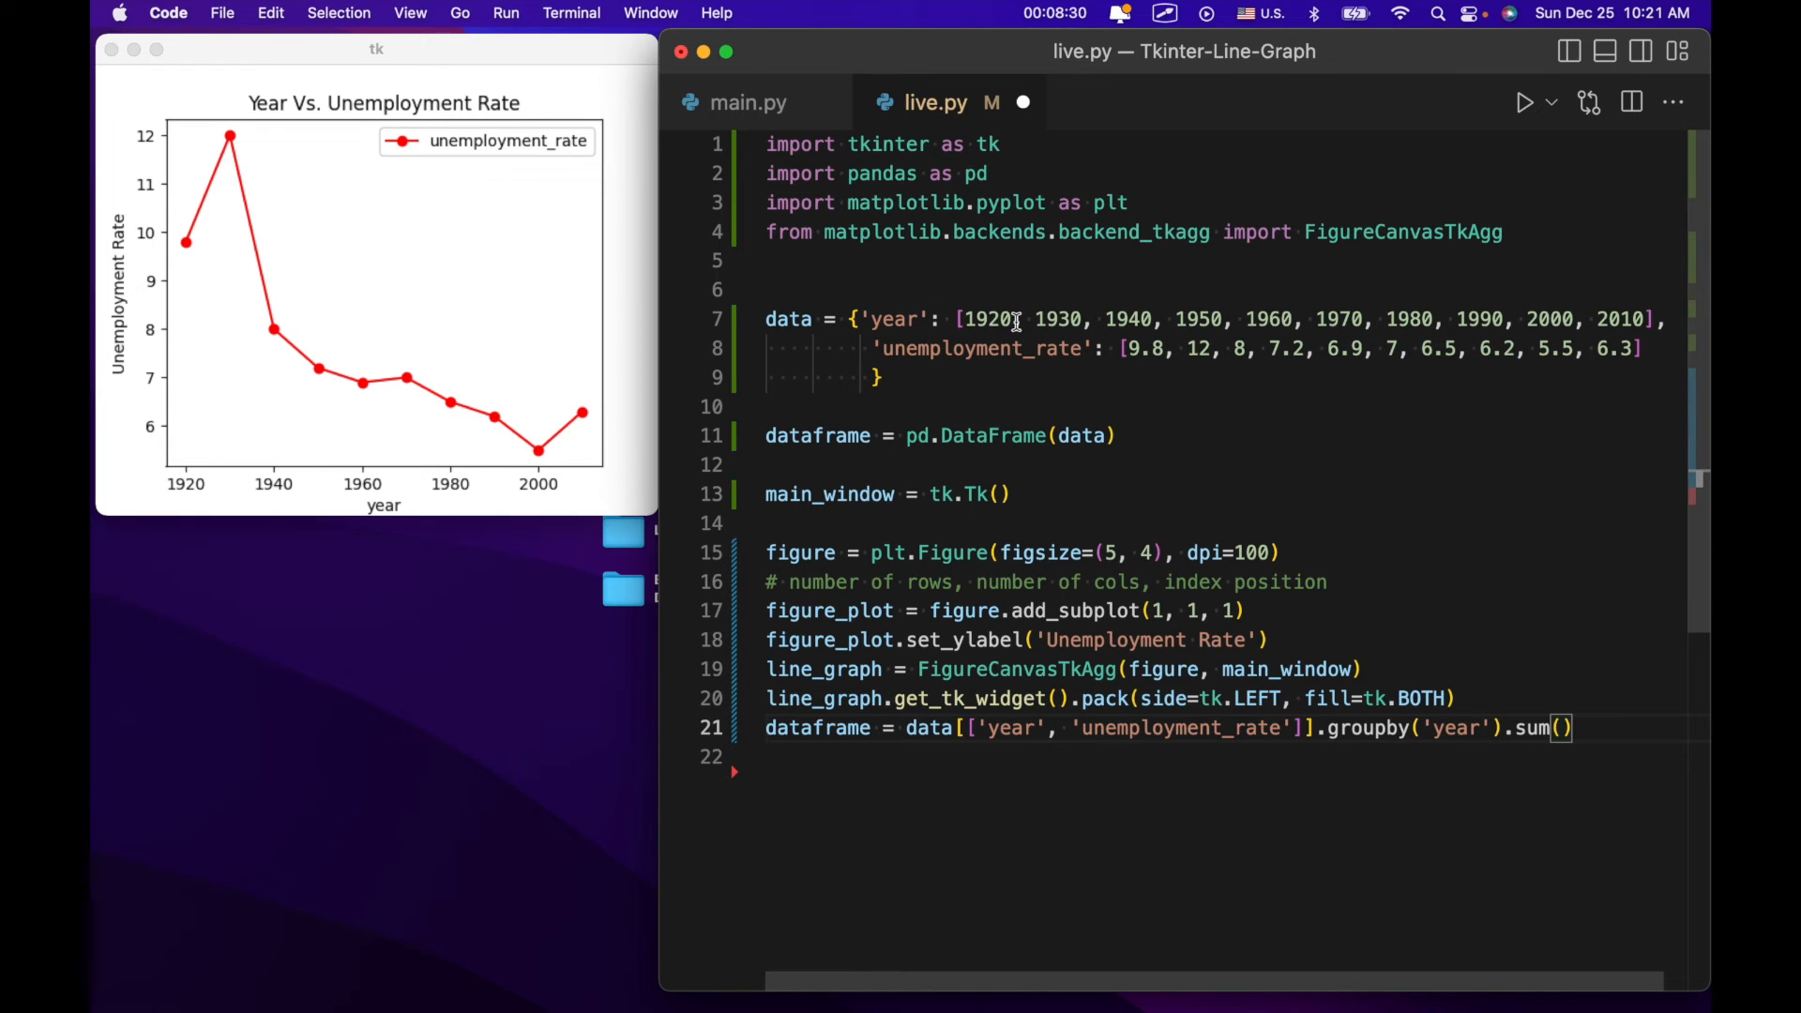
pyautogui.moveTo(1171, 330)
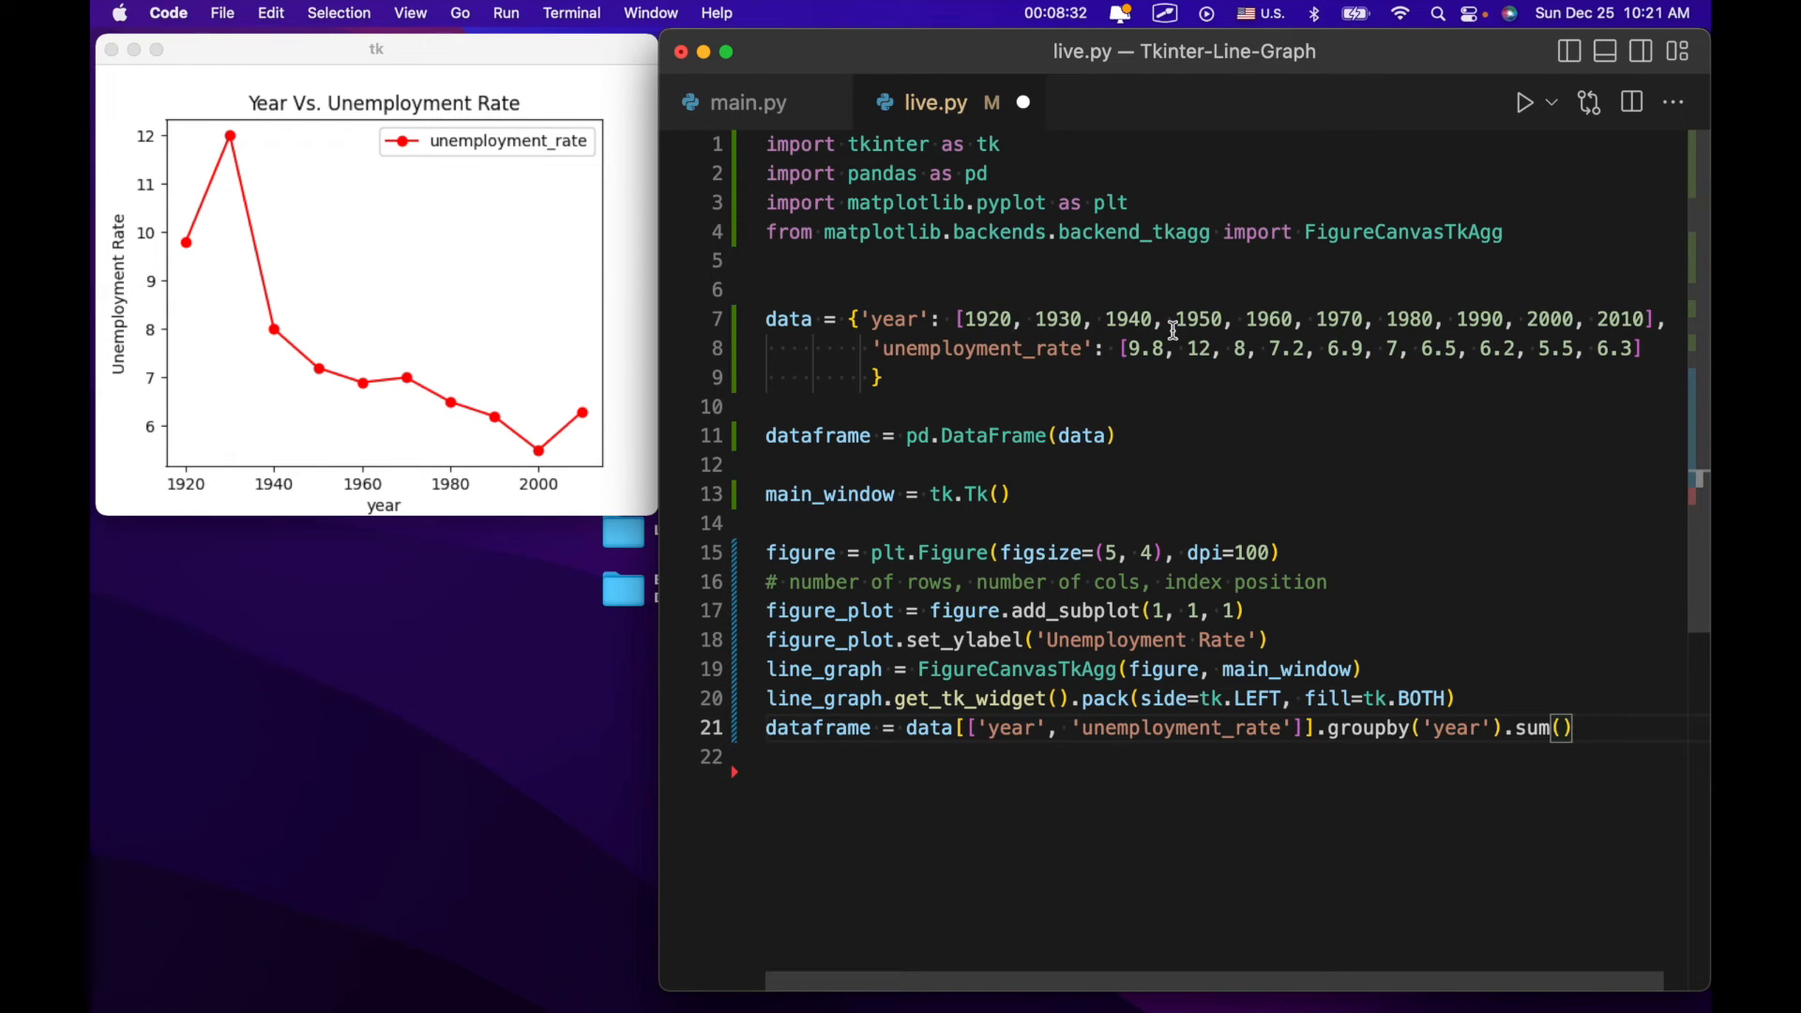
pyautogui.moveTo(1383, 824)
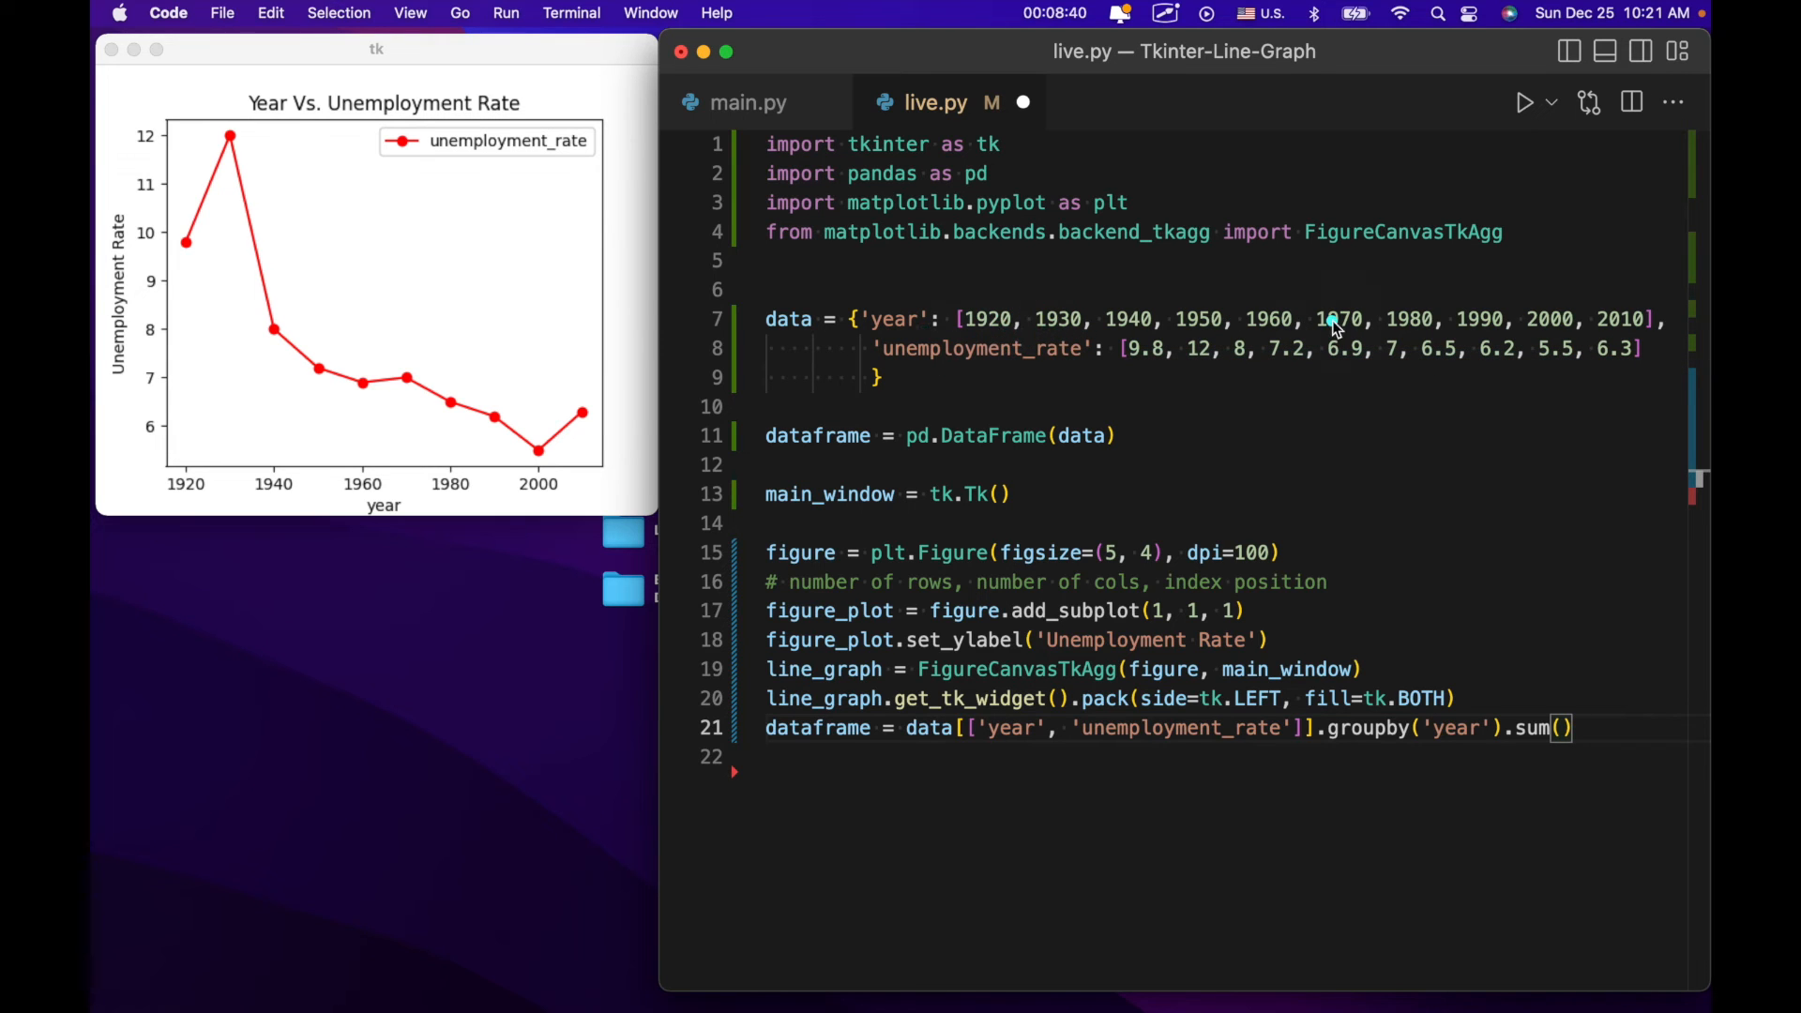
pyautogui.moveTo(1643, 321)
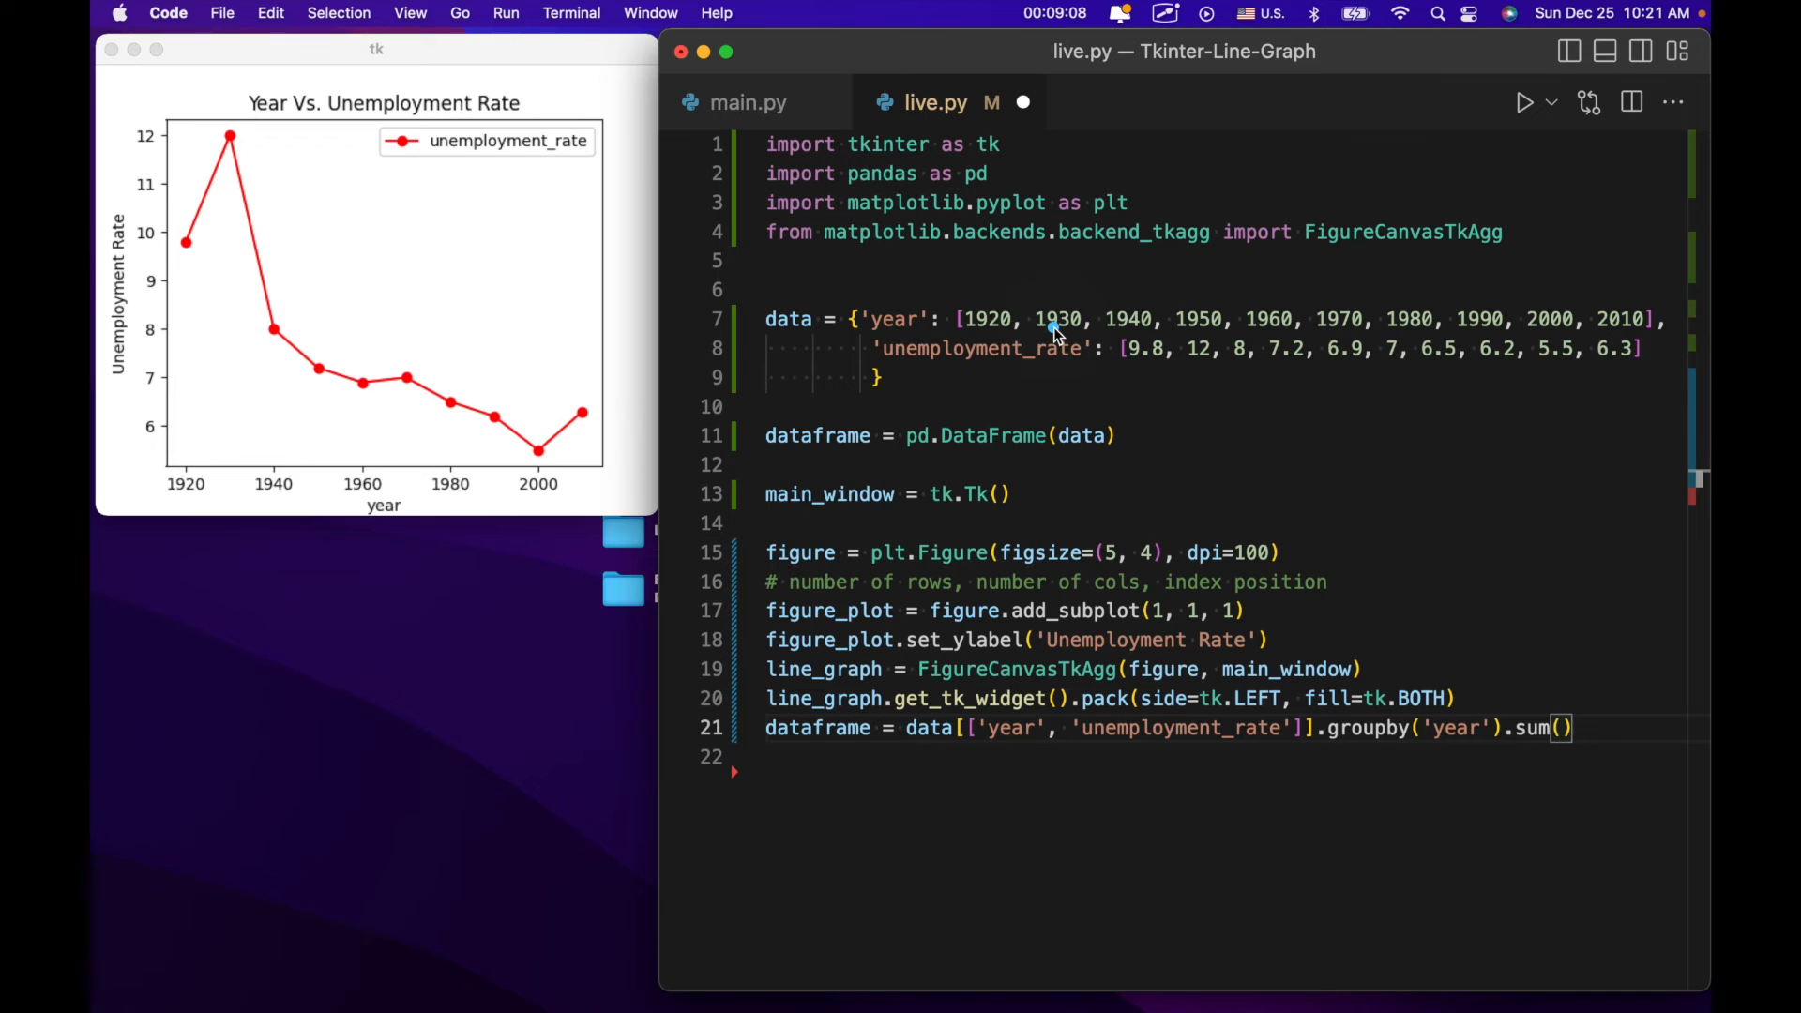
pyautogui.moveTo(1195, 446)
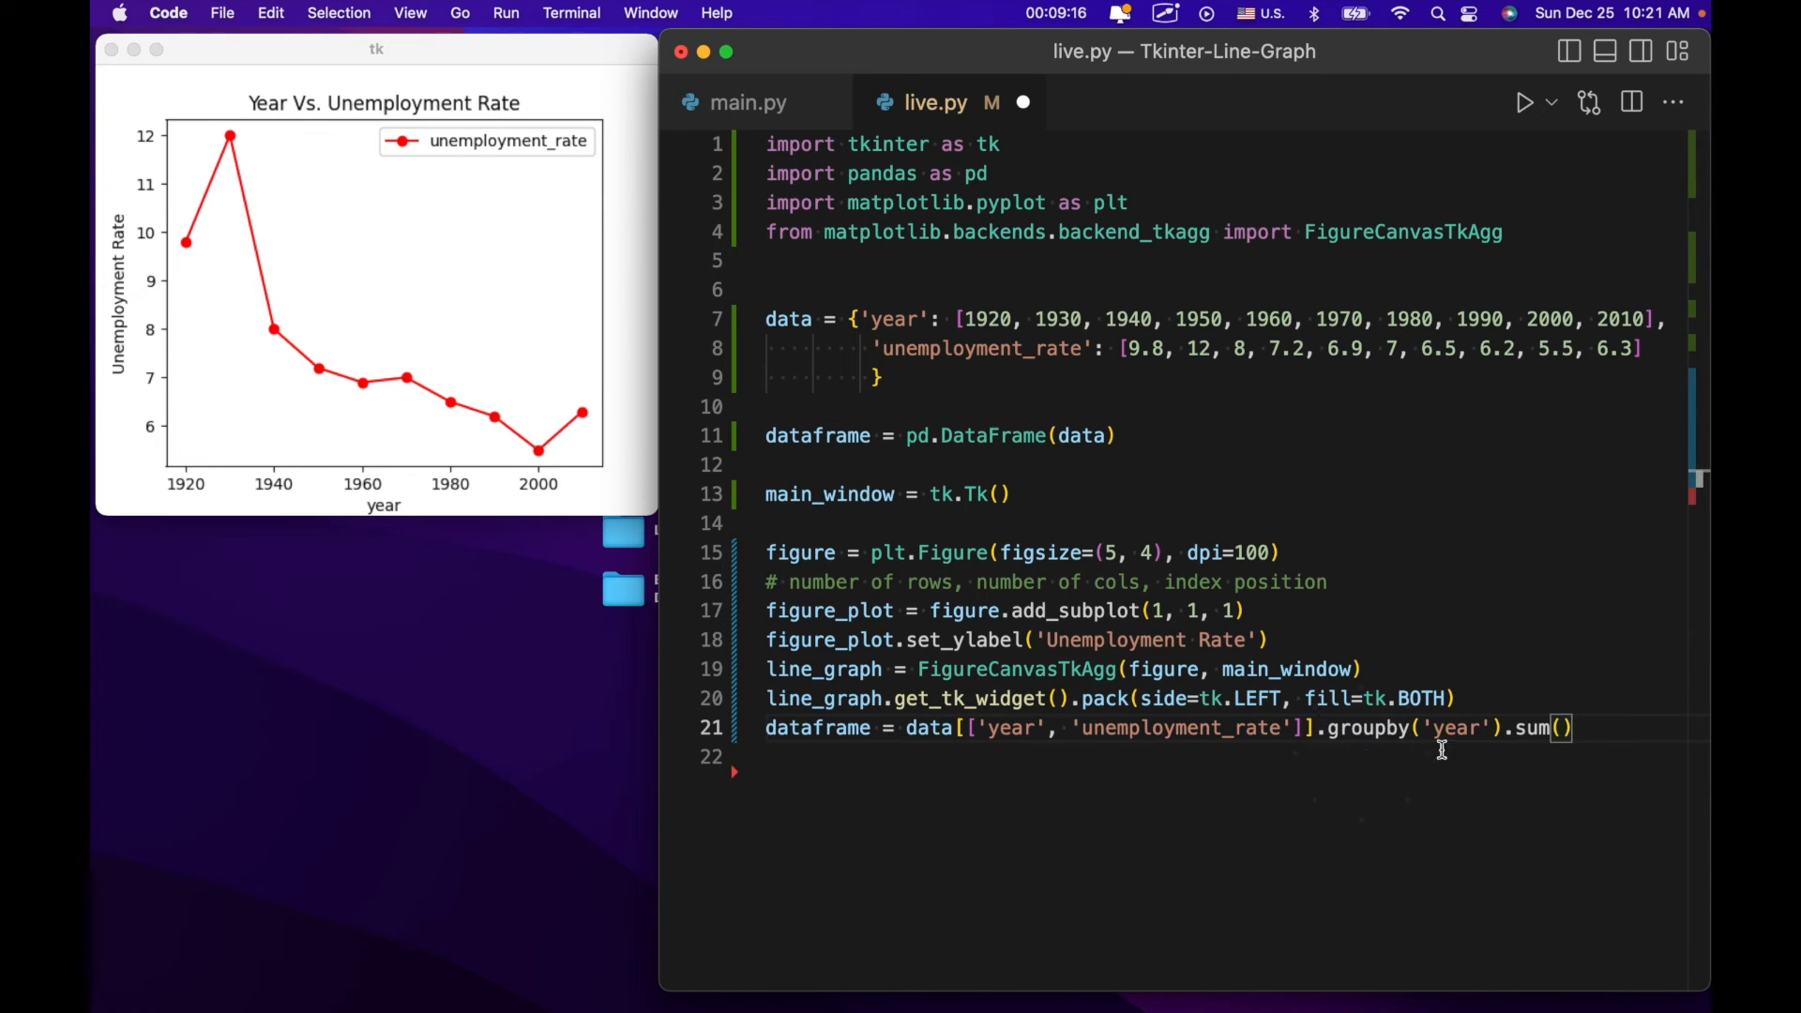
# Start a new empty line beneath the groupby-sum dataframe statement.
pyautogui.press('enter')
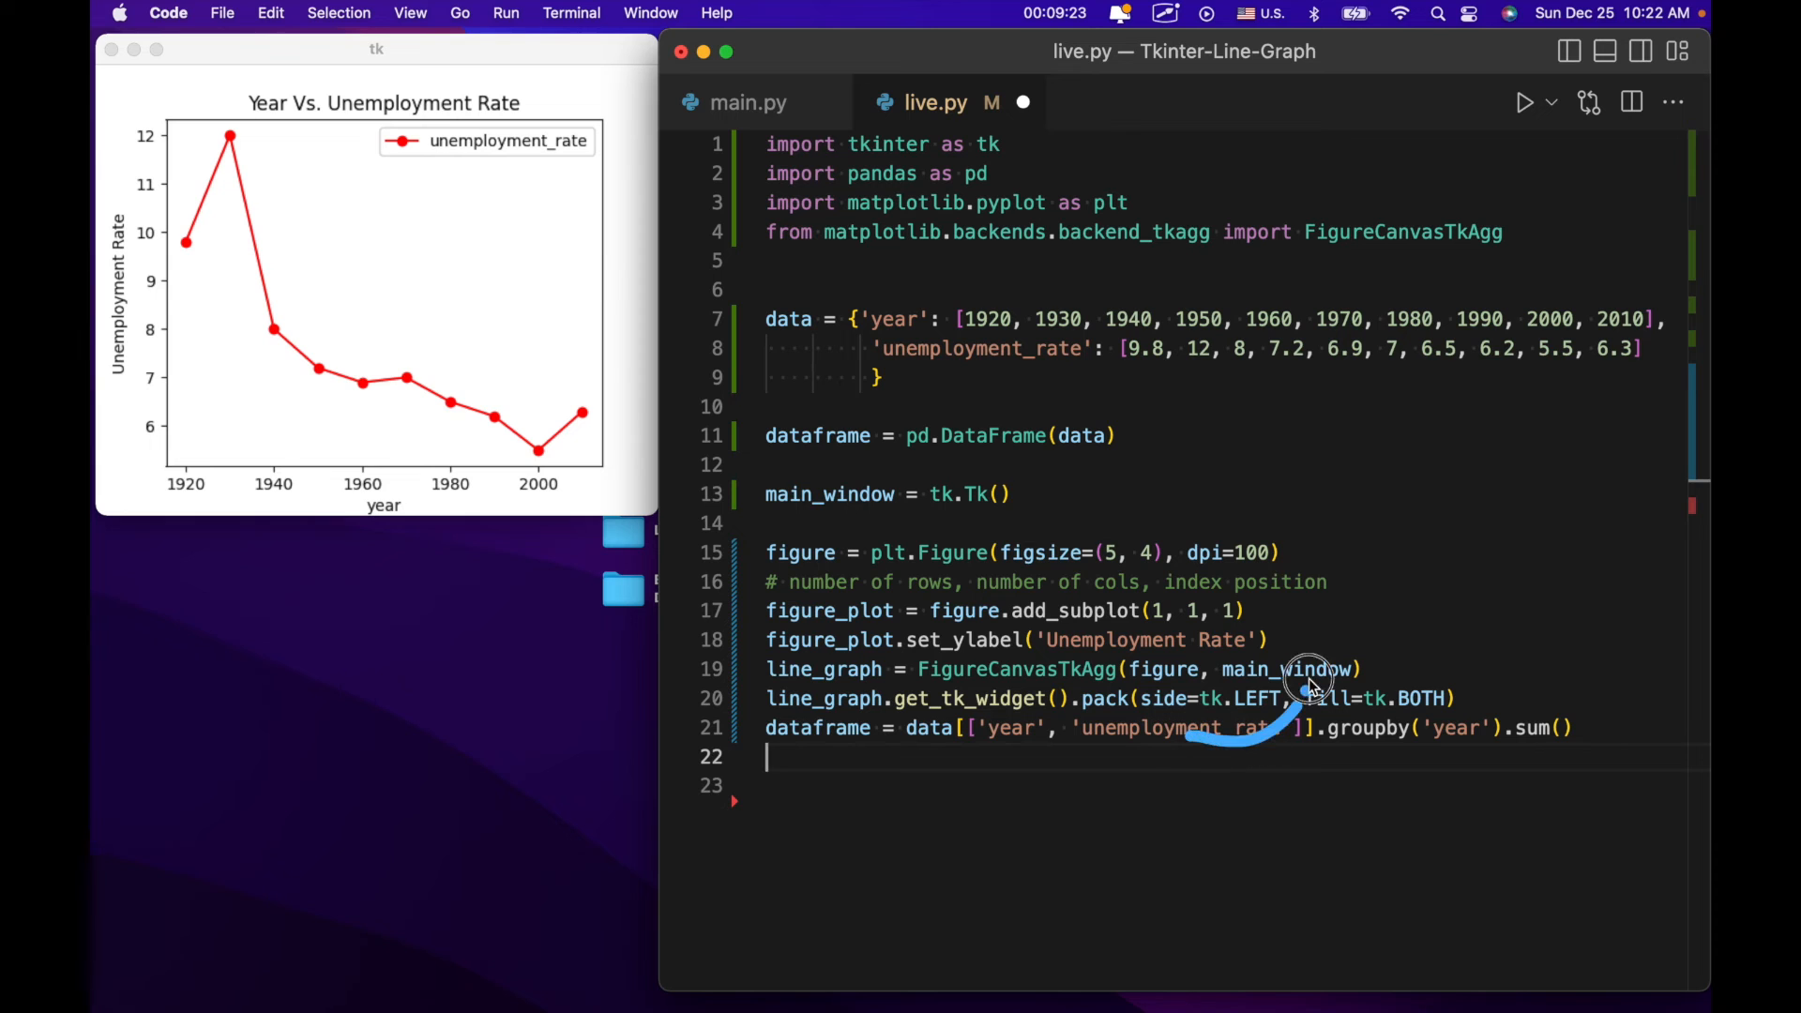
# Write dataframe.plot(kind='line', legend=True, ax=figure_plot, fixing the misspelled kind argument.
pyautogui.write('data')
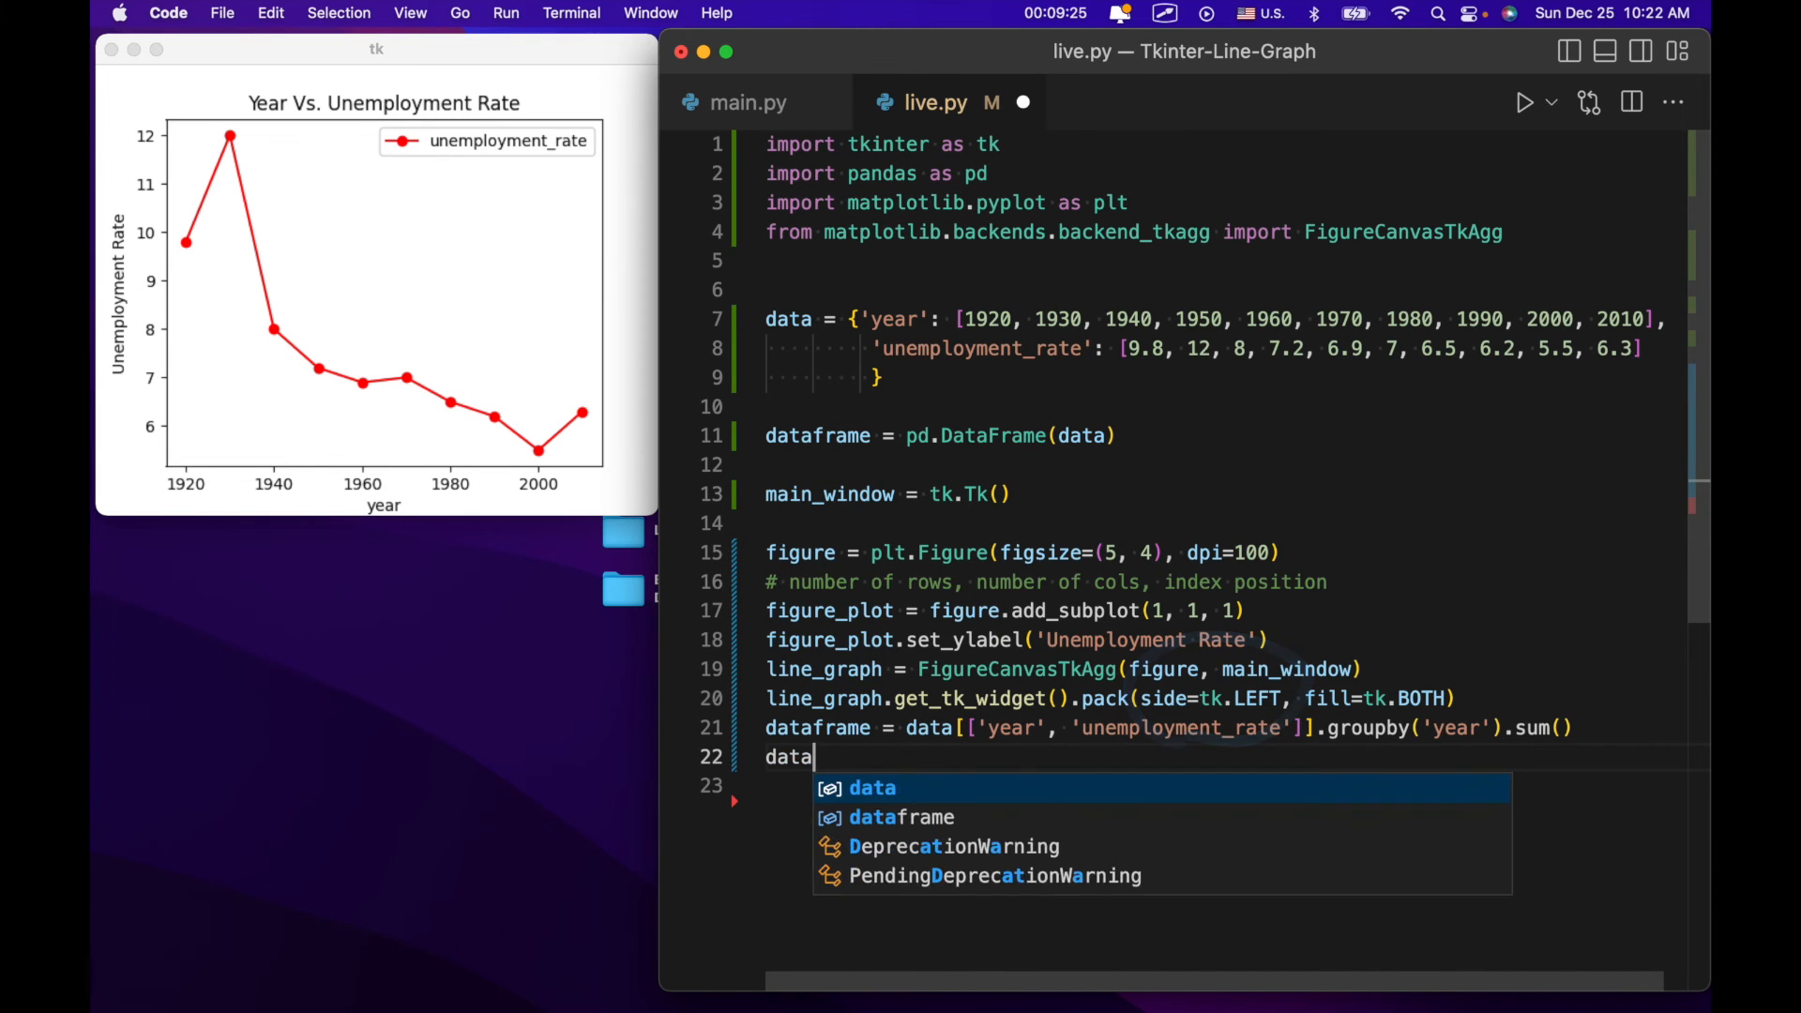
pyautogui.write('frame.plo')
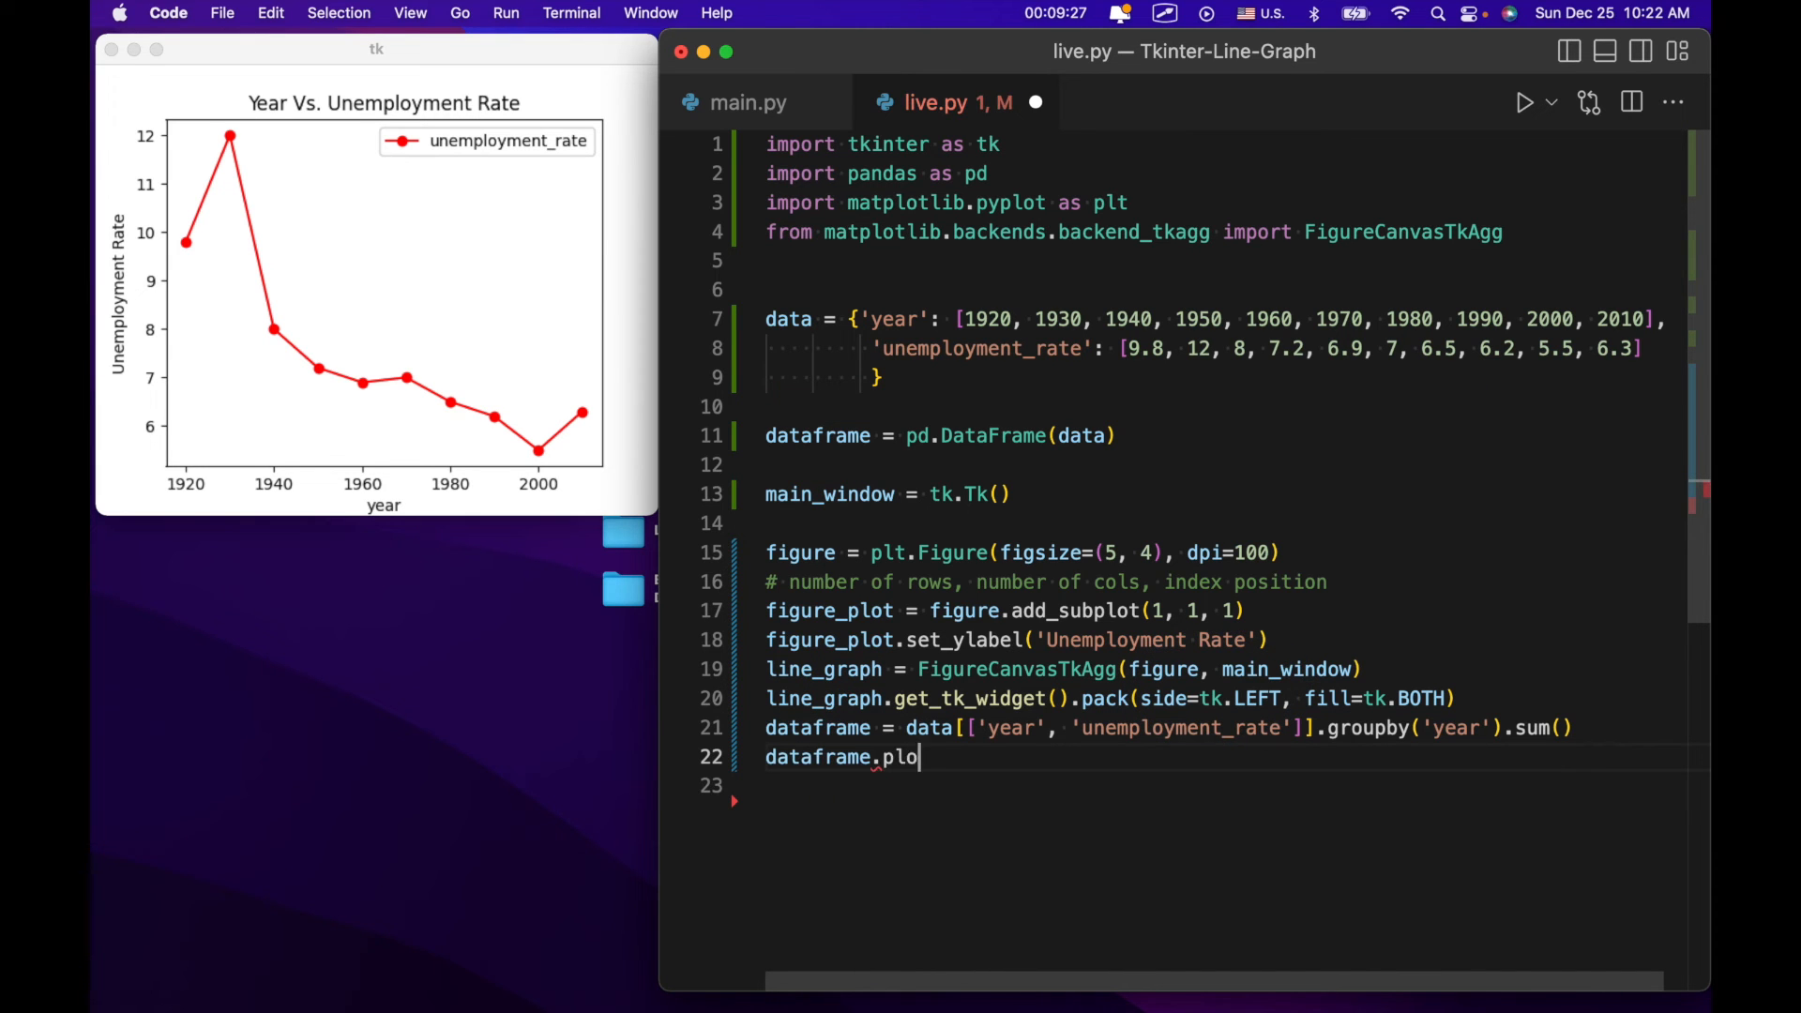
pyautogui.write('(king=')
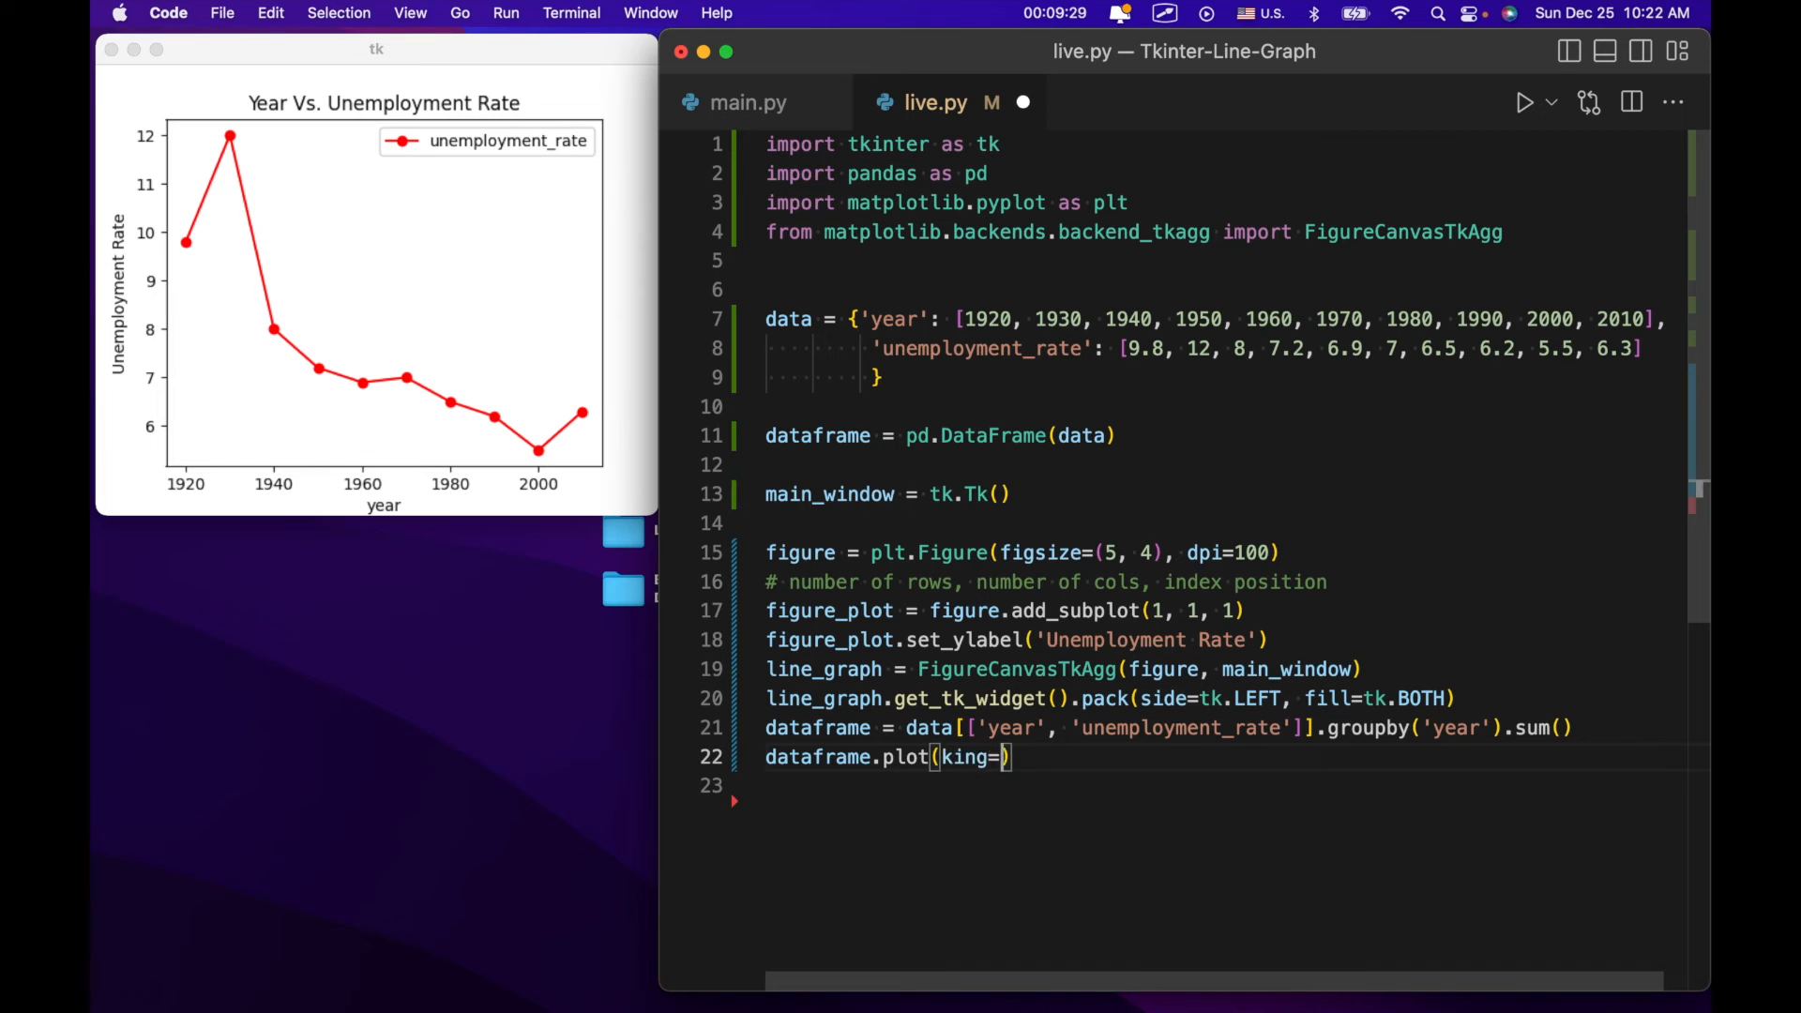
pyautogui.press('Backspace')
pyautogui.write('d')
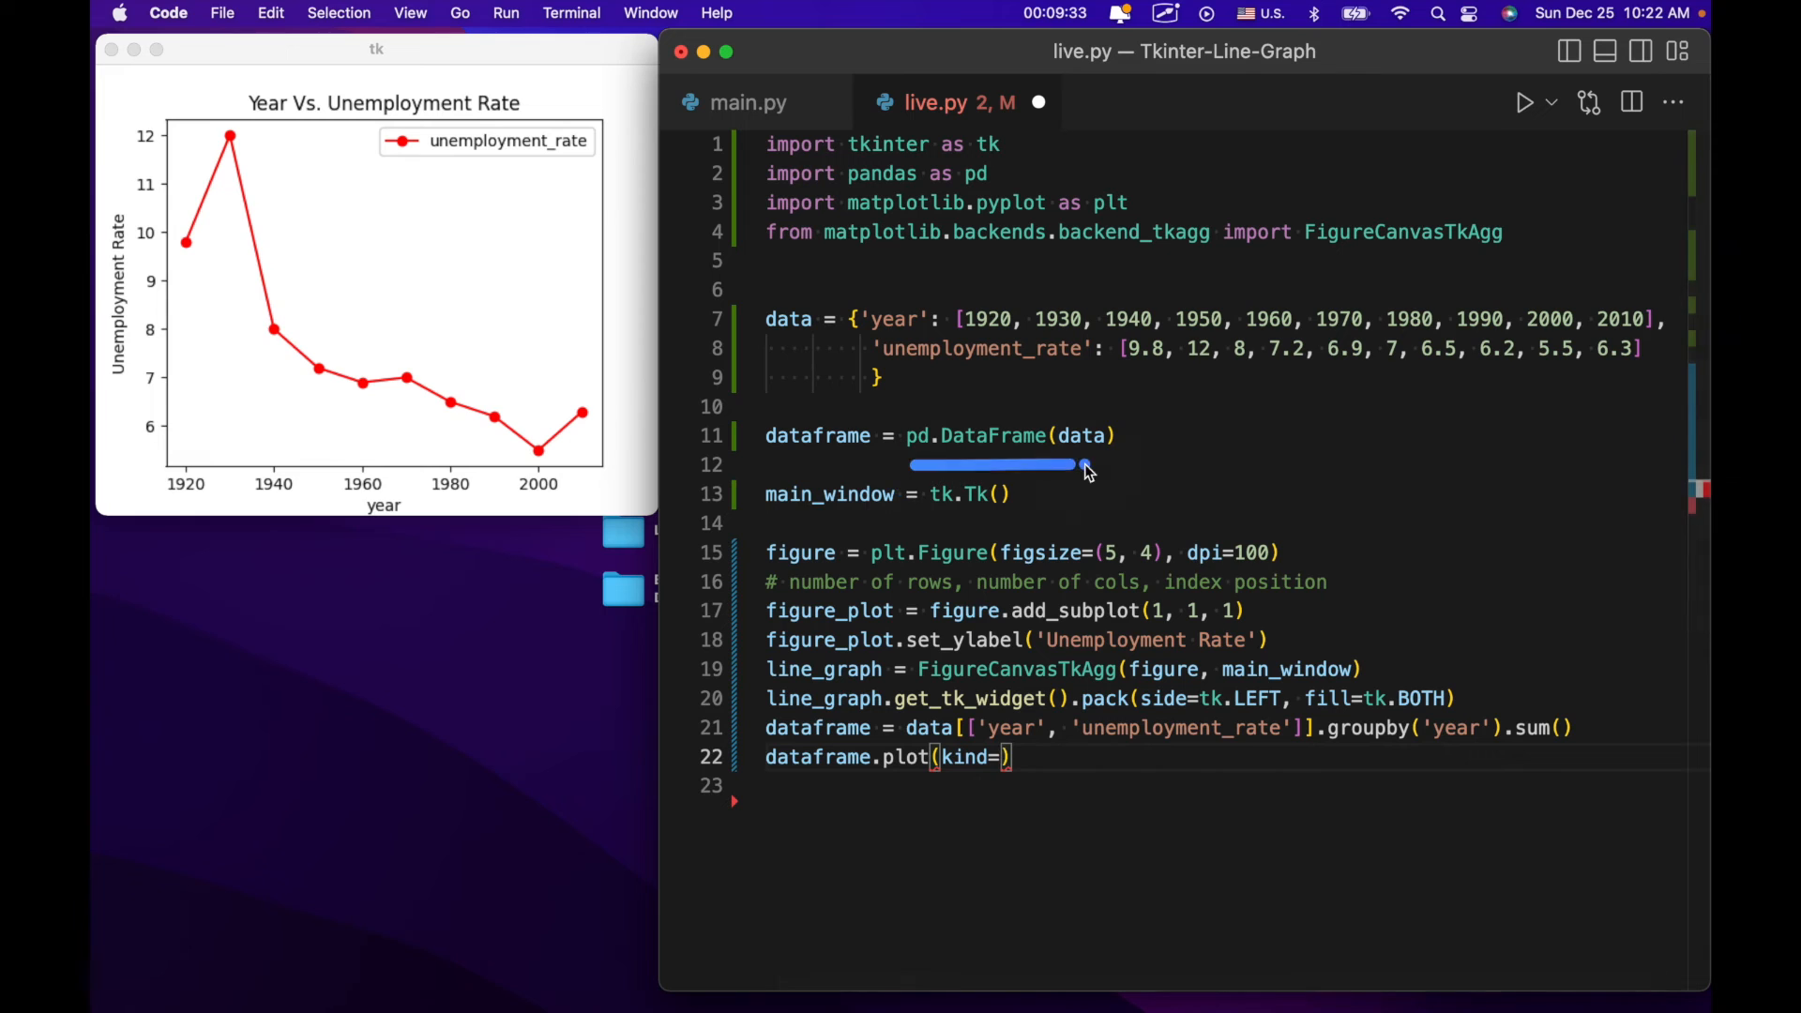
pyautogui.write("'")
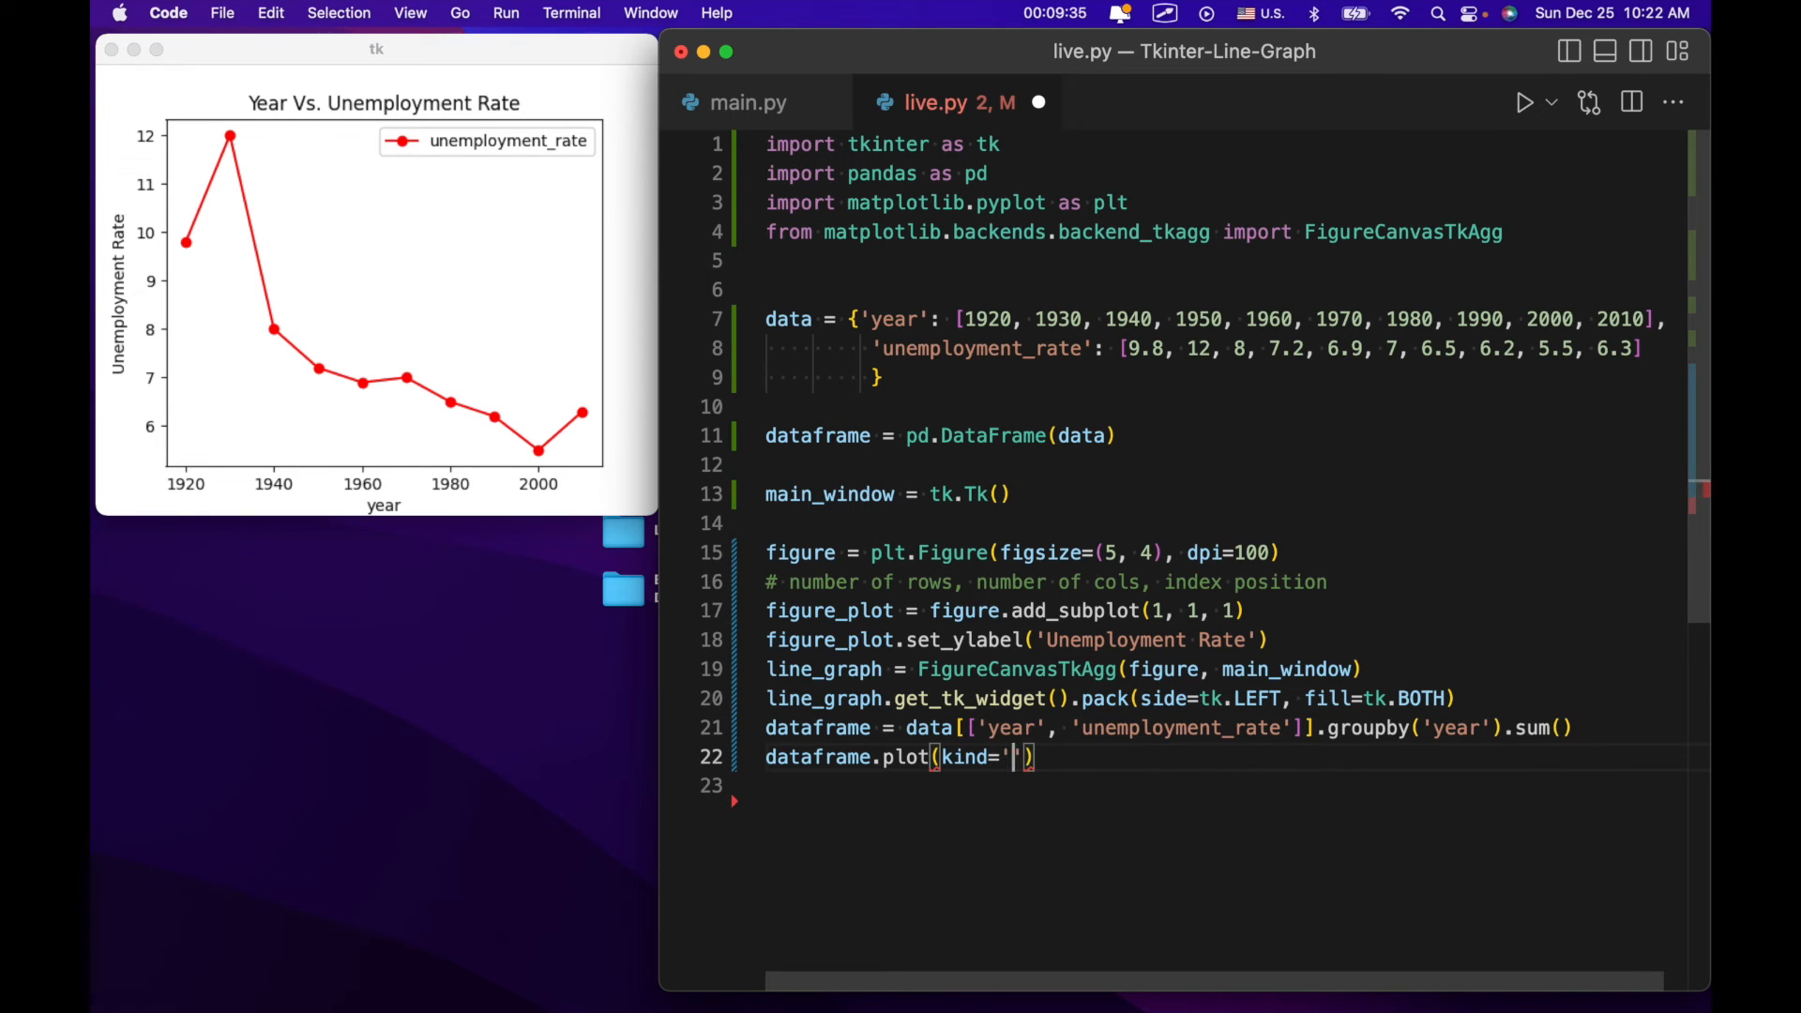
pyautogui.write('line')
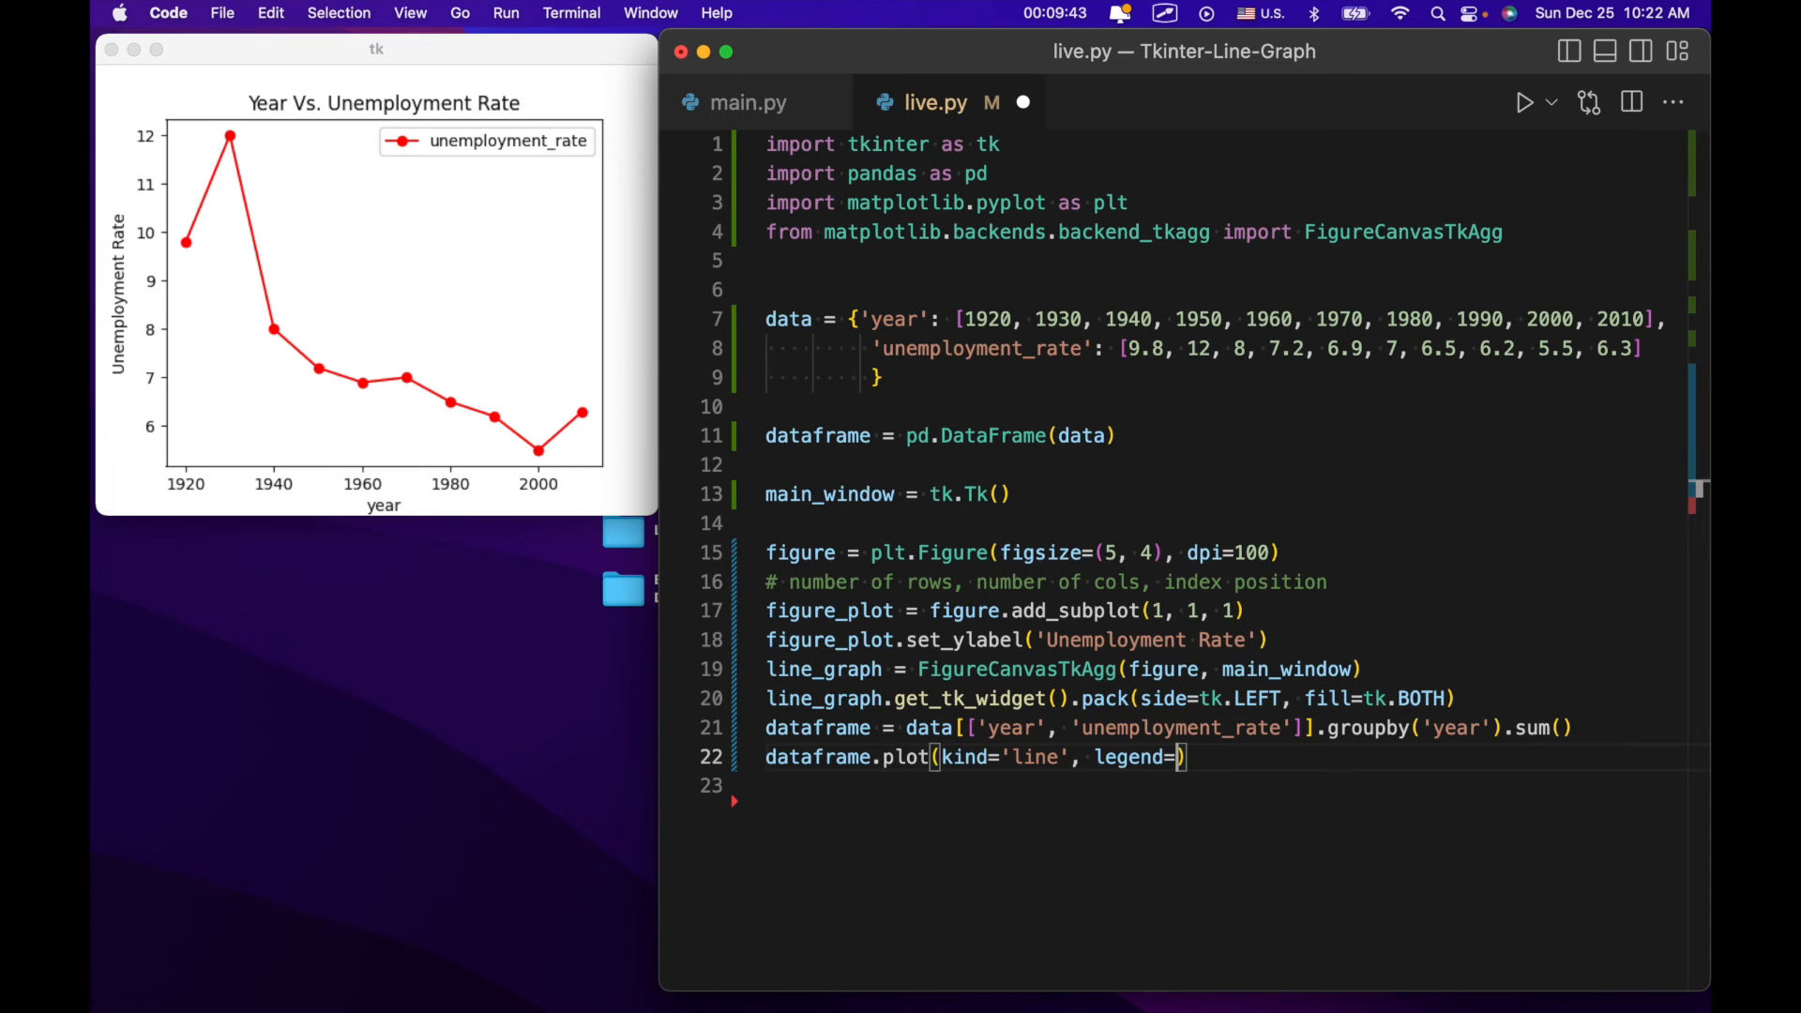
pyautogui.write('True,')
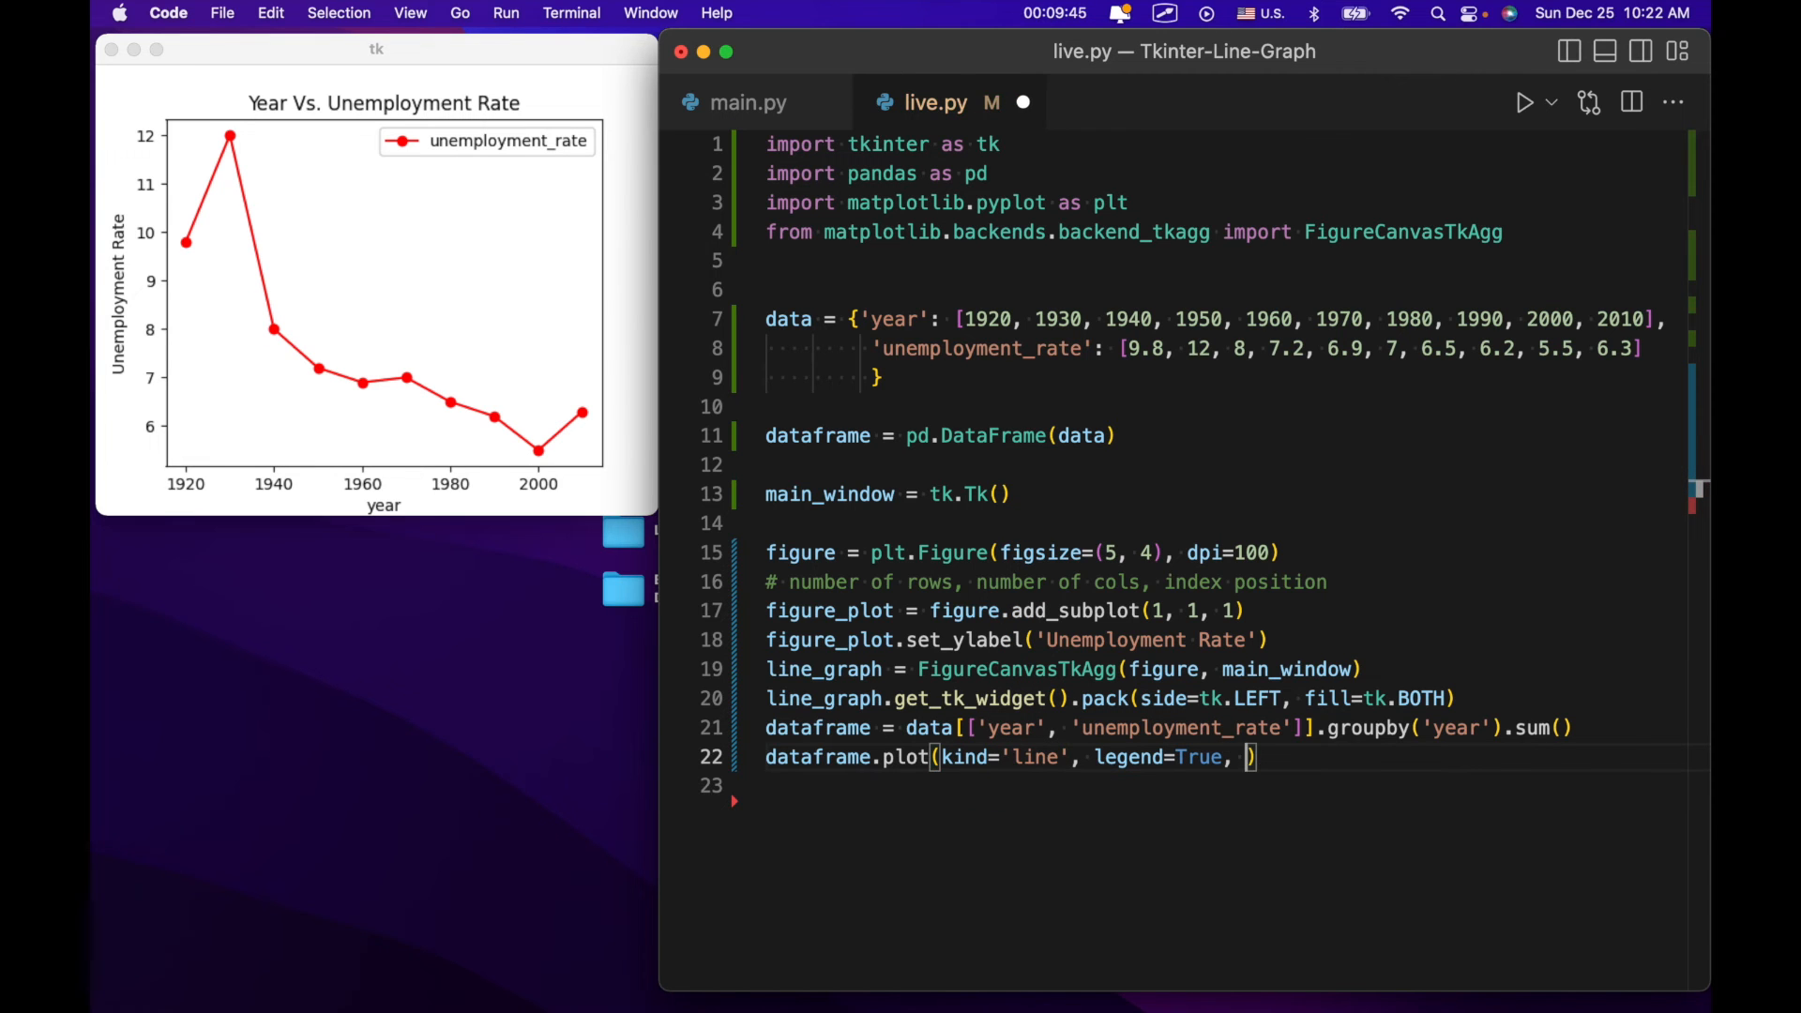
pyautogui.write('a')
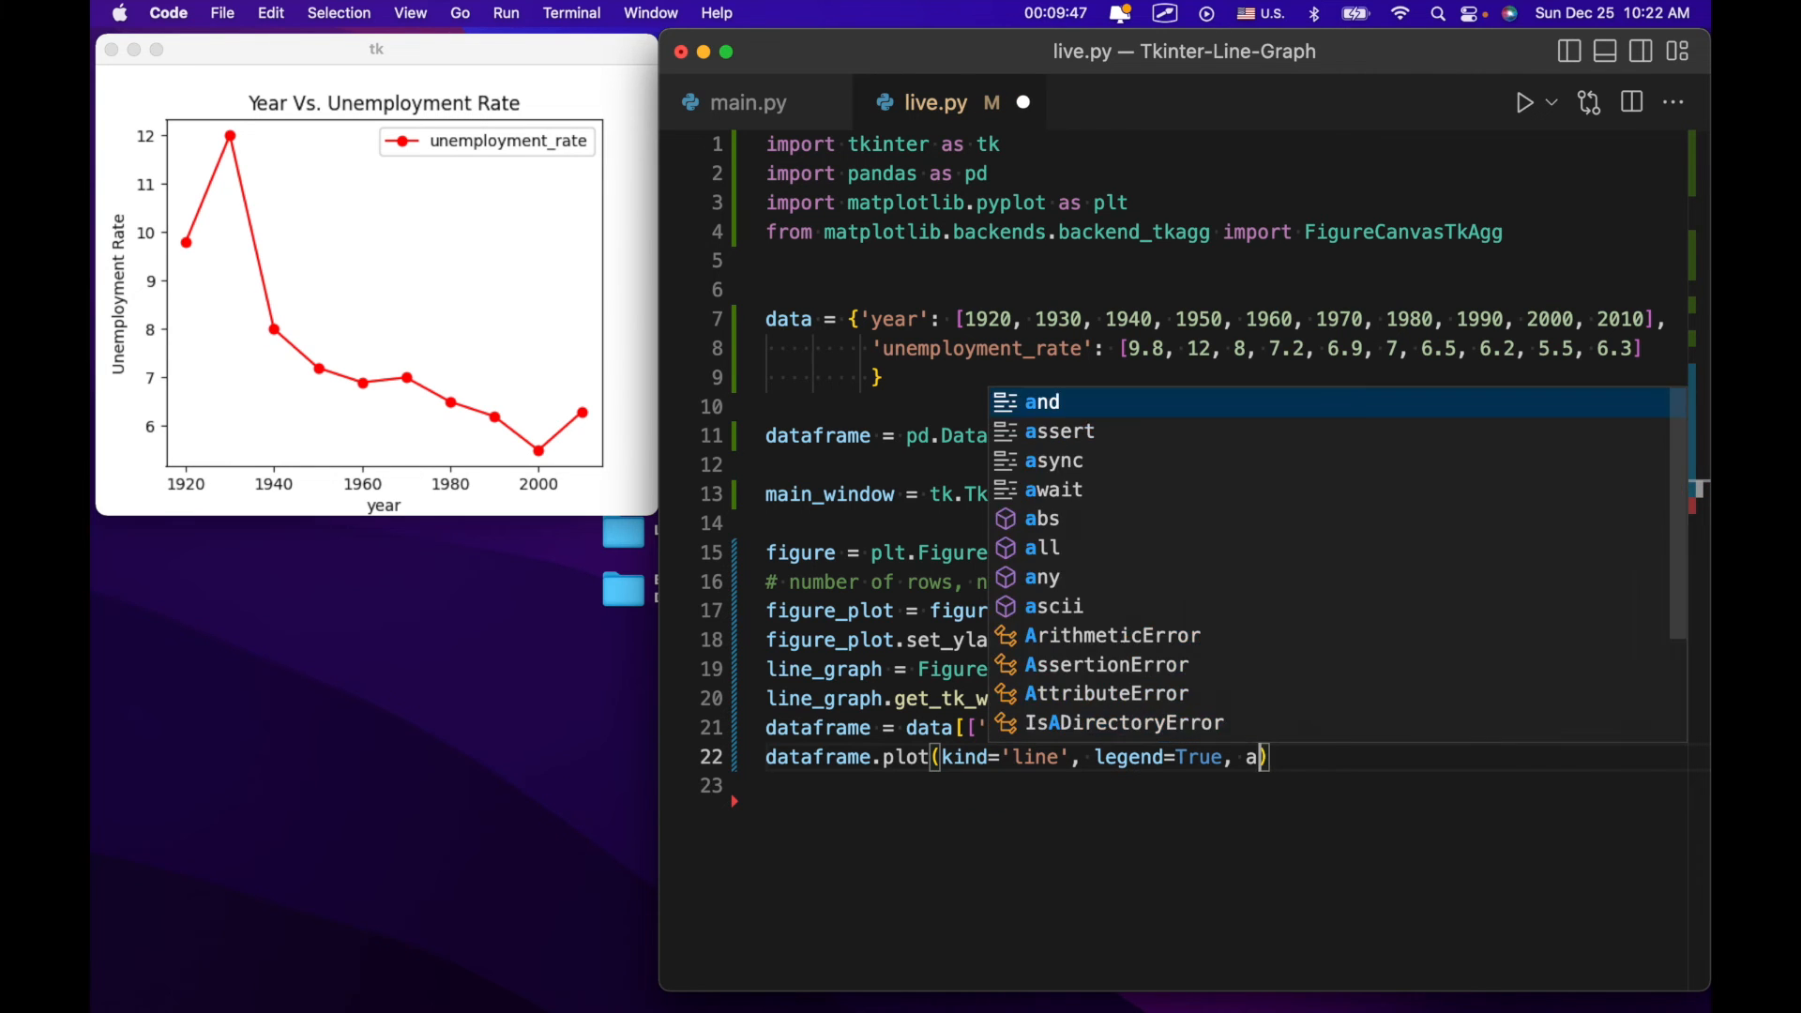
pyautogui.write('x=figure_plot')
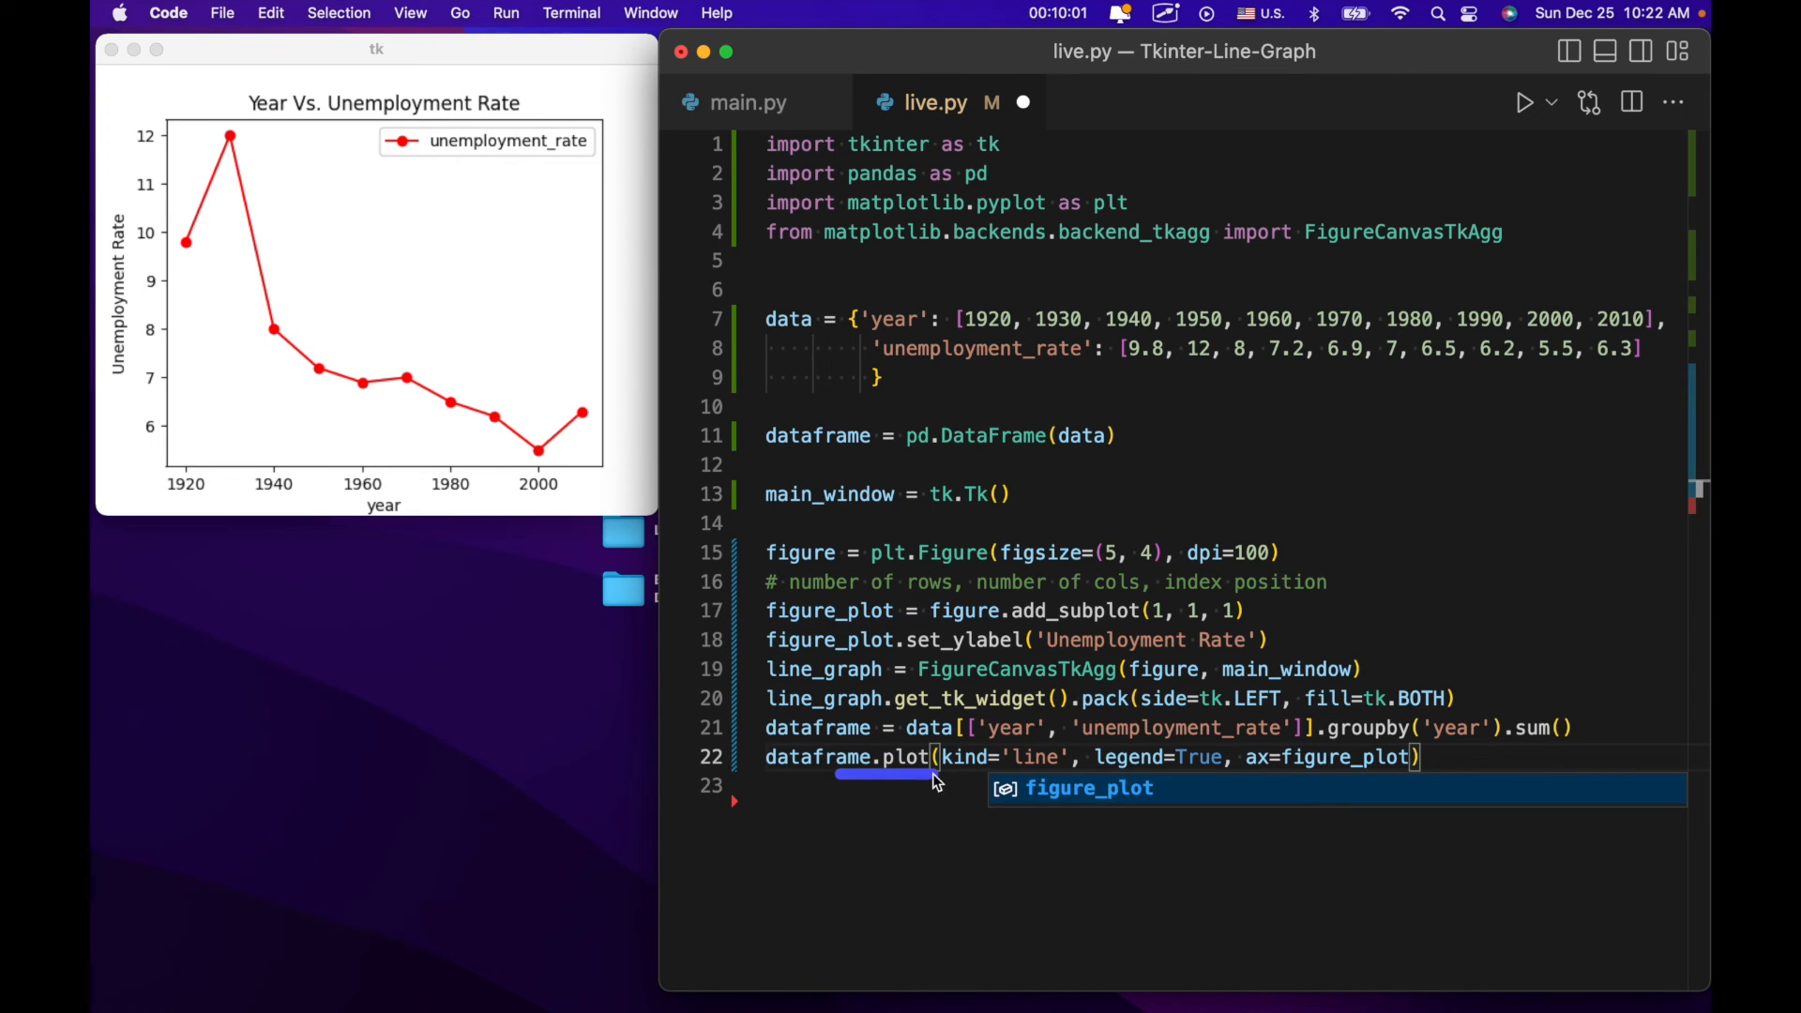
pyautogui.moveTo(859, 610)
pyautogui.write(', color')
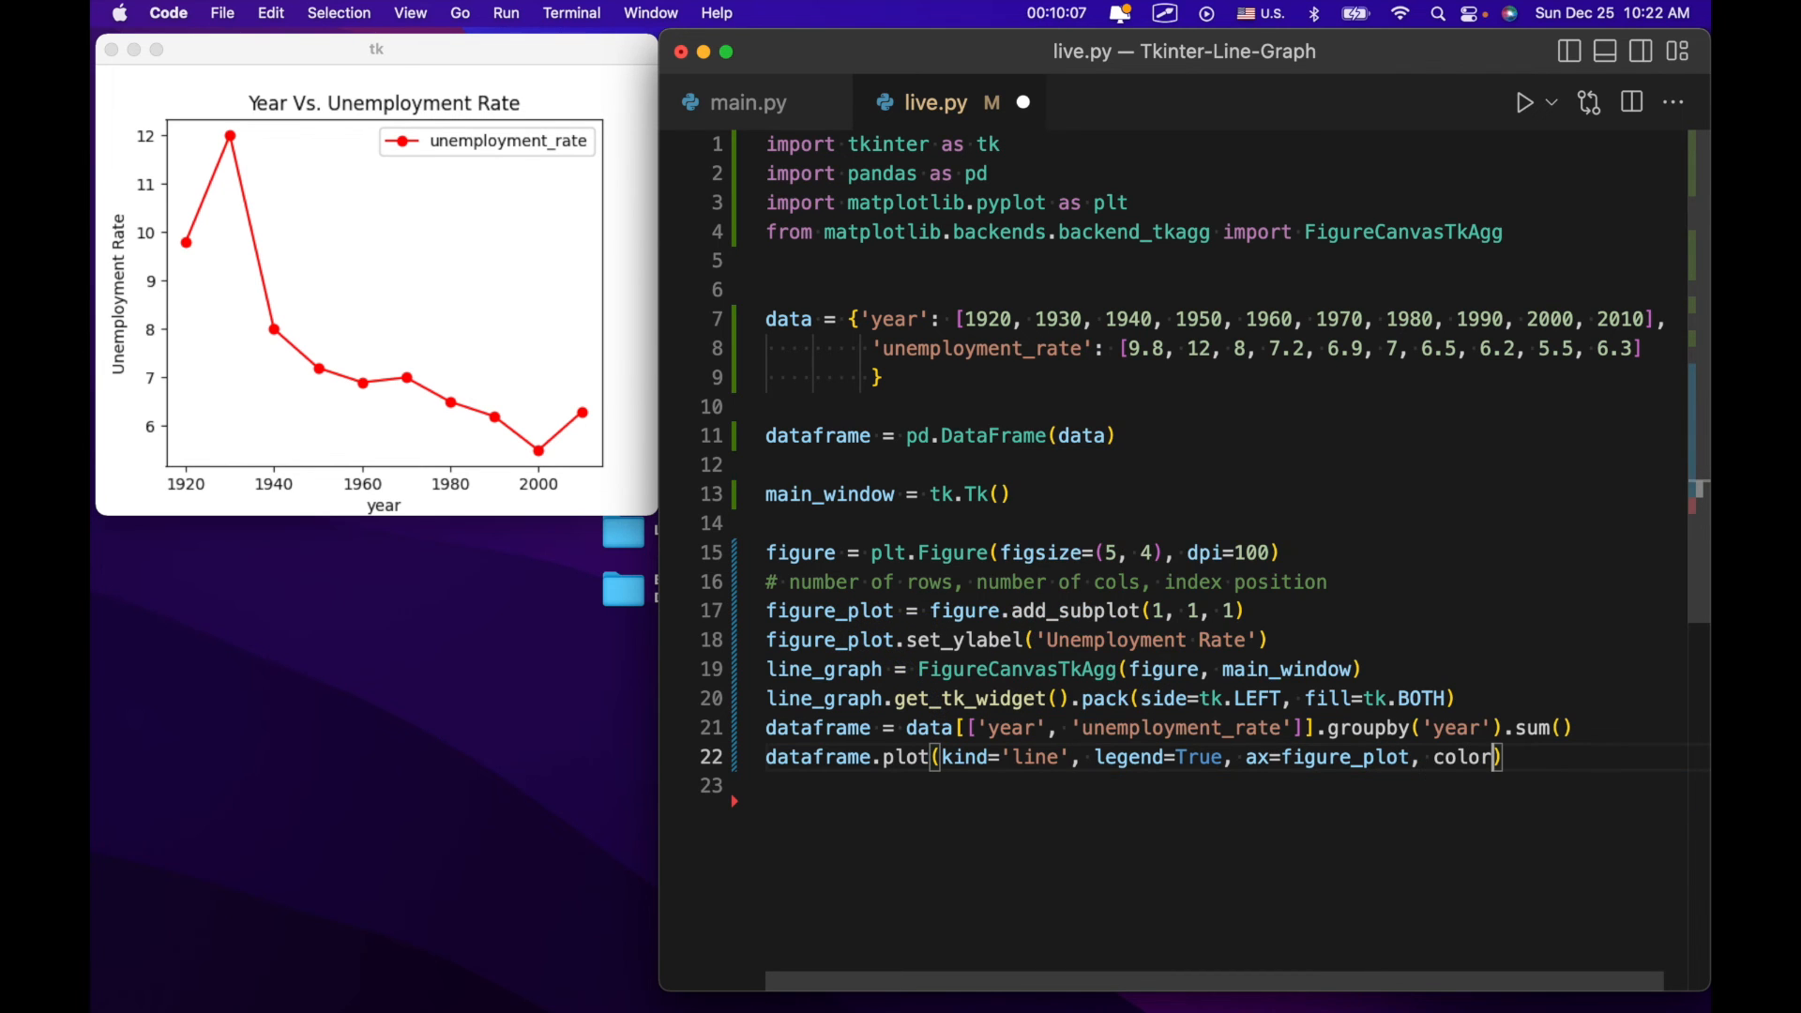
# Extend the plot call with color='r', marker='o', fontsize=10.
pyautogui.write("='r')")
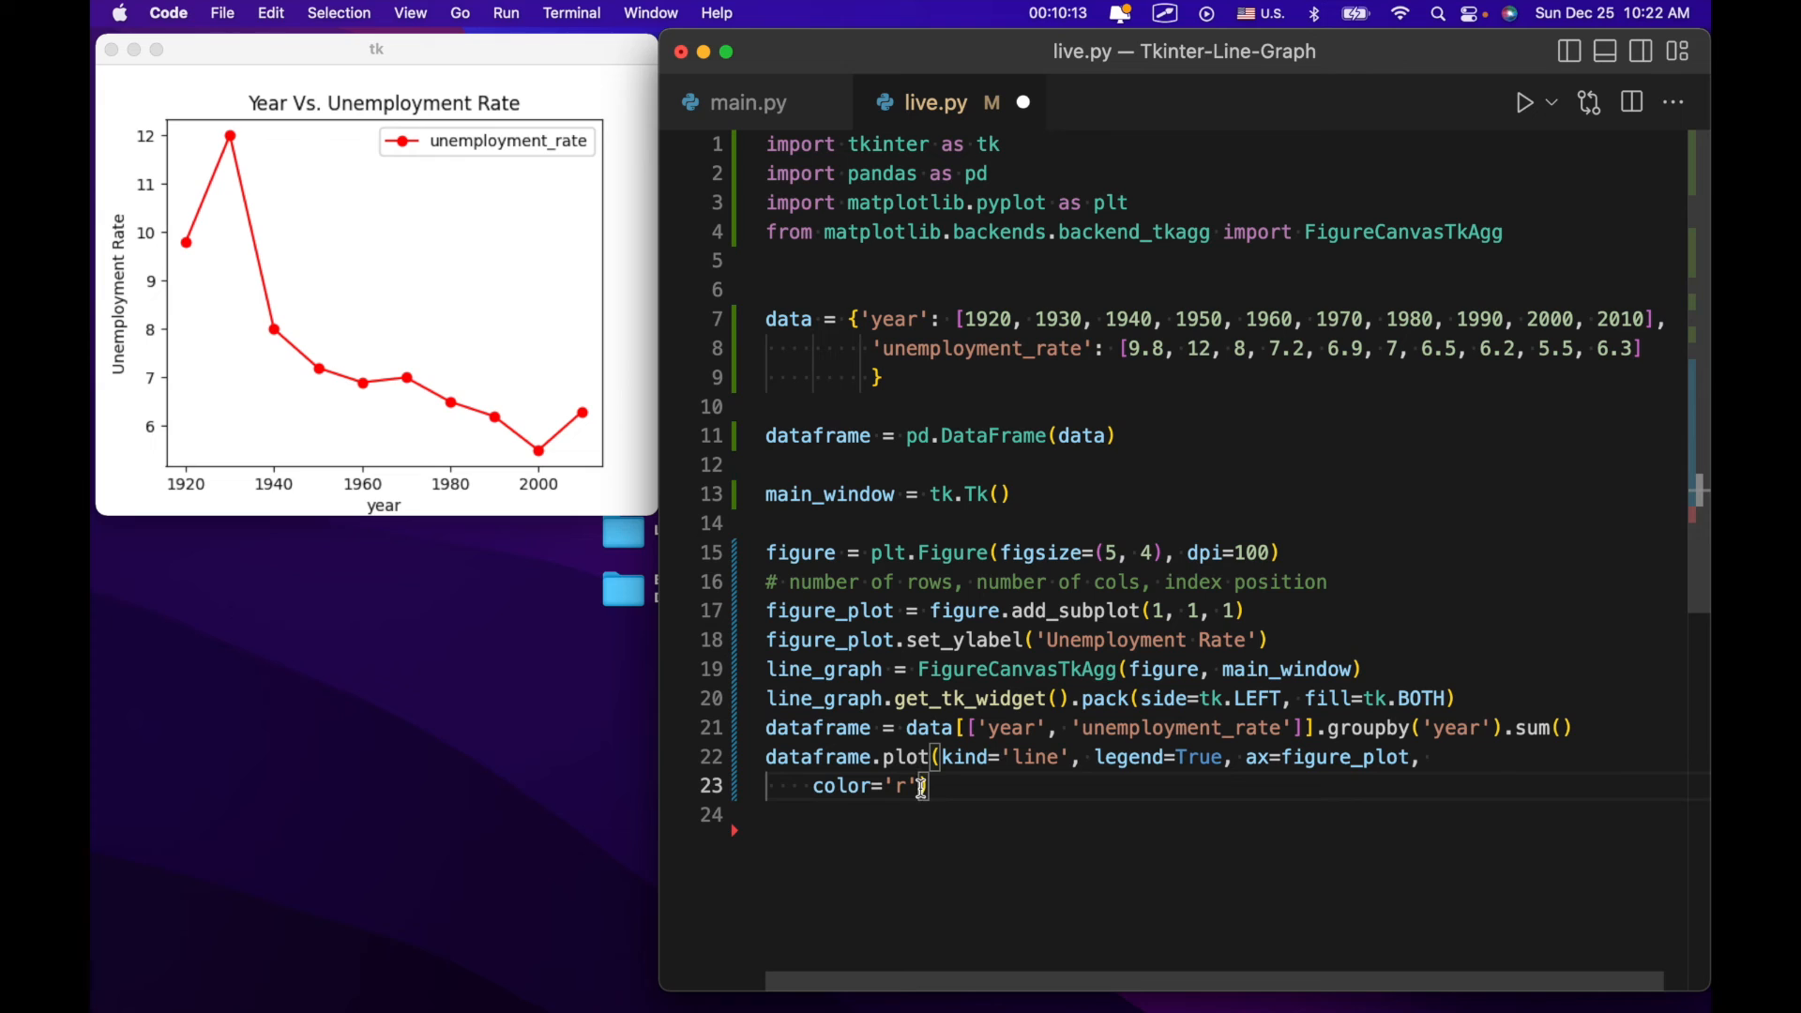
pyautogui.write(', market')
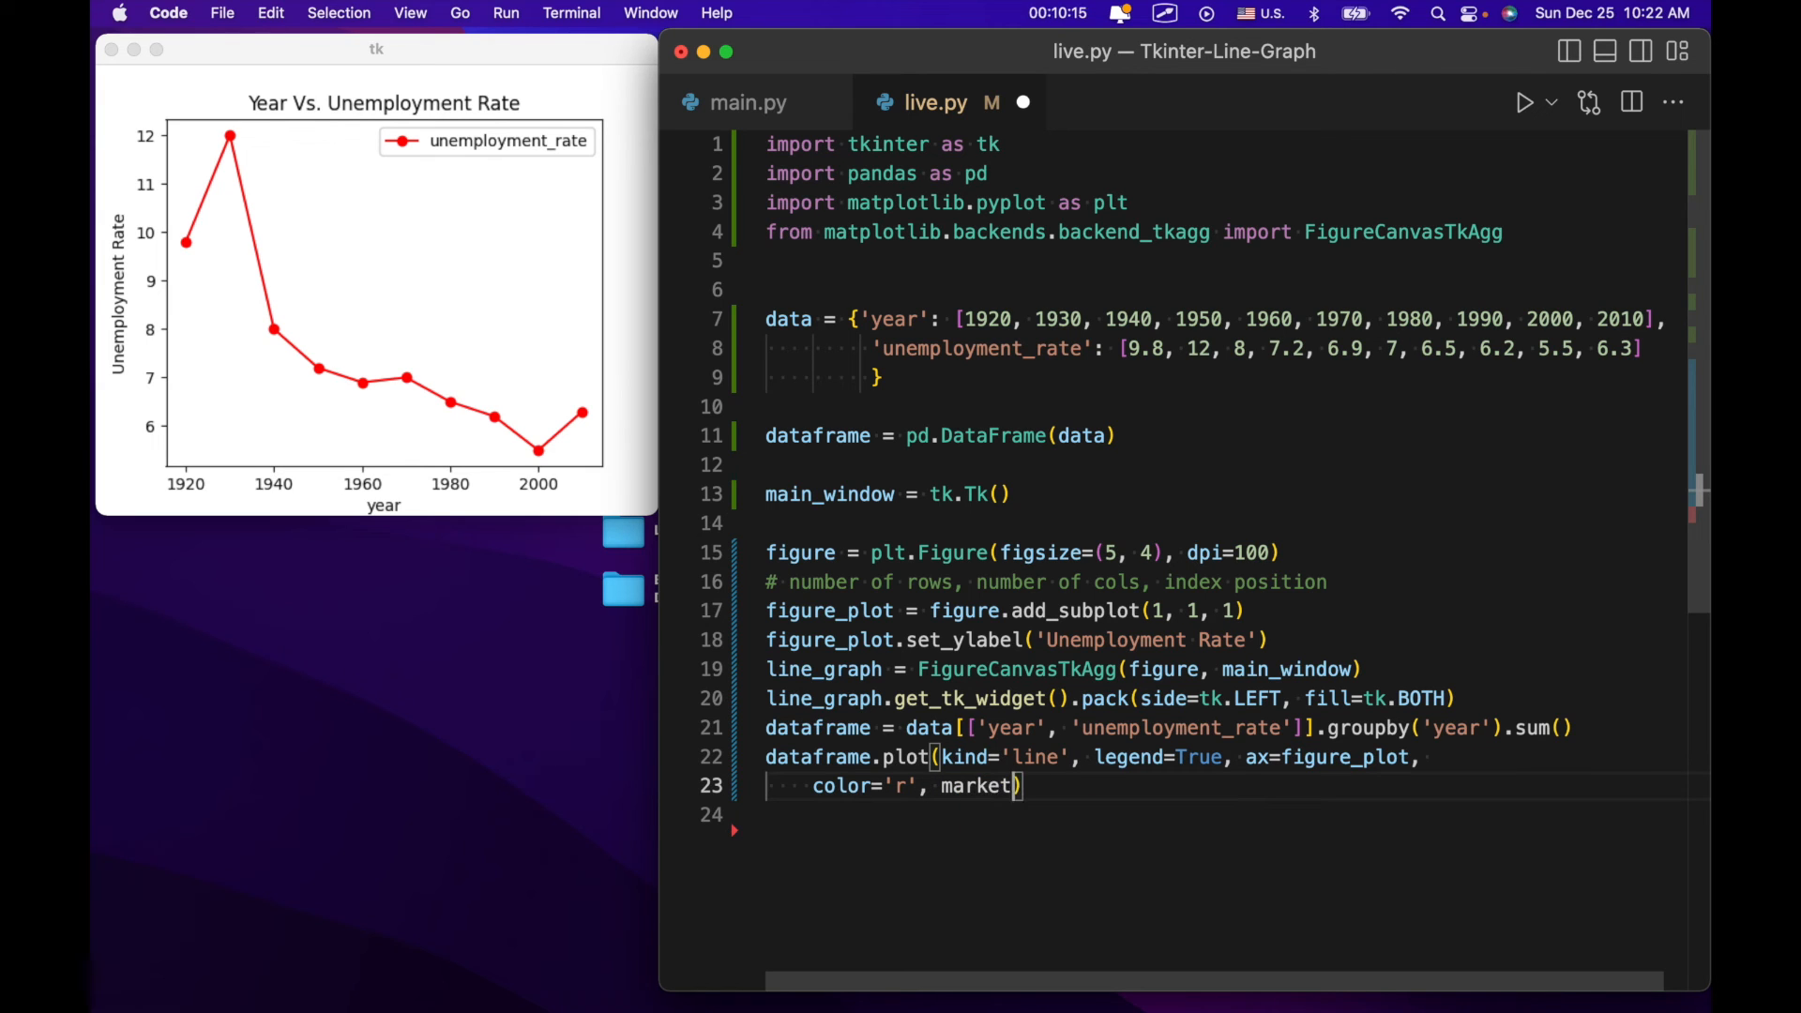
pyautogui.write("='")
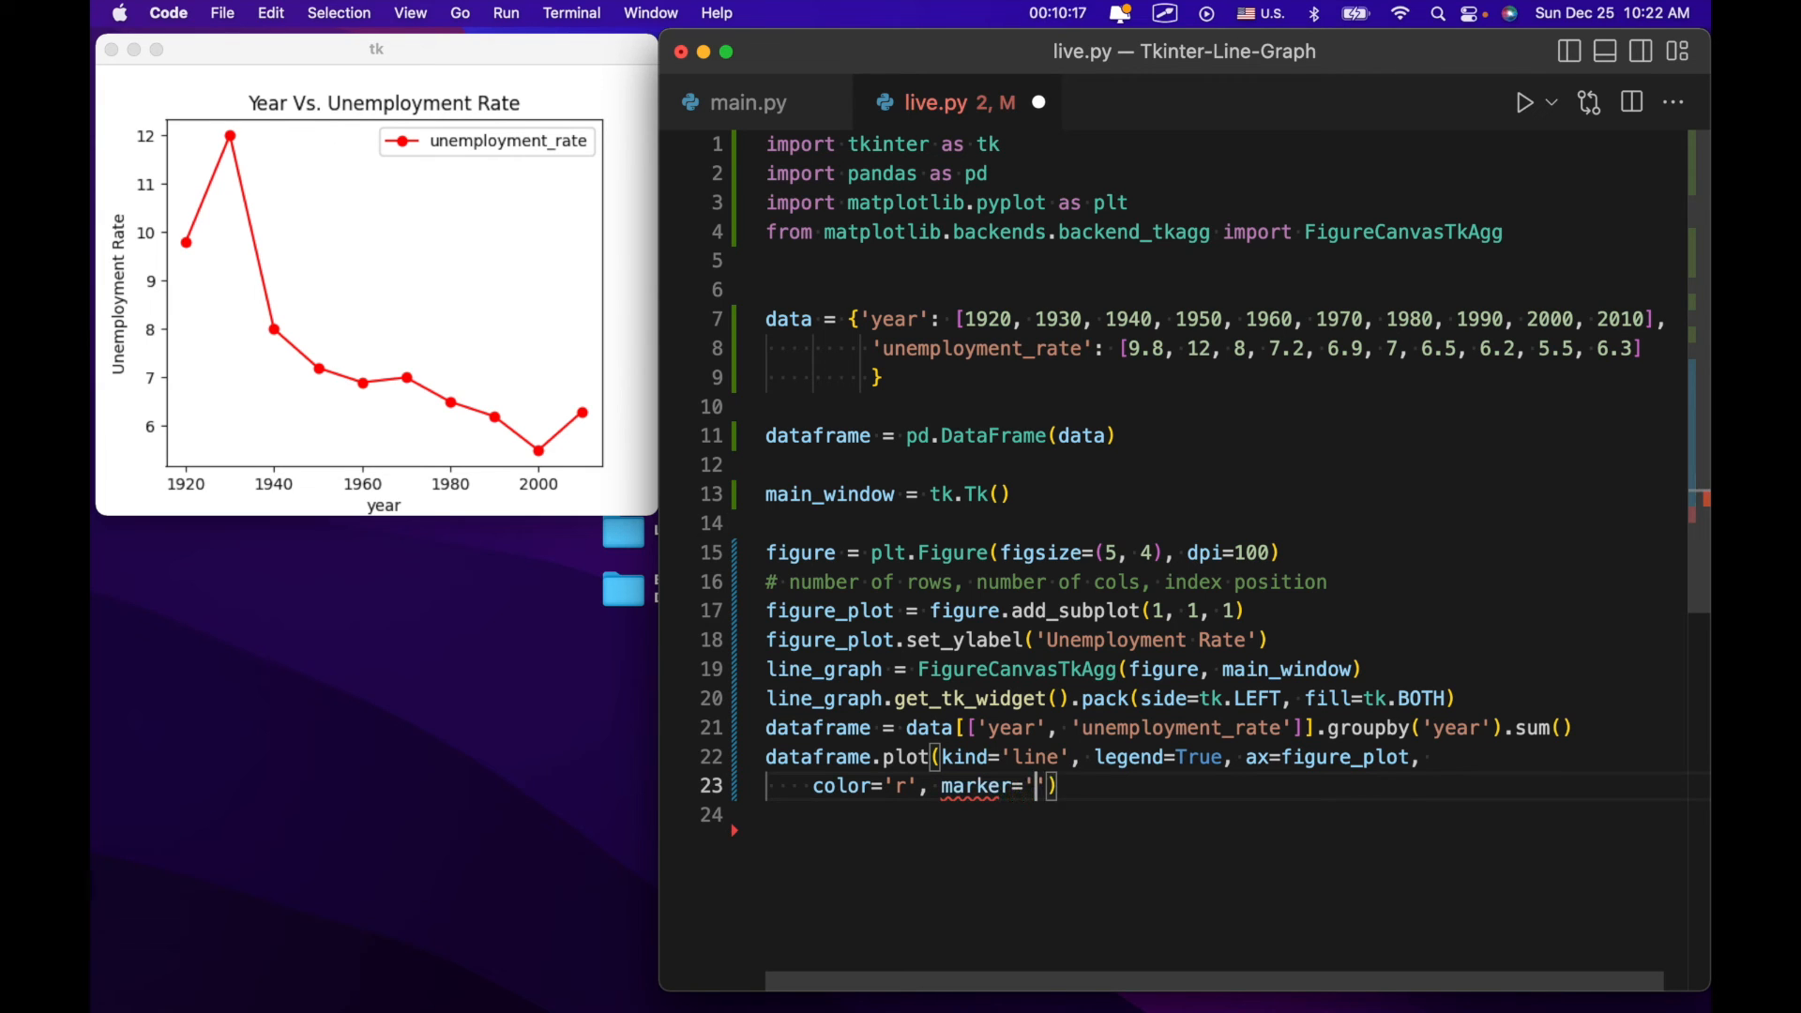
pyautogui.write('o')
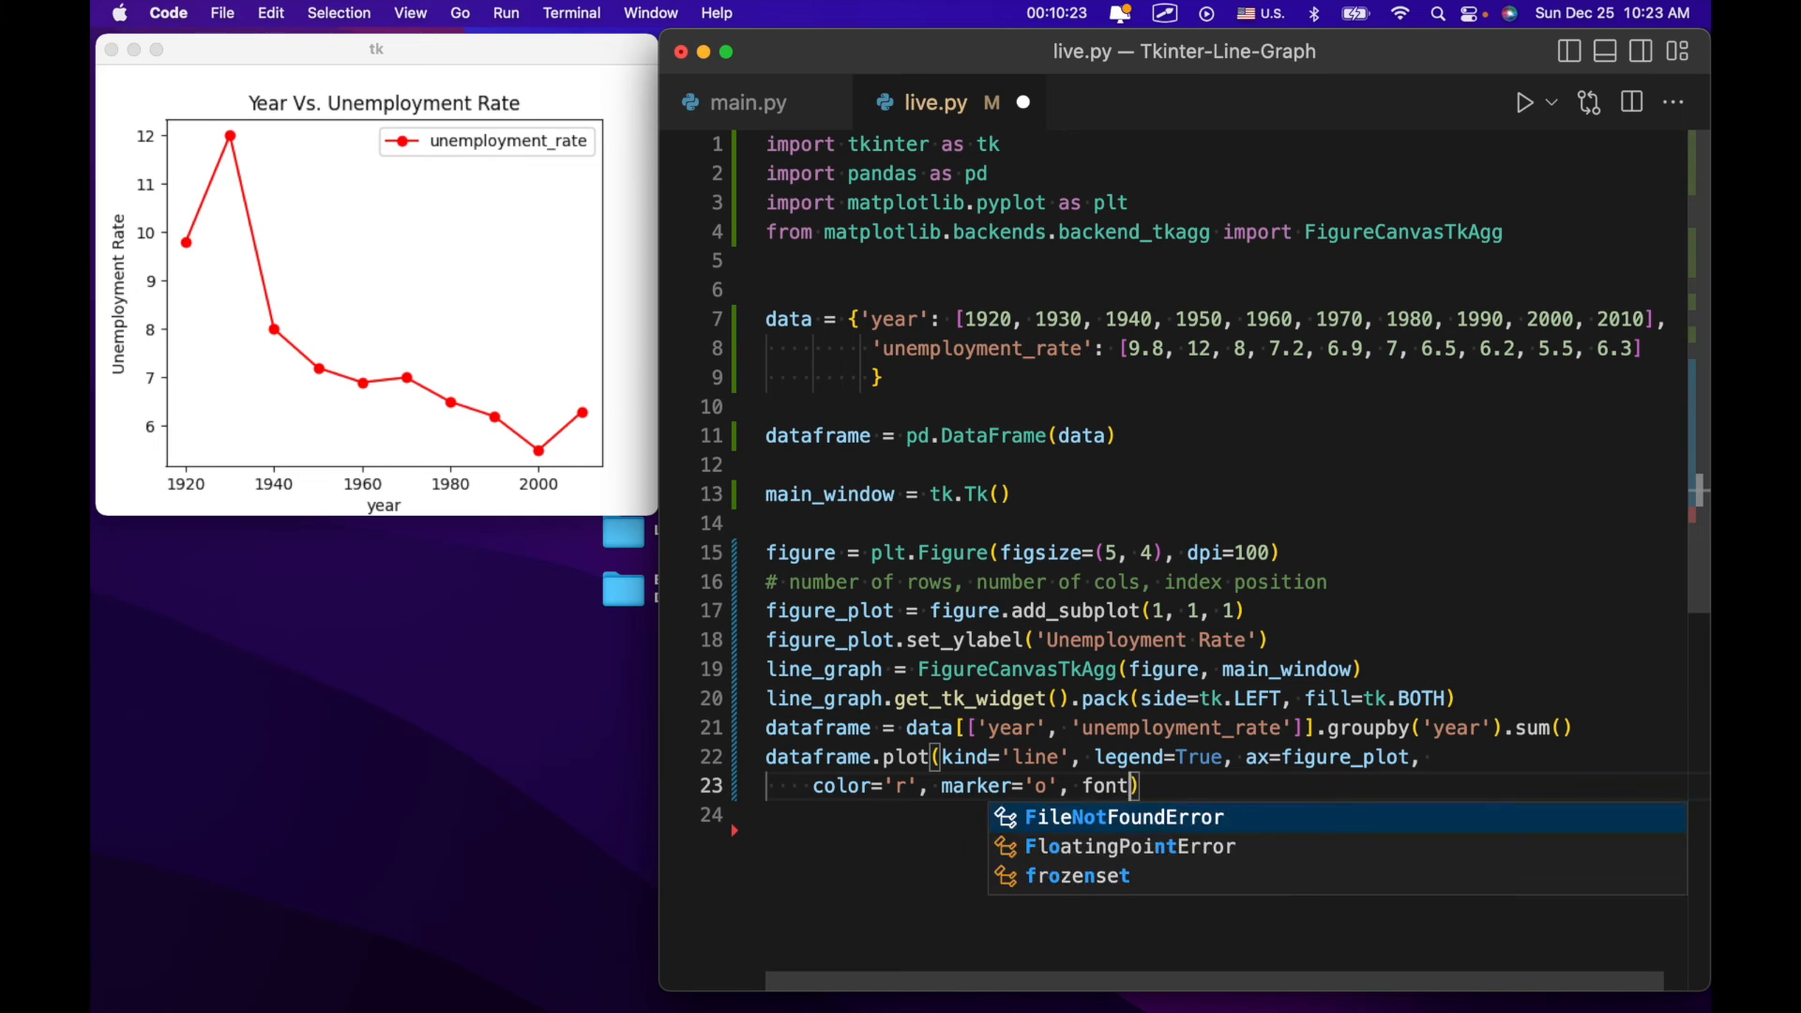
pyautogui.write('size=')
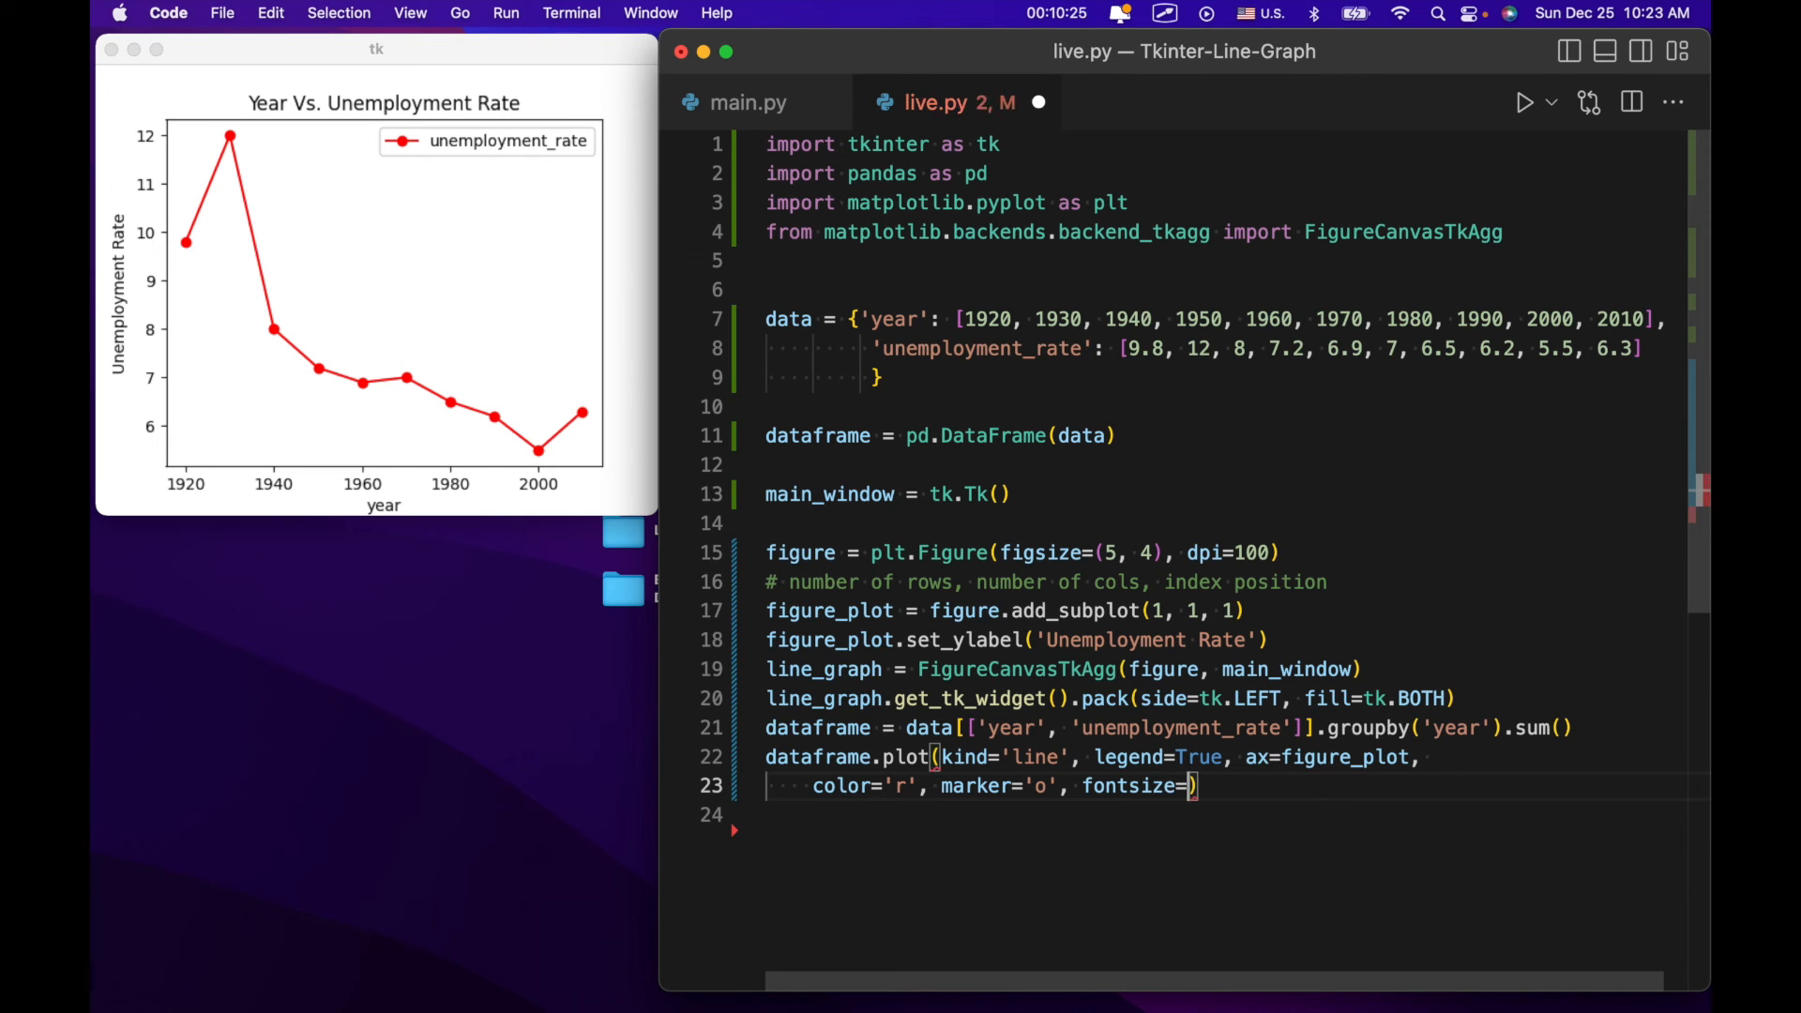
pyautogui.write('10')
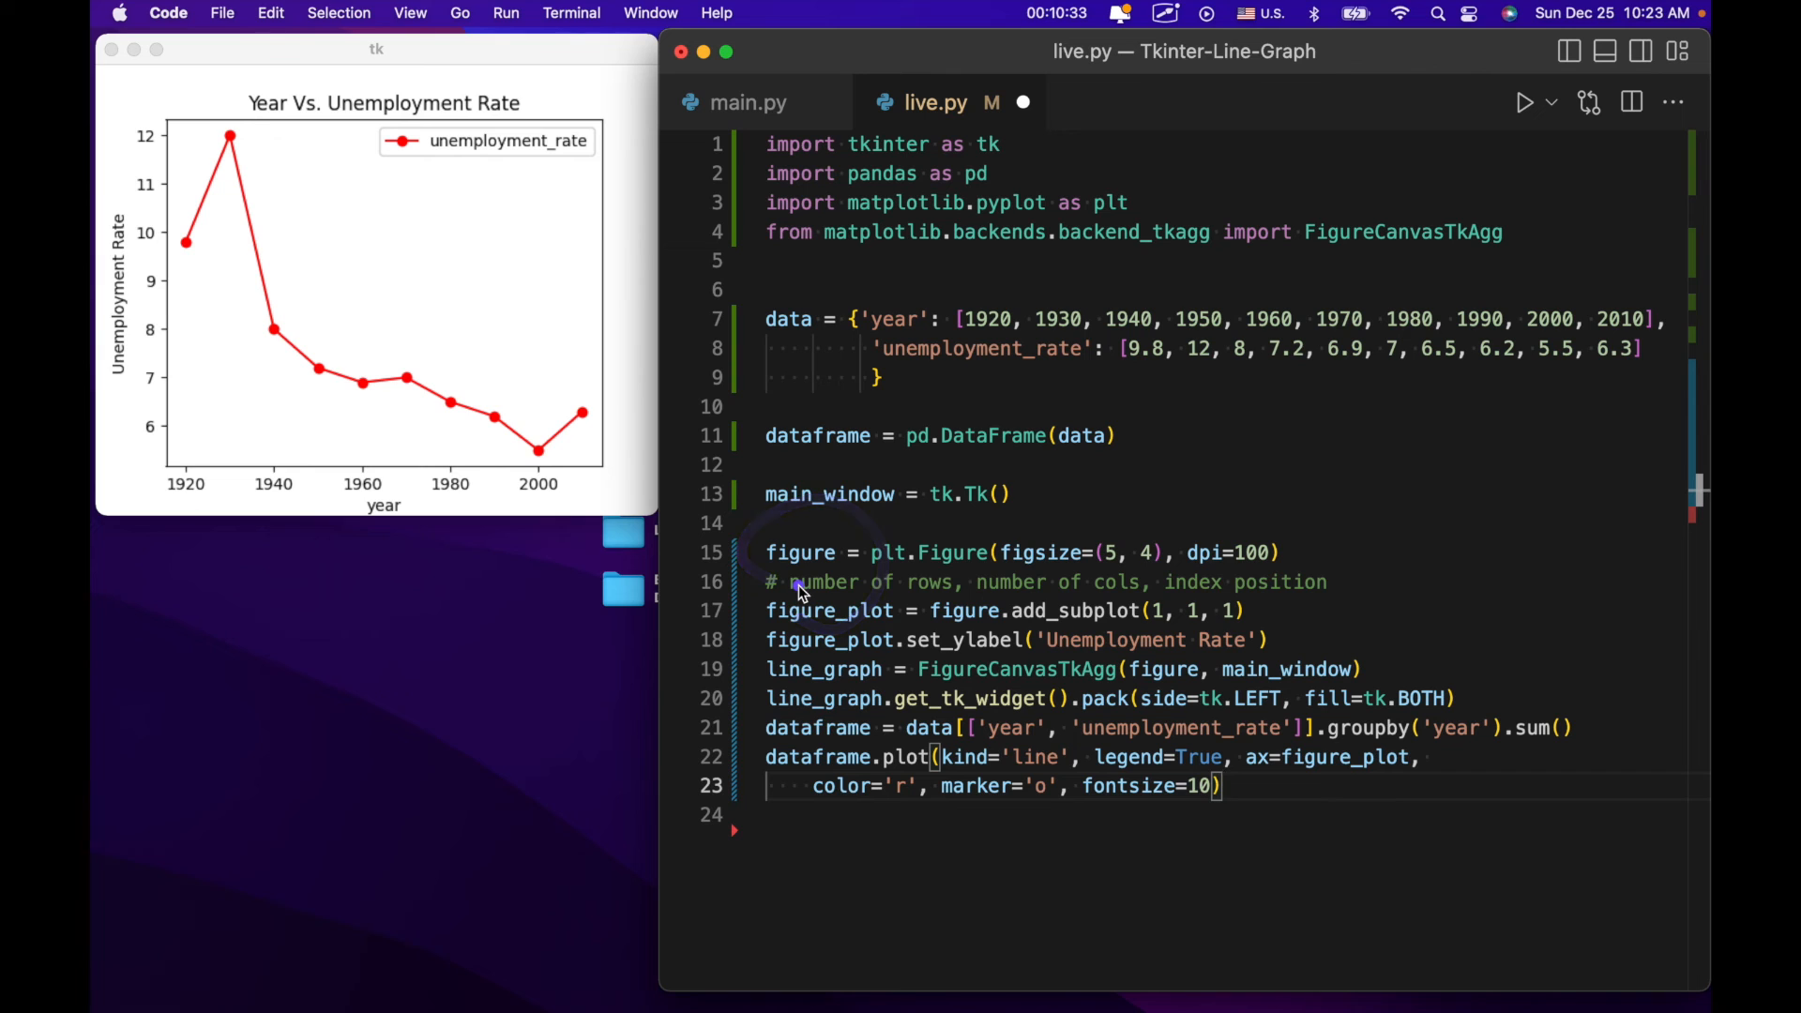
pyautogui.moveTo(867, 784)
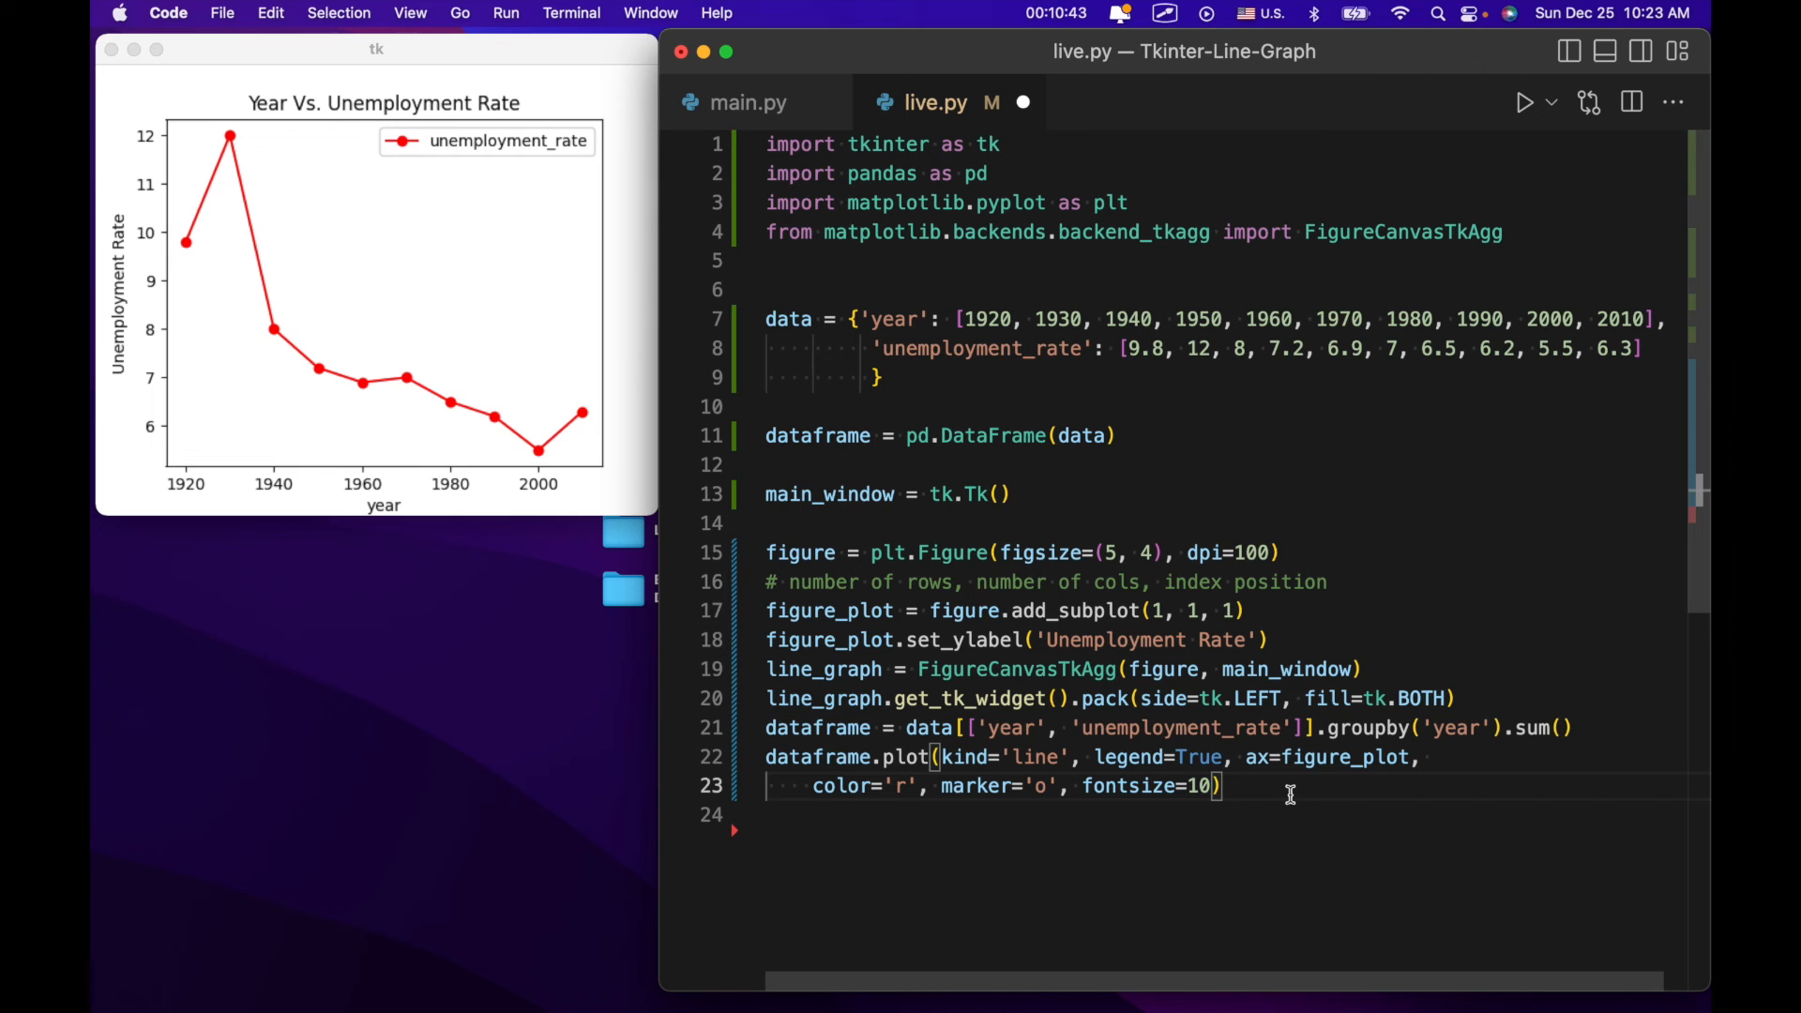
# Add figure_plot.set_title('Year vs. Unemployment Rate') on a new line after the plot call.
pyautogui.press('enter')
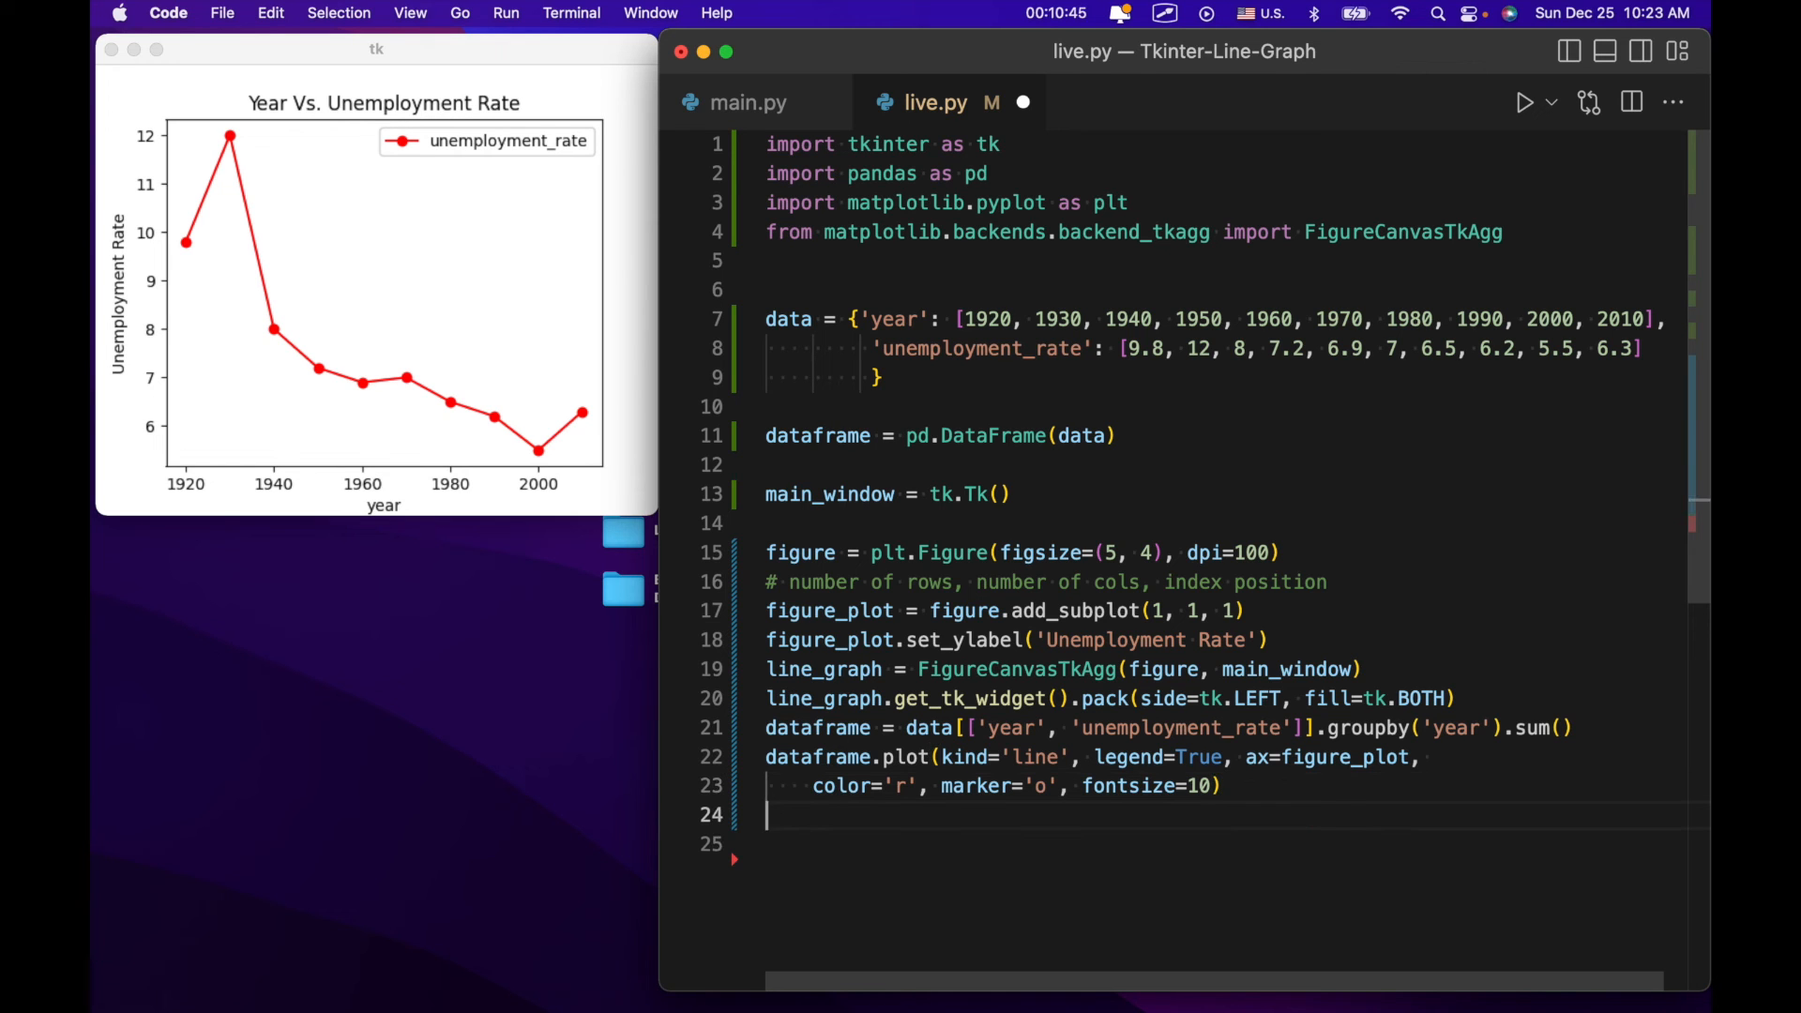
pyautogui.write('figure_plot')
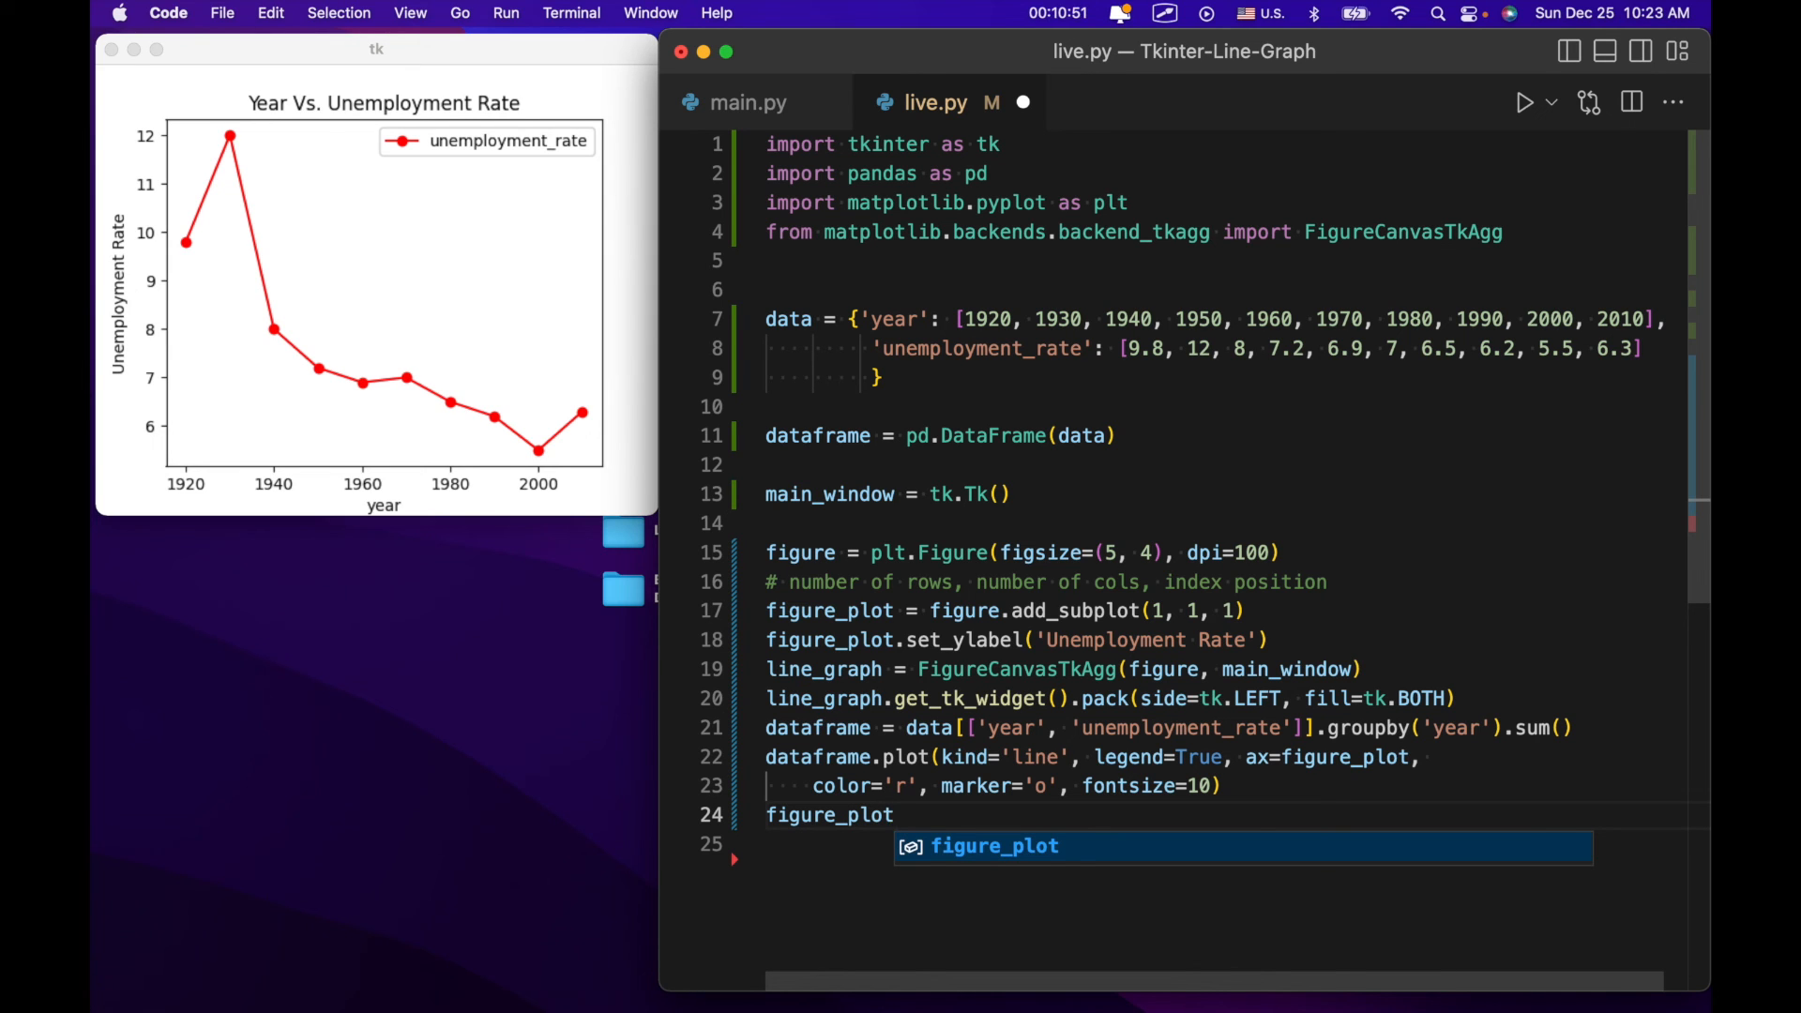
pyautogui.write('.set_tit')
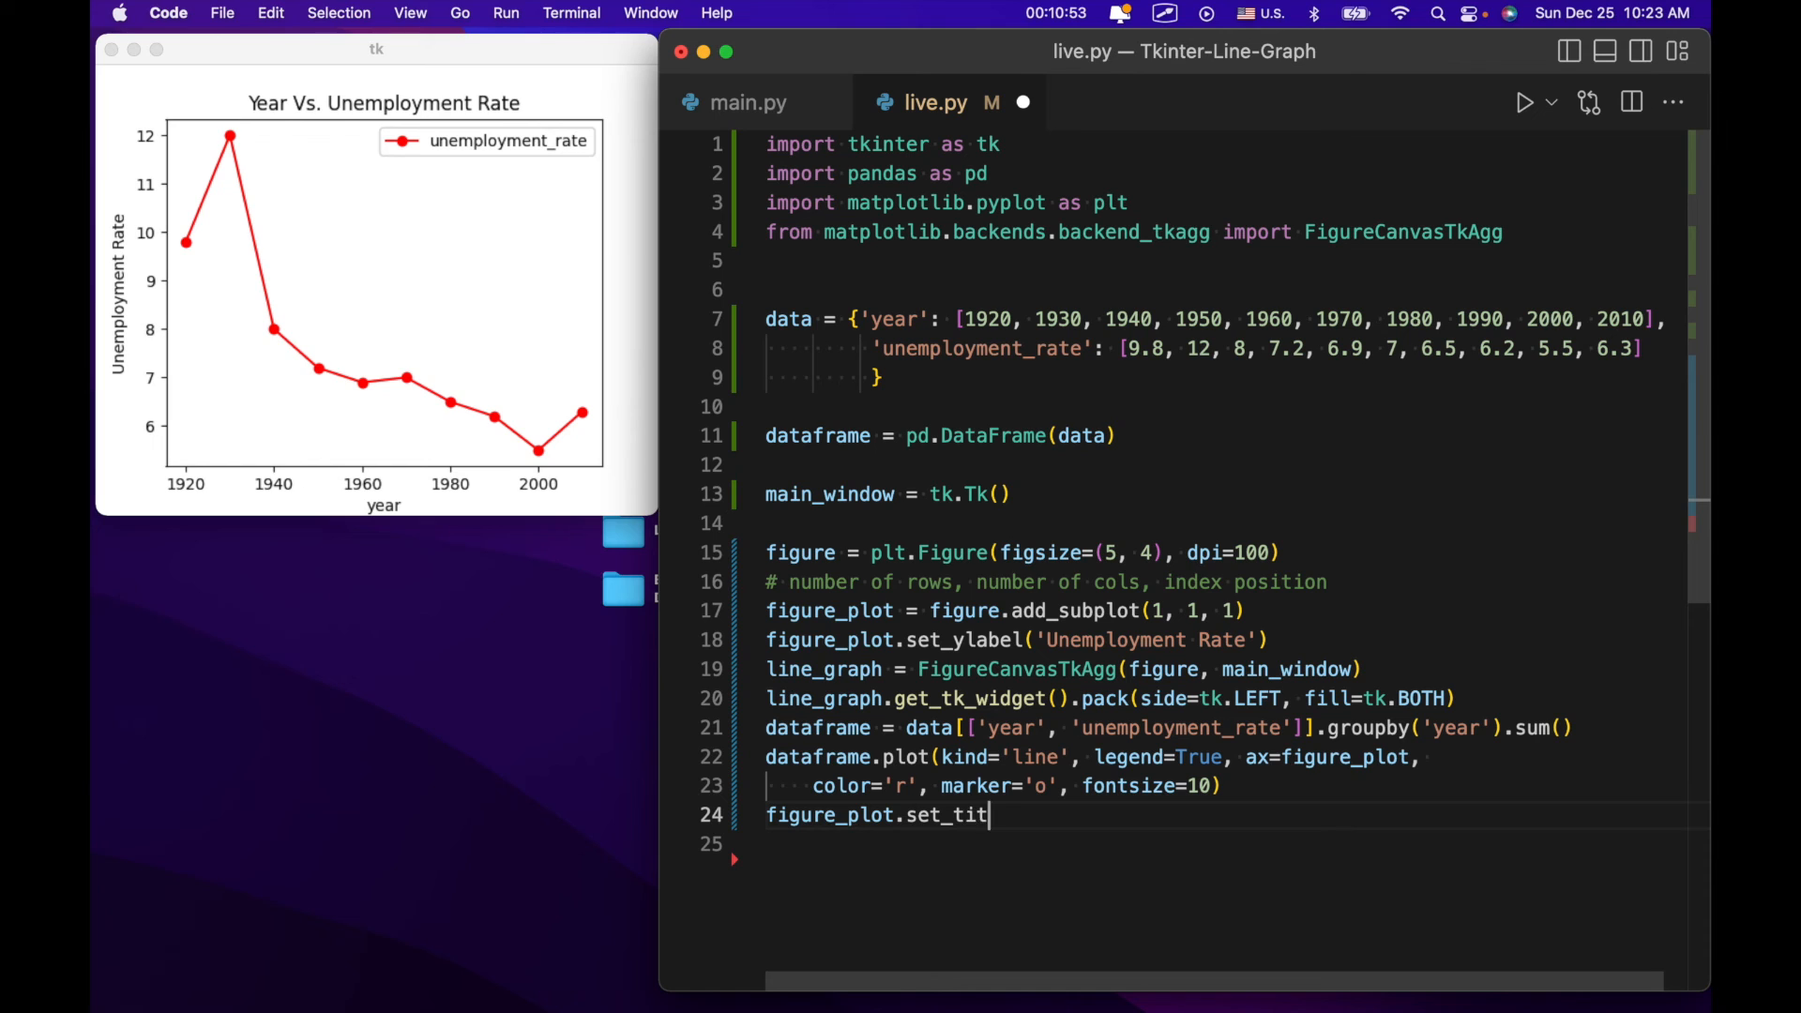
pyautogui.write("le('Year vs")
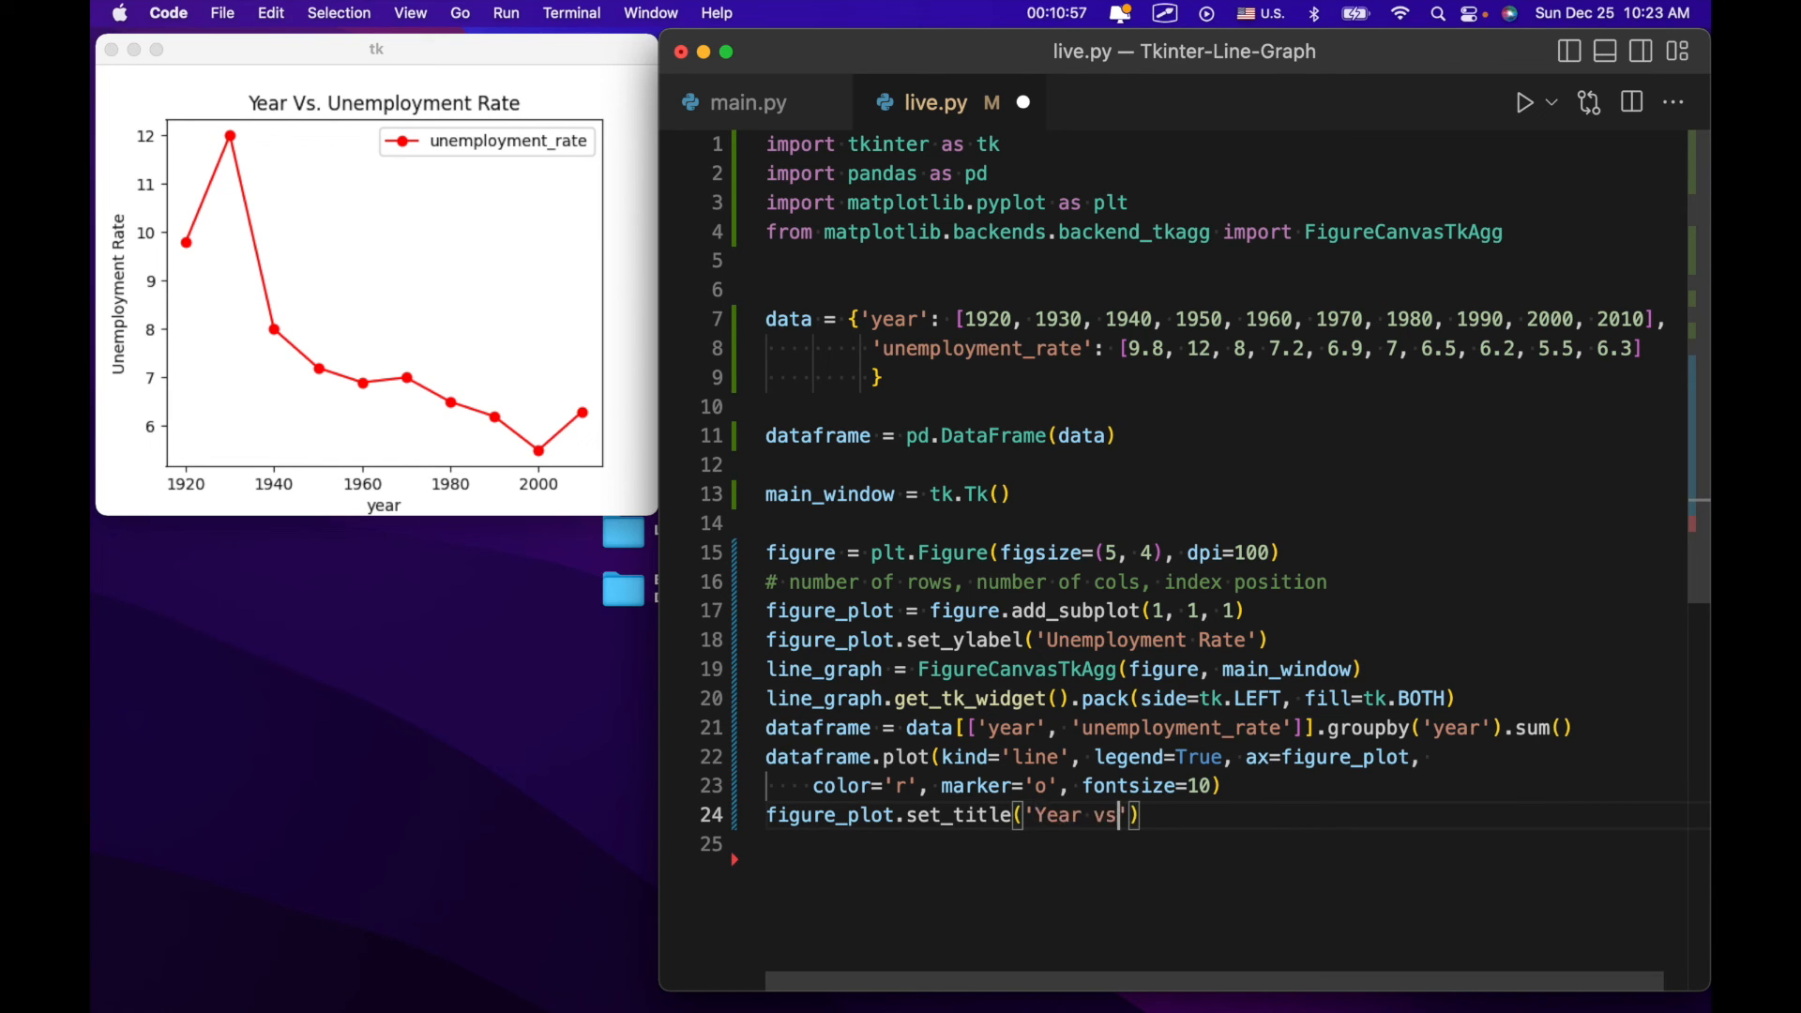
pyautogui.write('. Unemplo')
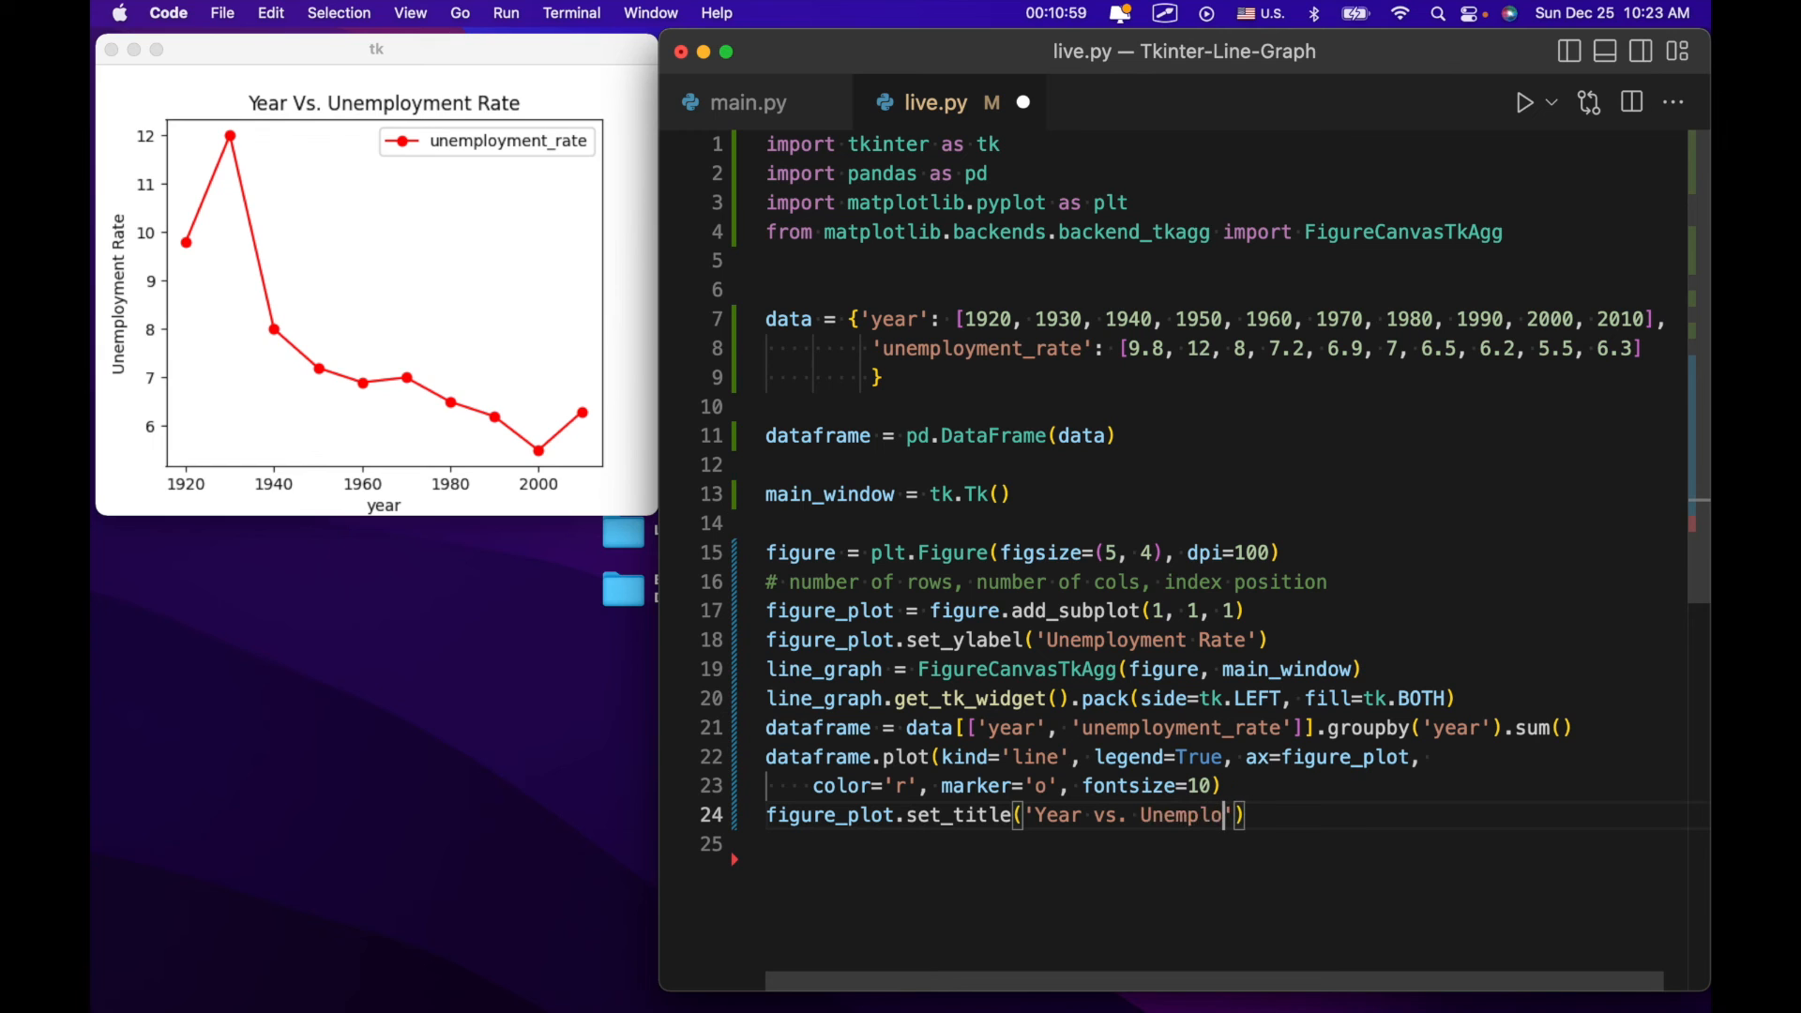
pyautogui.write('yment Rate')
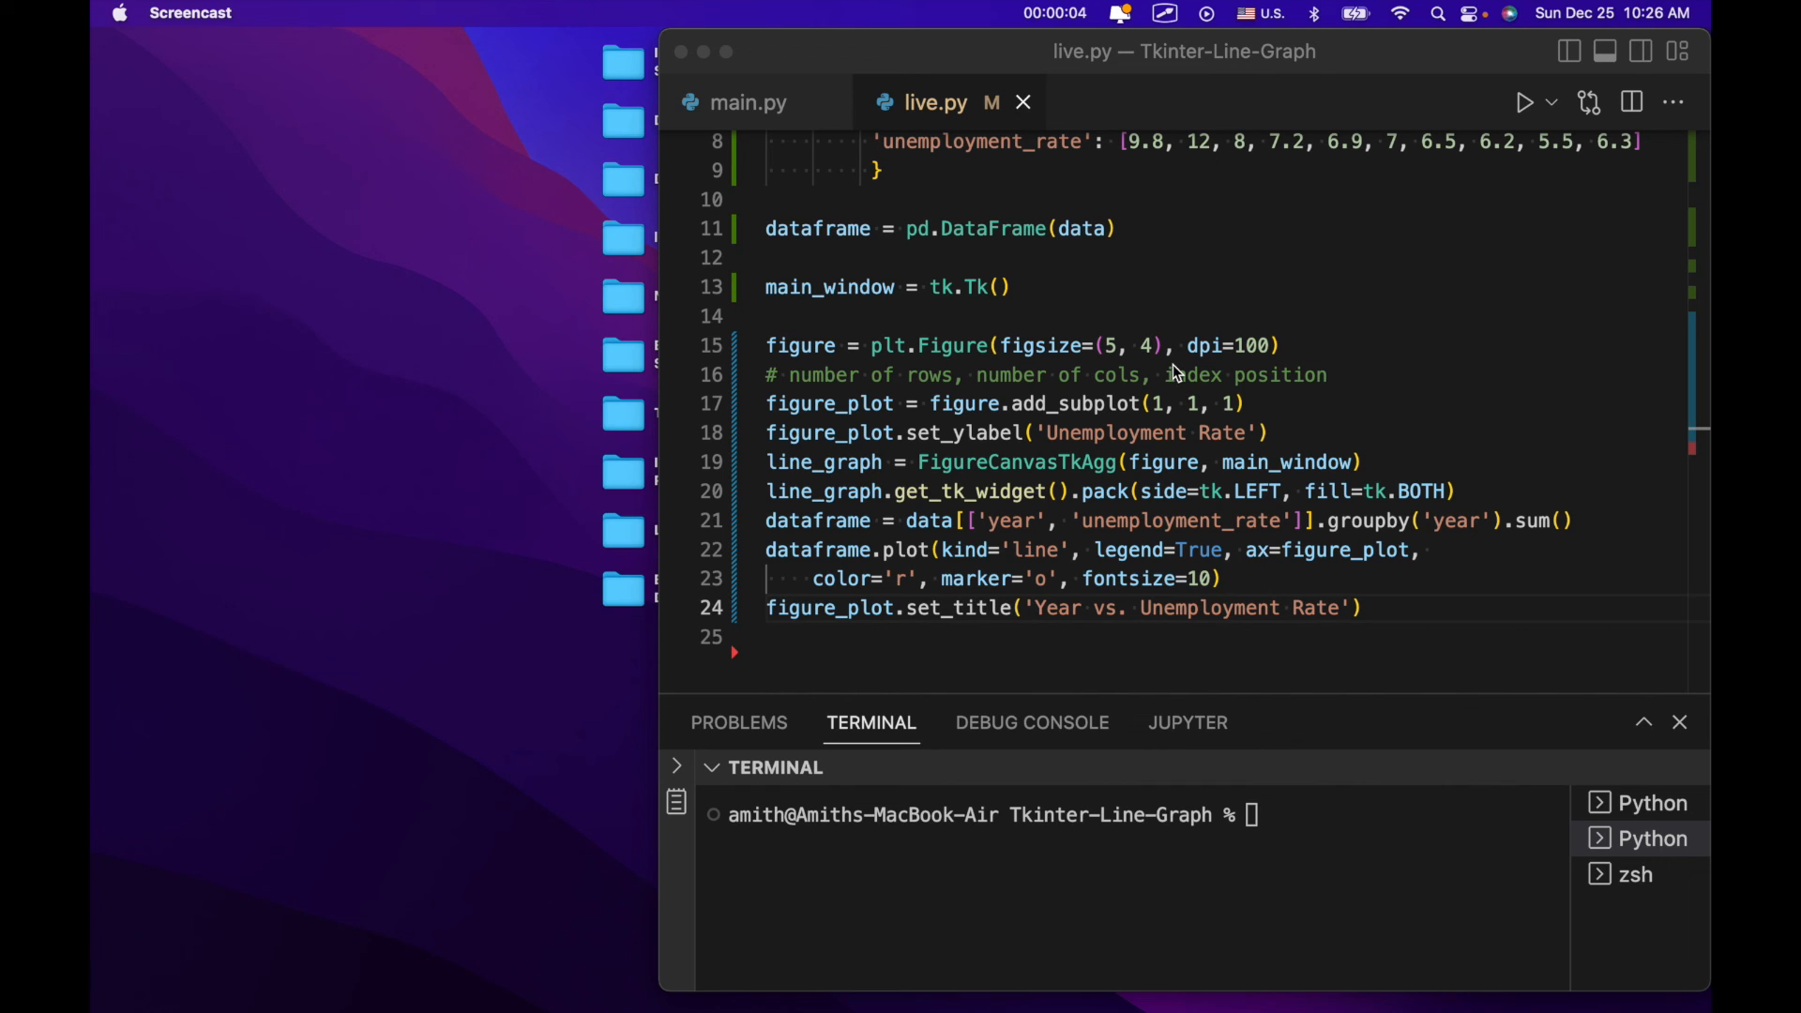
pyautogui.moveTo(1266, 304)
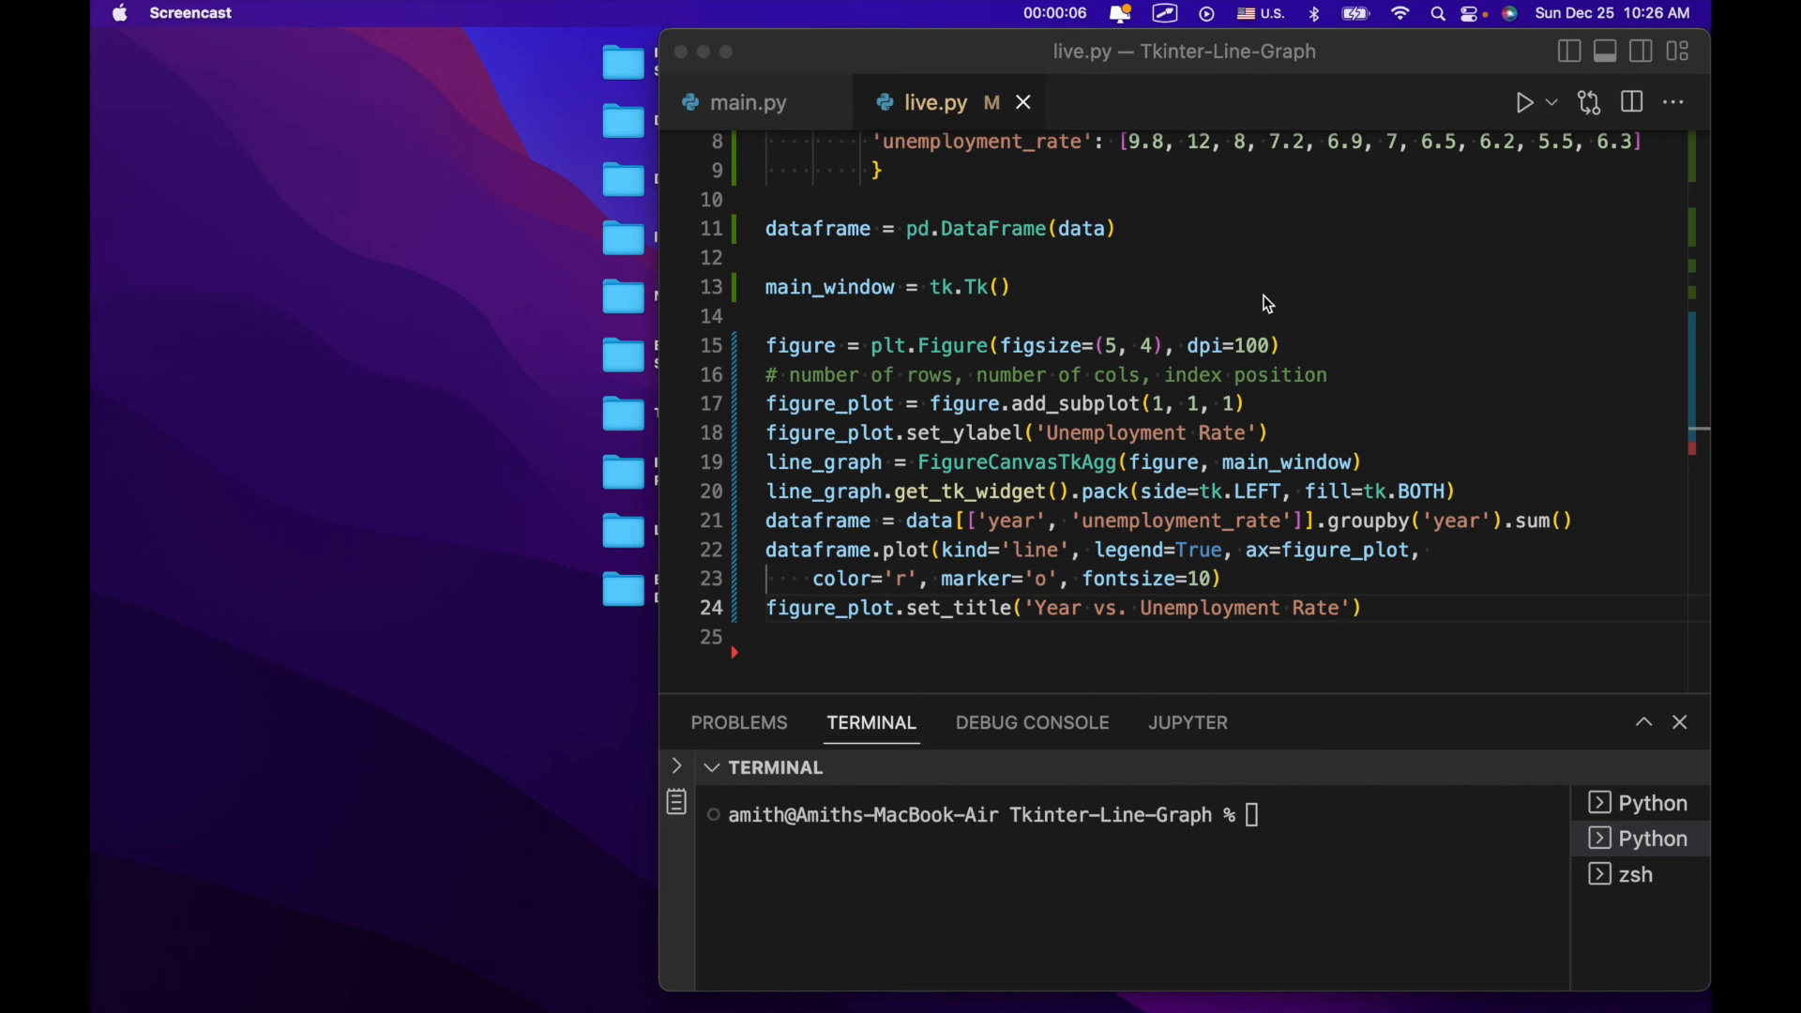
# Focus the editor after the unhashable 'list' TypeError to change data to dataframe on line 21.
pyautogui.click(1523, 101)
pyautogui.write('frame')
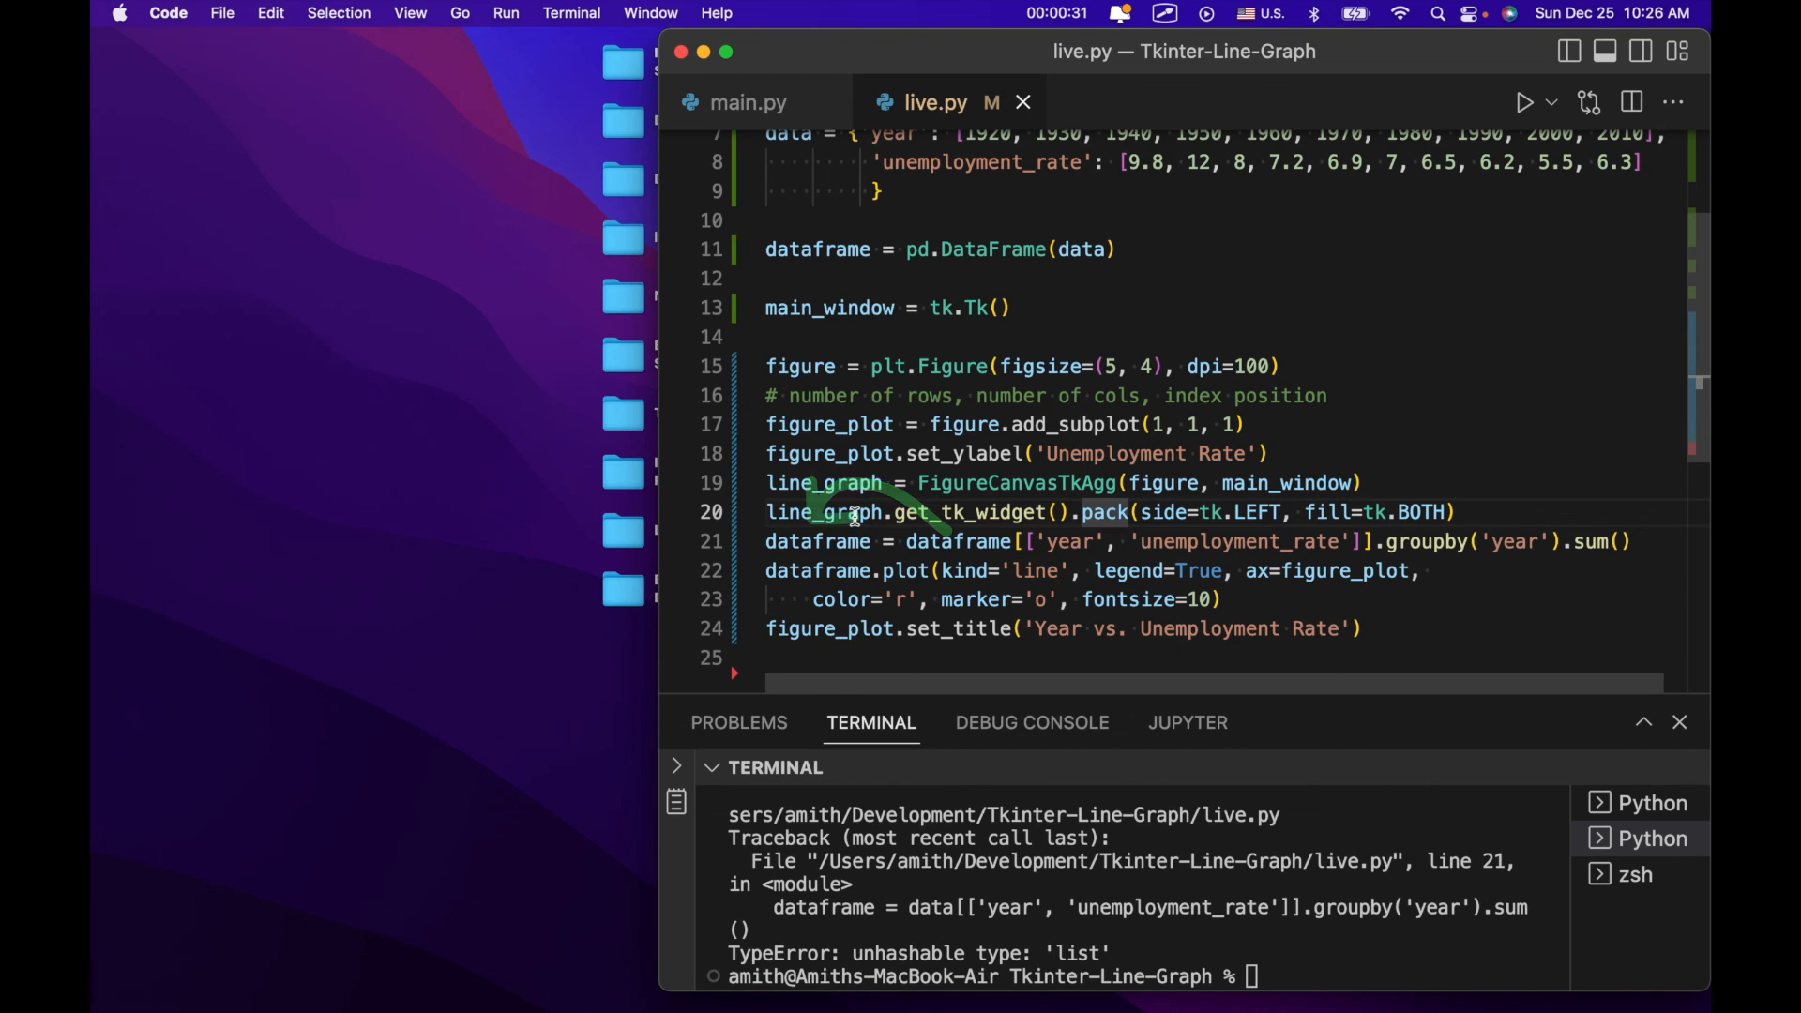
pyautogui.click(1524, 101)
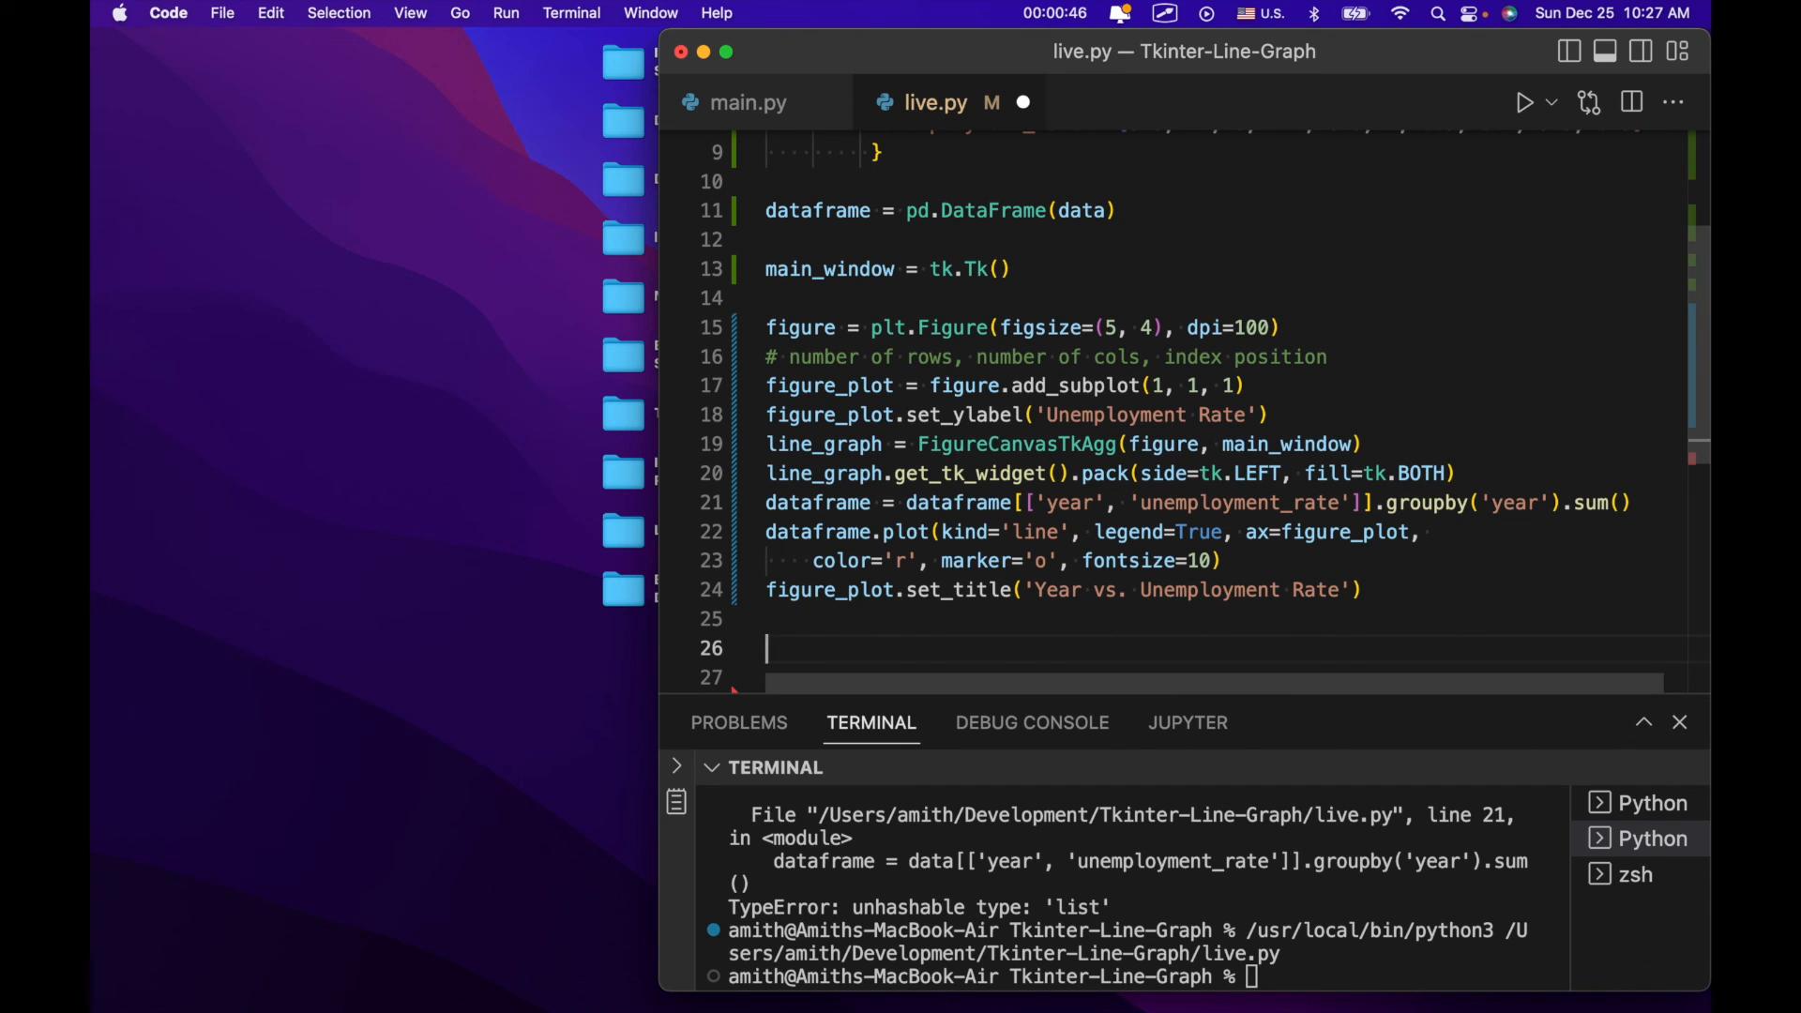
# End live.py with main_window.mainloop() so the Tkinter window stays open.
pyautogui.write('main_window.')
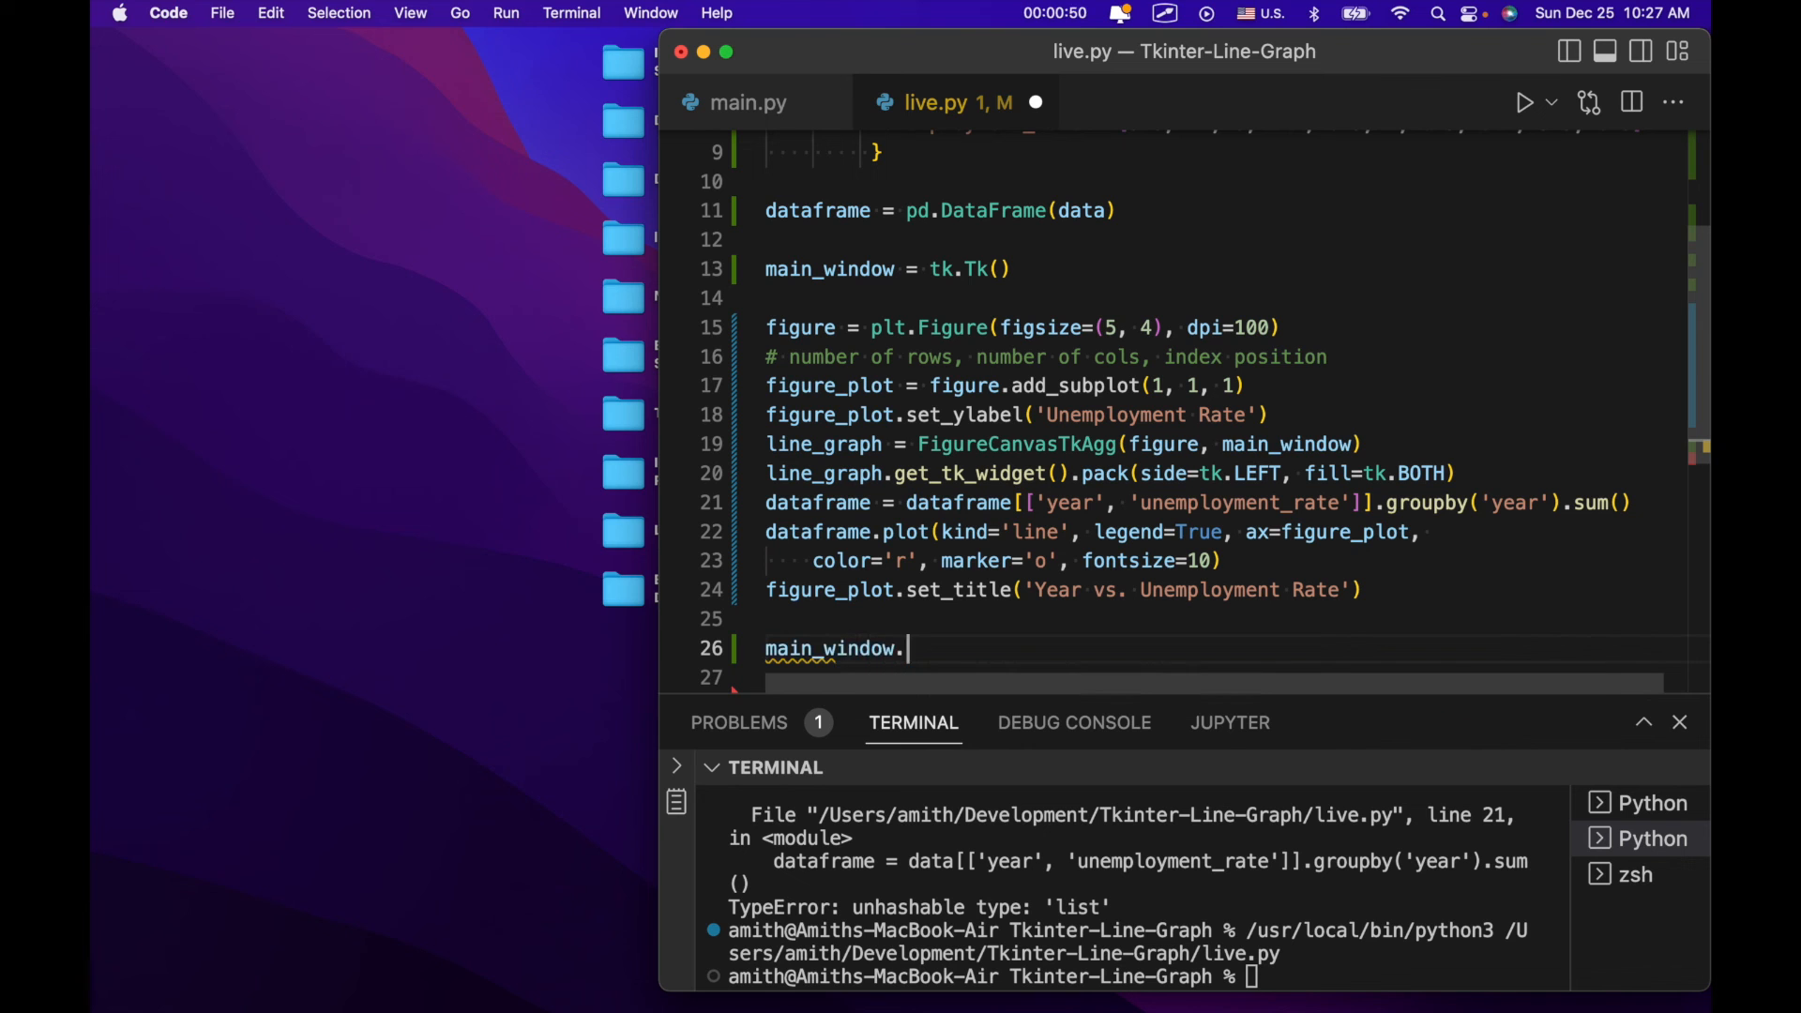
pyautogui.write('mainloop')
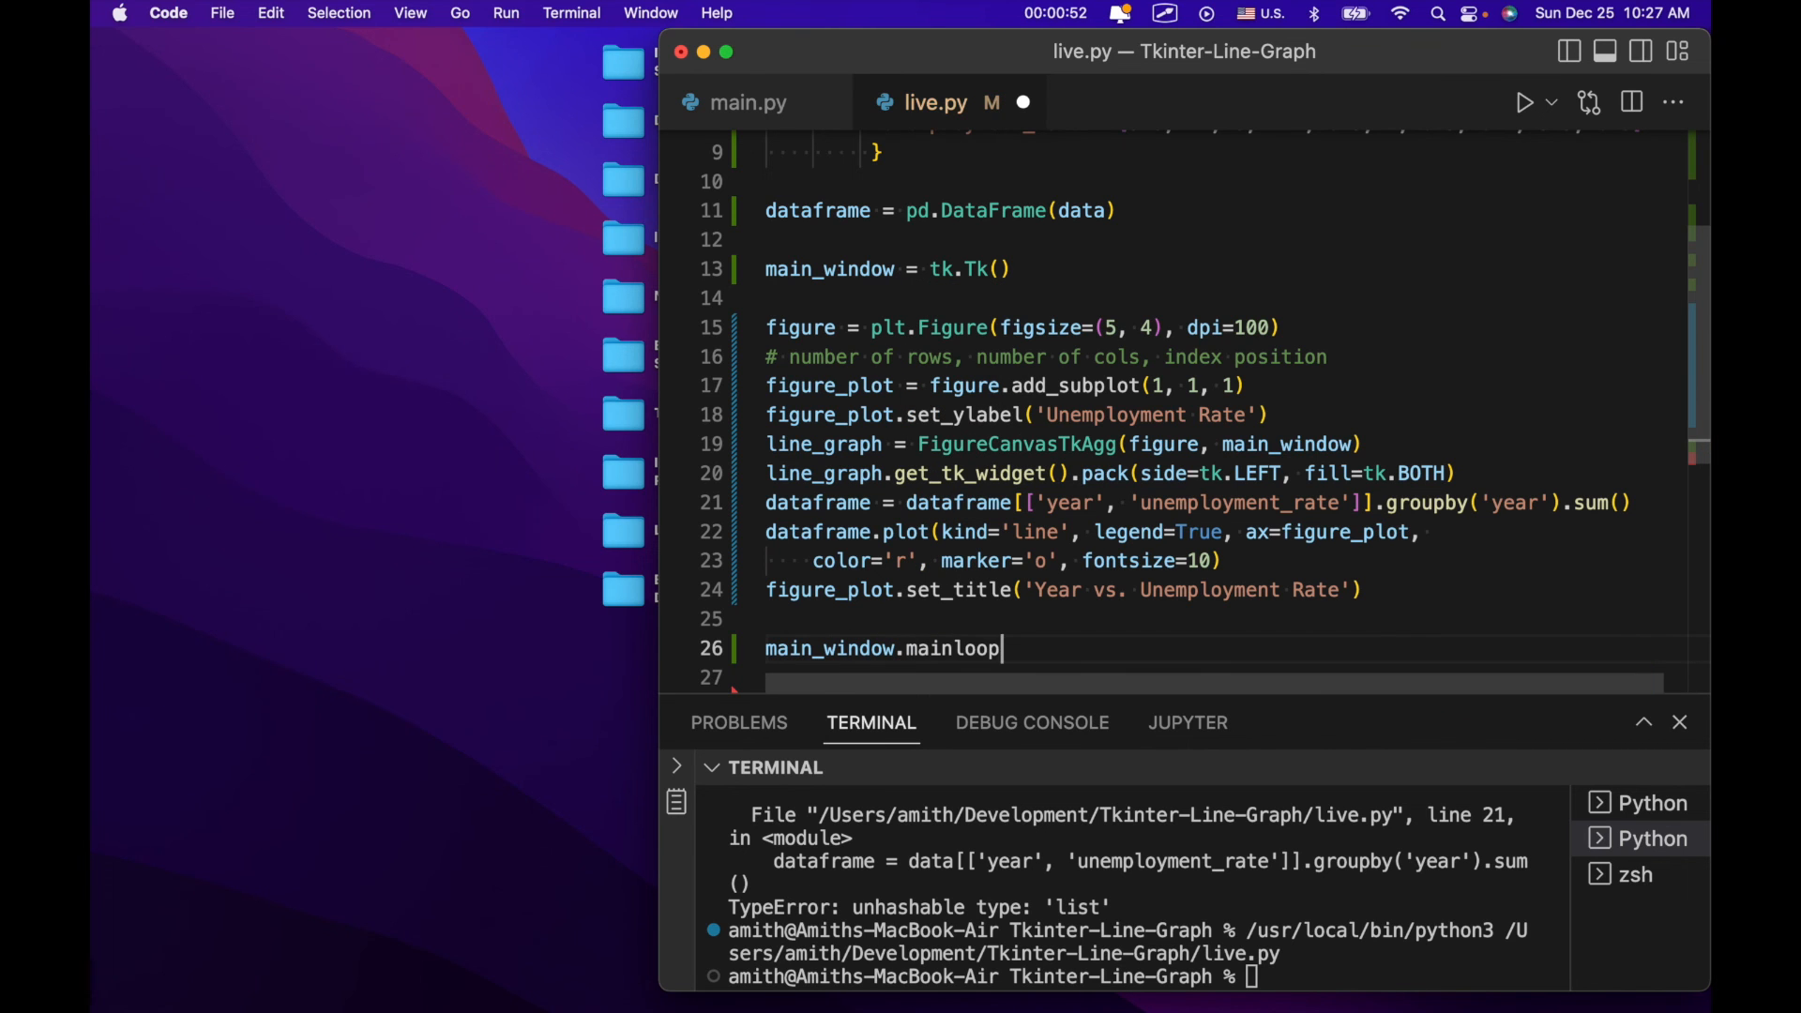
pyautogui.write('()')
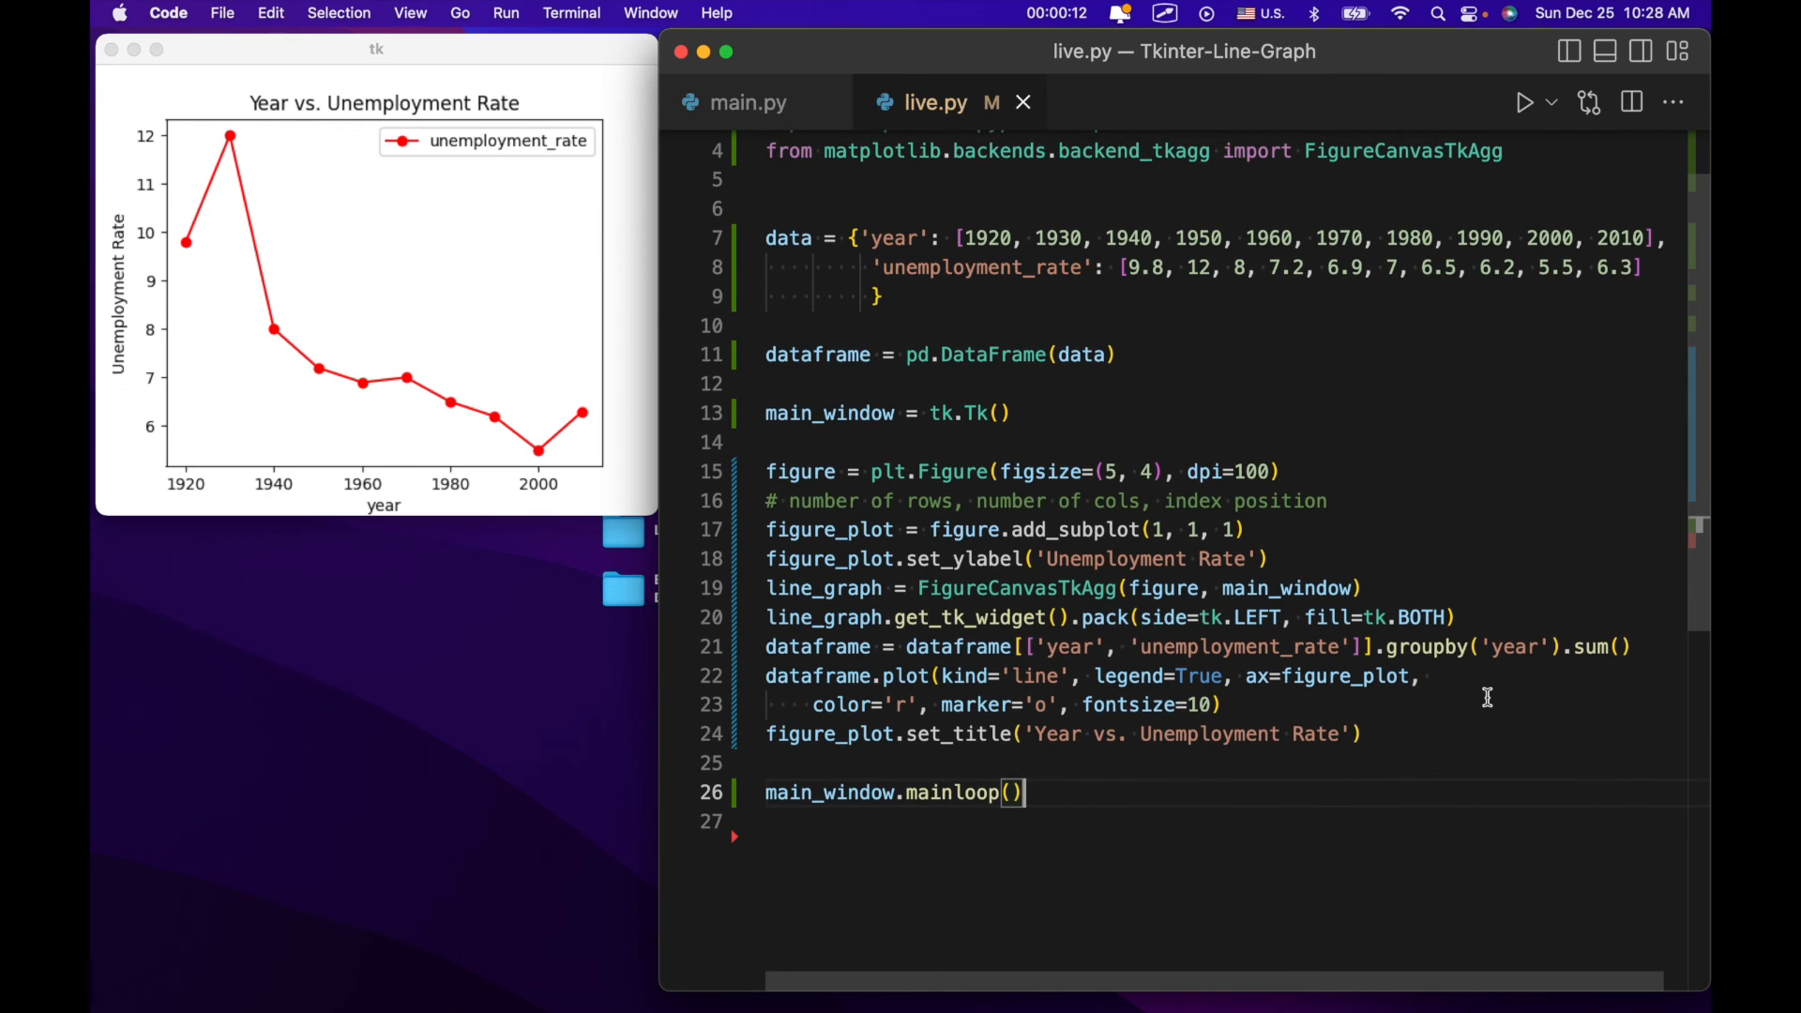
pyautogui.moveTo(893, 706)
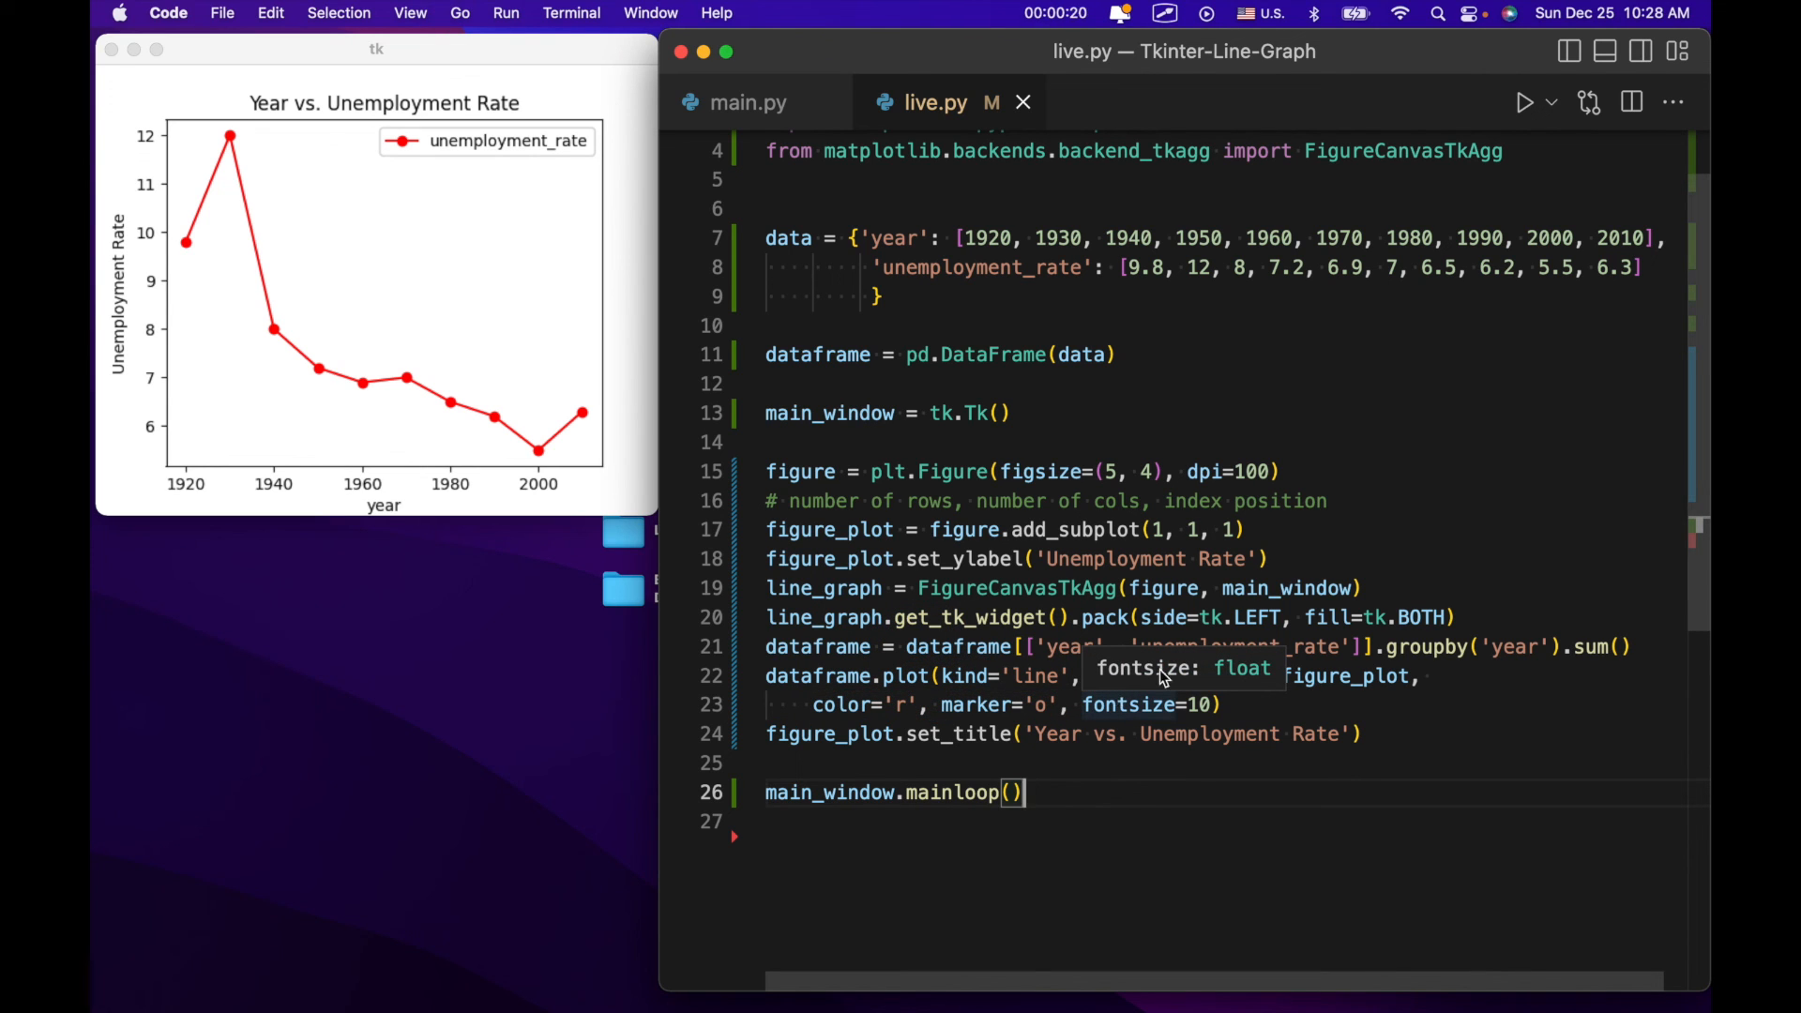
pyautogui.moveTo(1379, 694)
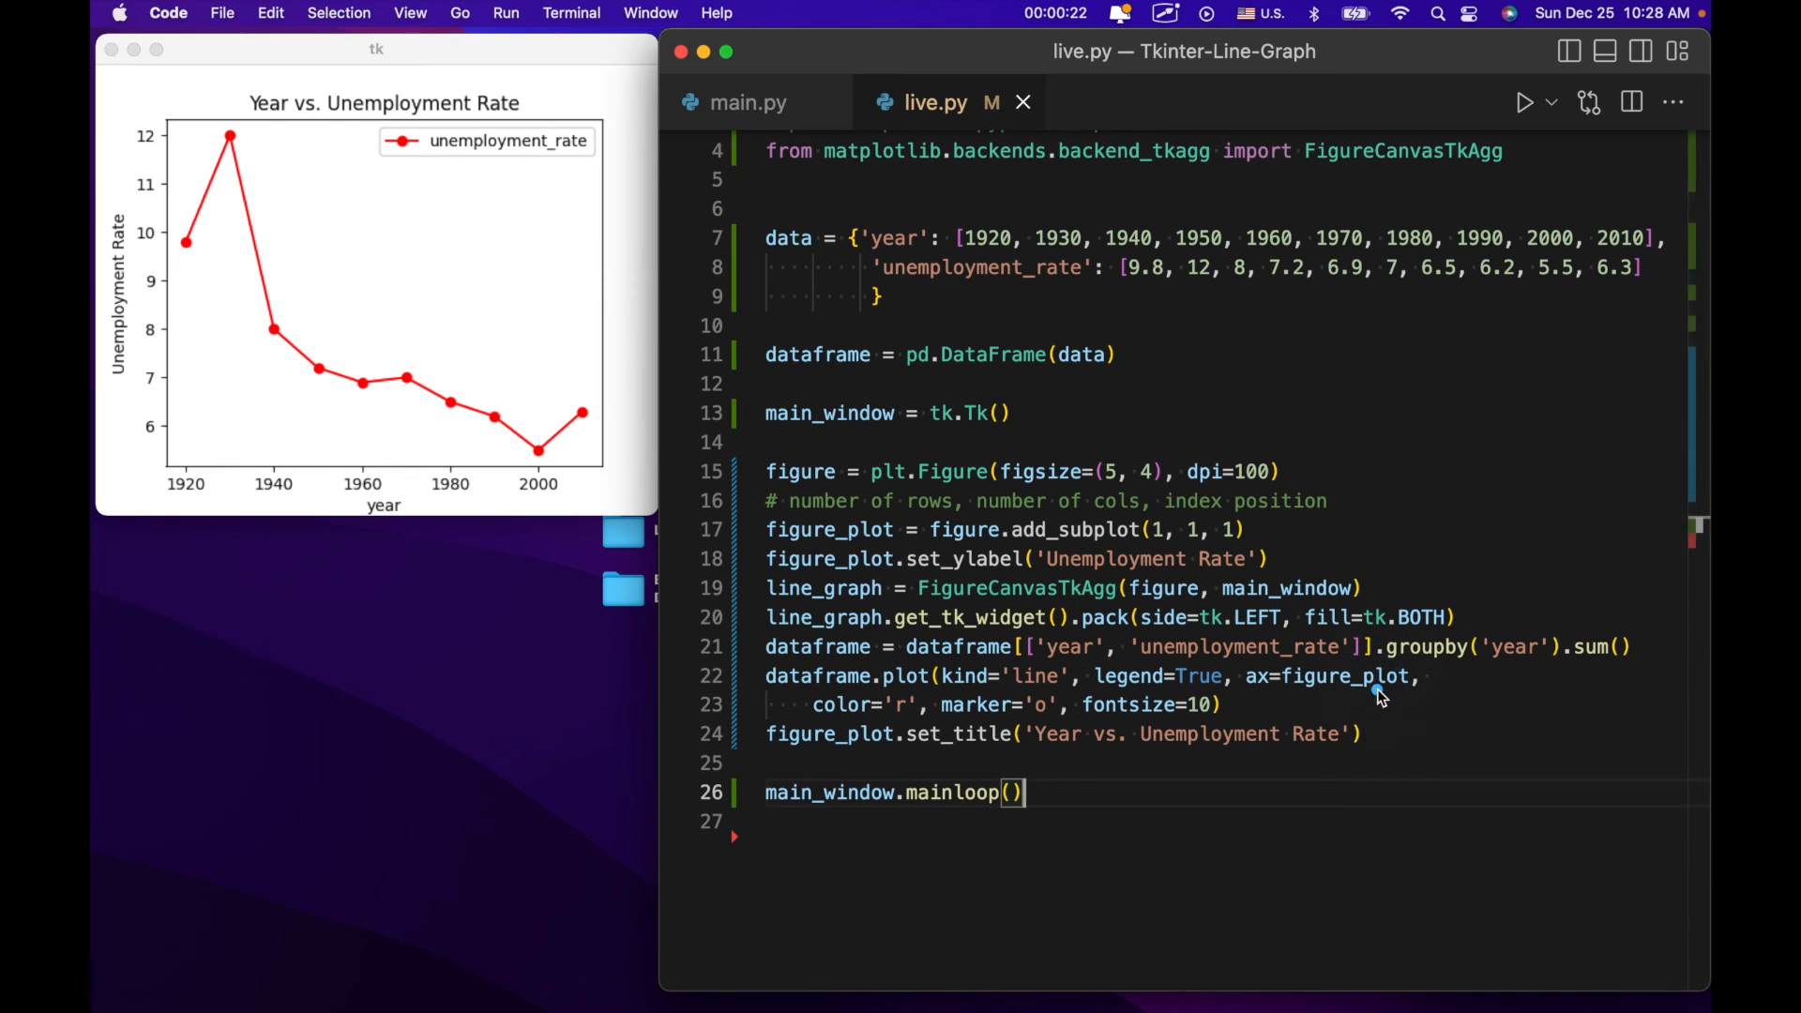
pyautogui.moveTo(1294, 222)
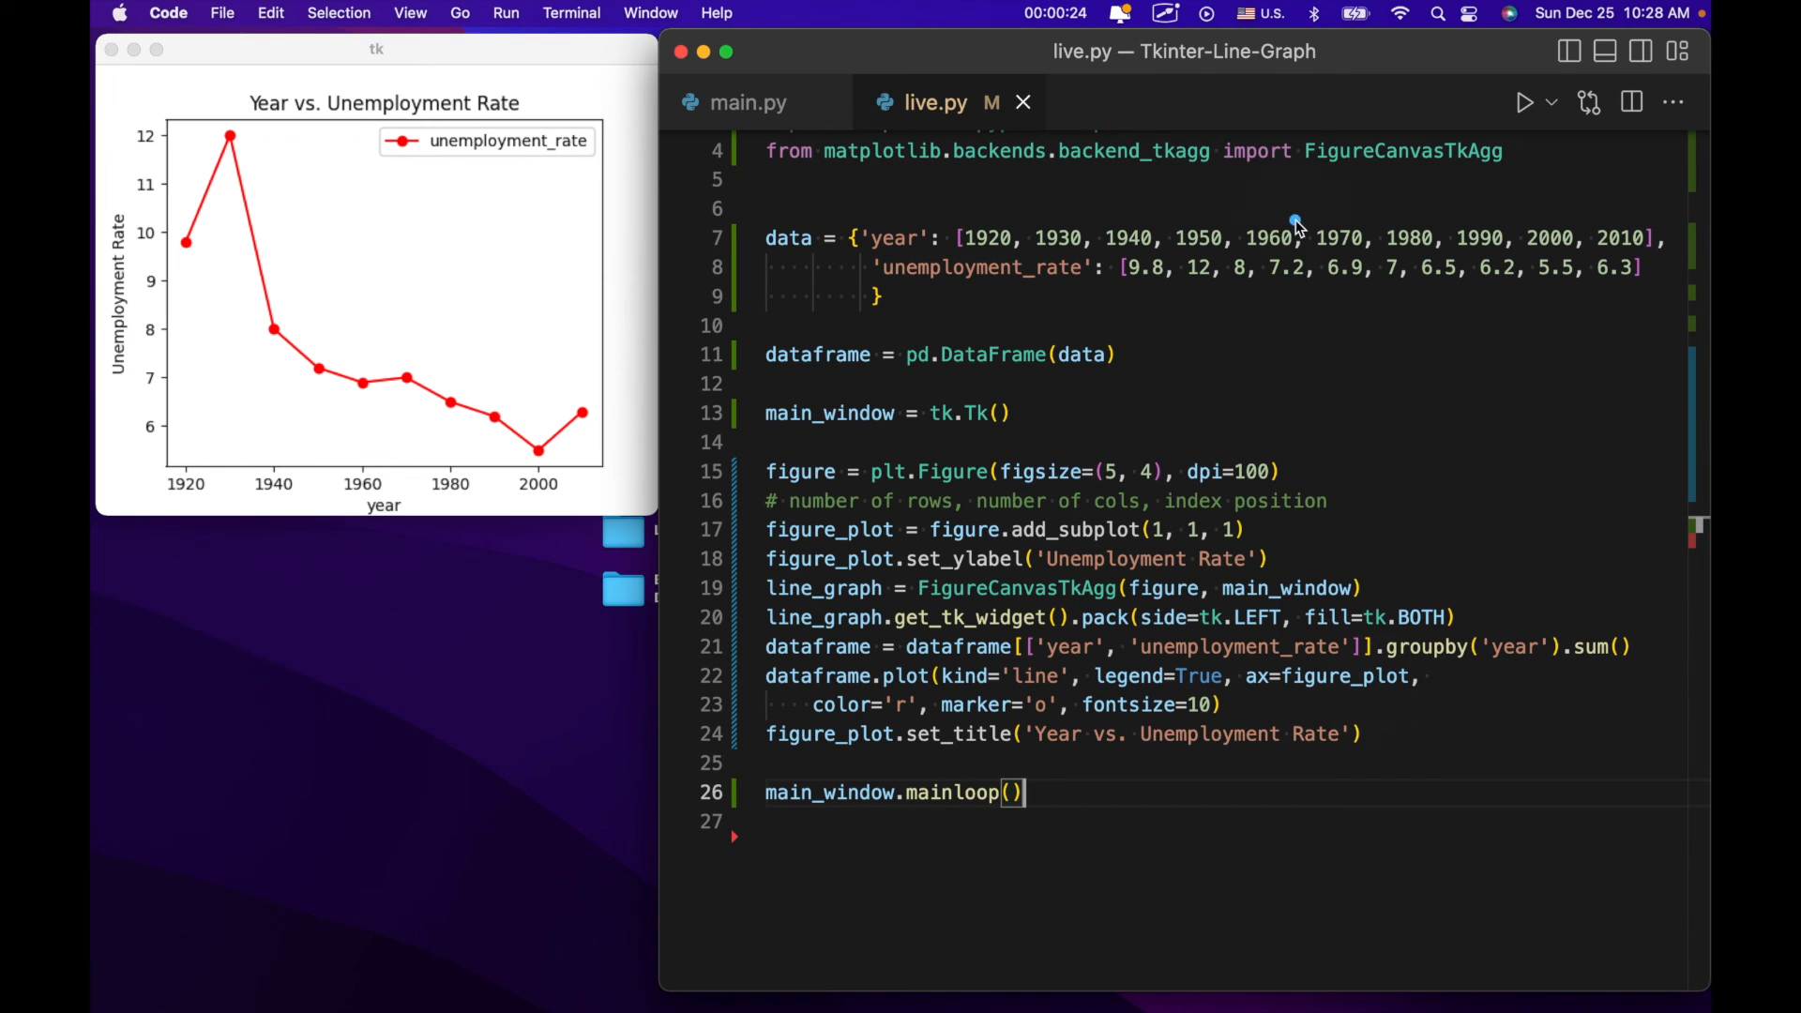